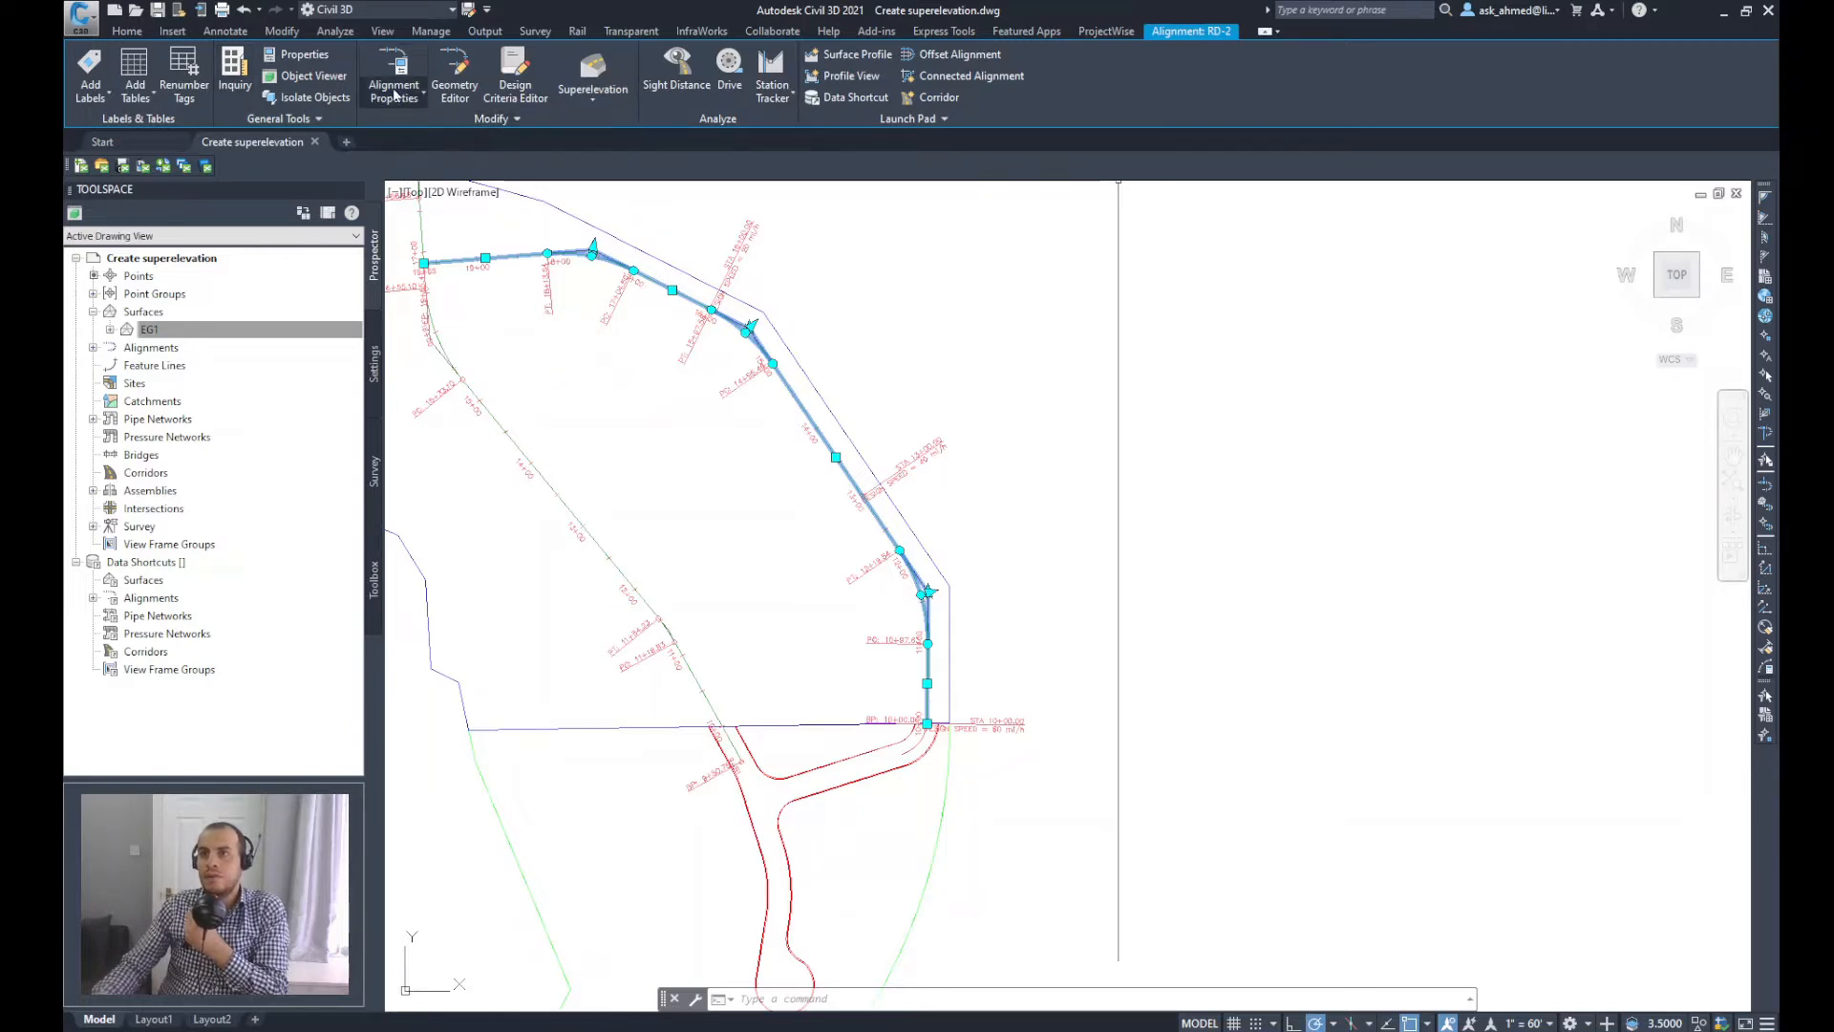
# Step: Show the Alignment Properties options for alignment RD-2
pyautogui.click(393, 82)
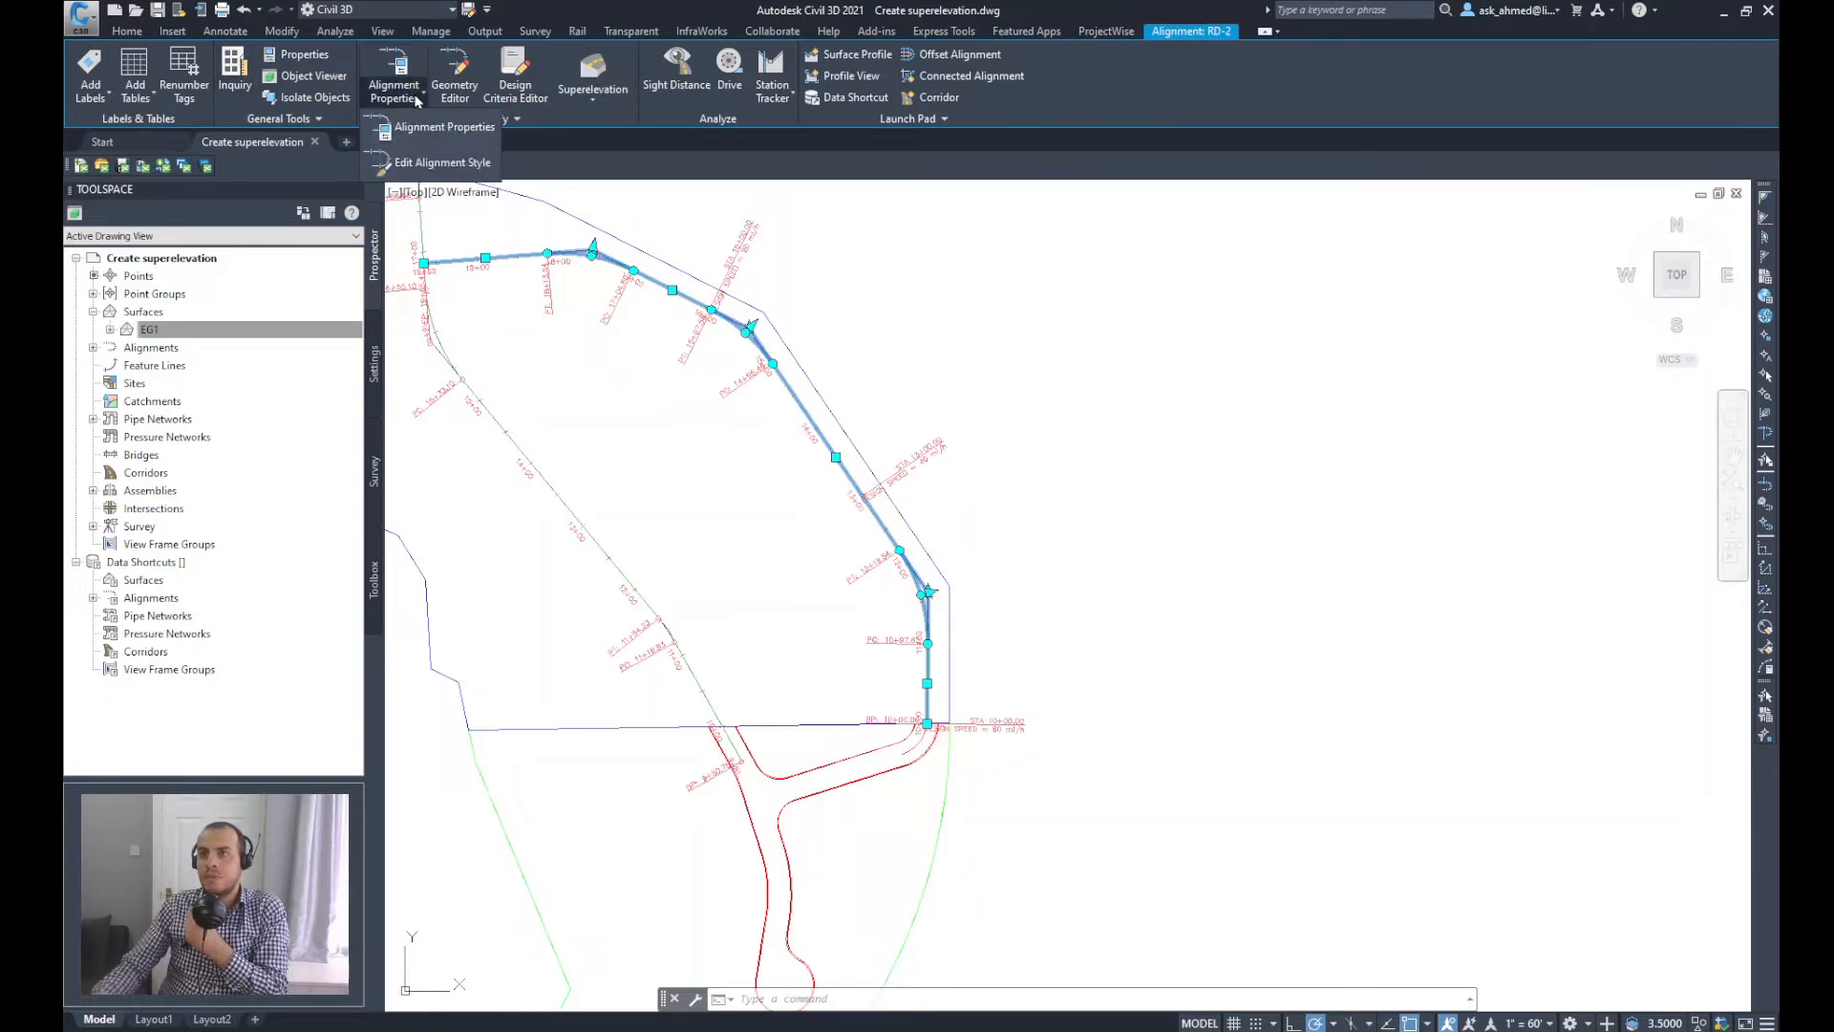
pyautogui.moveTo(446, 126)
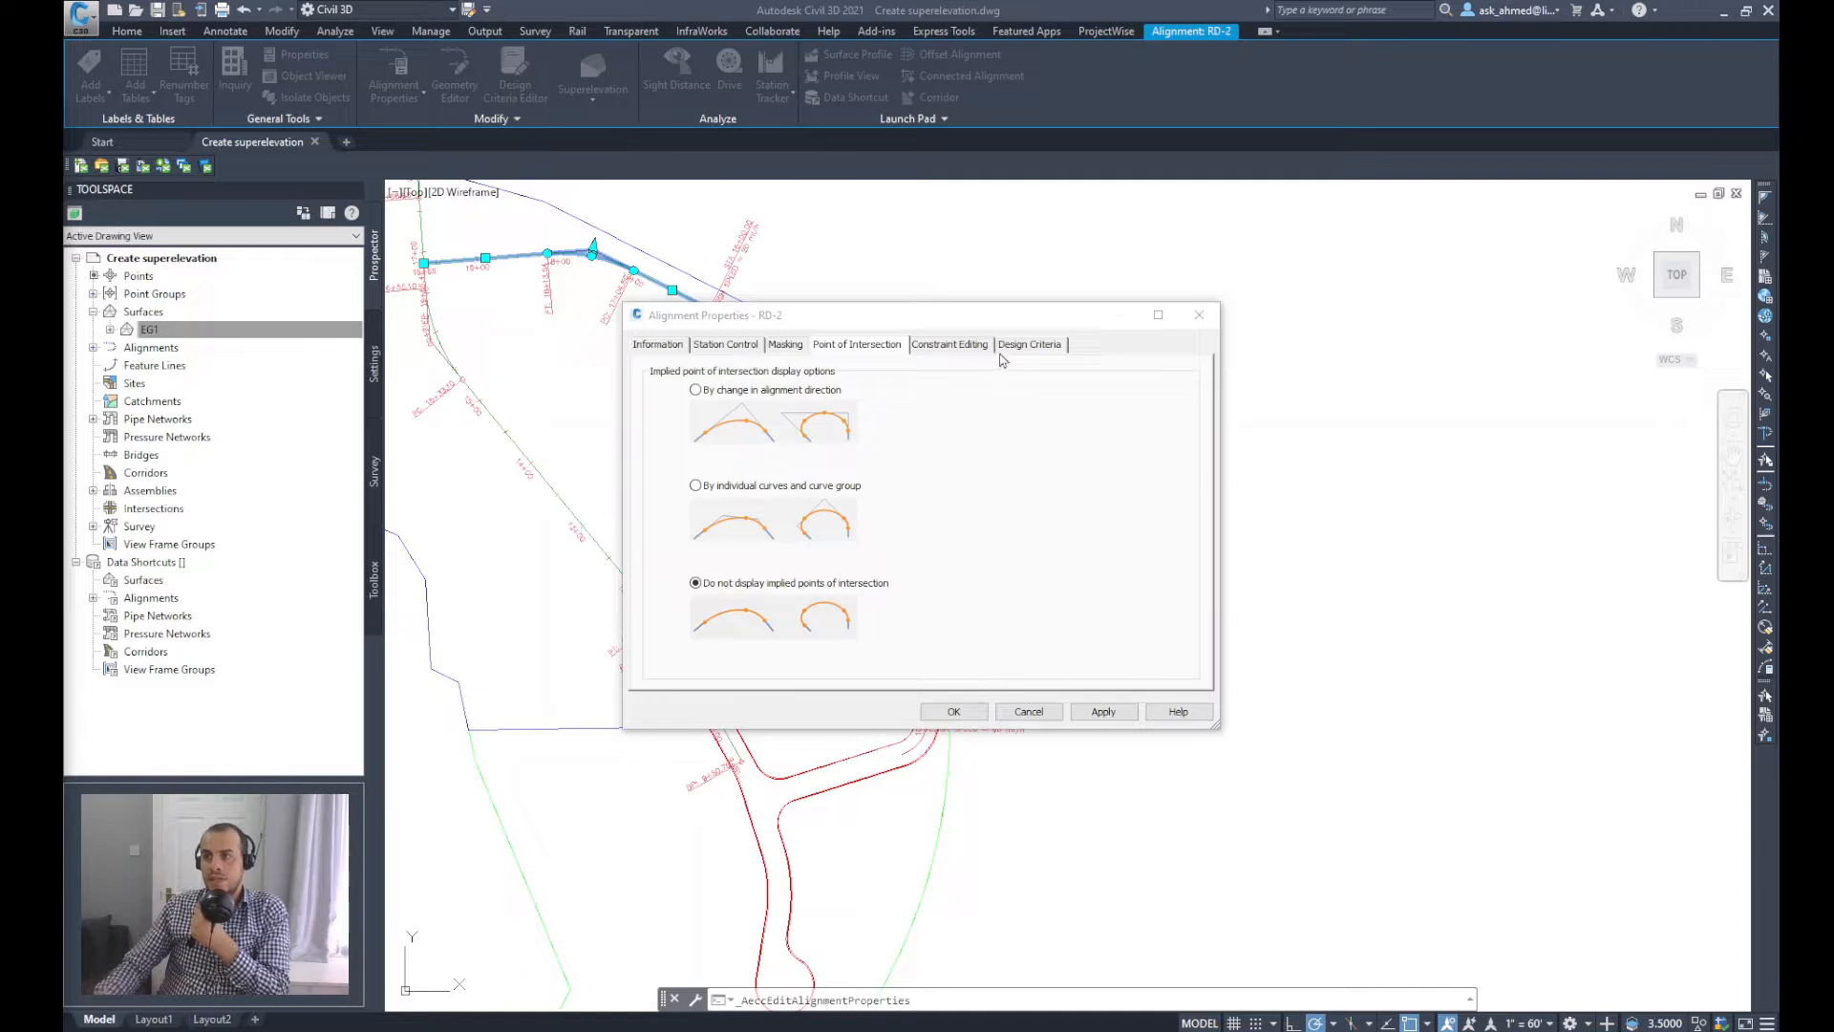
# Step: Review RD-2's AASHTO 2001 design criteria and 60/40/20 mph speeds, leaving the design check set off
pyautogui.click(1028, 344)
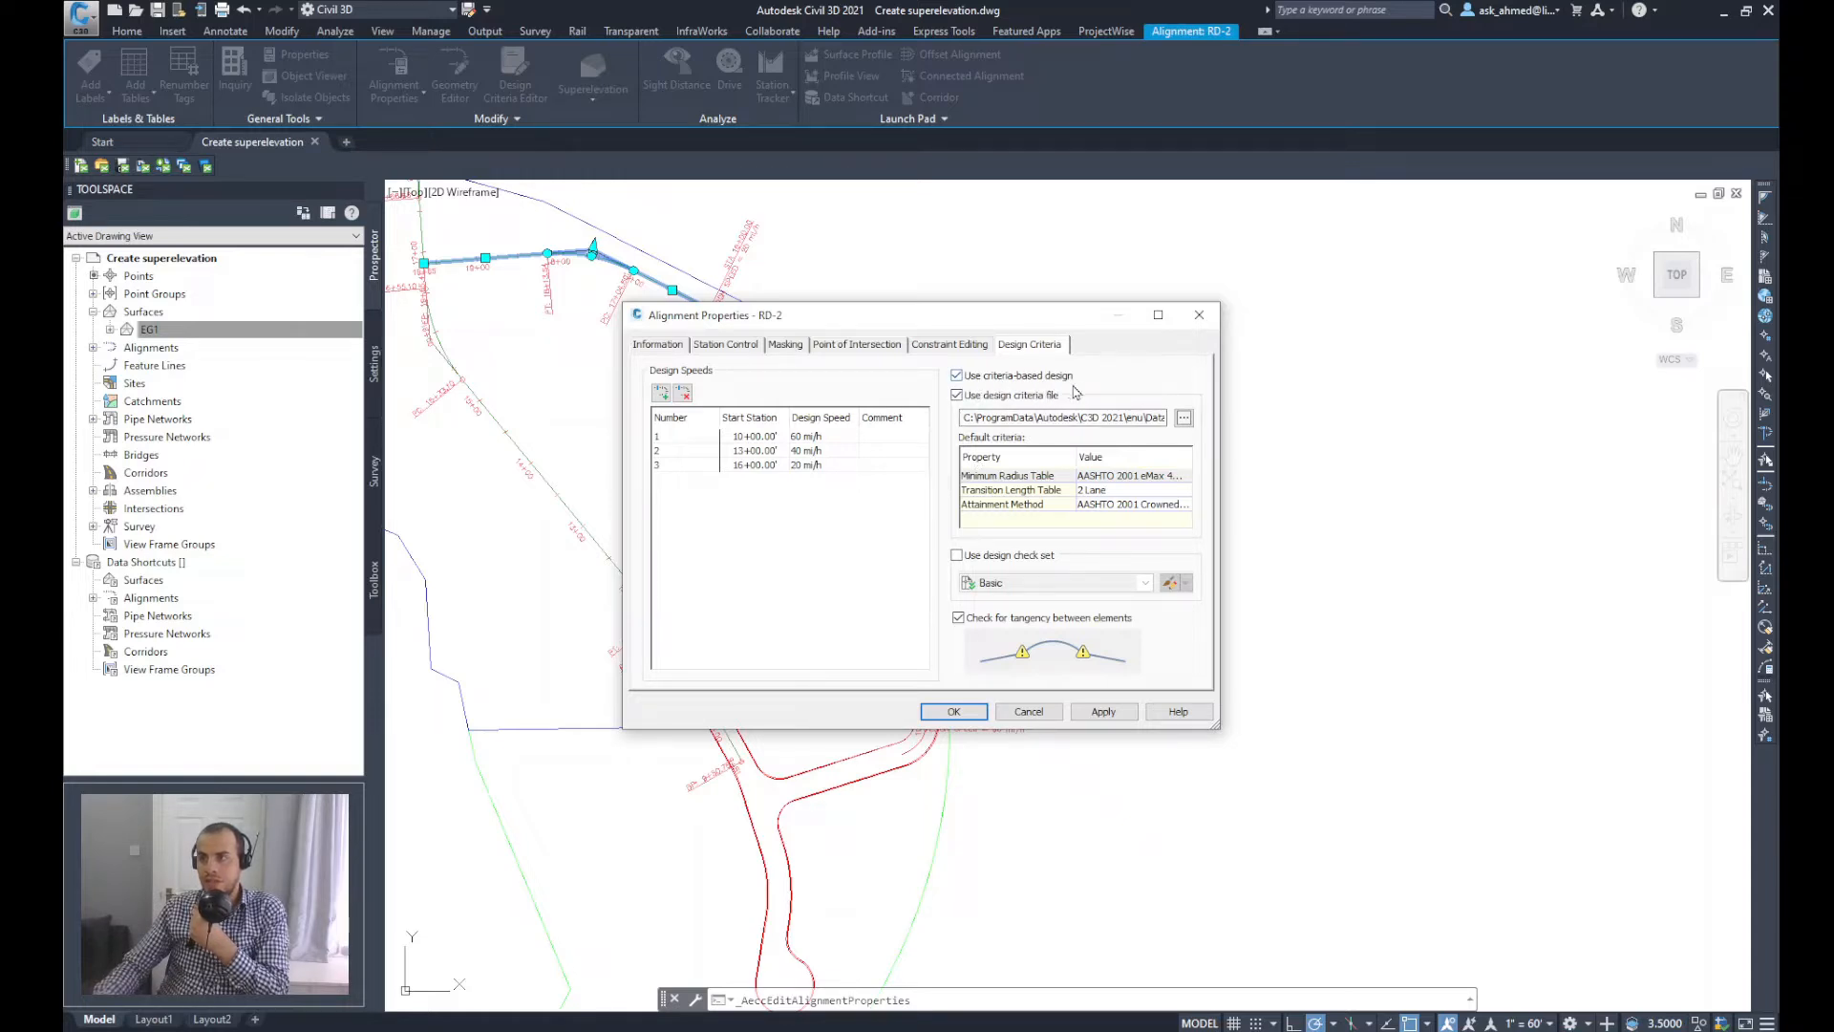
pyautogui.moveTo(1166, 436)
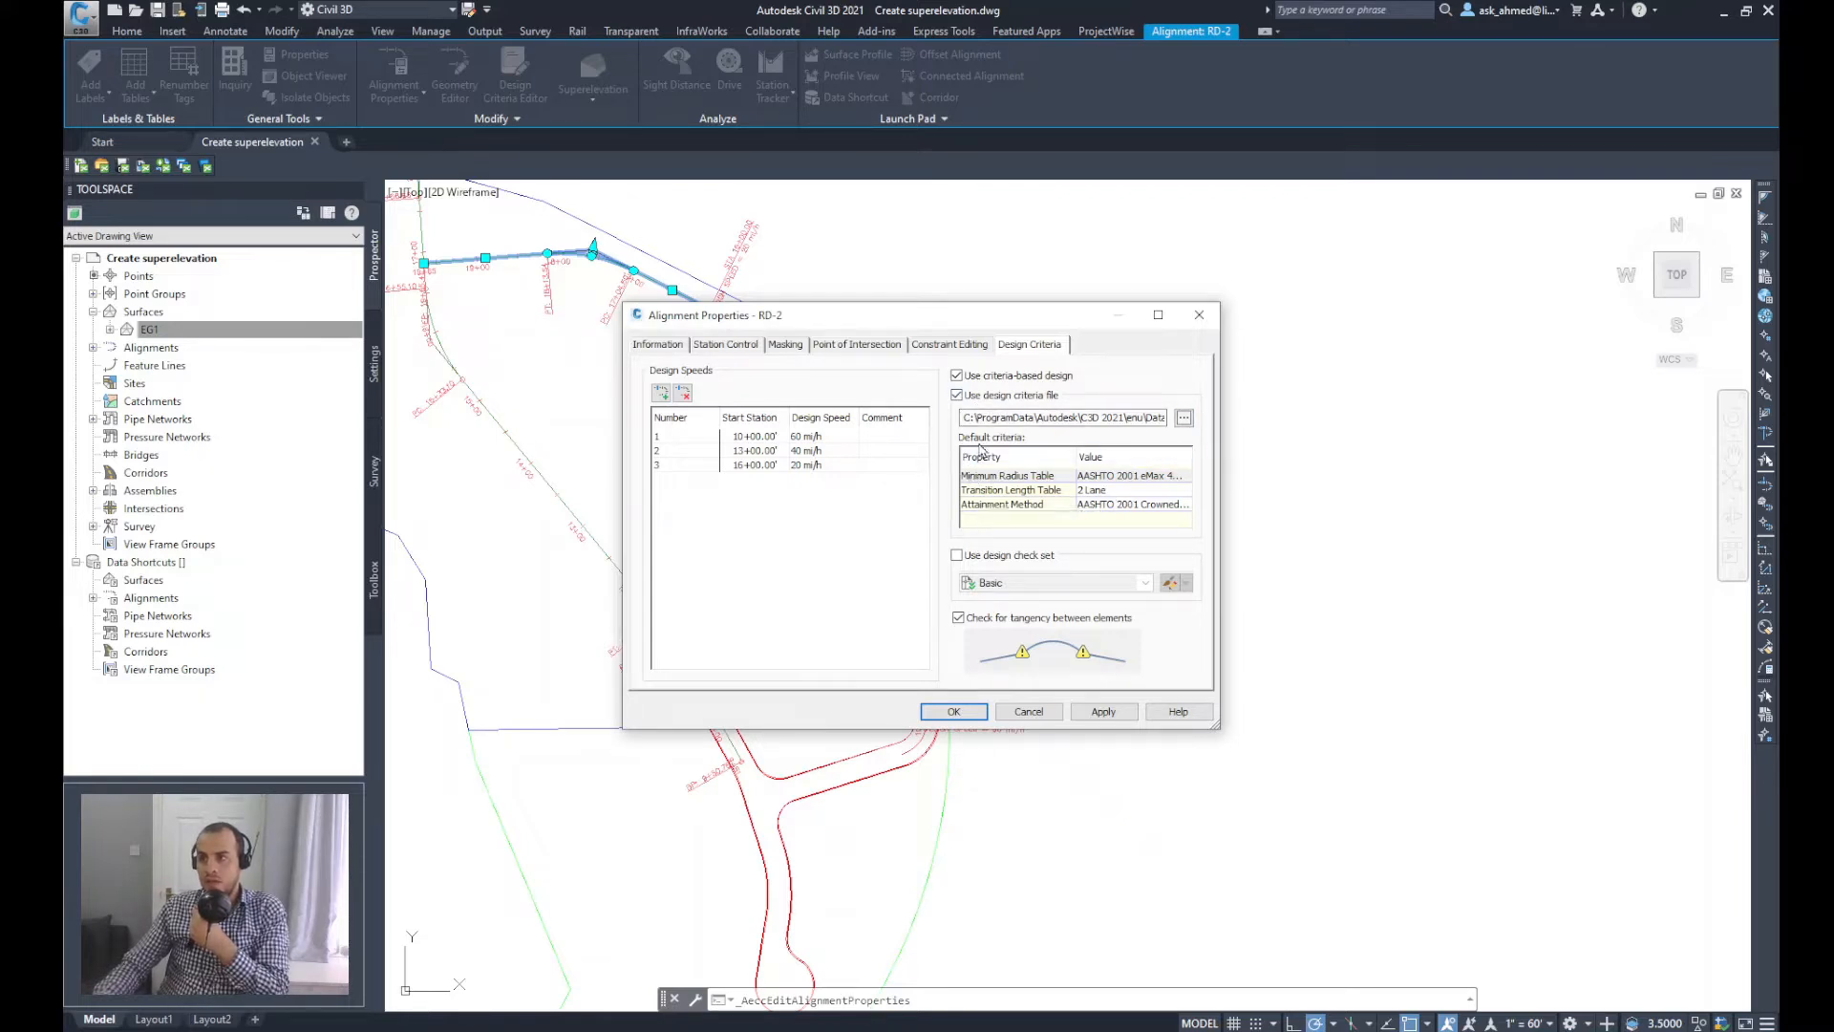
pyautogui.moveTo(1030, 491)
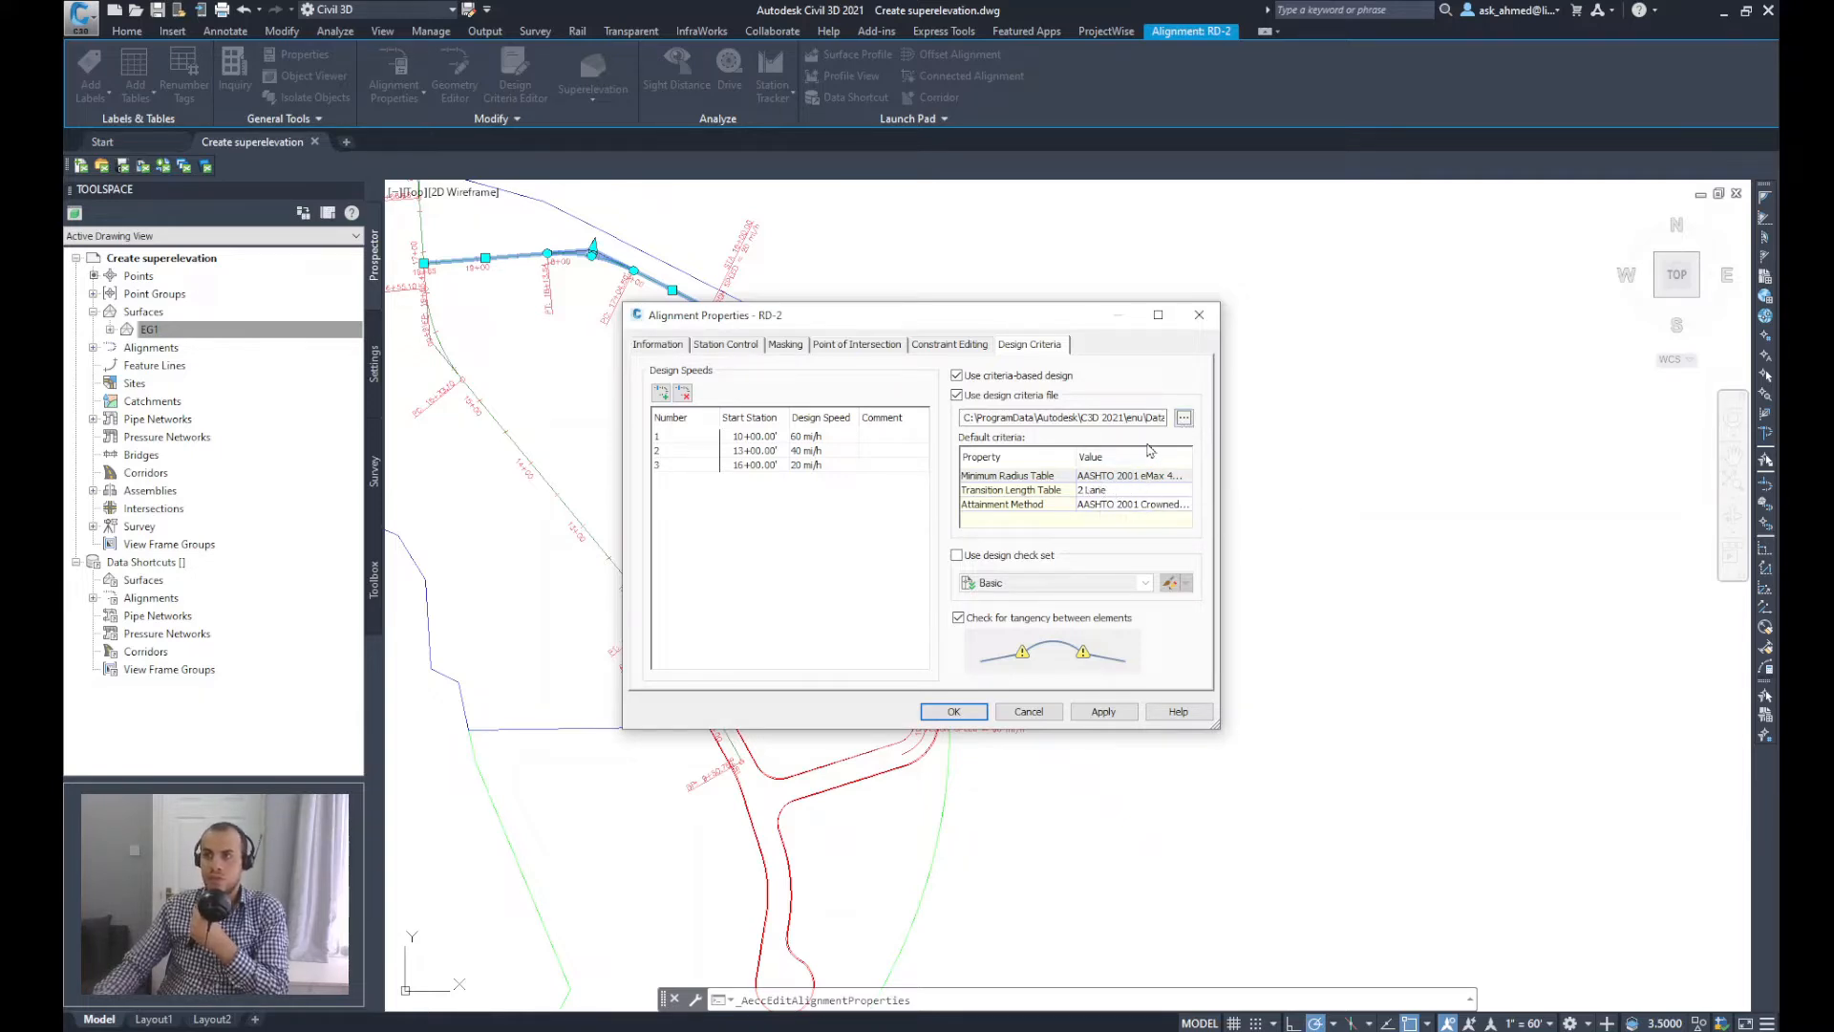
pyautogui.moveTo(1068, 539)
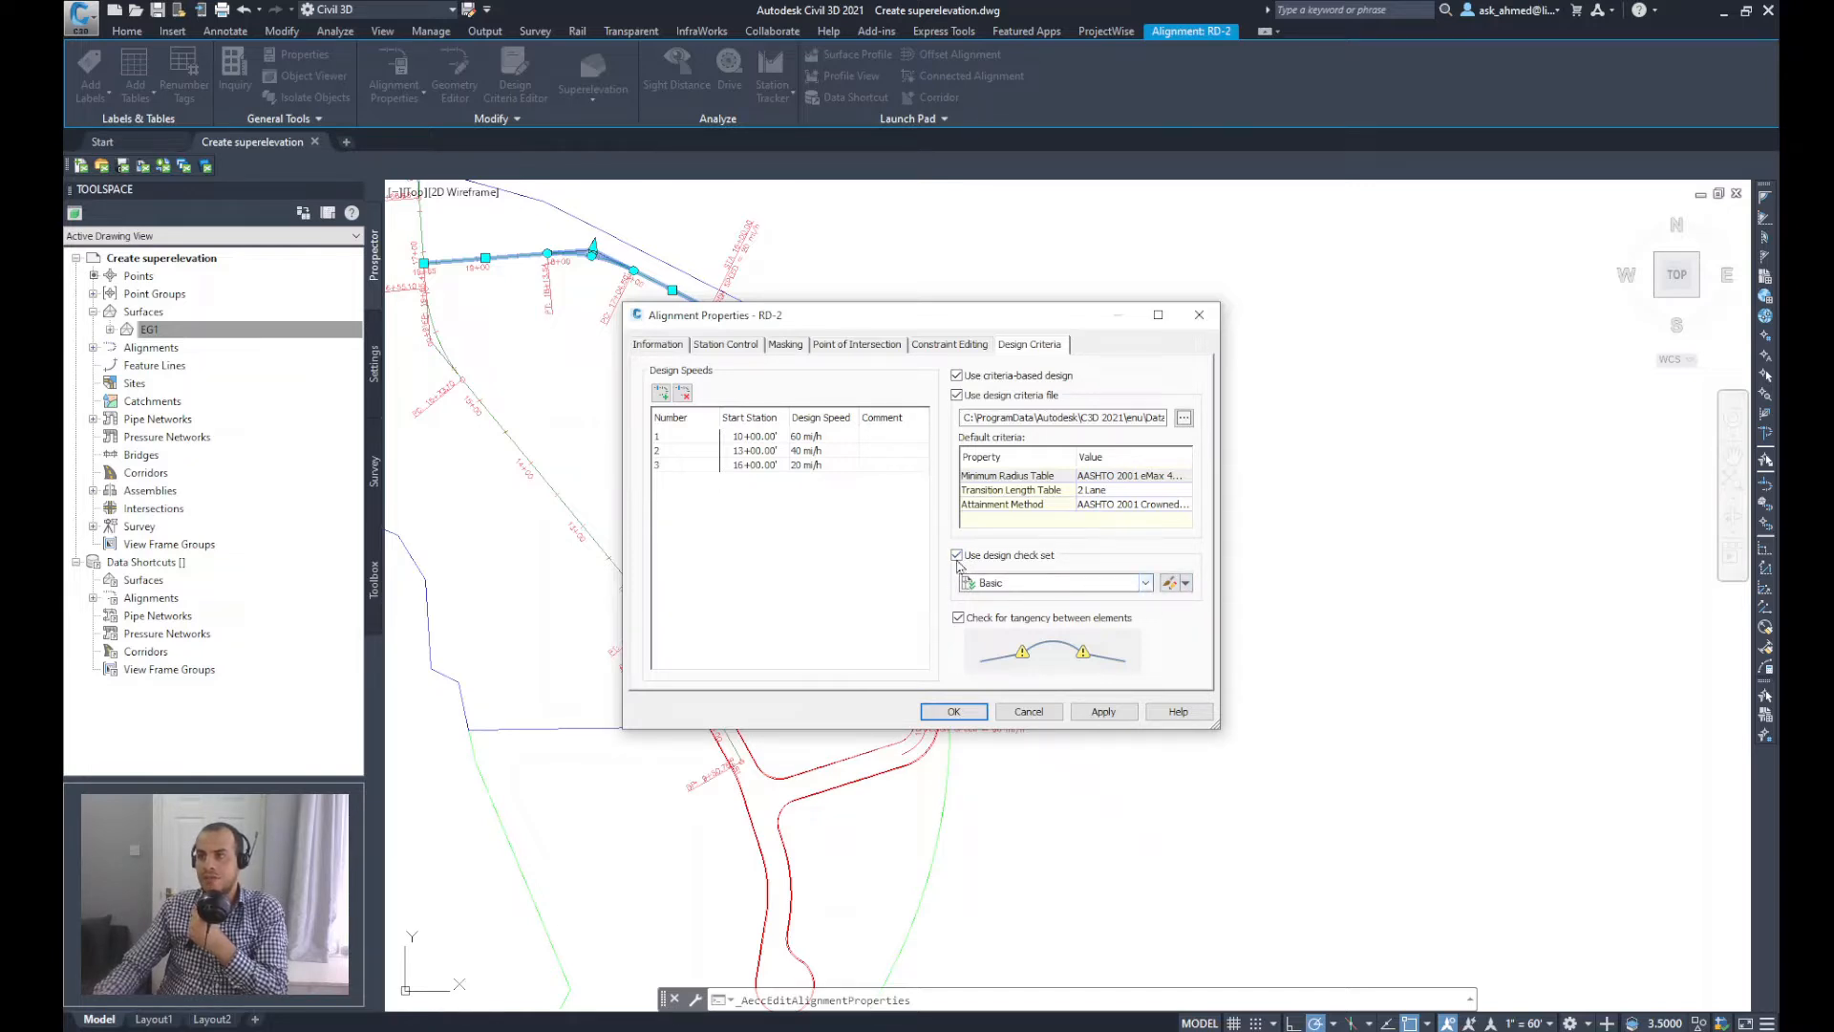
pyautogui.click(957, 554)
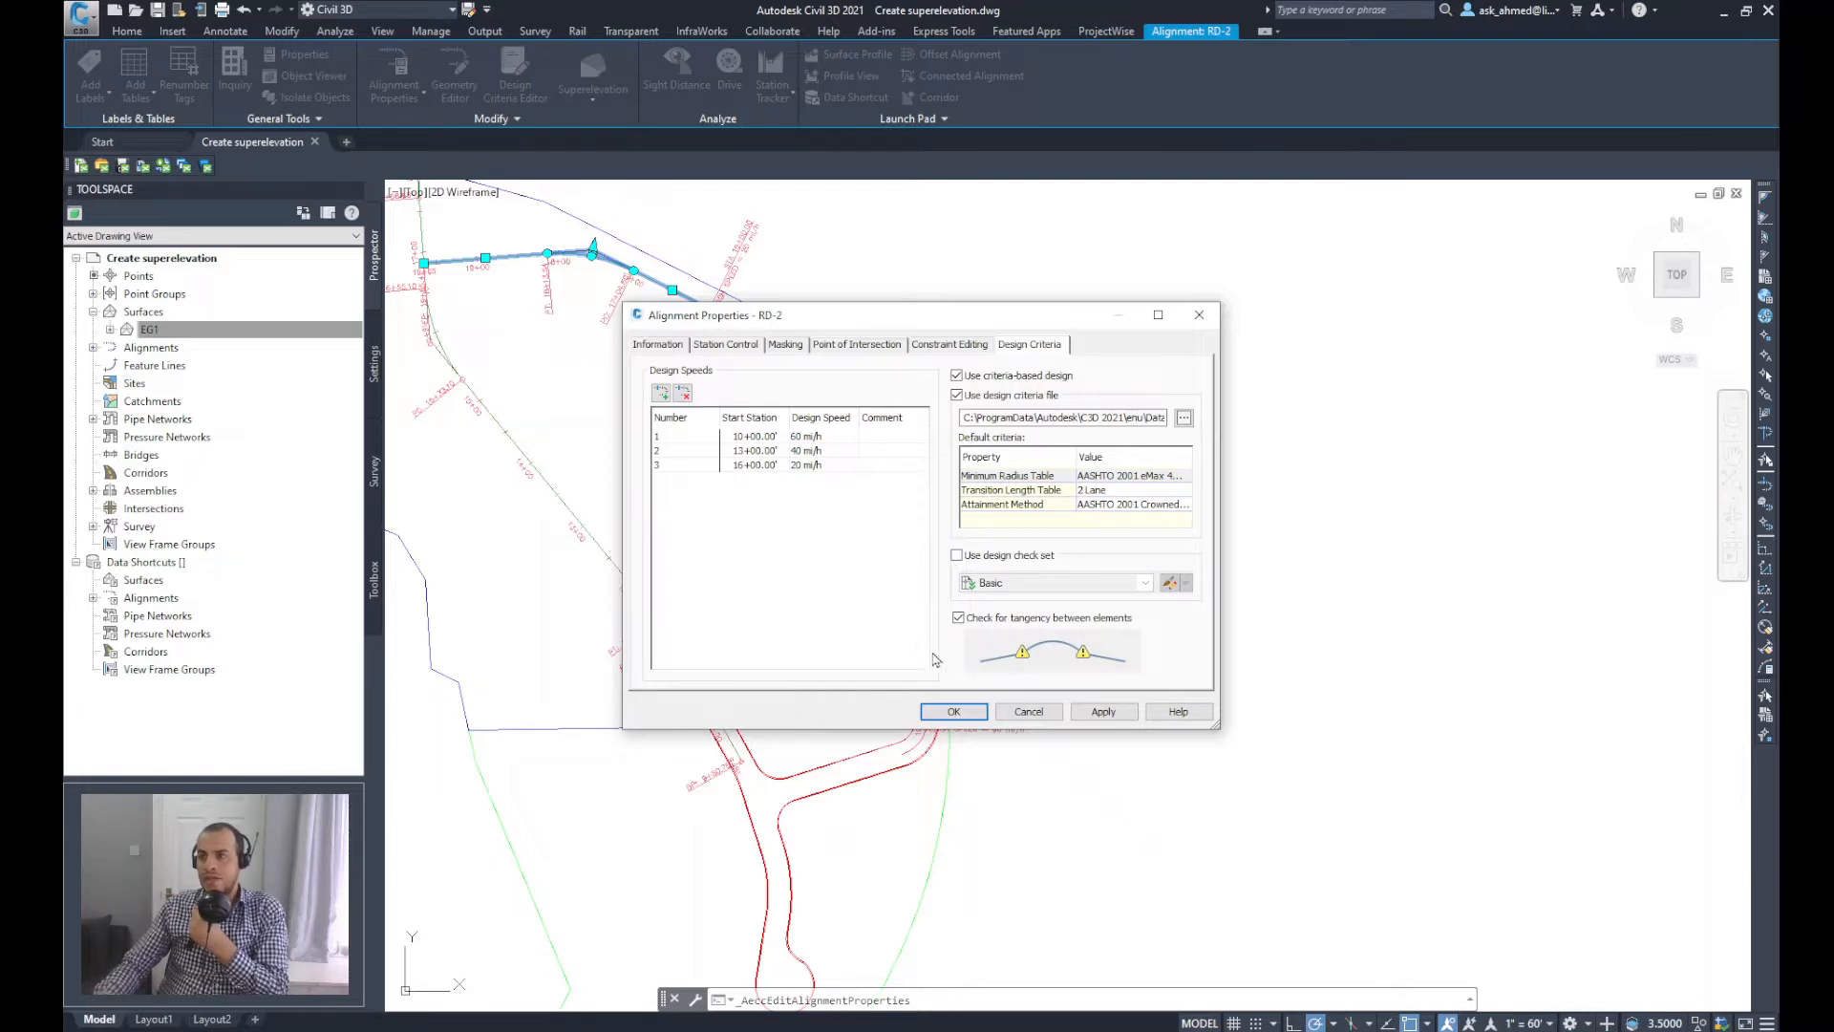
pyautogui.moveTo(1029, 732)
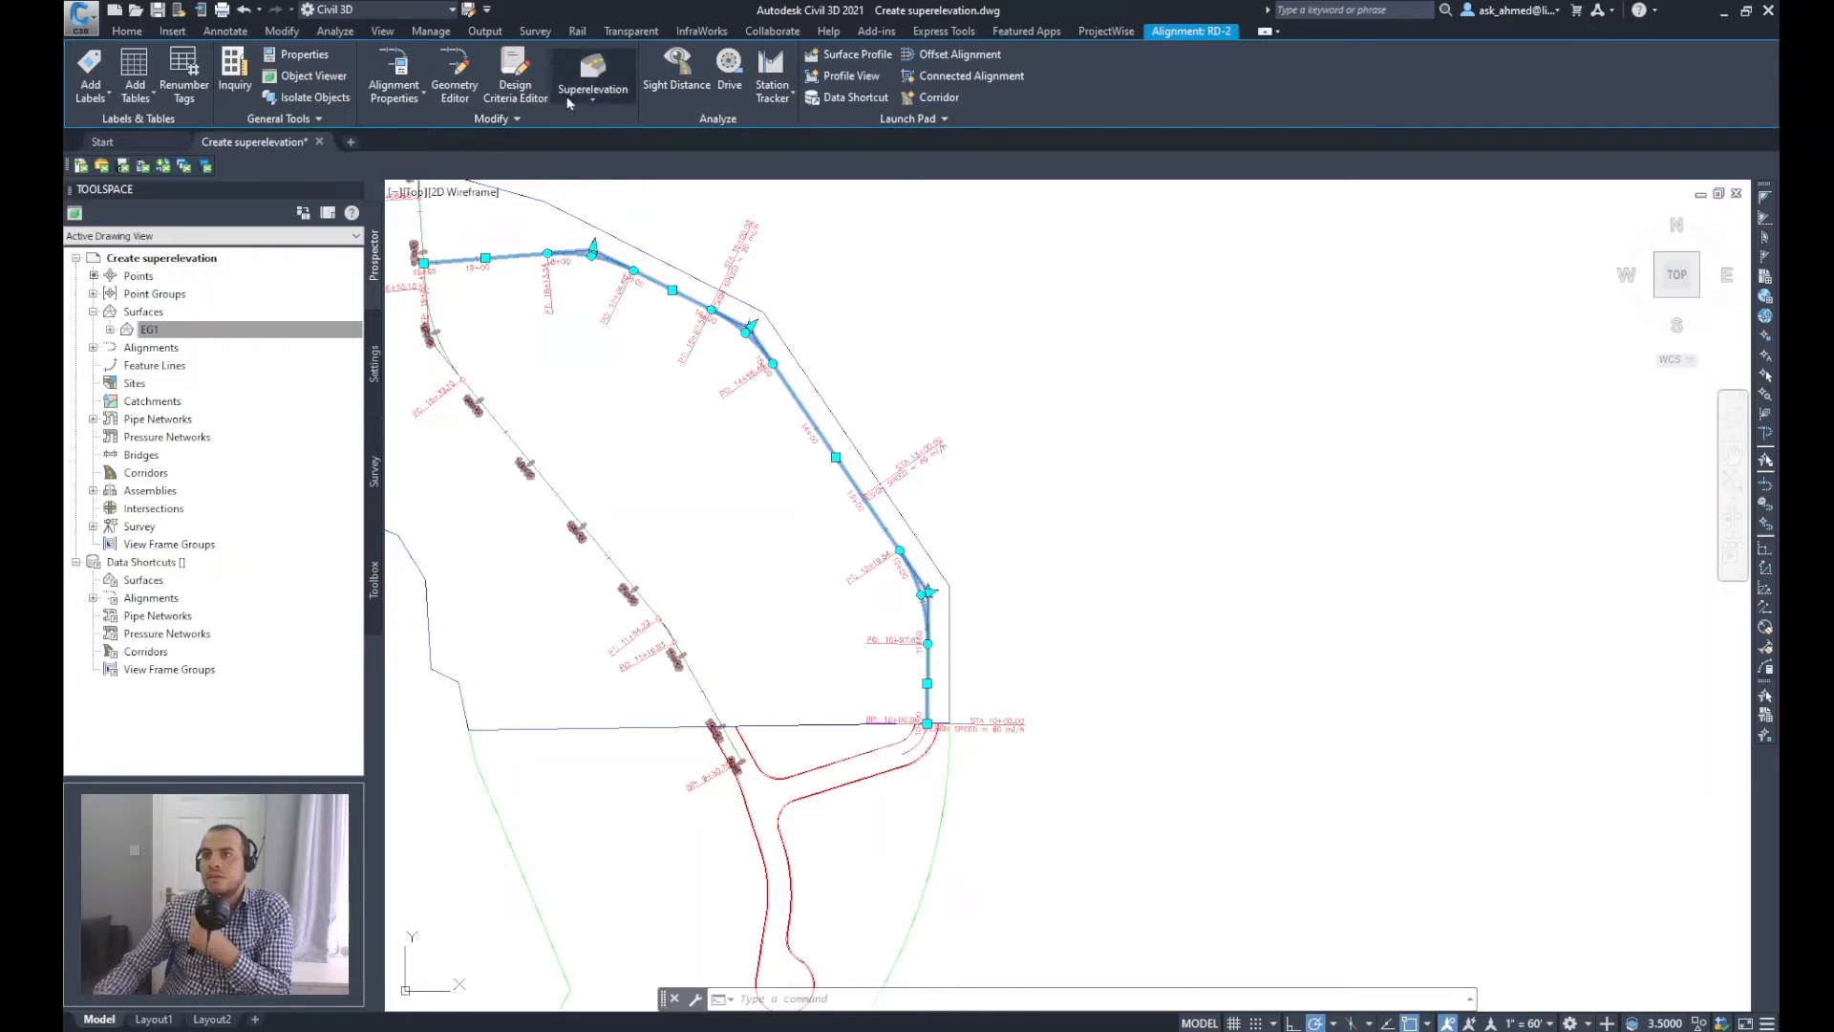
# Step: Start Calculate/Edit Superelevation for RD-2, reaching the No Data Exists prompt
pyautogui.click(592, 90)
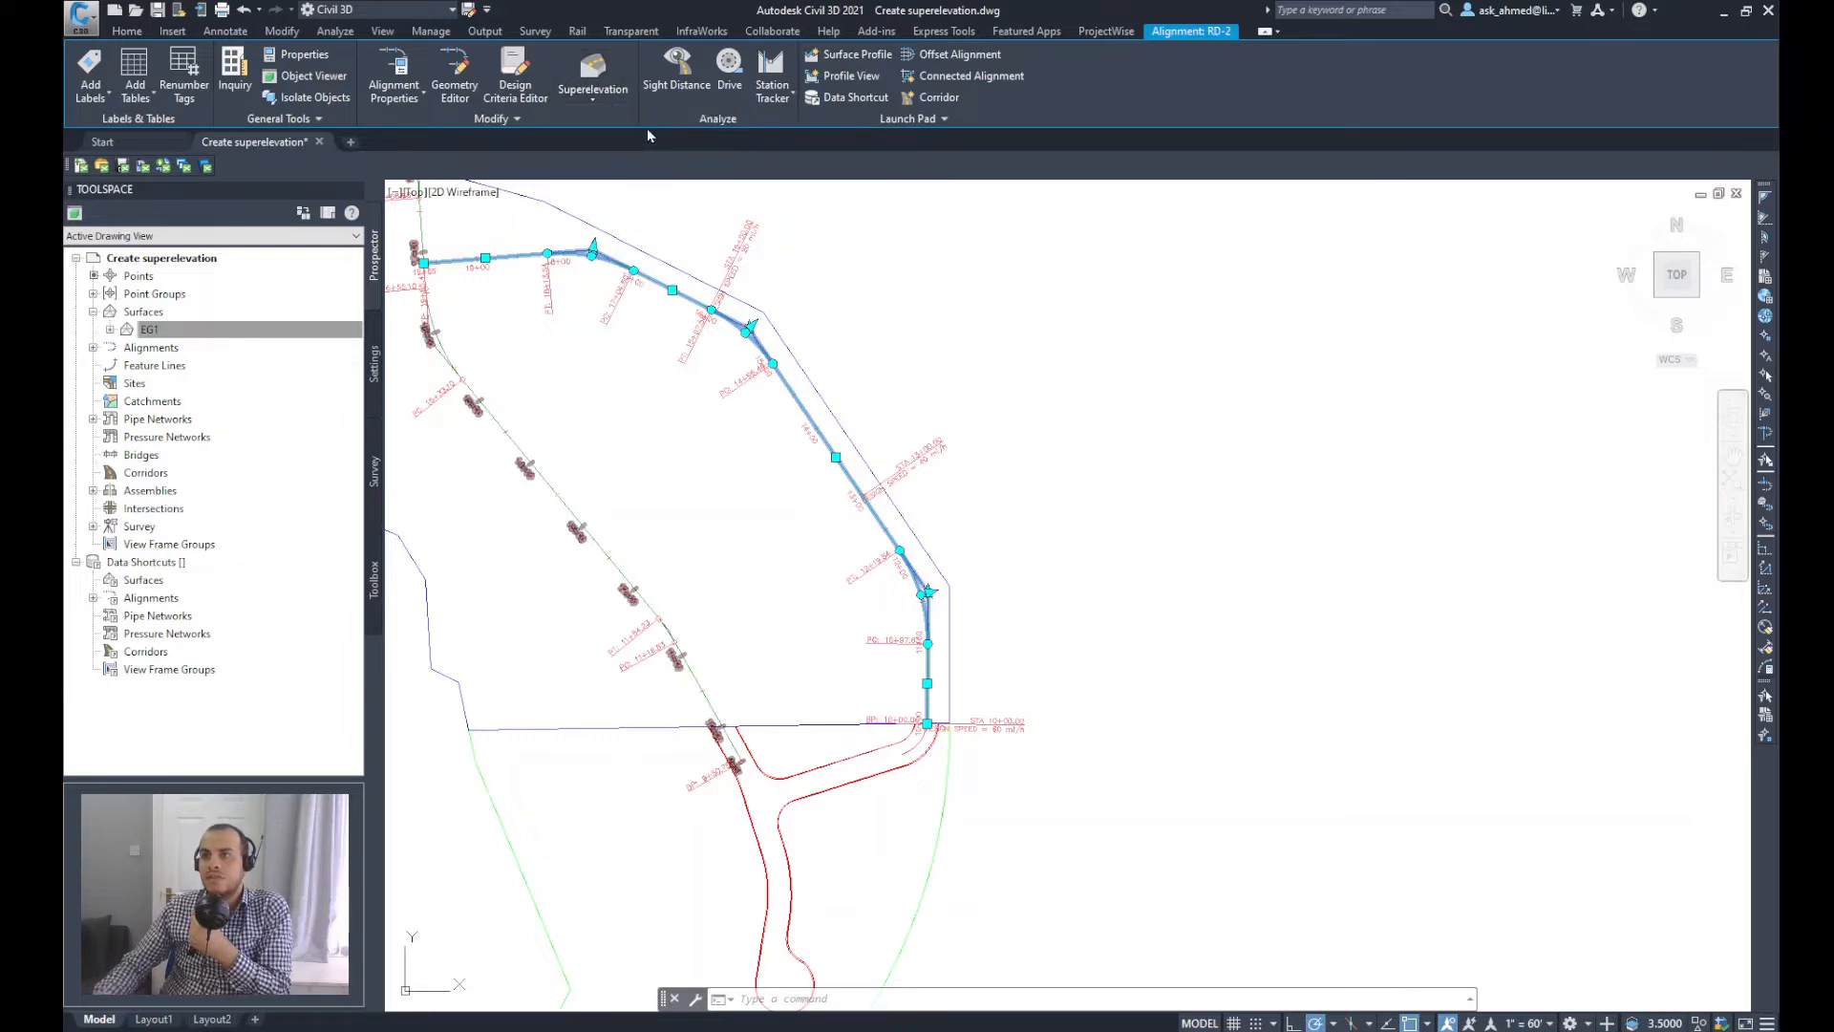
pyautogui.click(593, 77)
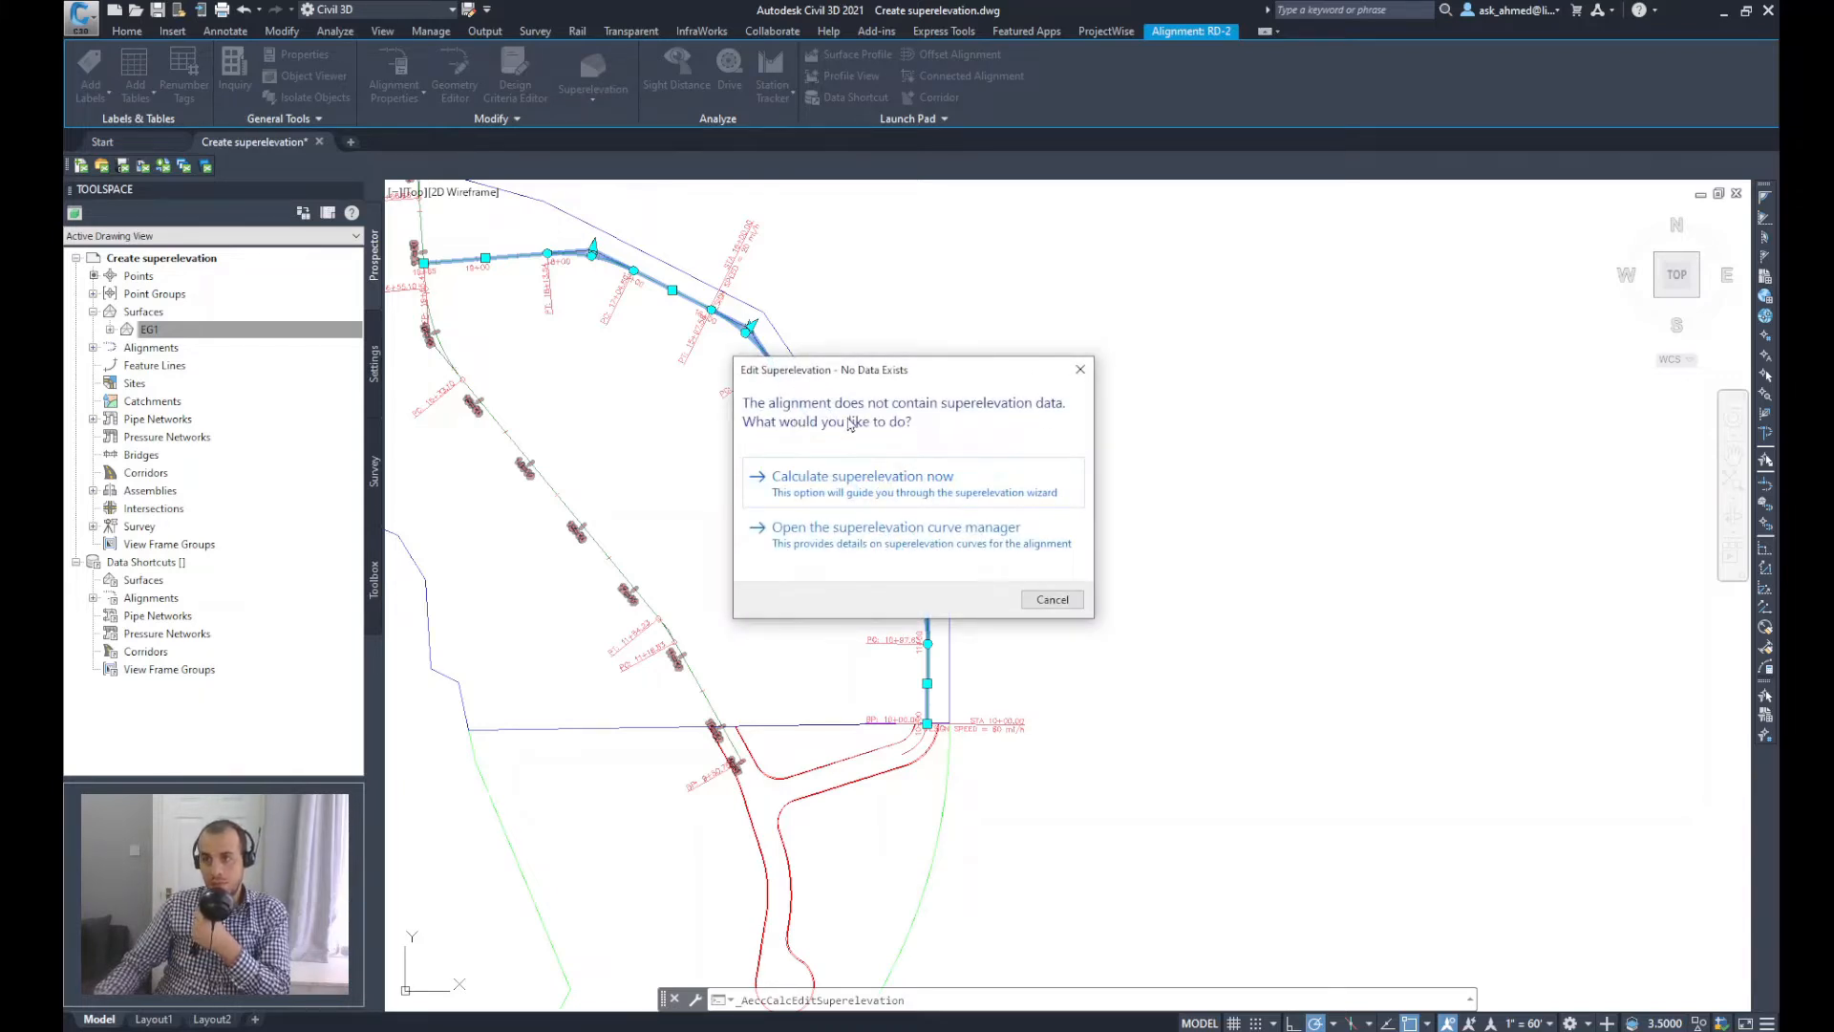
pyautogui.moveTo(812, 453)
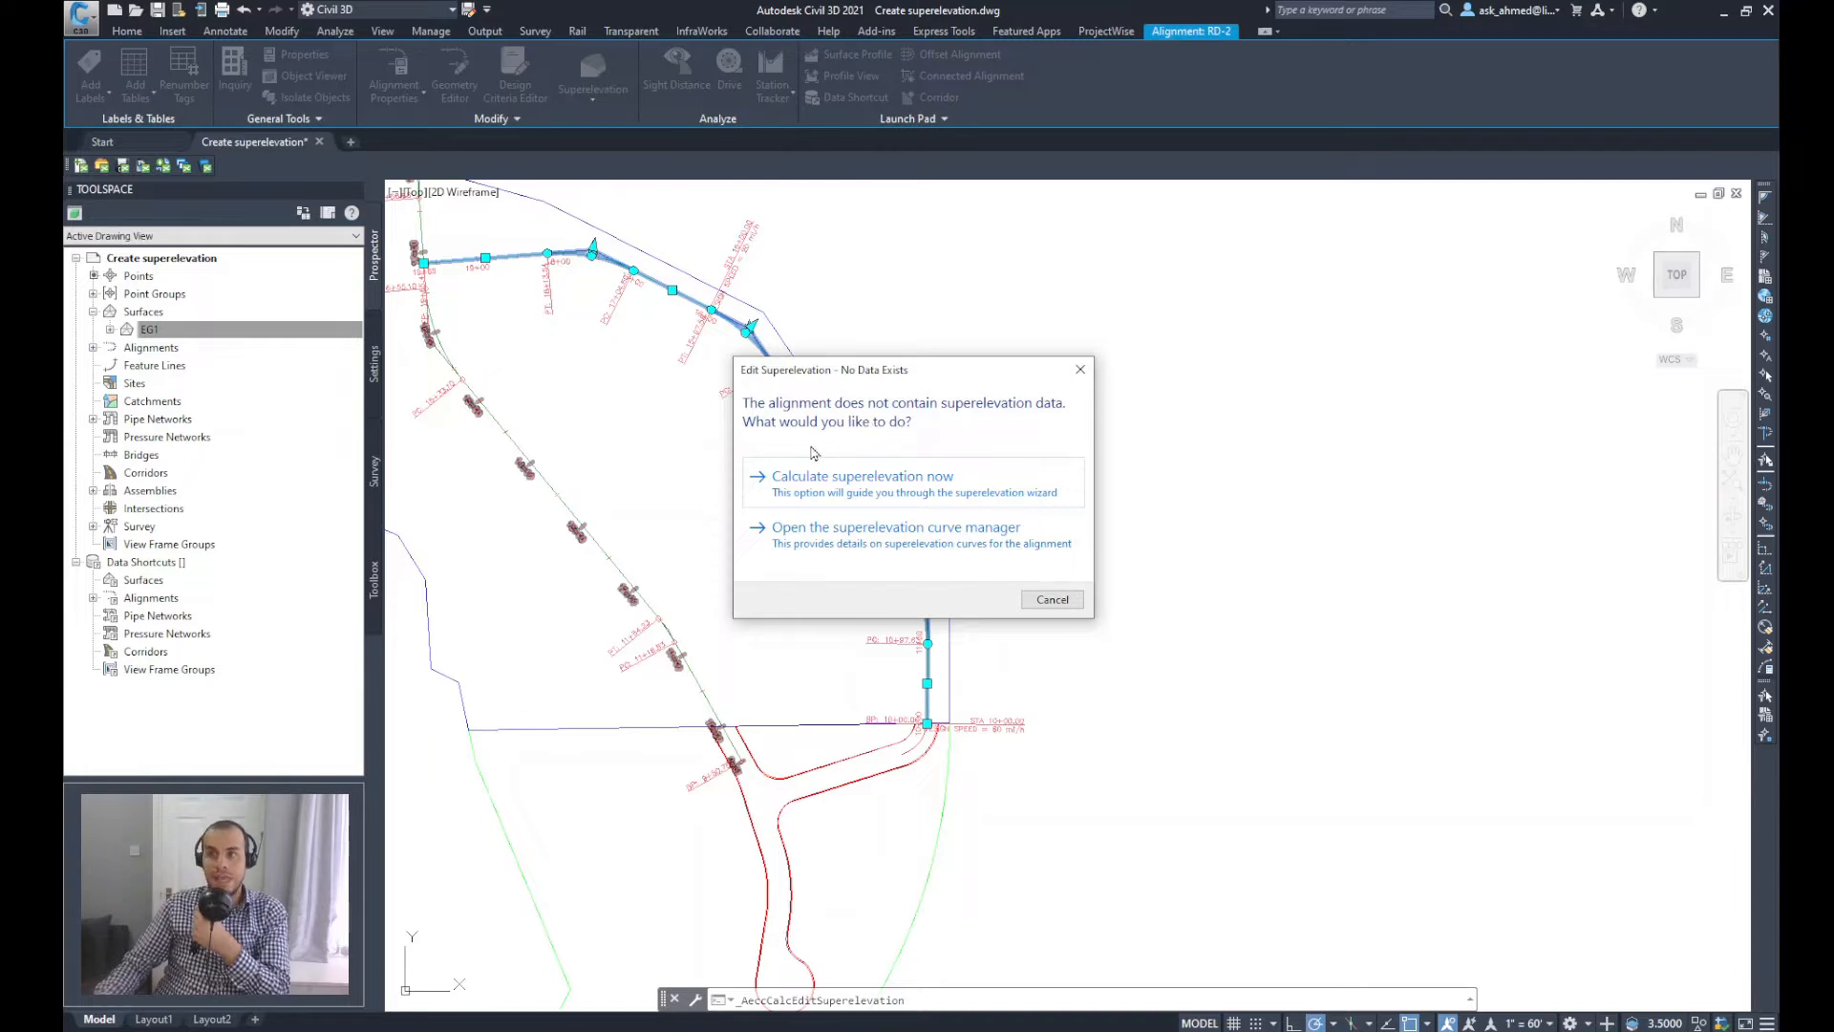
pyautogui.moveTo(852, 441)
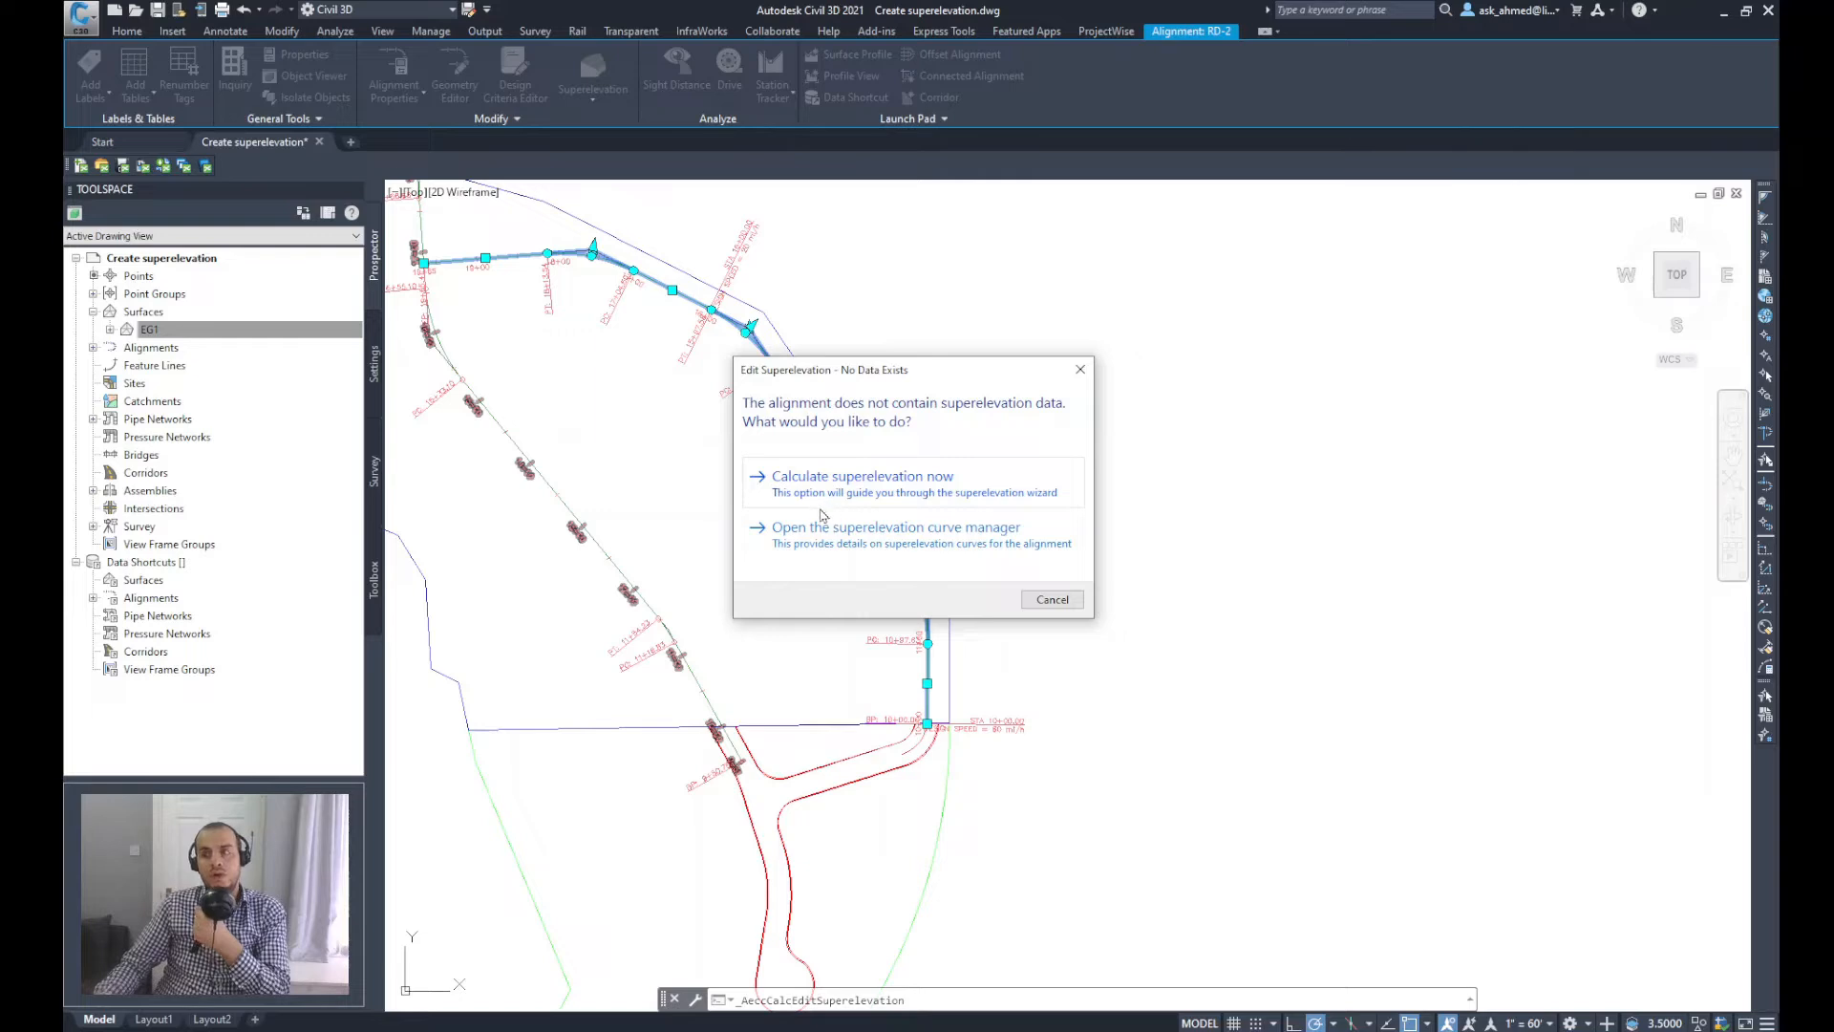
pyautogui.moveTo(921, 496)
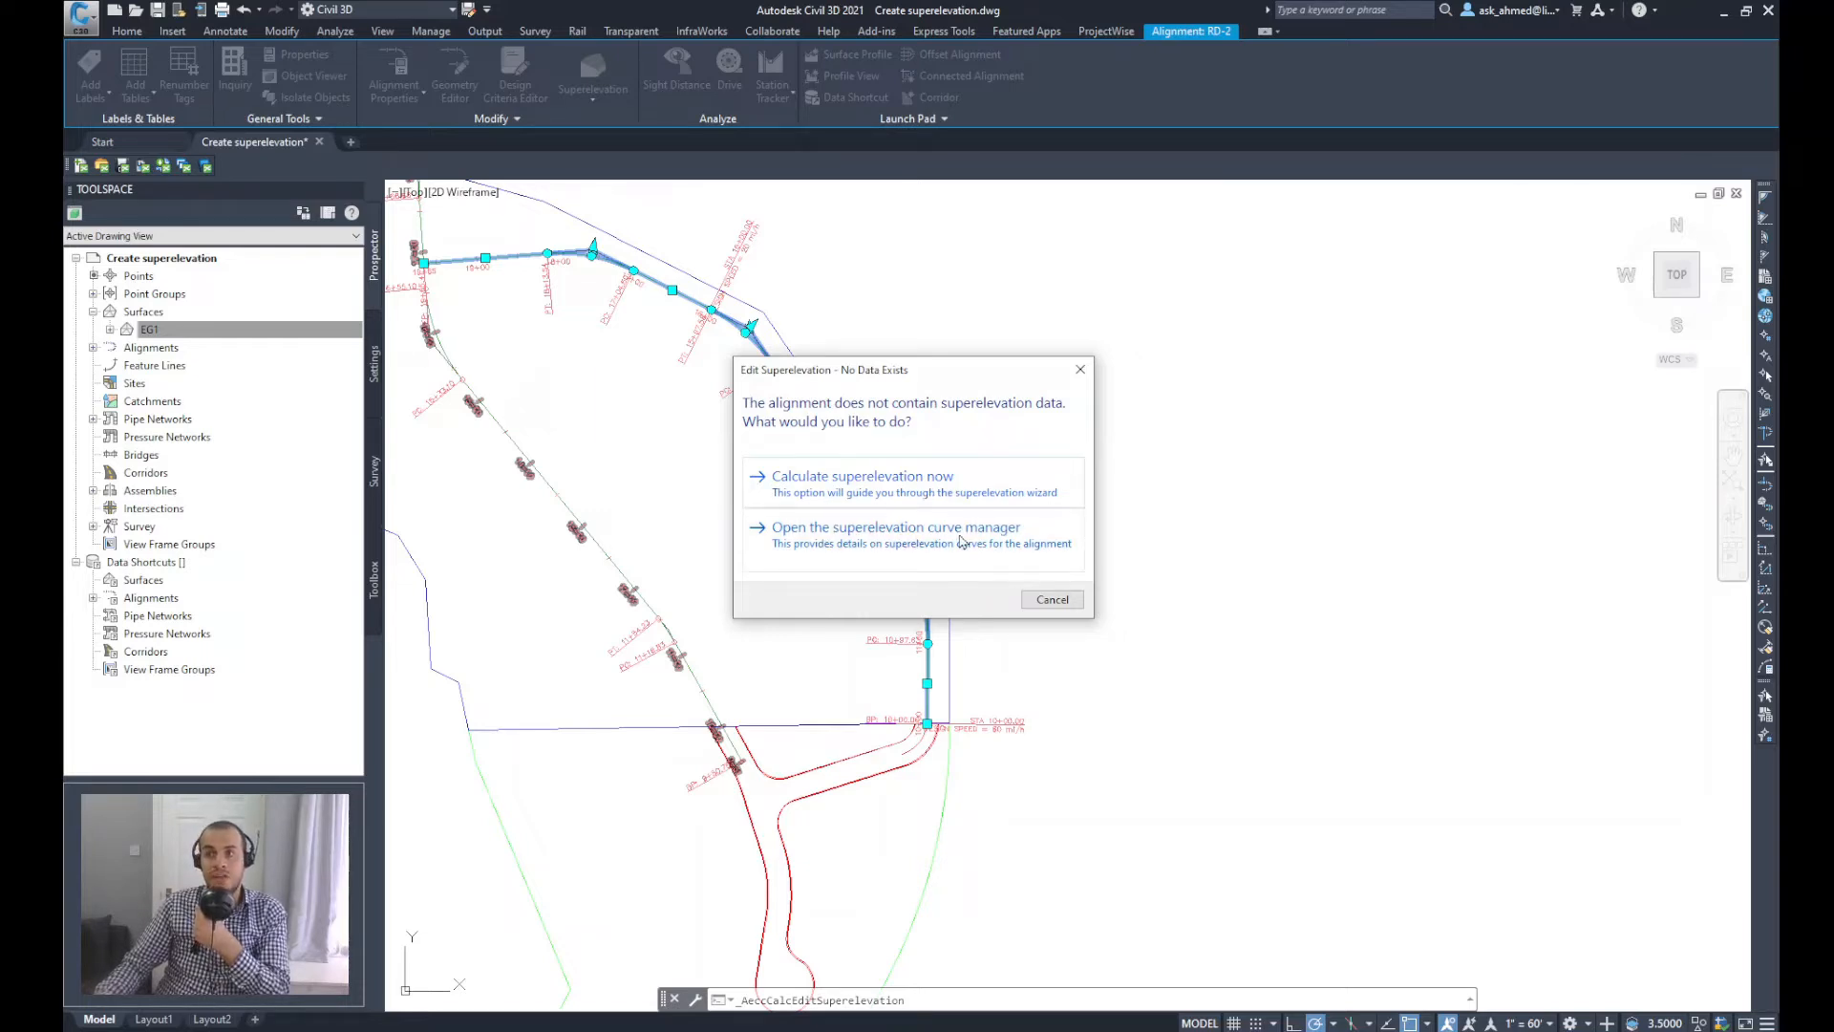
pyautogui.moveTo(1013, 486)
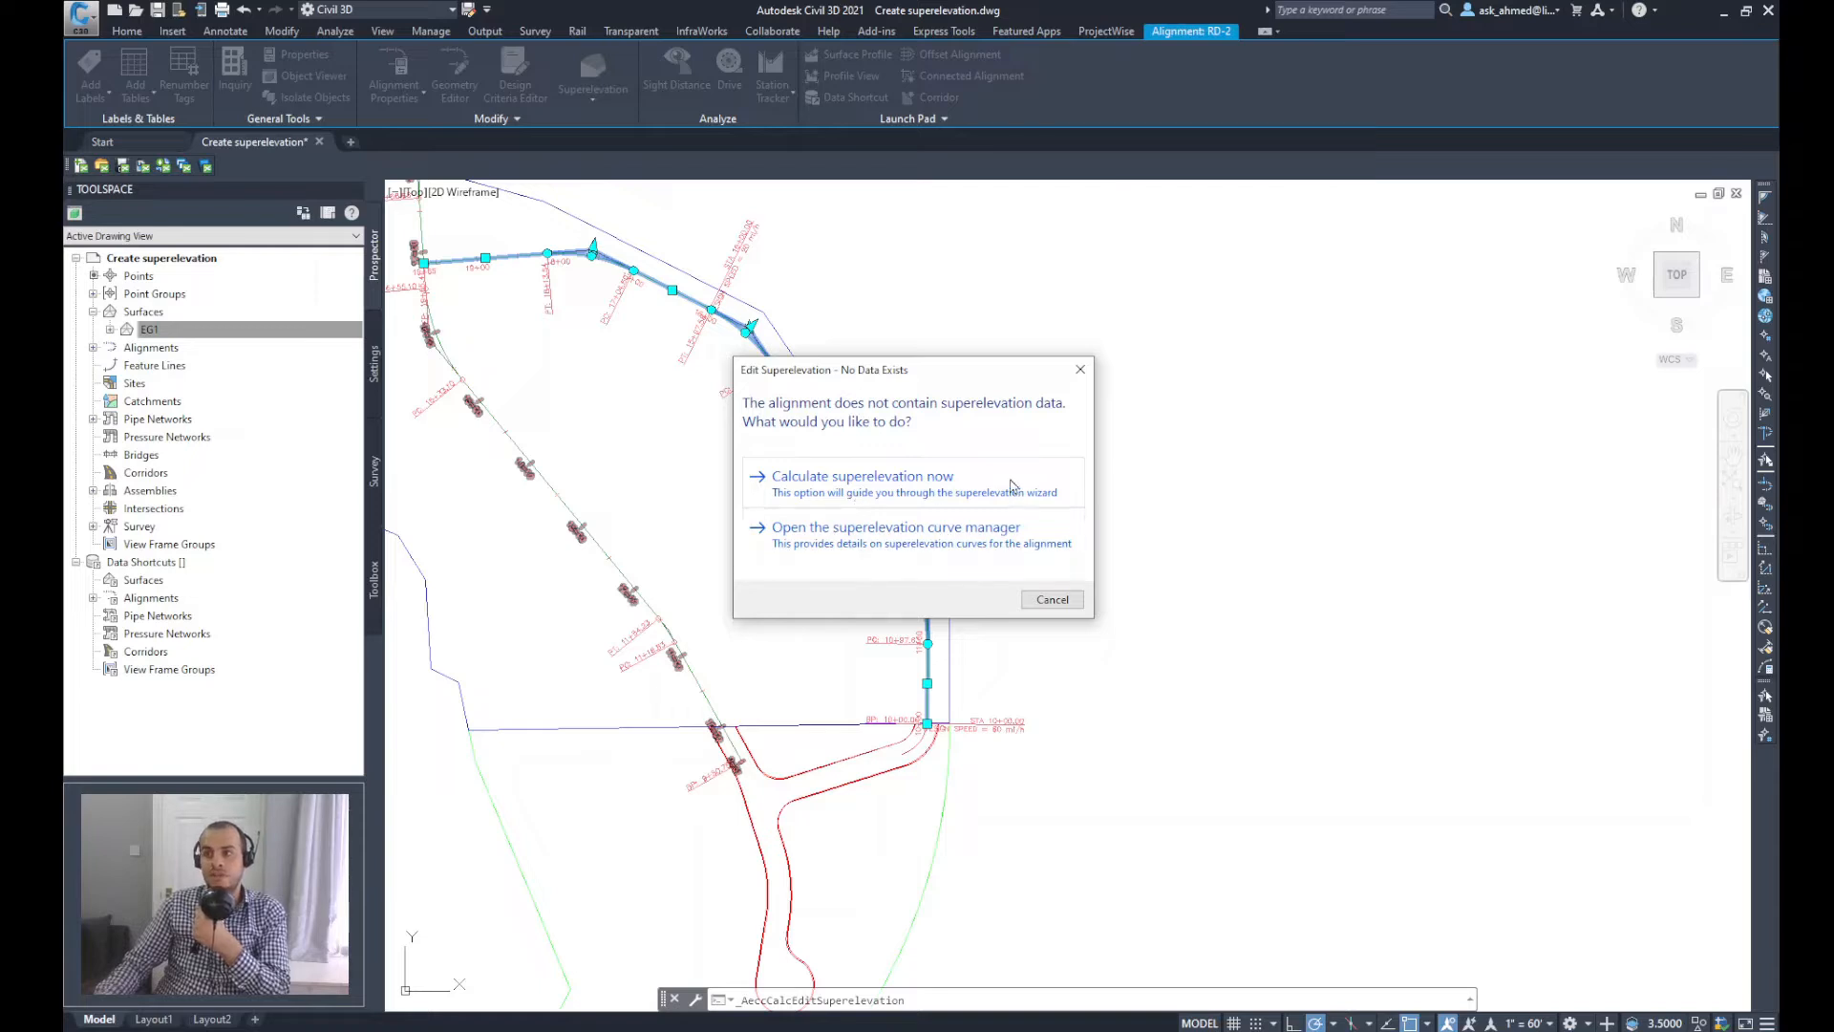
# Step: Calculate superelevation now, keeping Undivided Crowned roadway and Center Baseline pivot
pyautogui.click(862, 476)
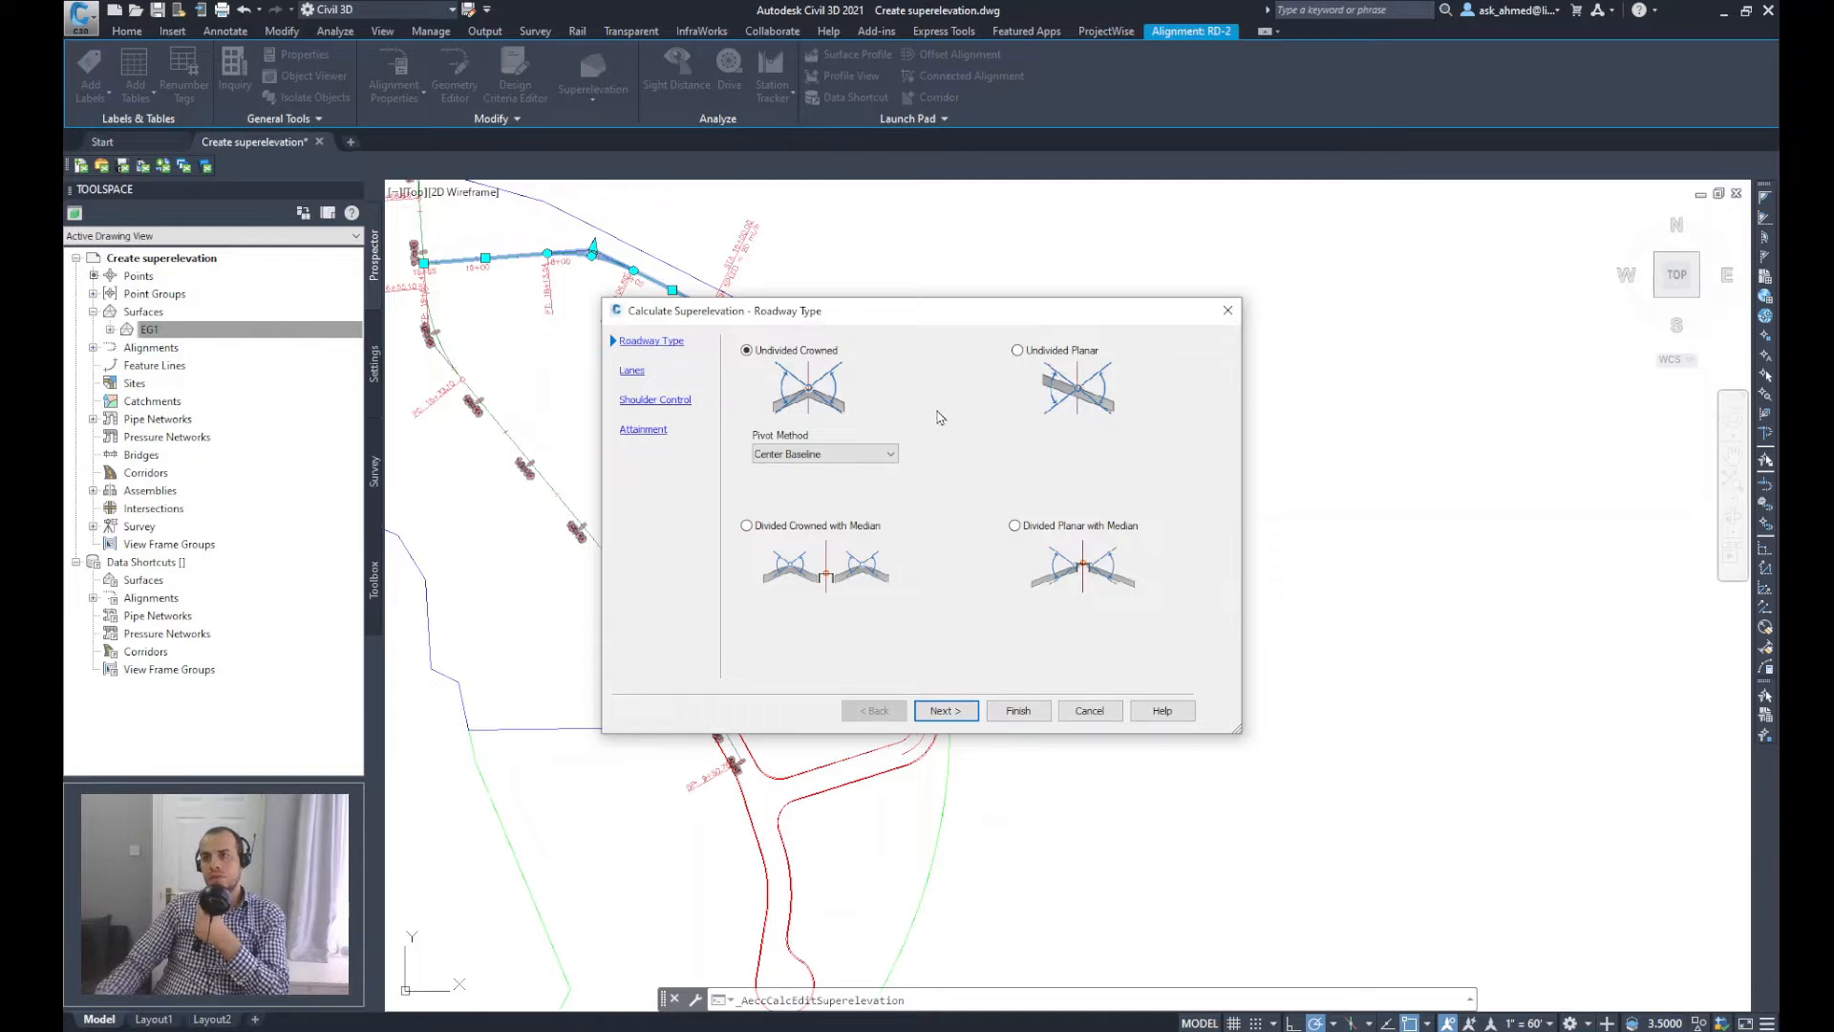
pyautogui.moveTo(999, 344)
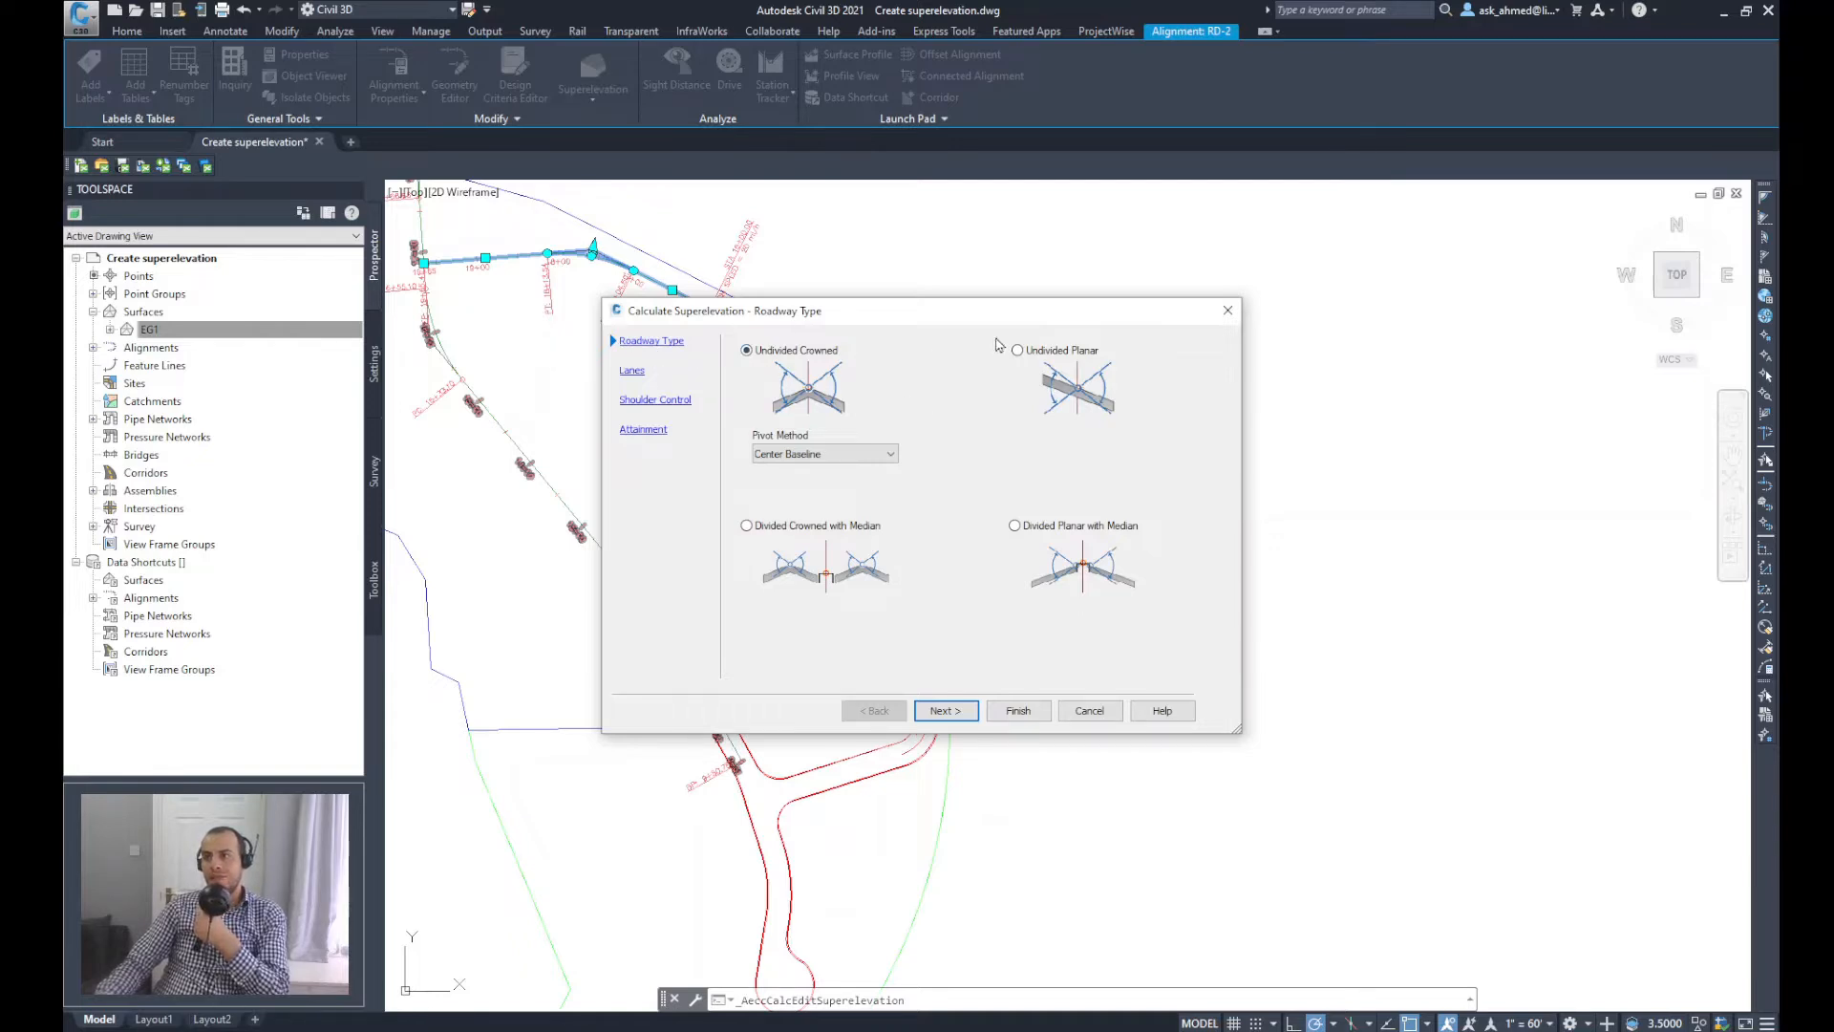
pyautogui.moveTo(805, 372)
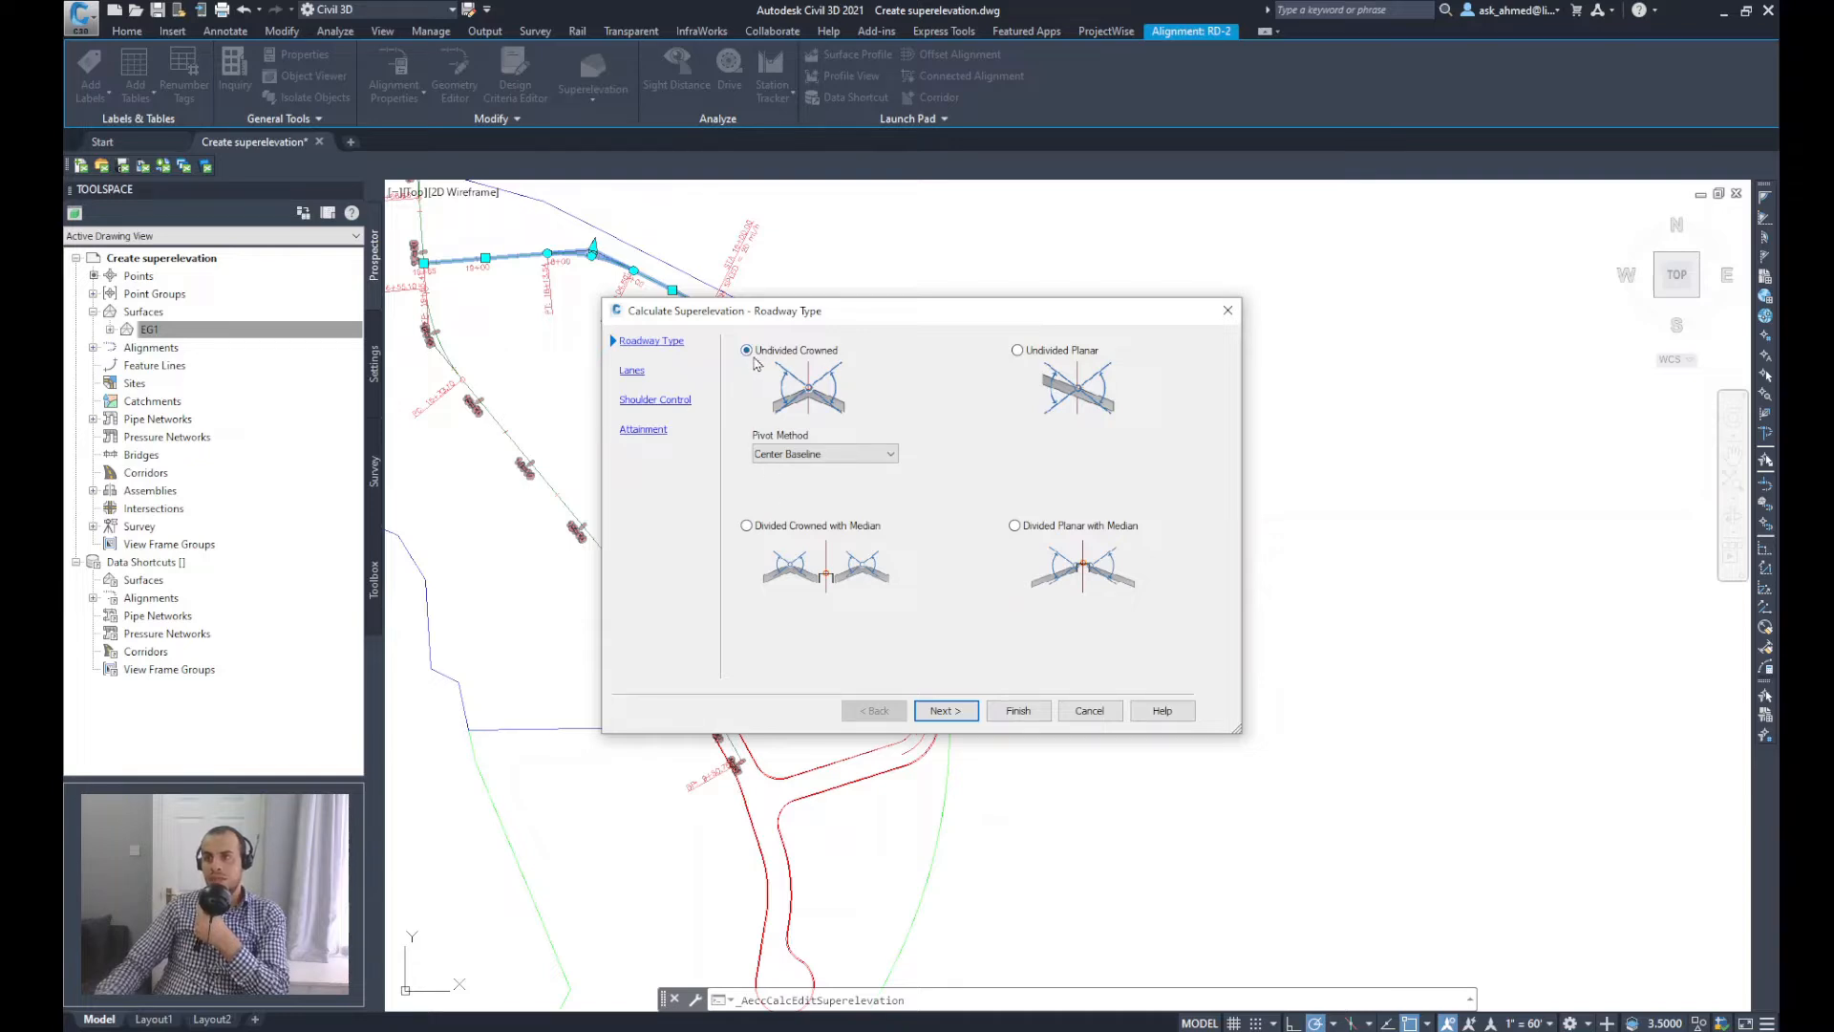
pyautogui.moveTo(832, 363)
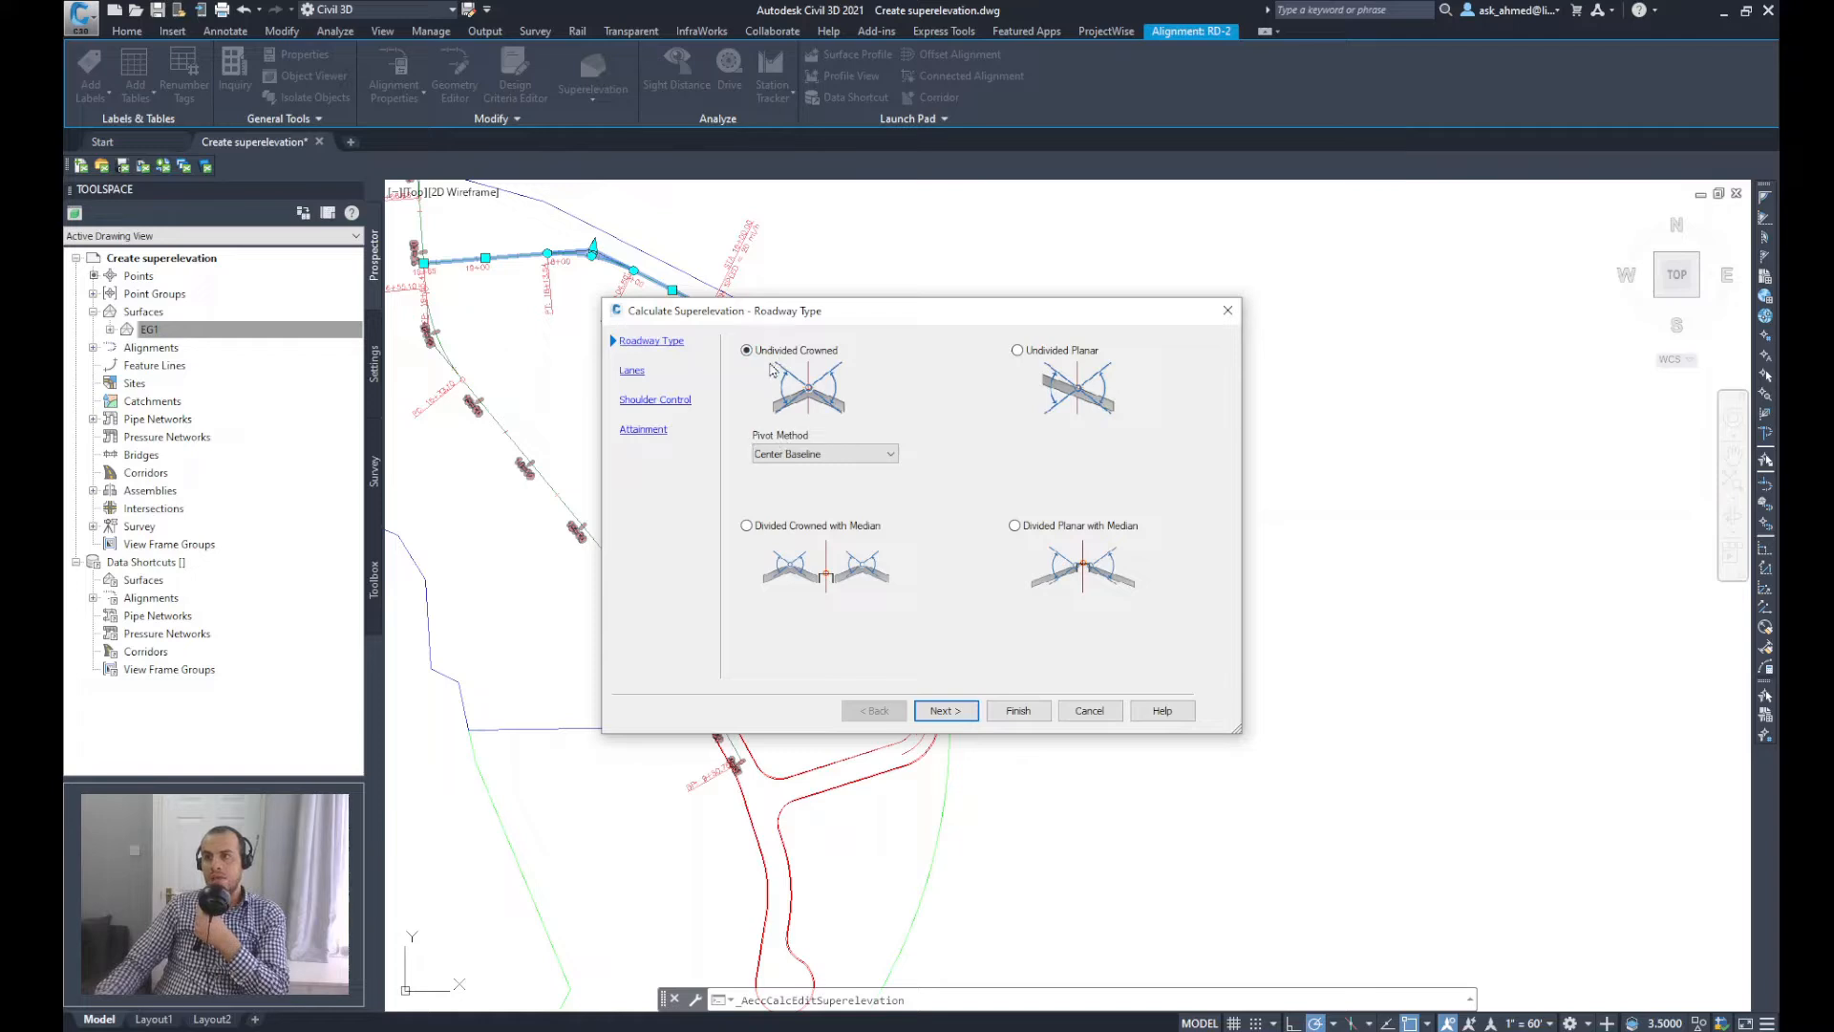
pyautogui.moveTo(827, 451)
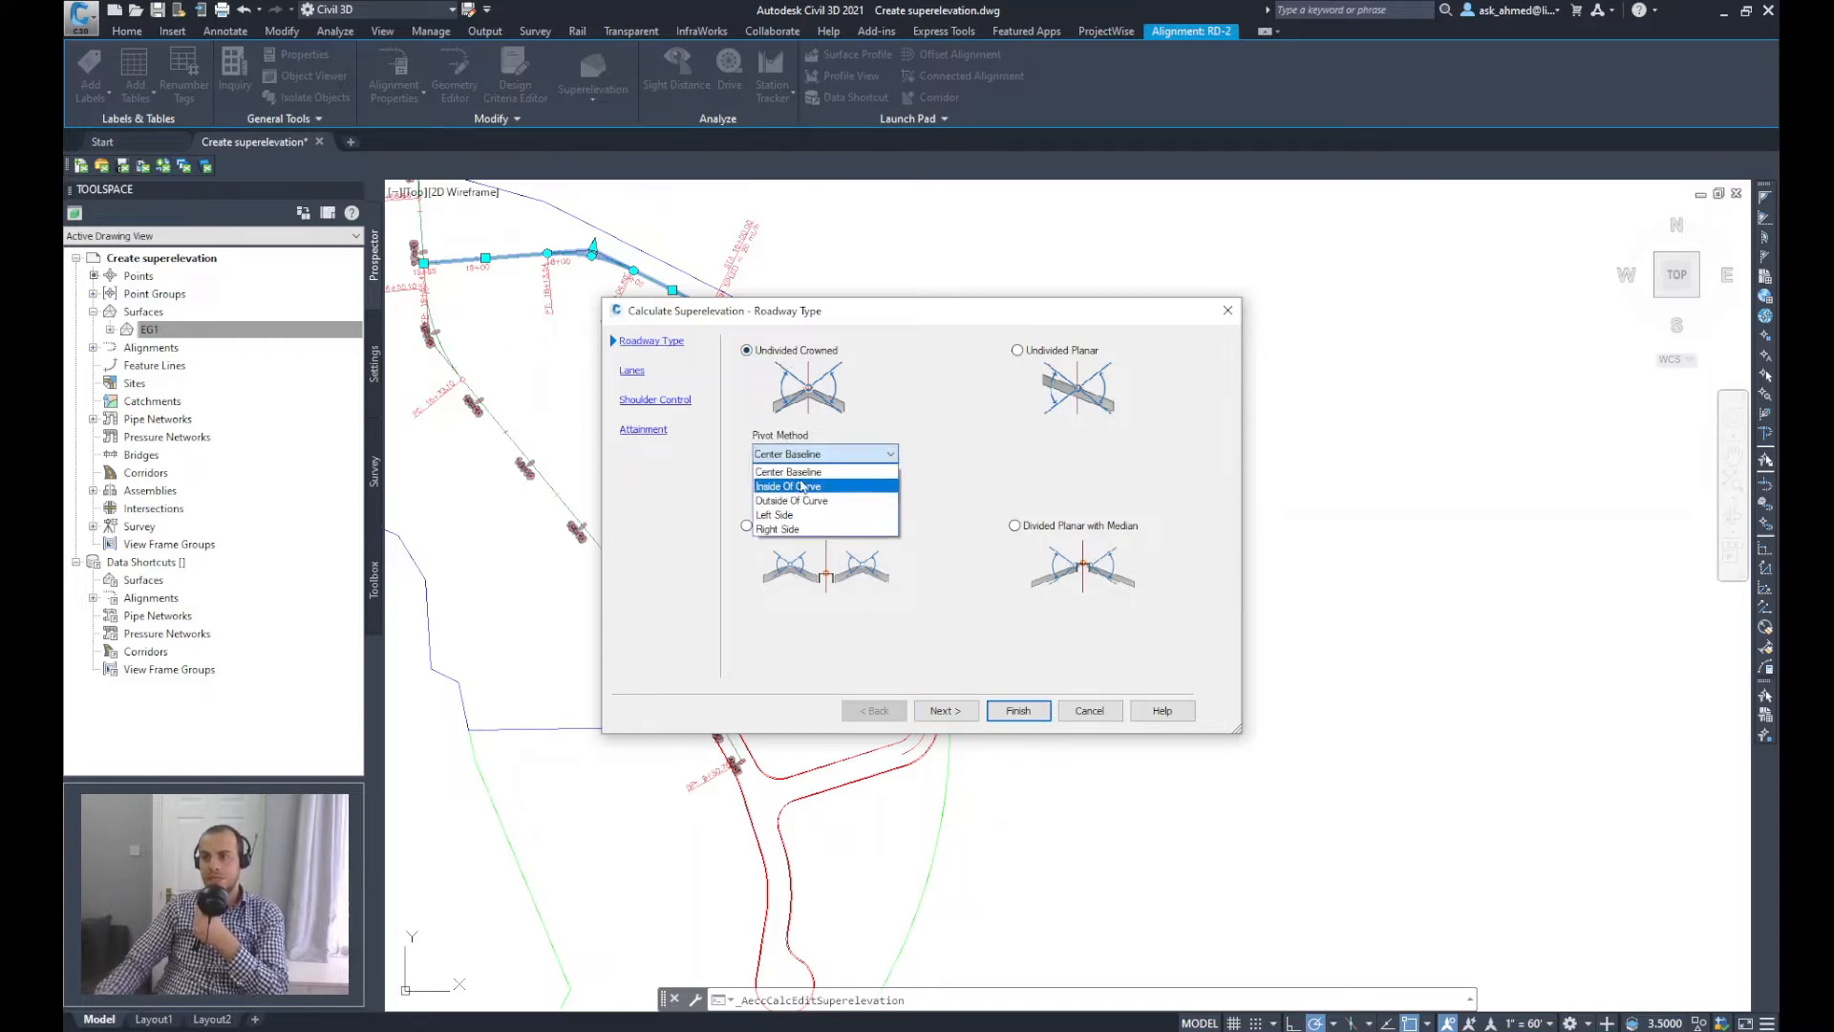
pyautogui.click(825, 472)
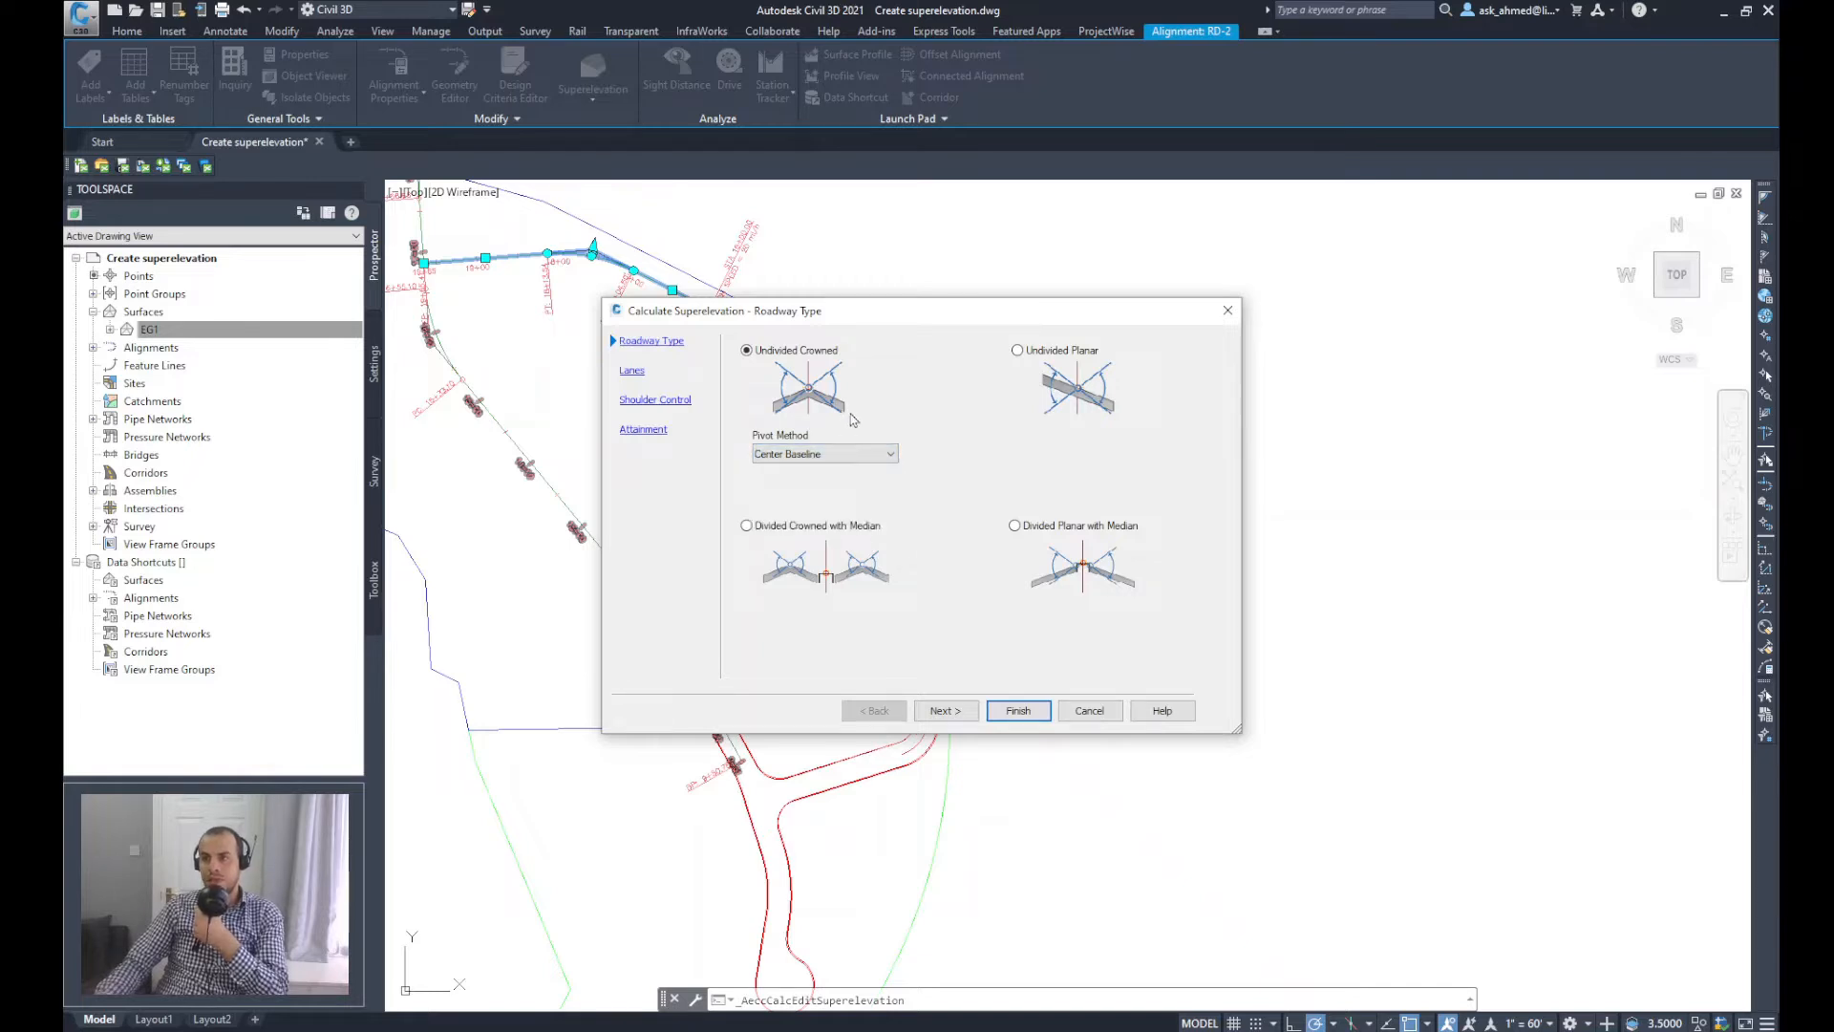
pyautogui.moveTo(994, 387)
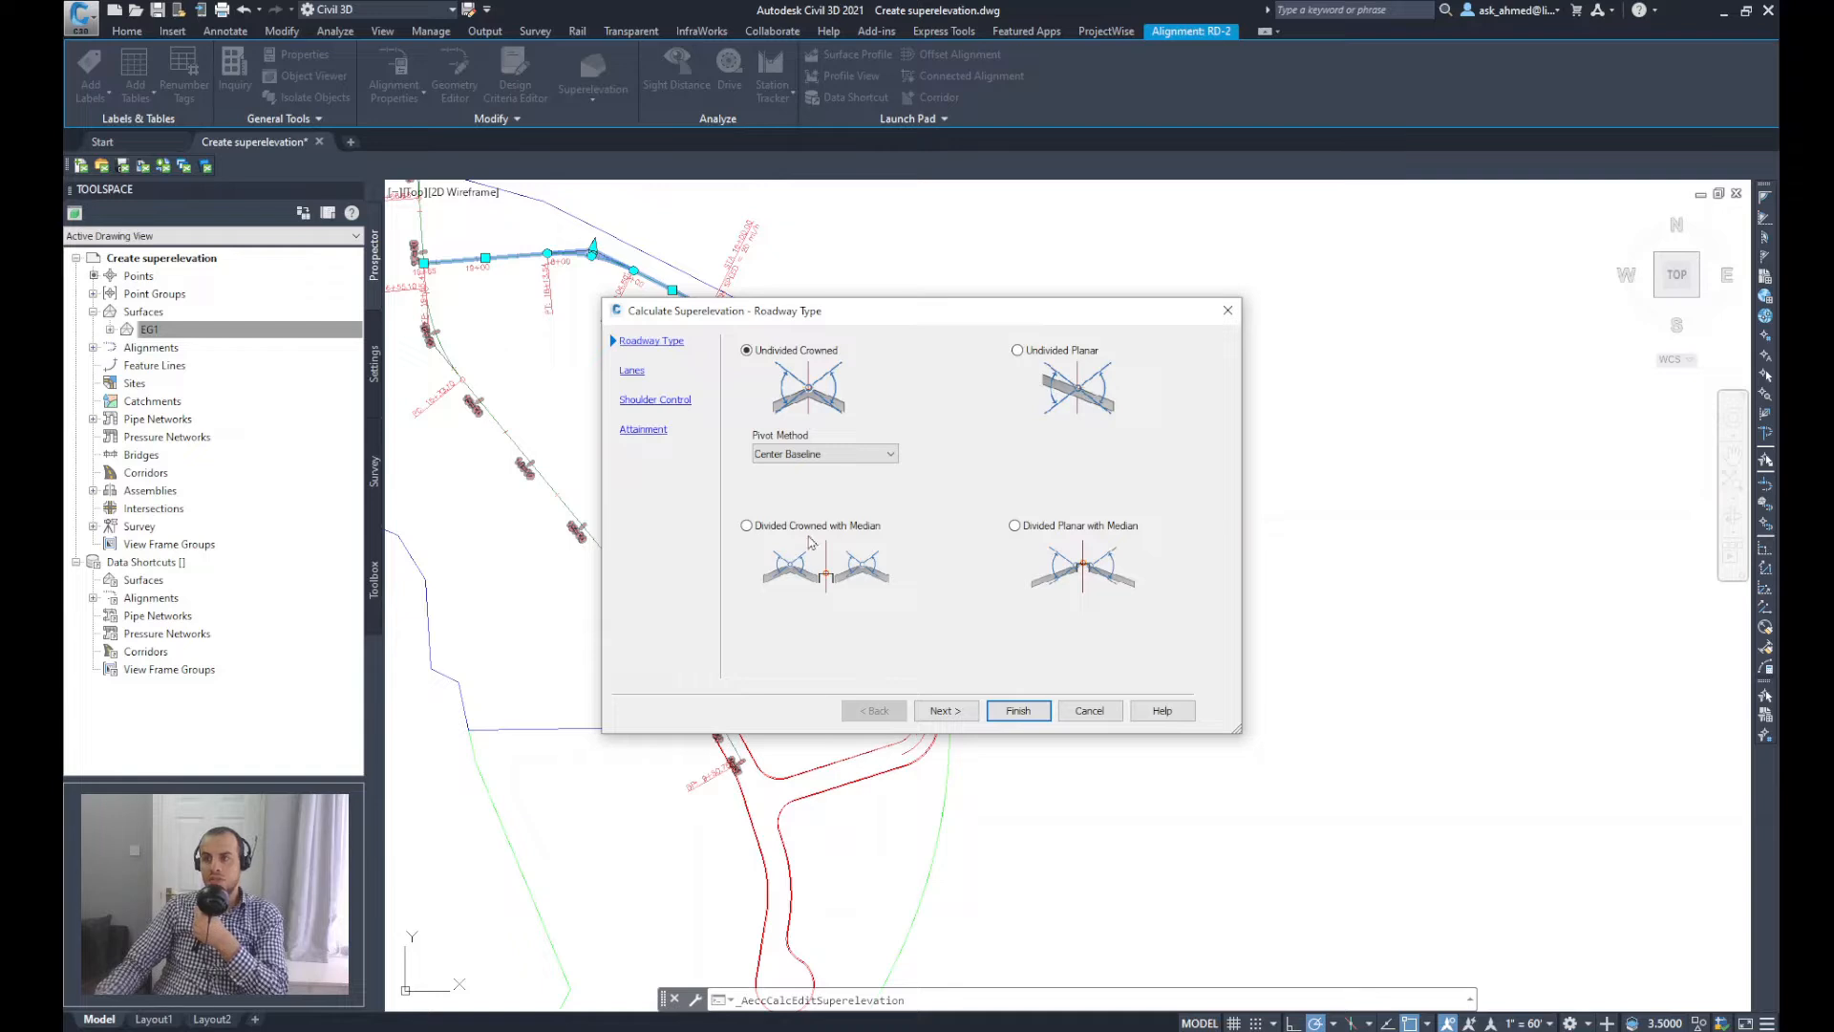
pyautogui.moveTo(1049, 560)
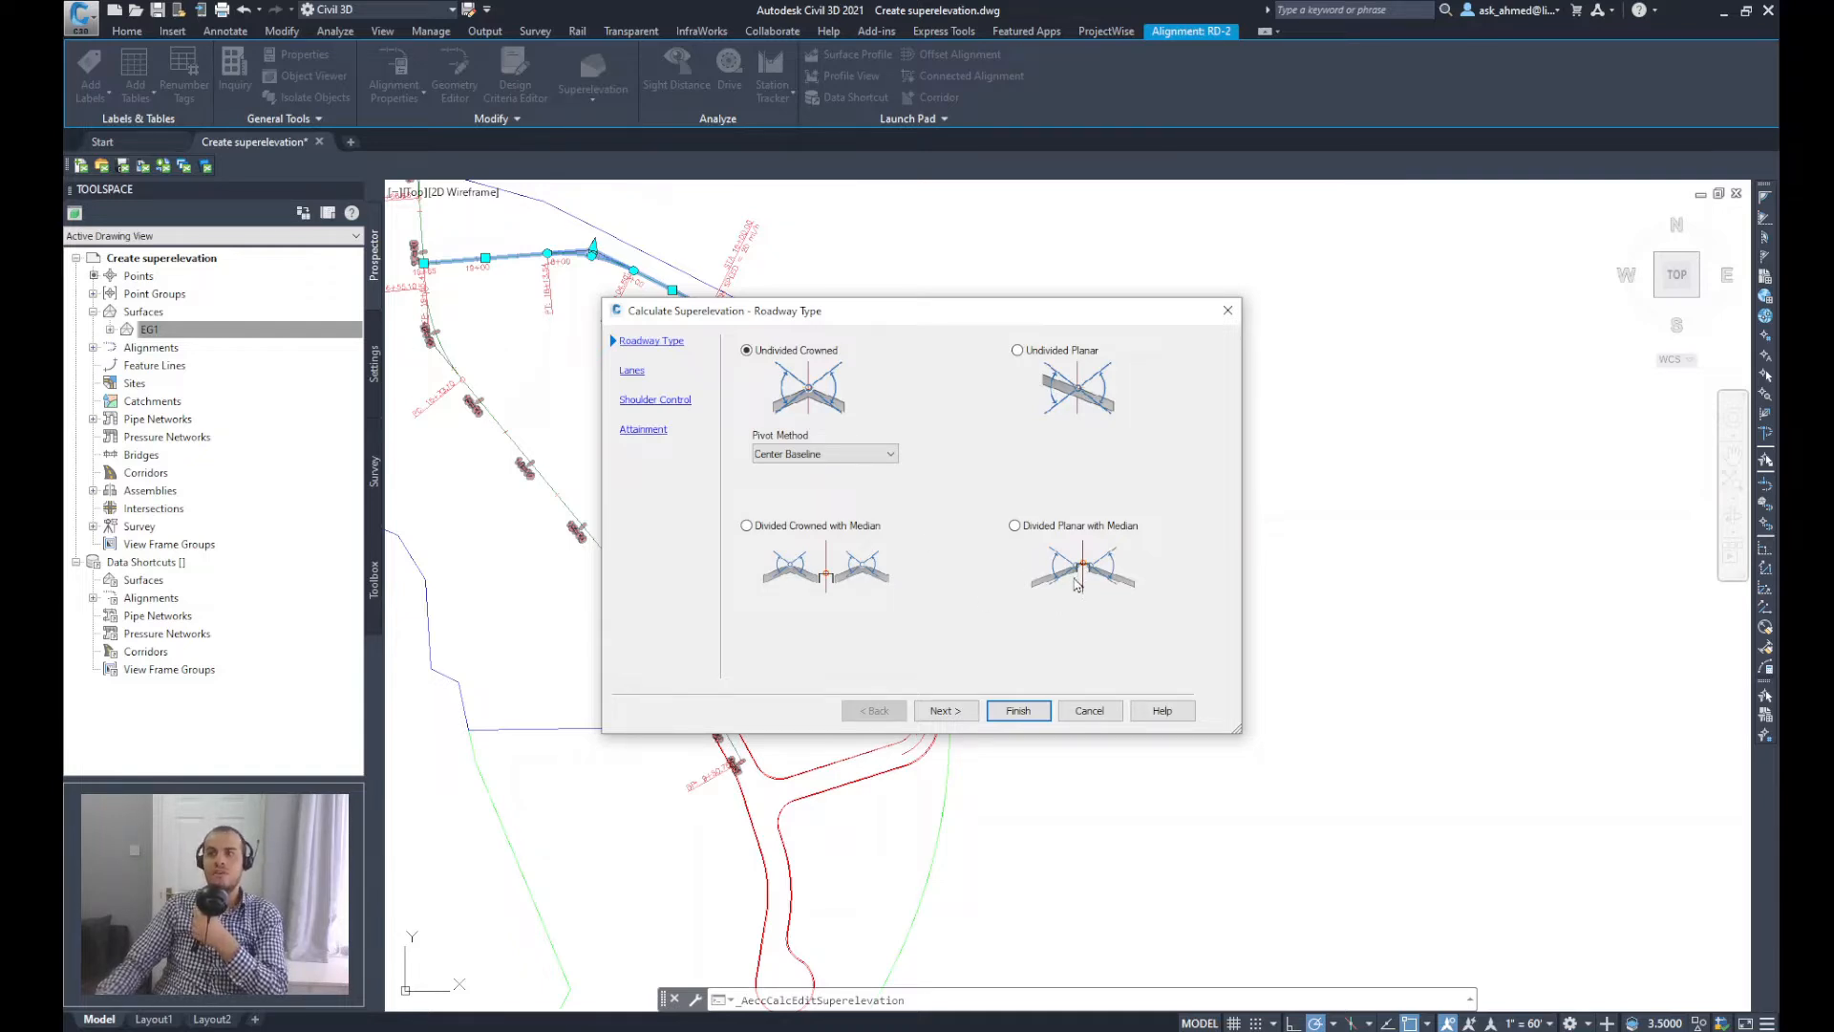
pyautogui.moveTo(909, 570)
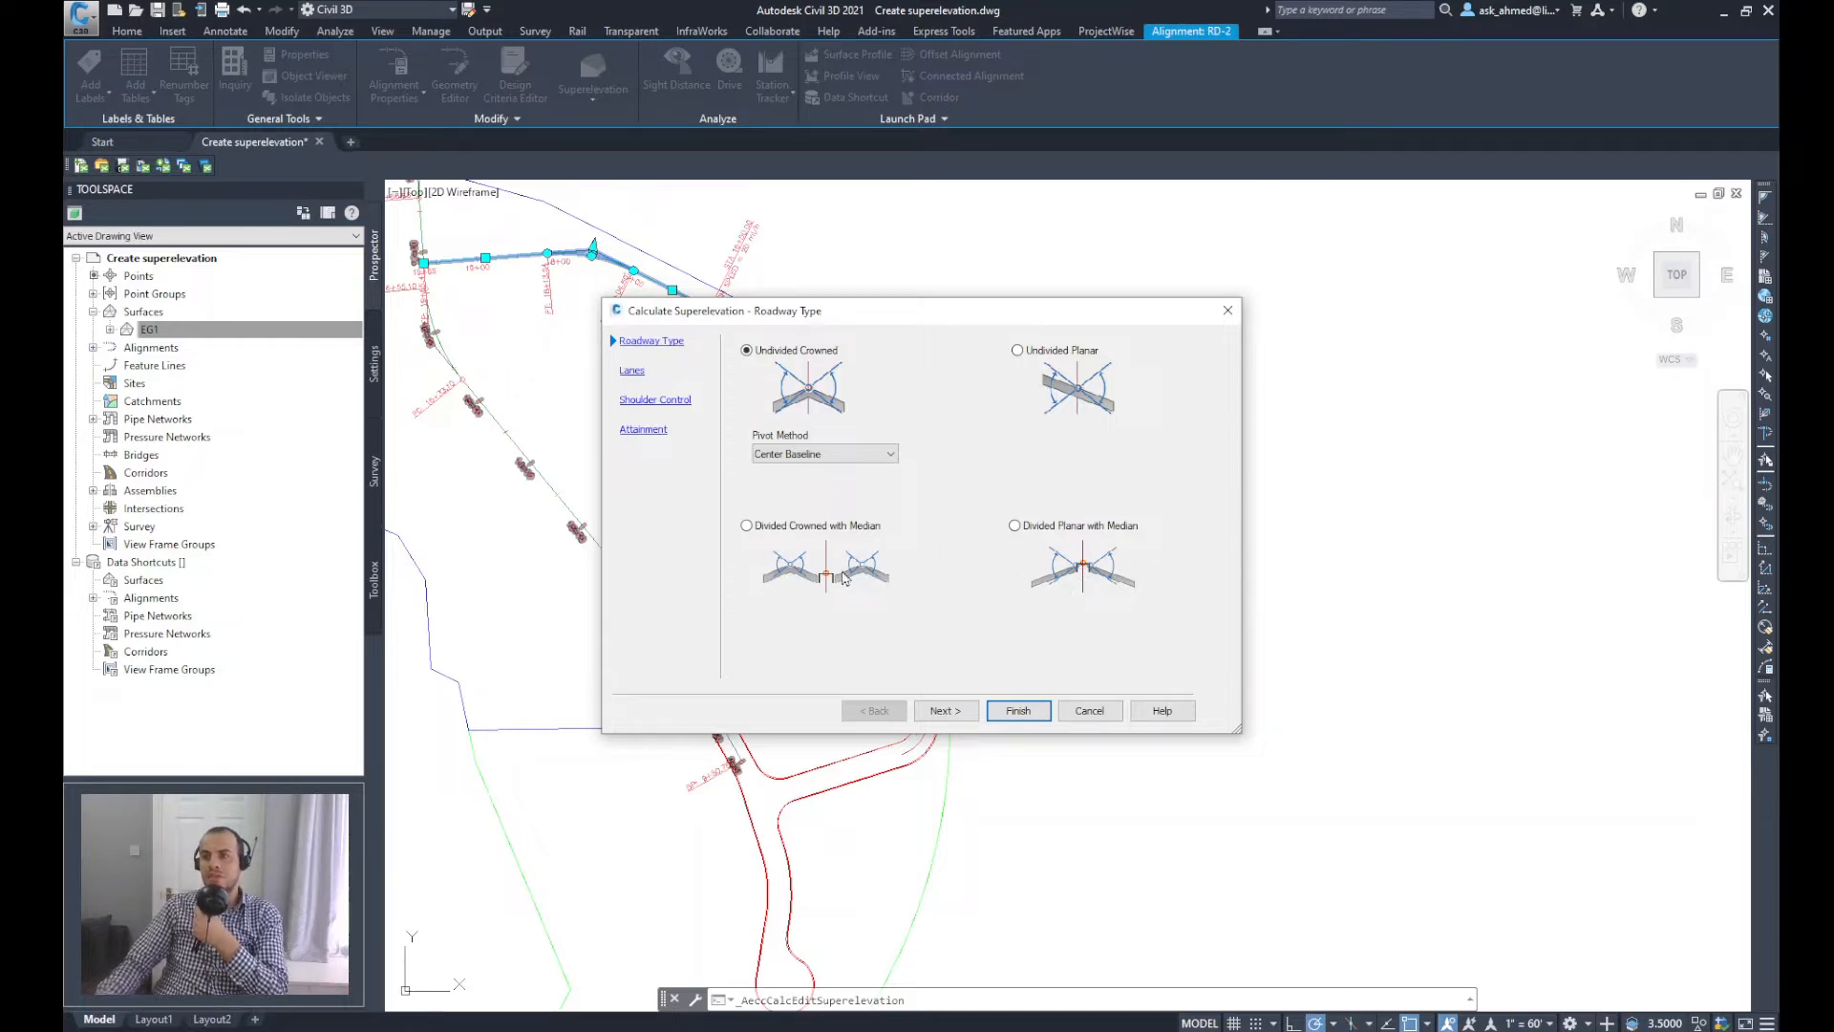
pyautogui.moveTo(755, 365)
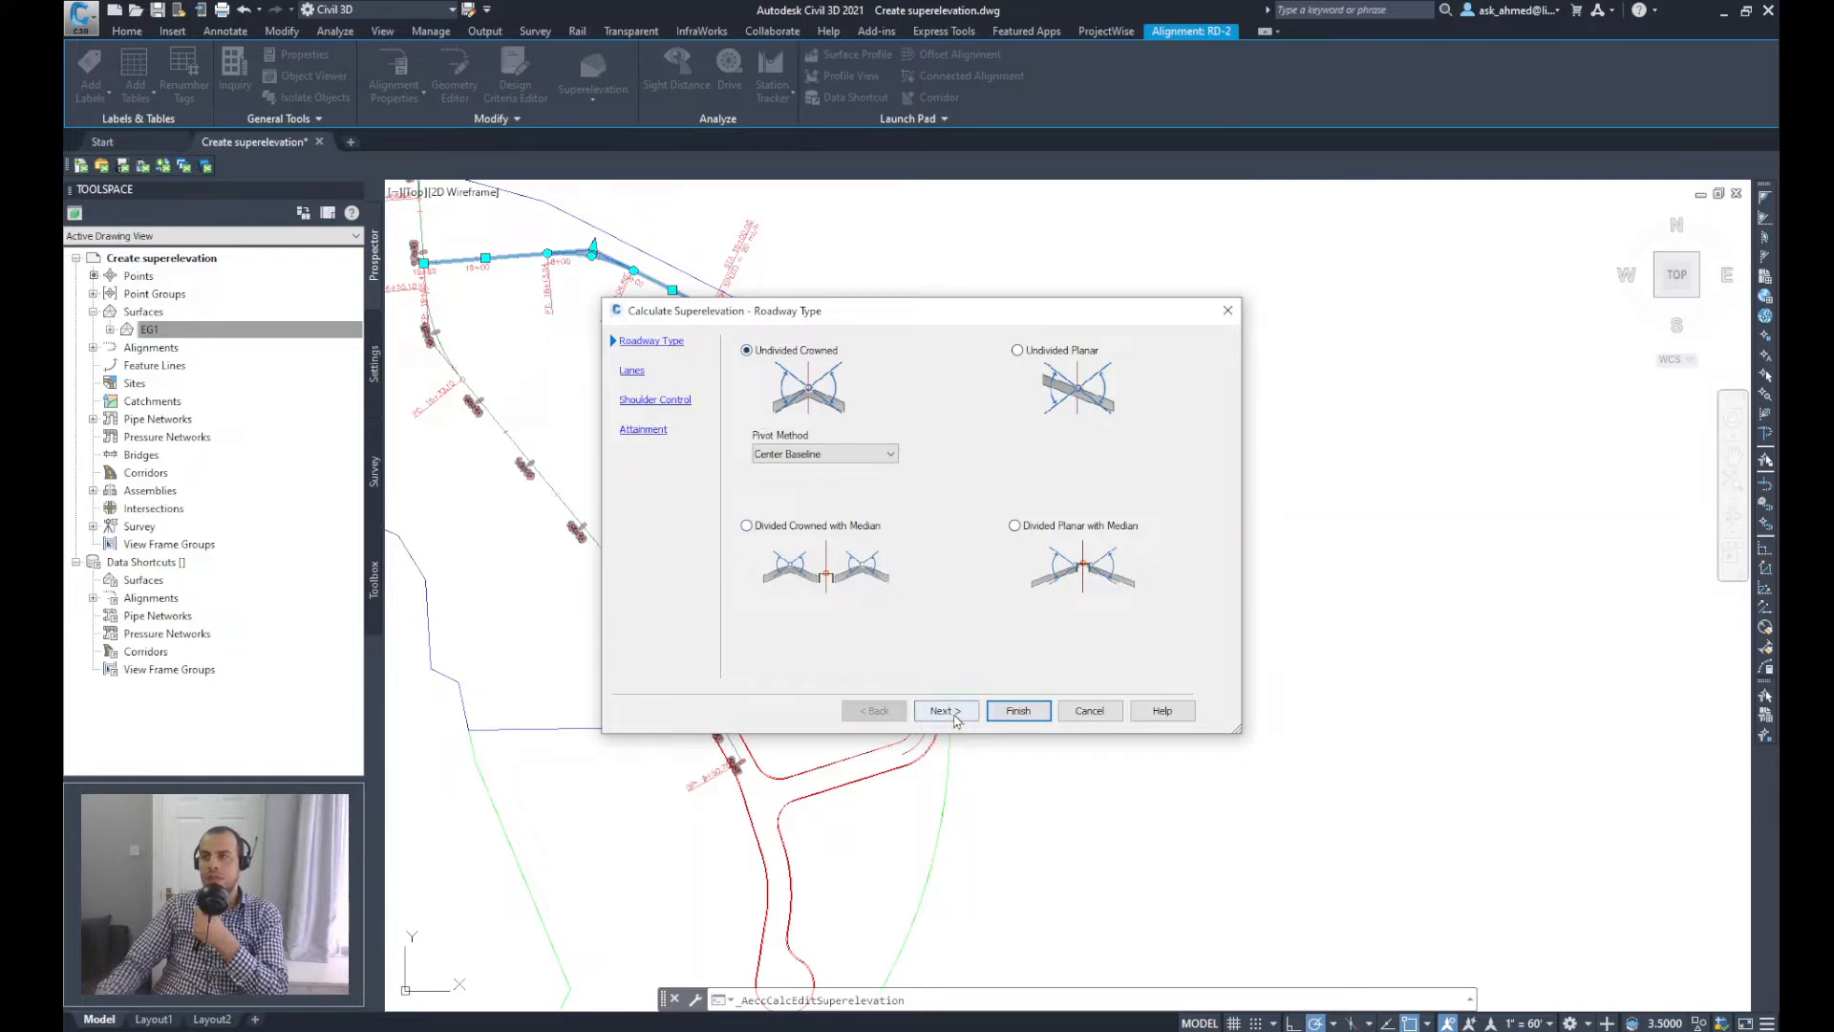
# Step: Set symmetric lanes to 12.000' width and 2.00% slope and continue to shoulder control
pyautogui.click(942, 711)
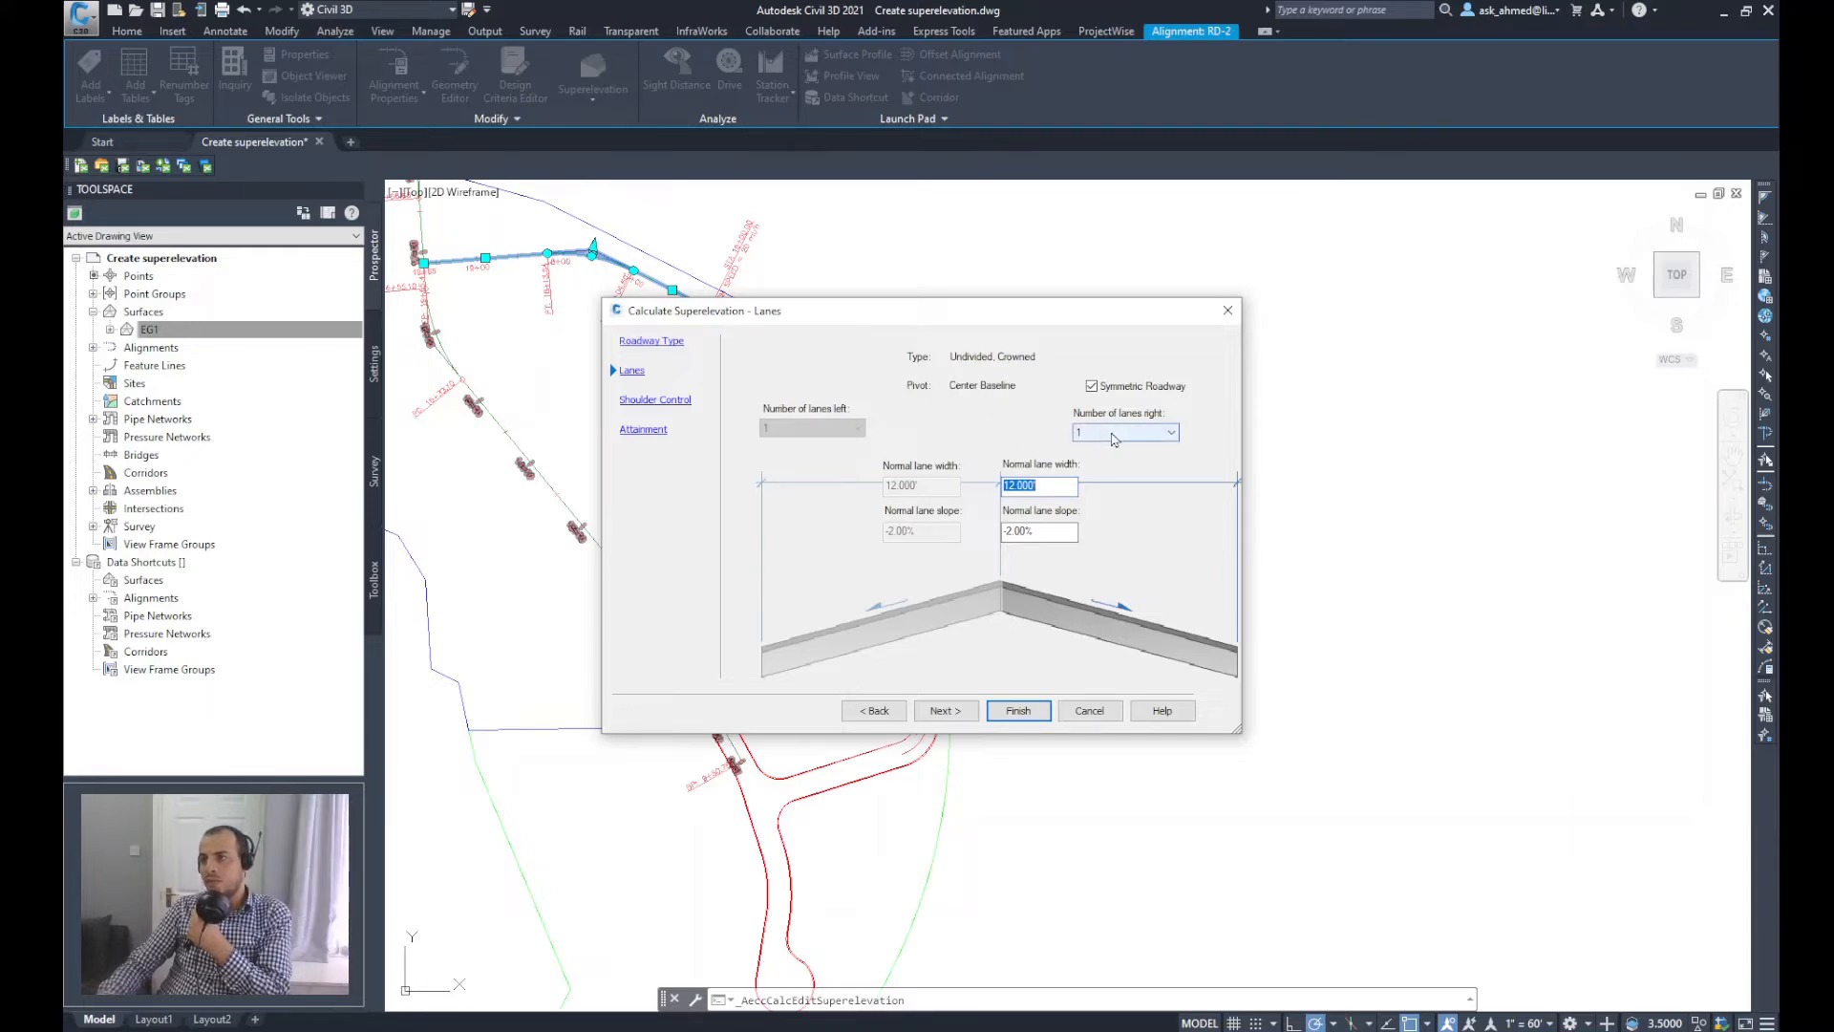
pyautogui.moveTo(1072, 446)
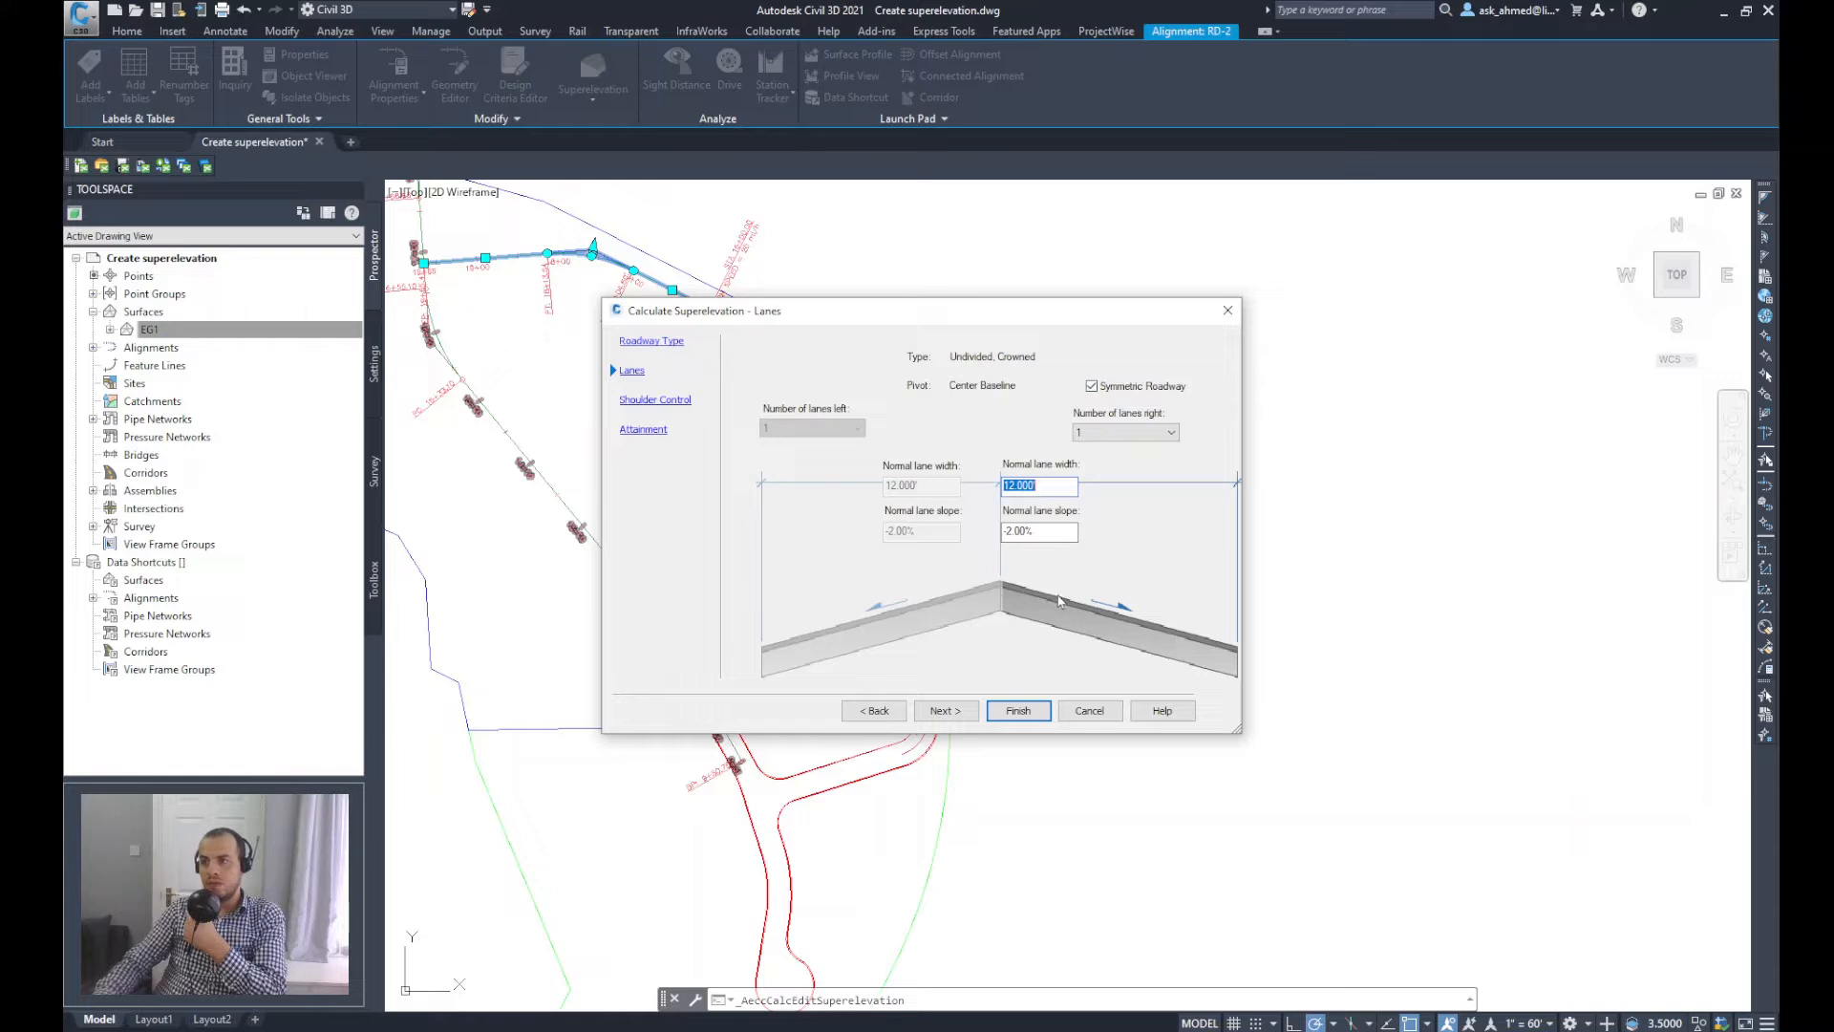
pyautogui.moveTo(1087, 592)
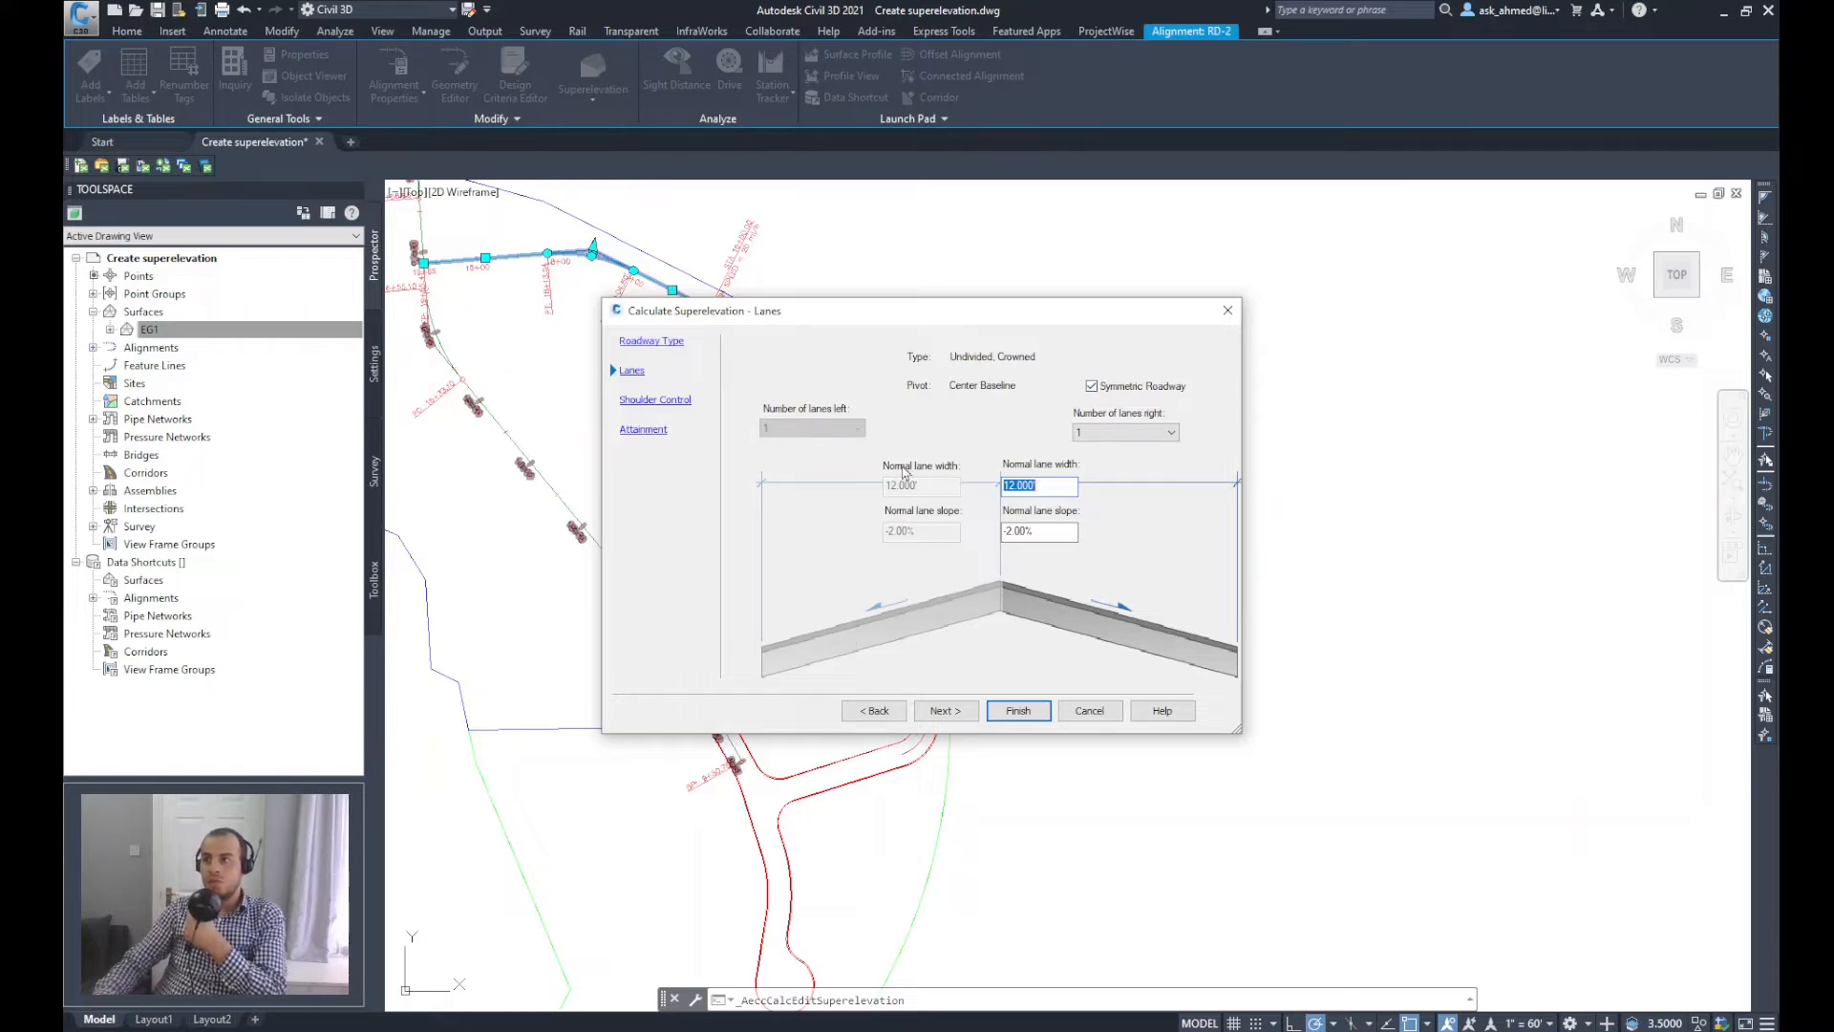
pyautogui.moveTo(840, 491)
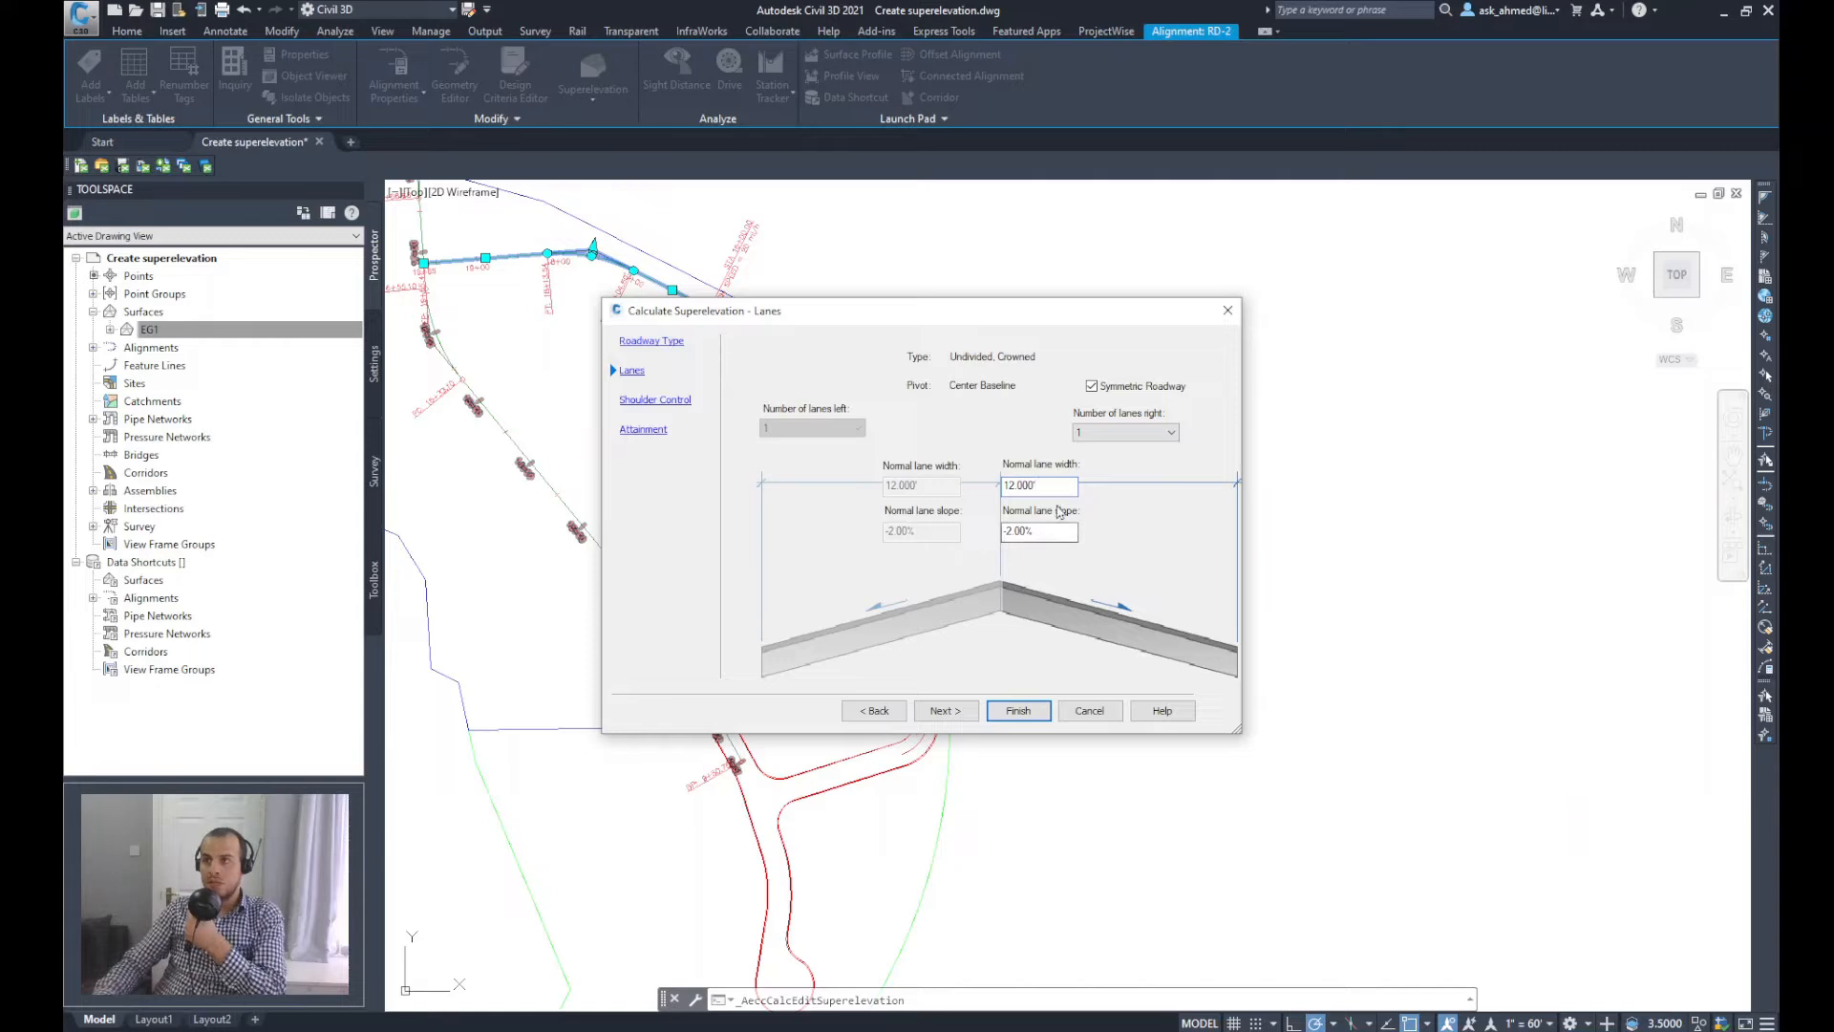
pyautogui.click(1038, 483)
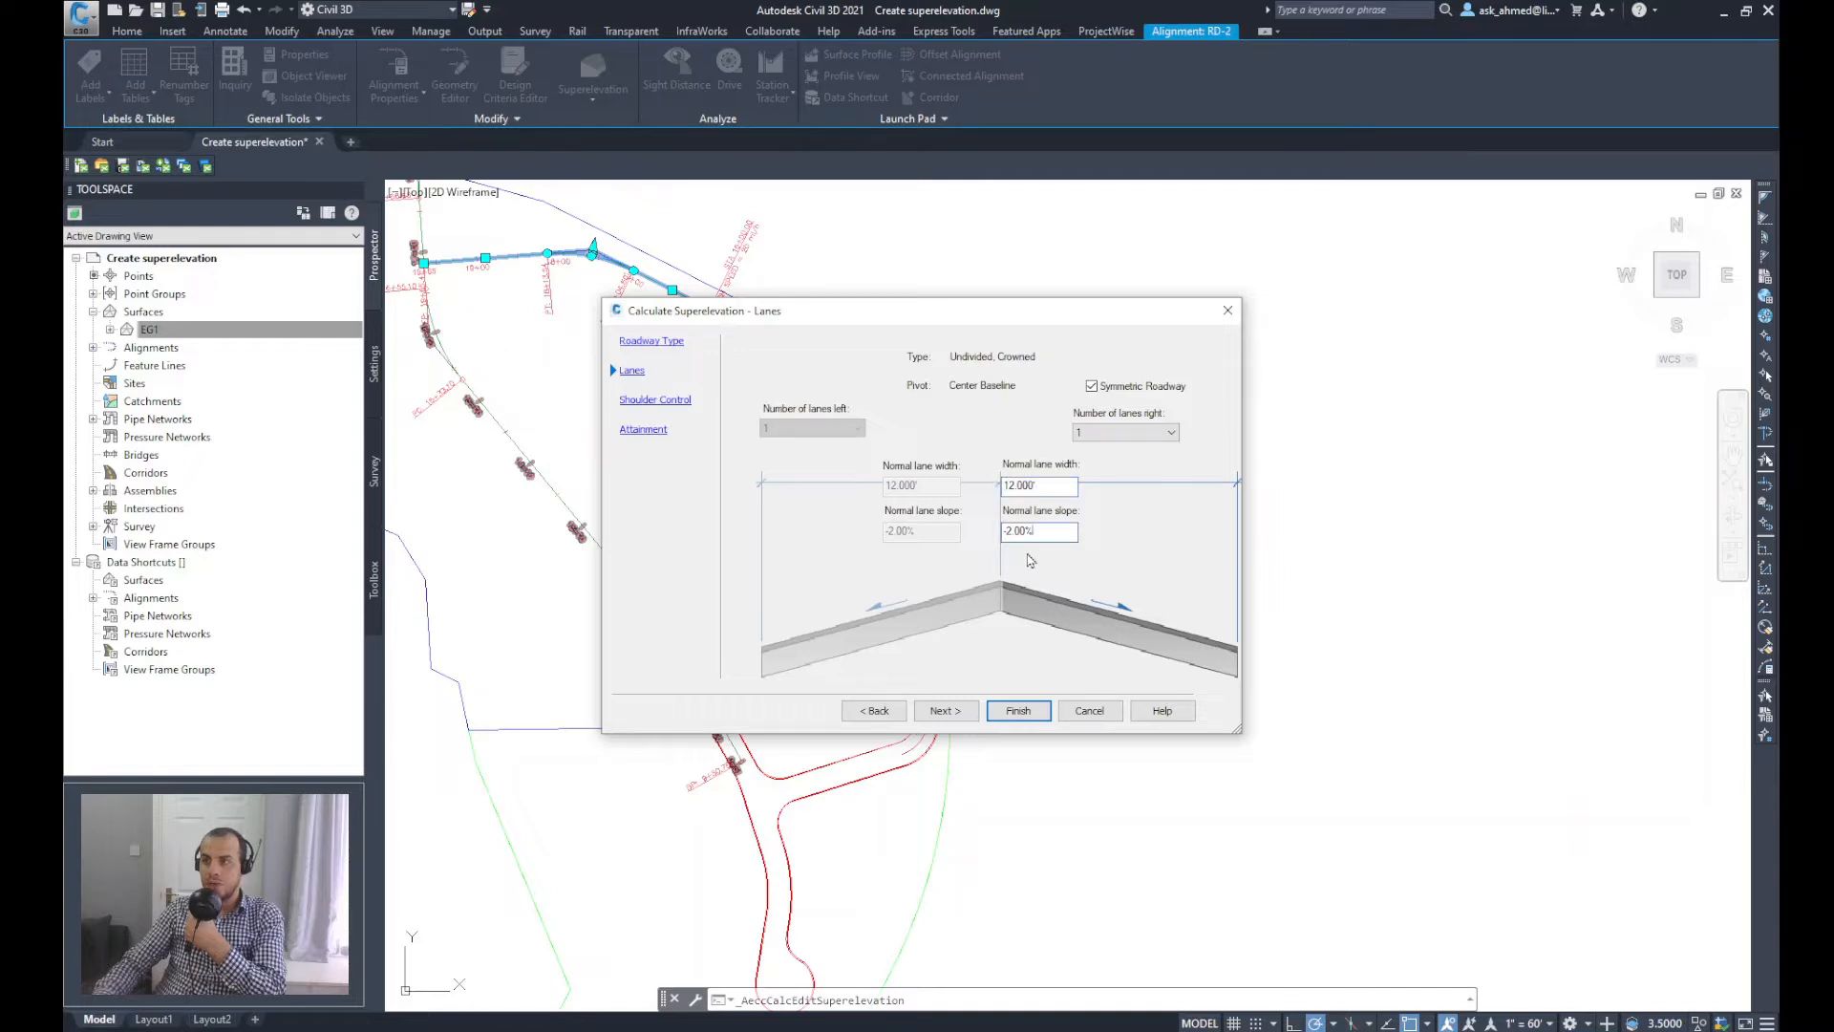
pyautogui.click(1124, 432)
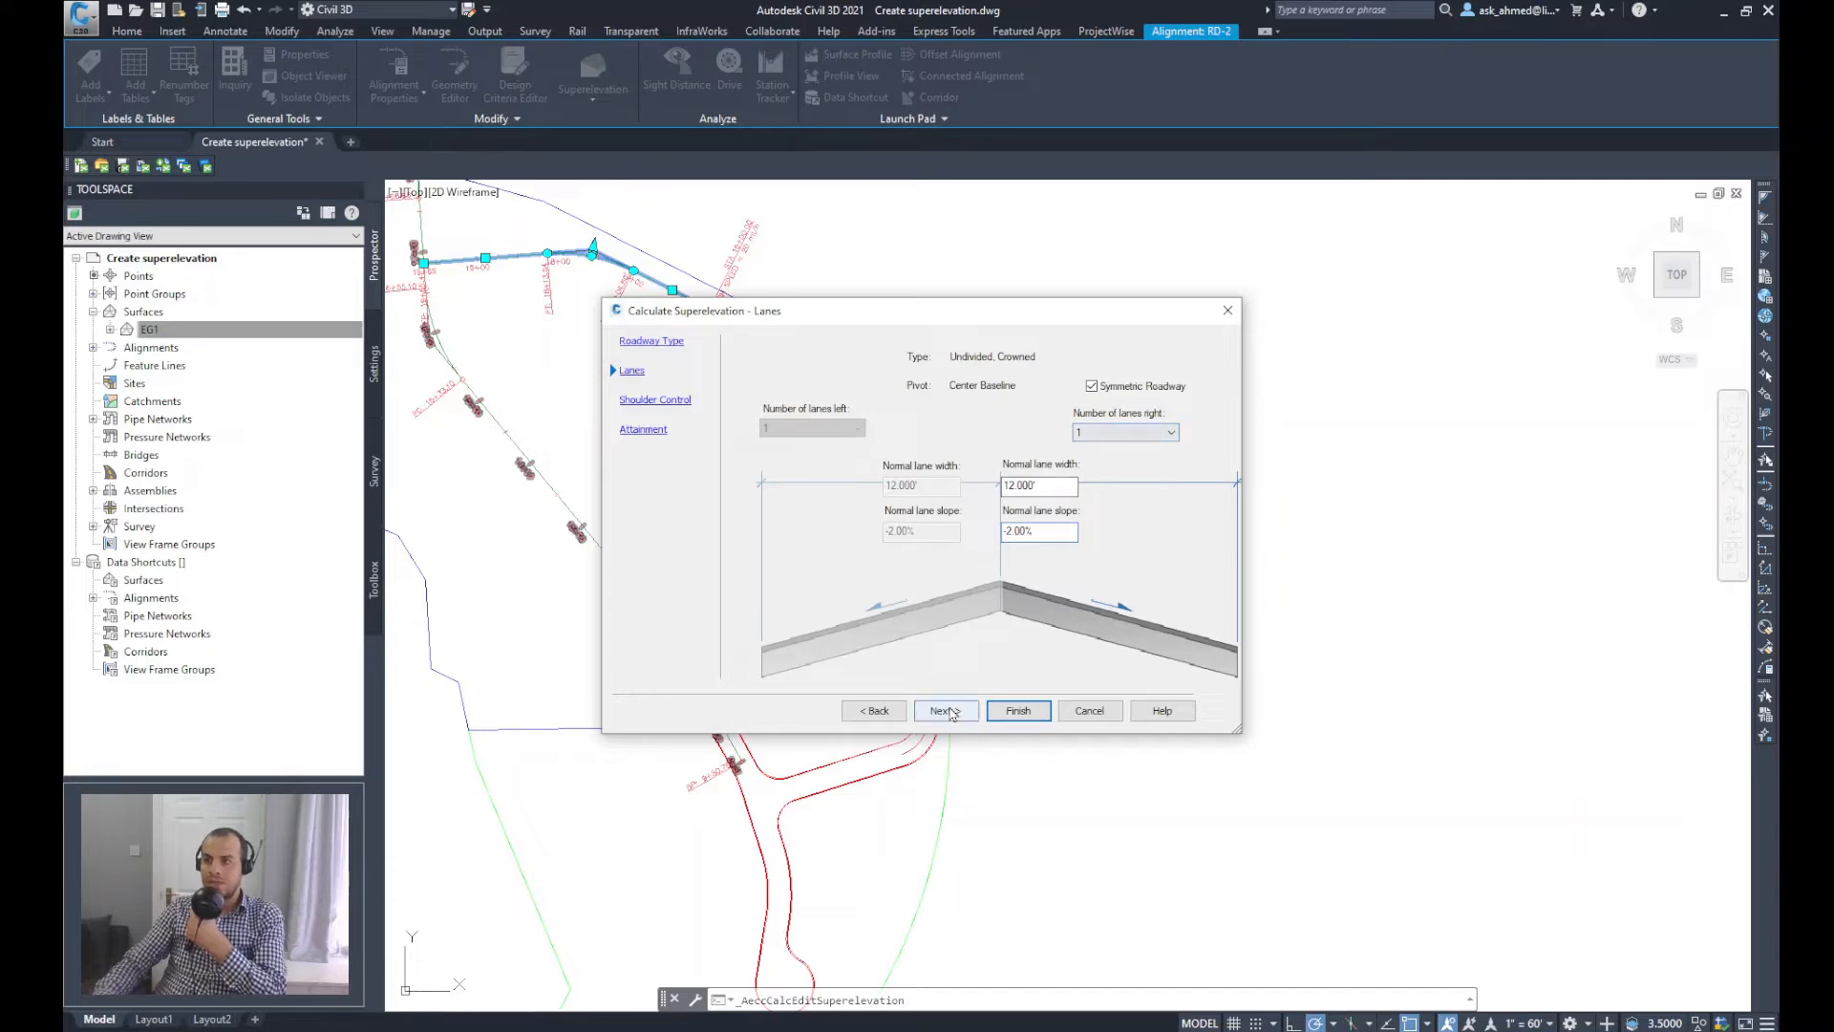
pyautogui.click(942, 711)
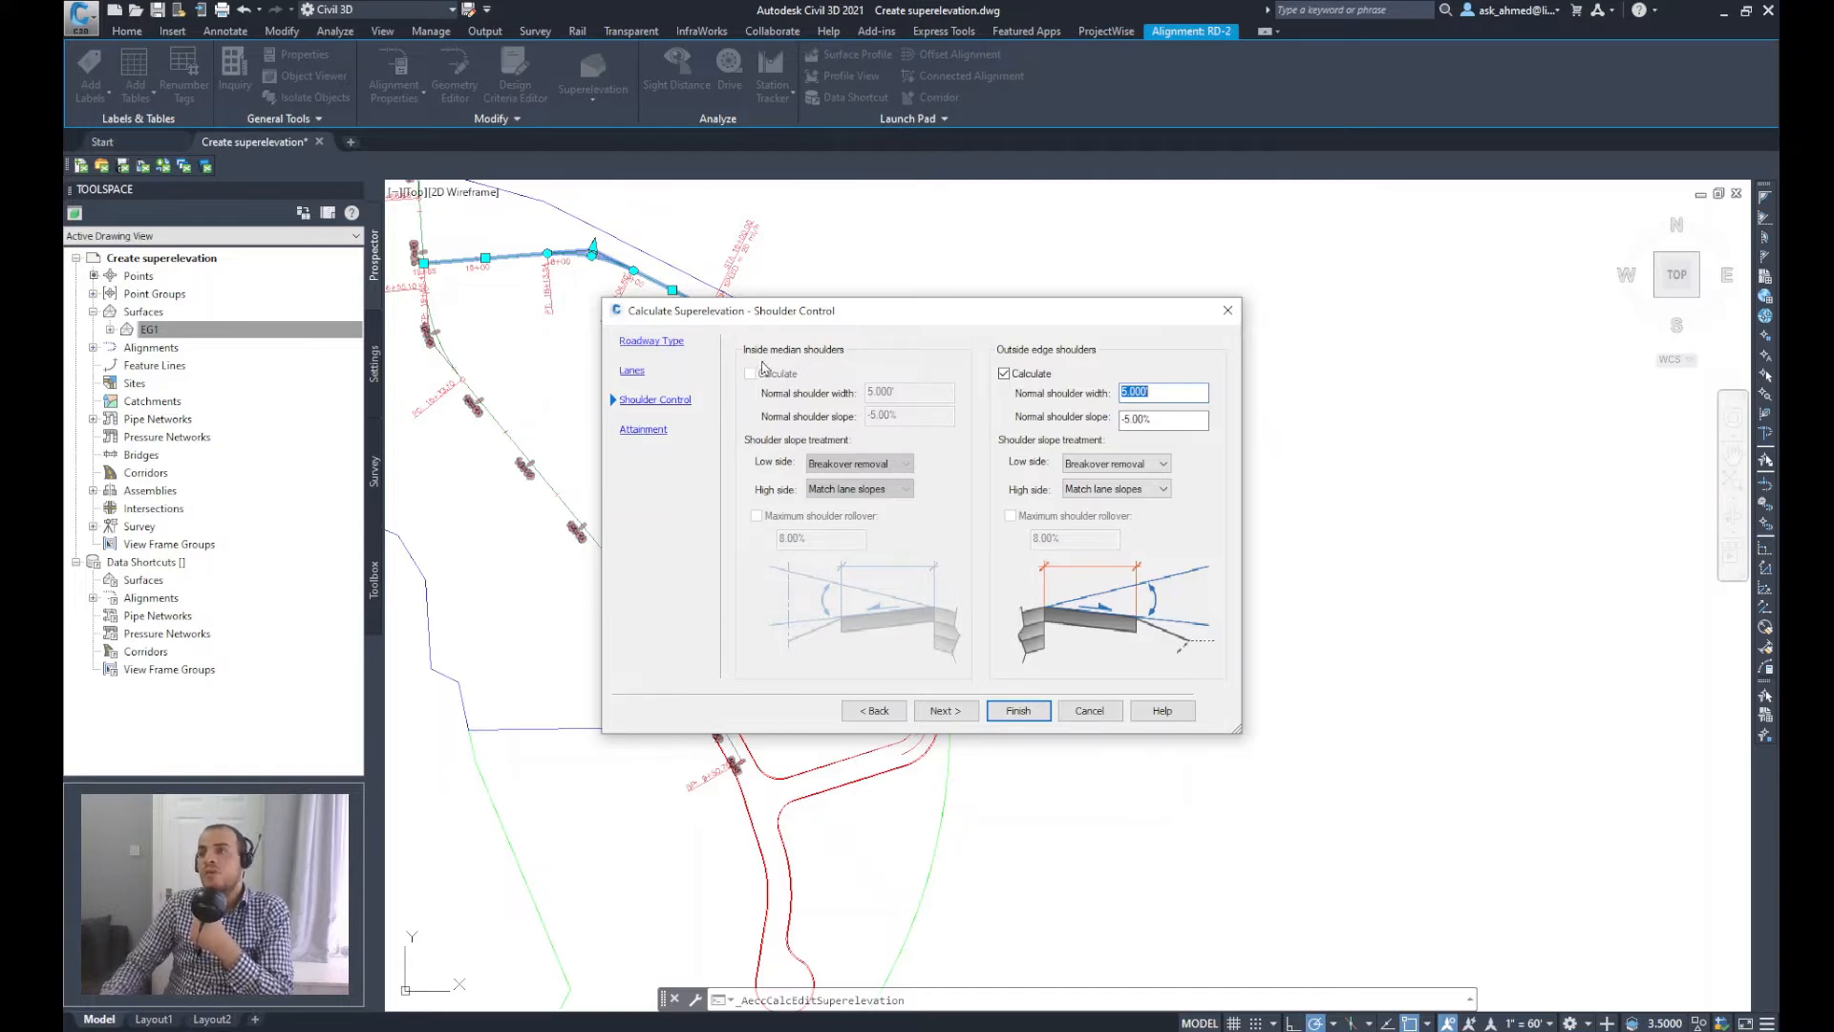
pyautogui.moveTo(839, 361)
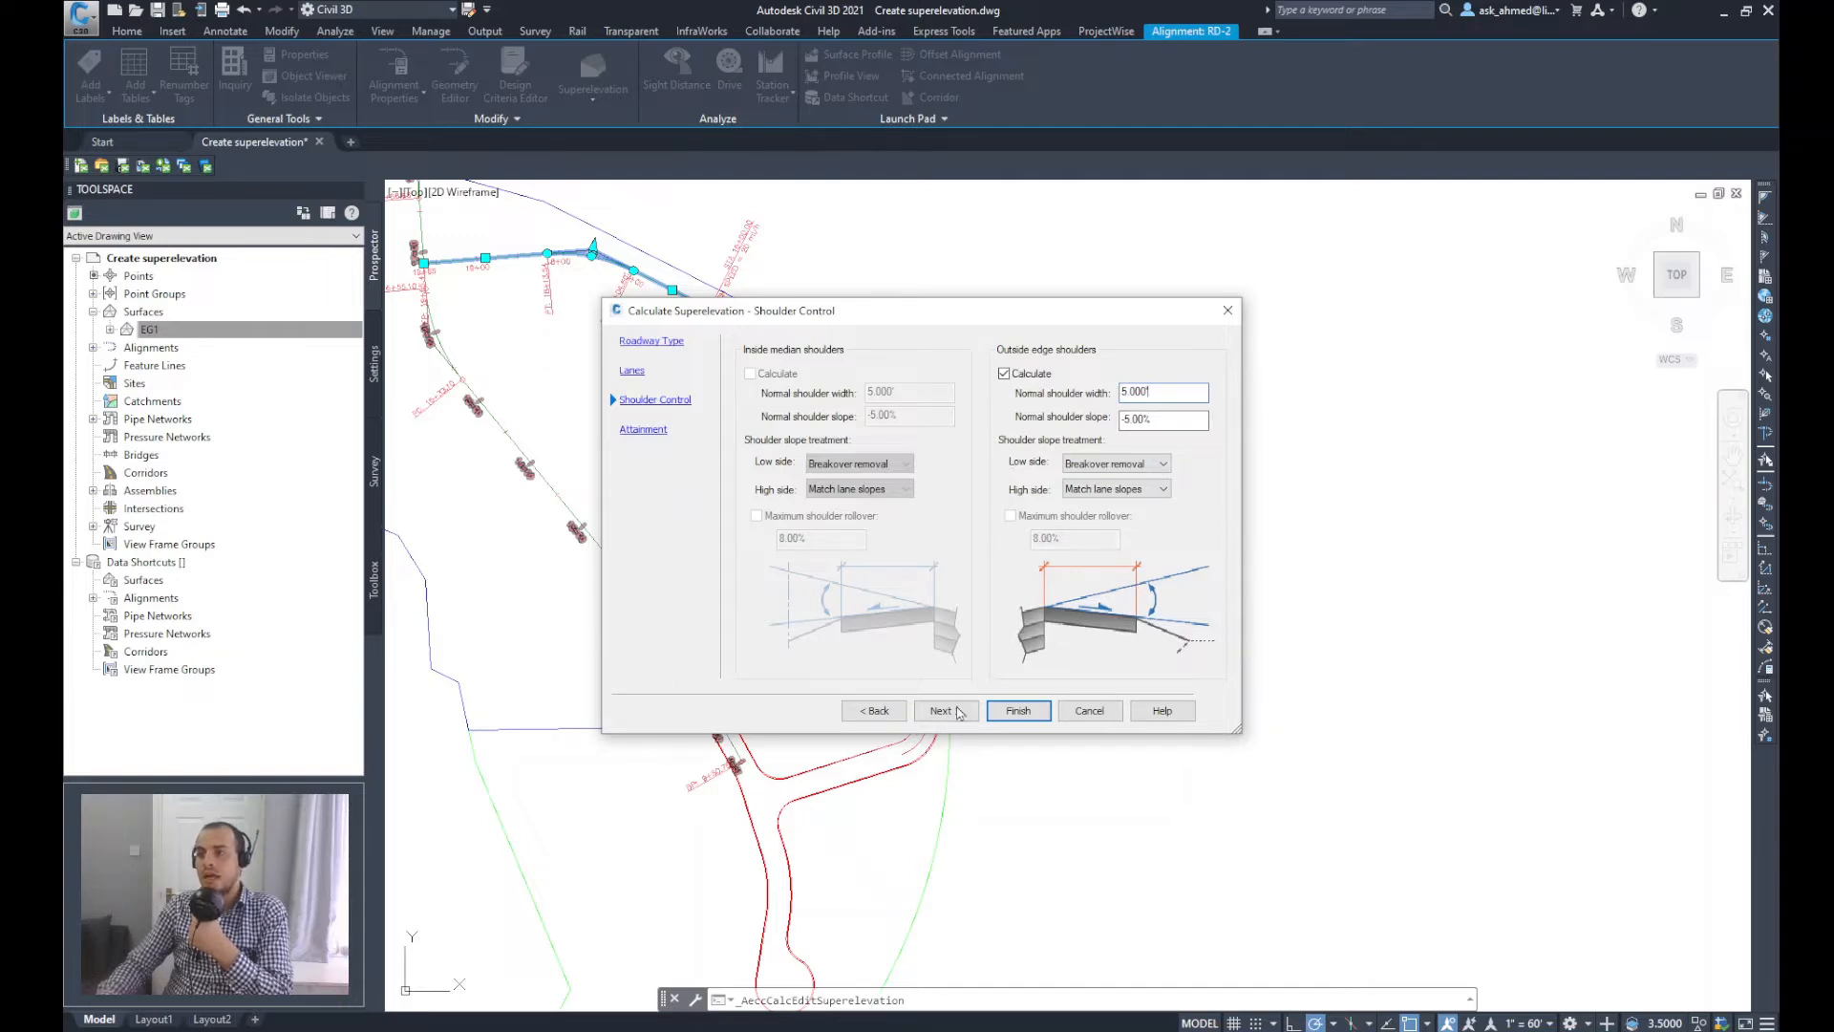
# Step: Keep outside edge shoulders at 5.000' width and -5.00% slope and continue to attainment
pyautogui.click(942, 711)
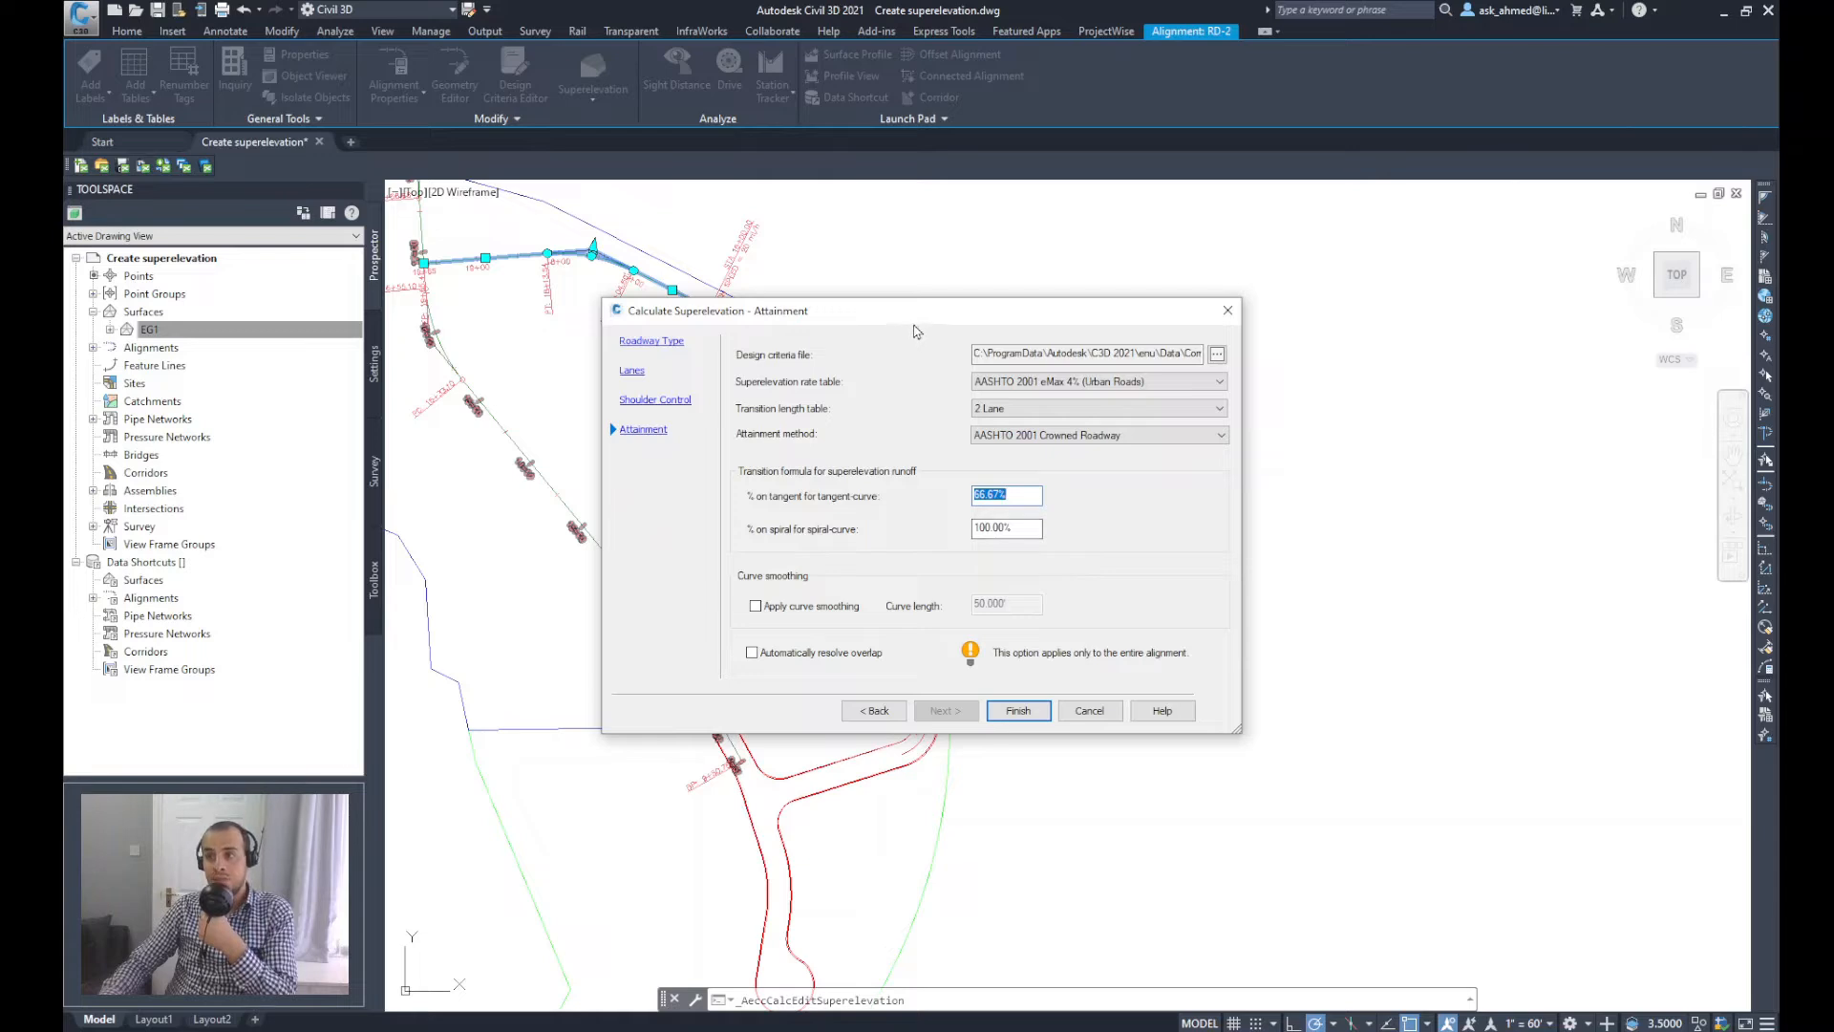
pyautogui.moveTo(963, 713)
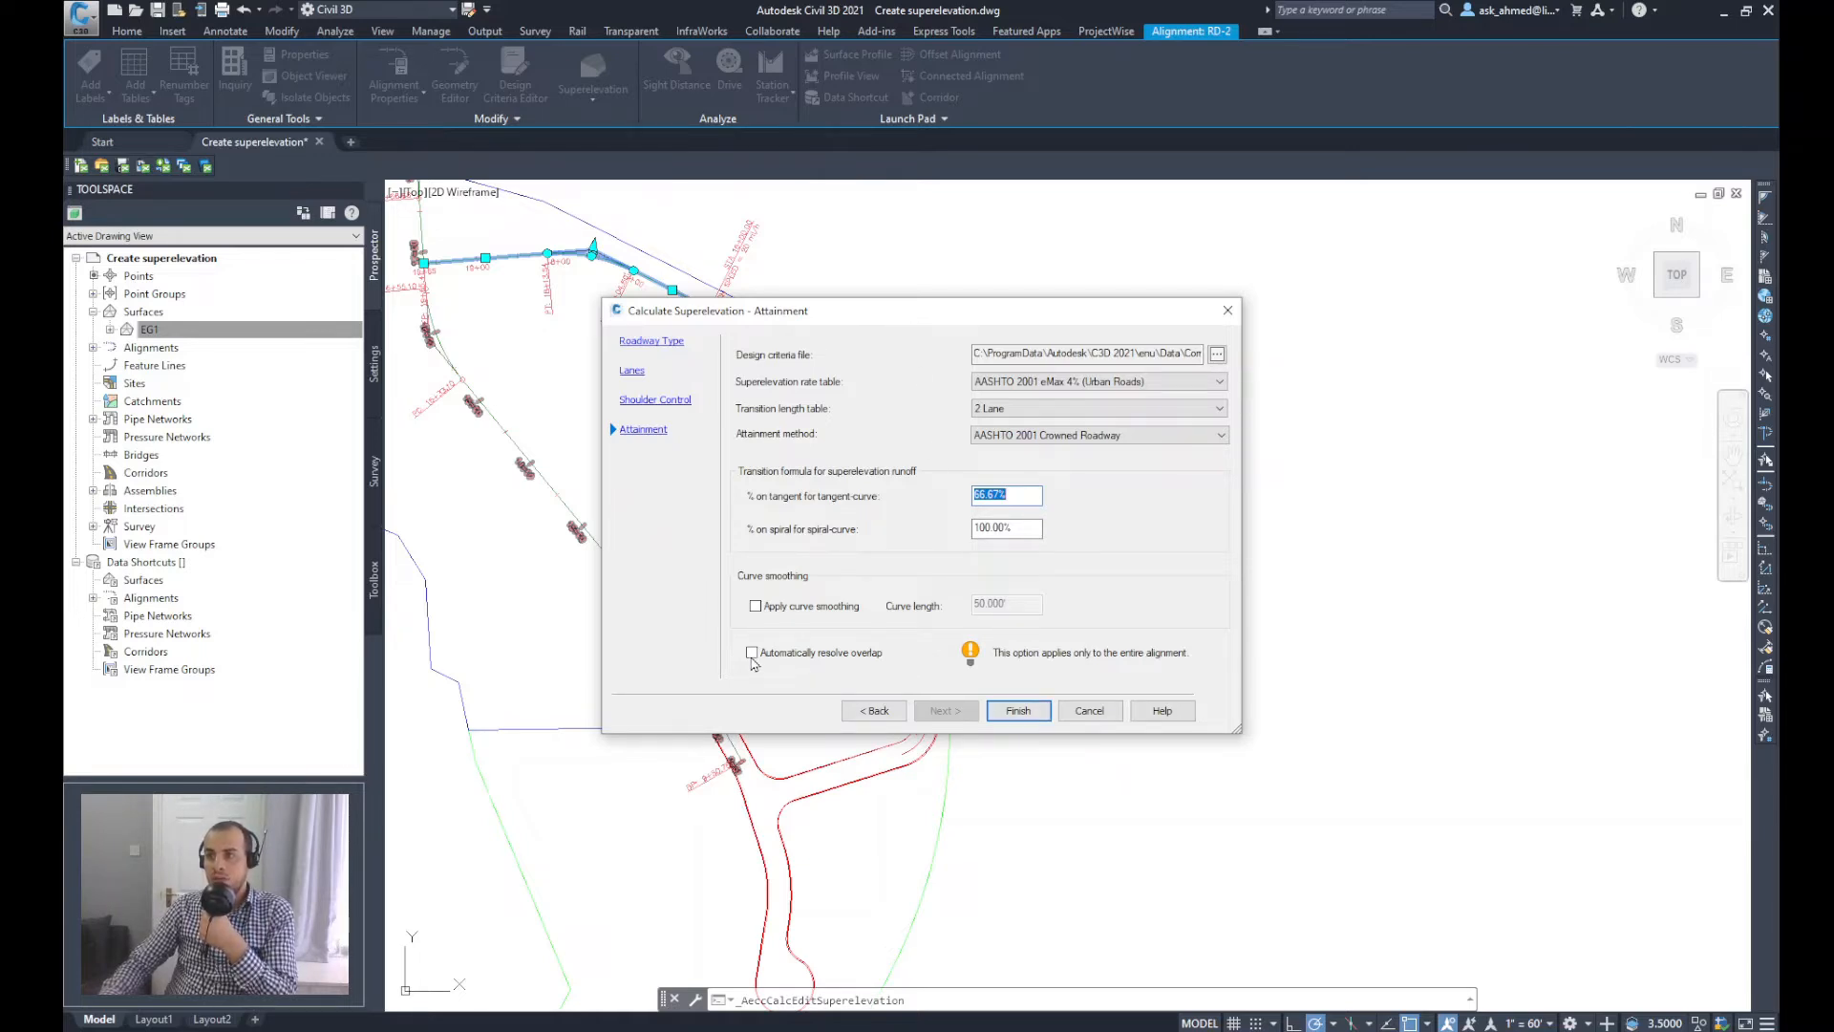
# Step: Enable automatic overlap resolution under AASHTO 2001 tables and finish the calculation
pyautogui.click(753, 654)
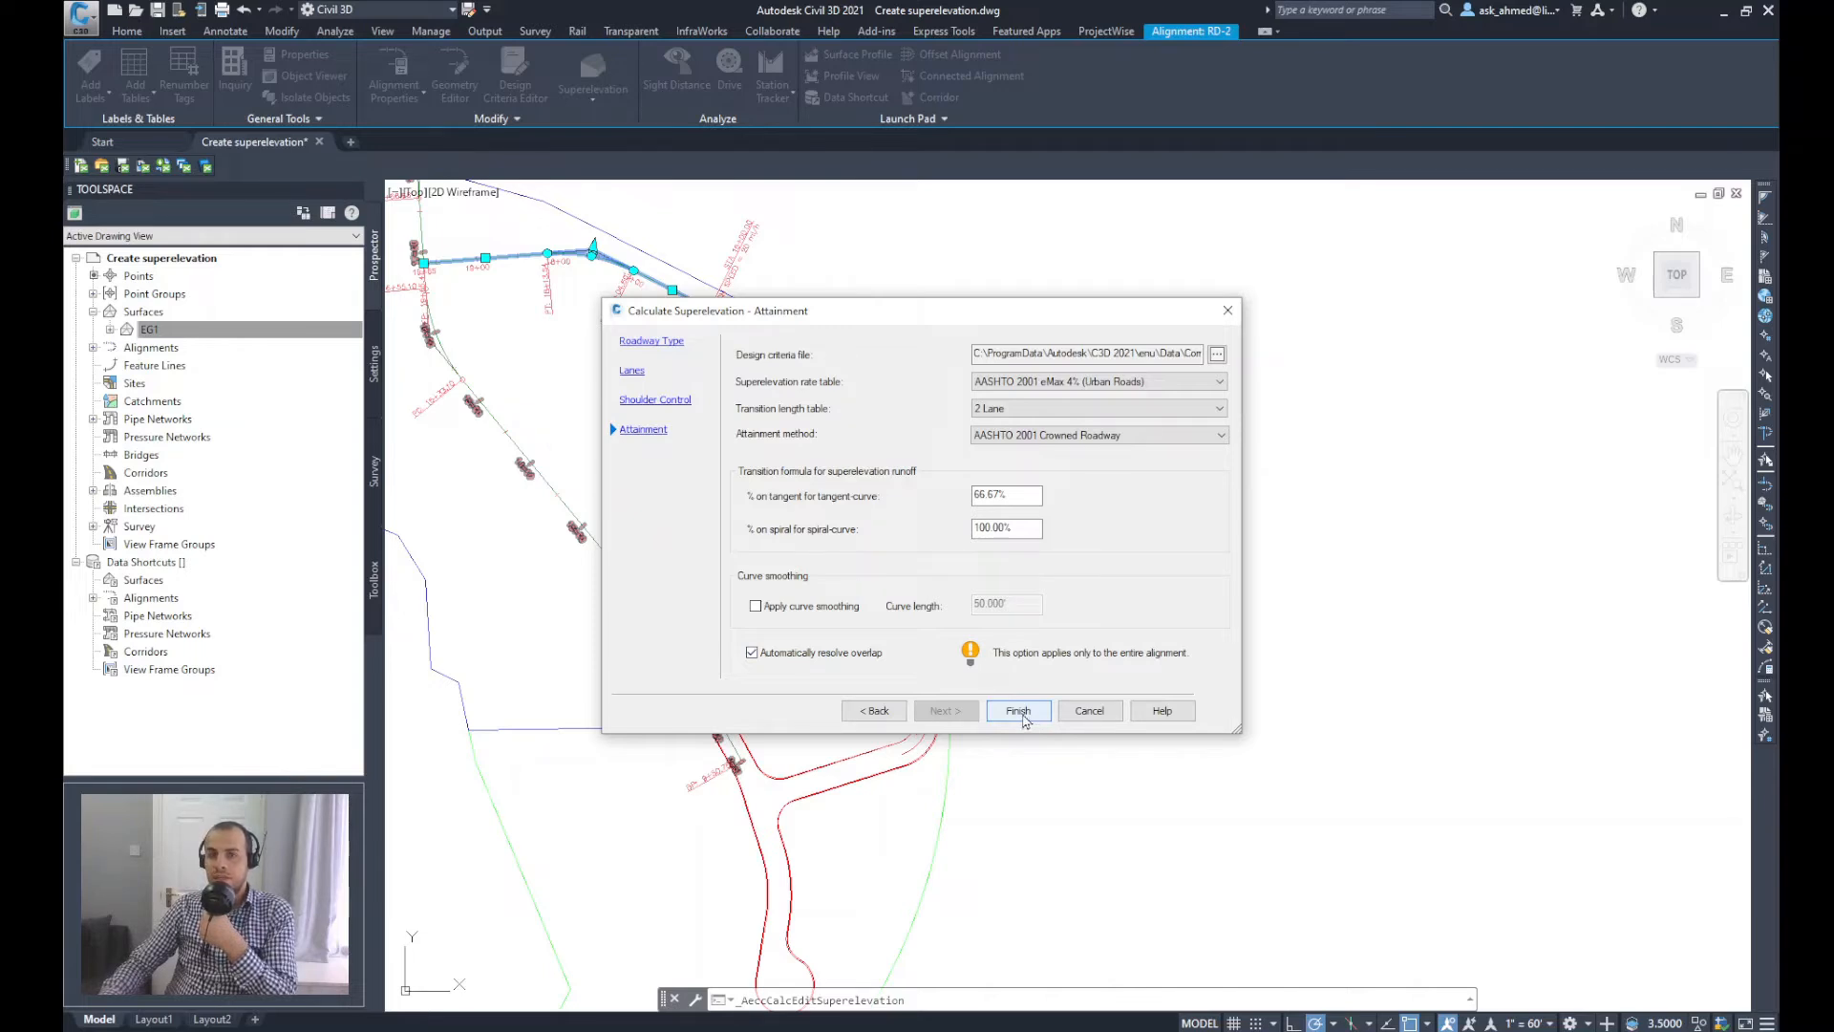
pyautogui.click(1017, 711)
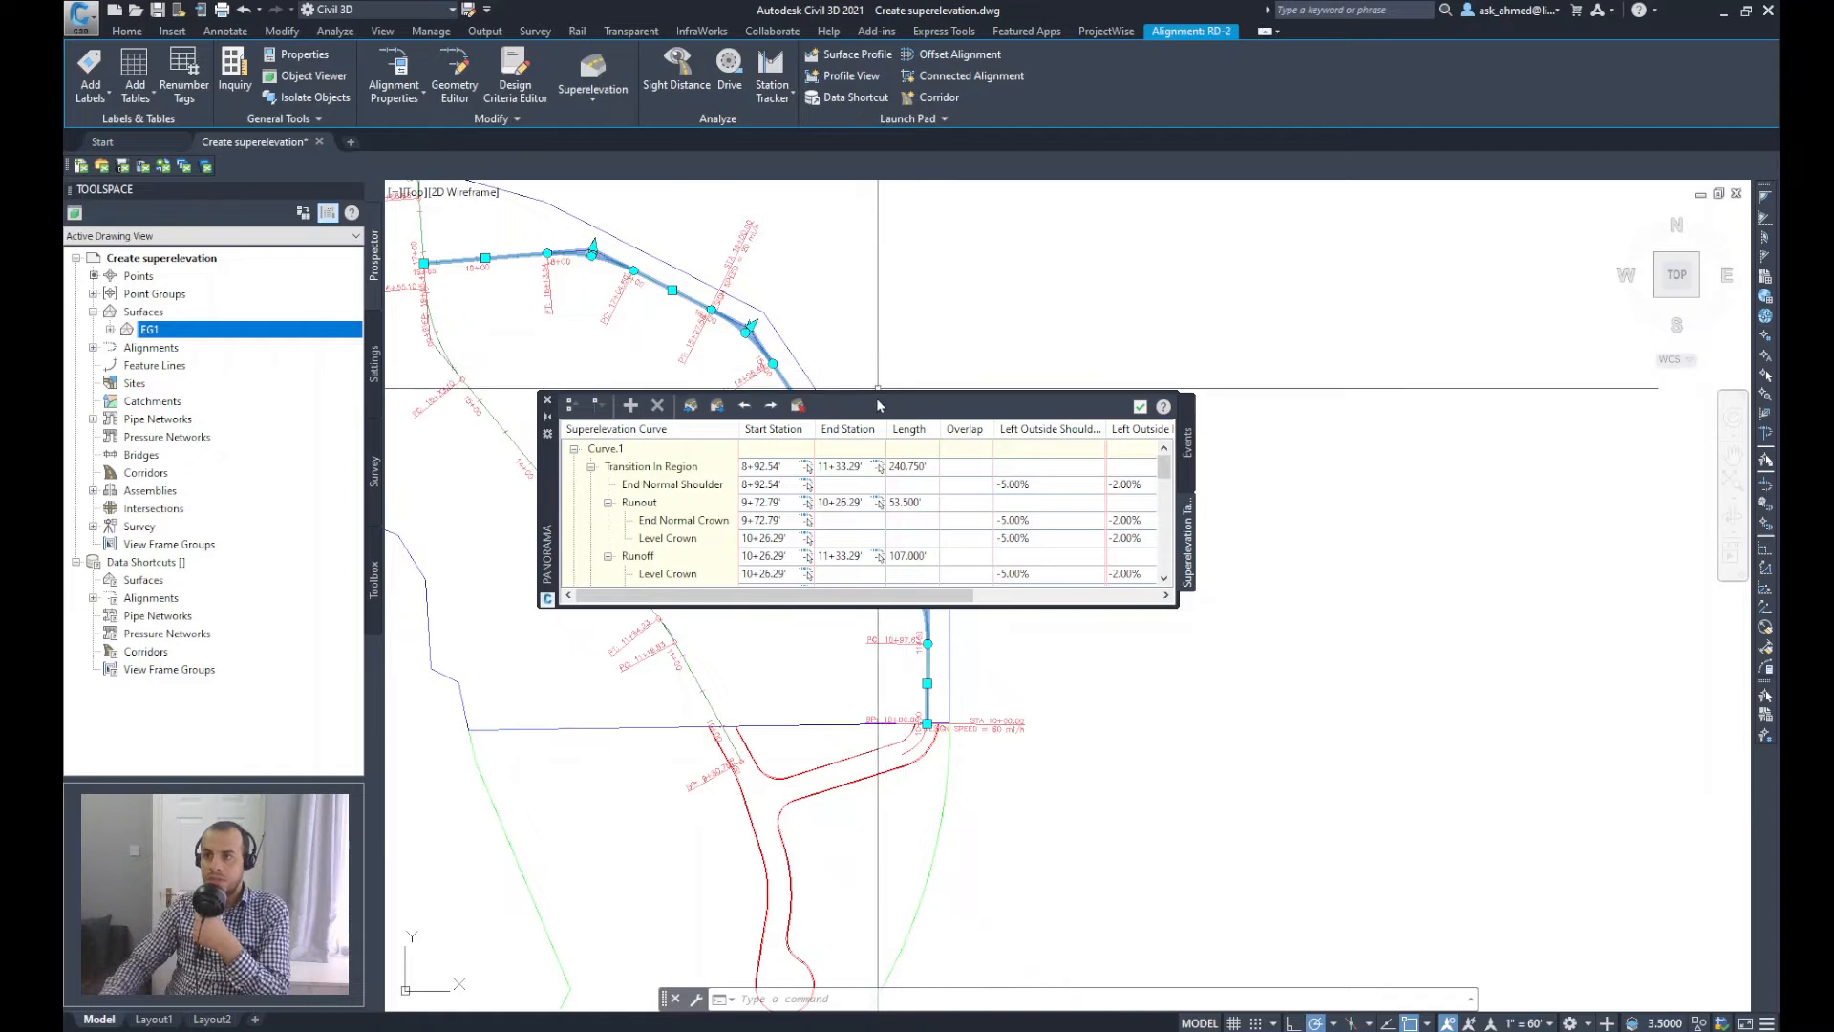
pyautogui.moveTo(1156, 489)
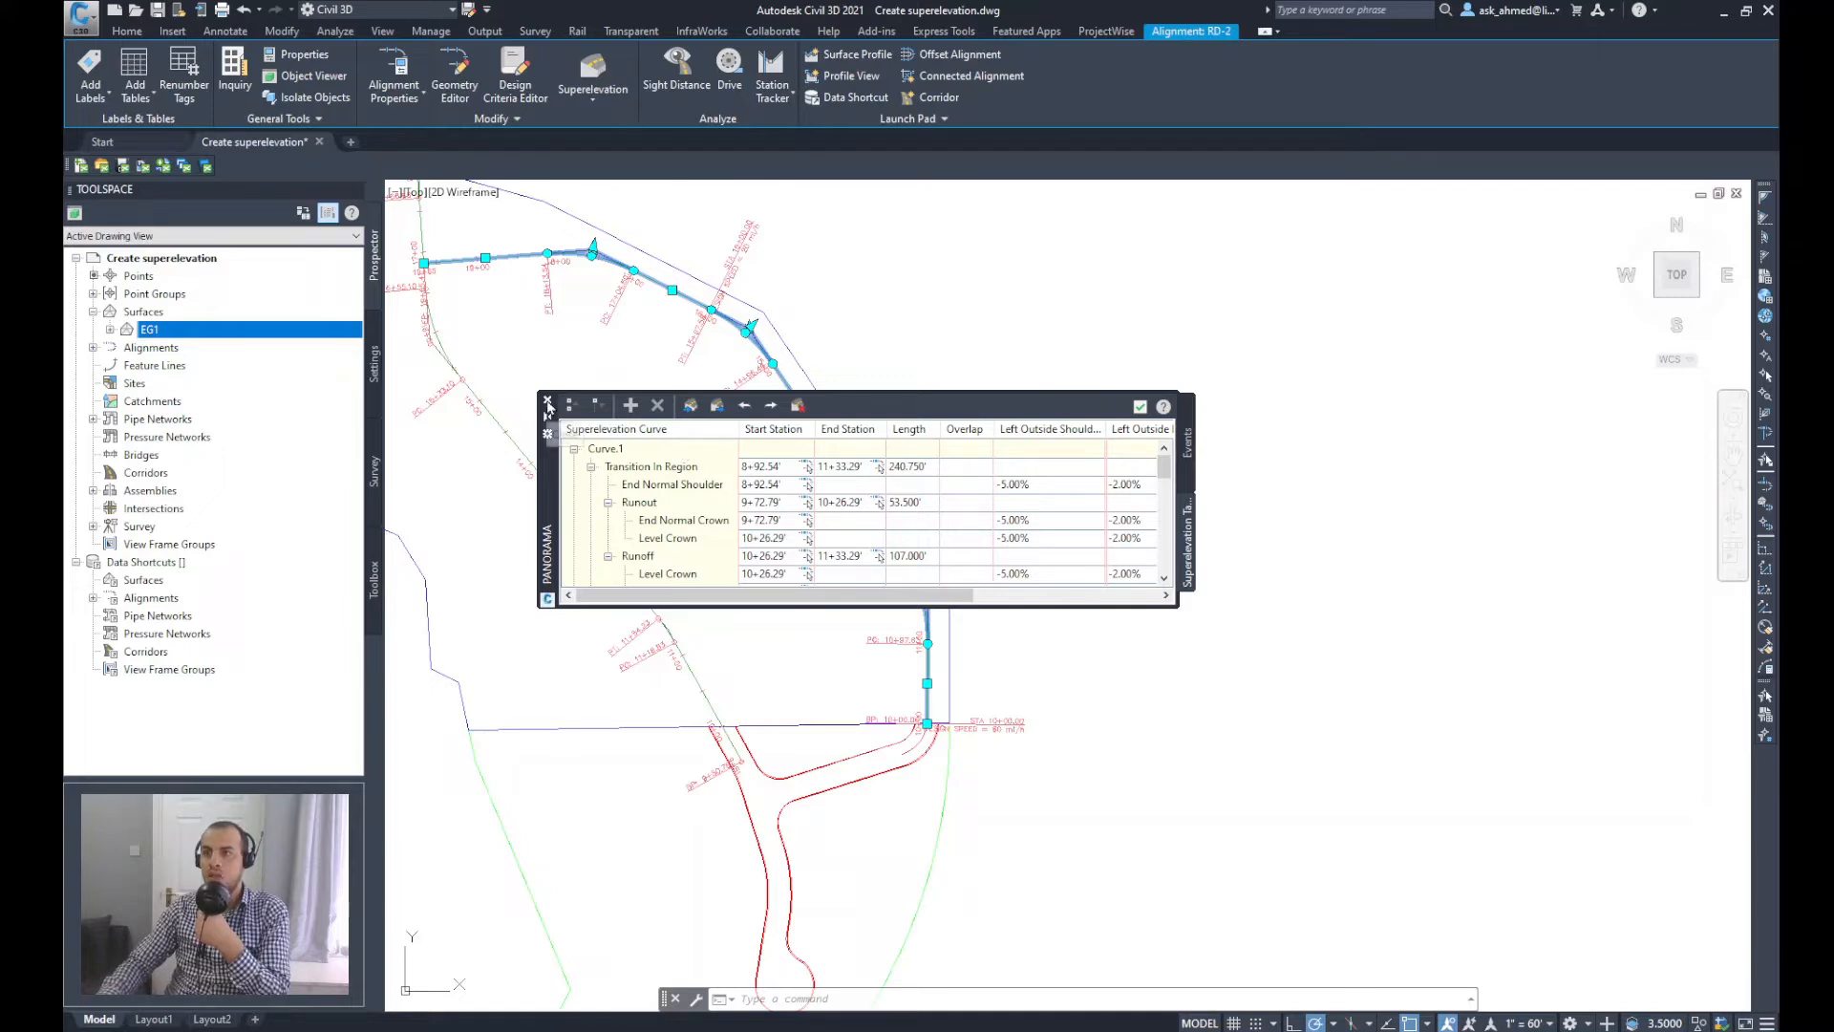
# Step: Close the Superelevation Tabular Editor after reviewing Curve.1's stations
pyautogui.click(547, 405)
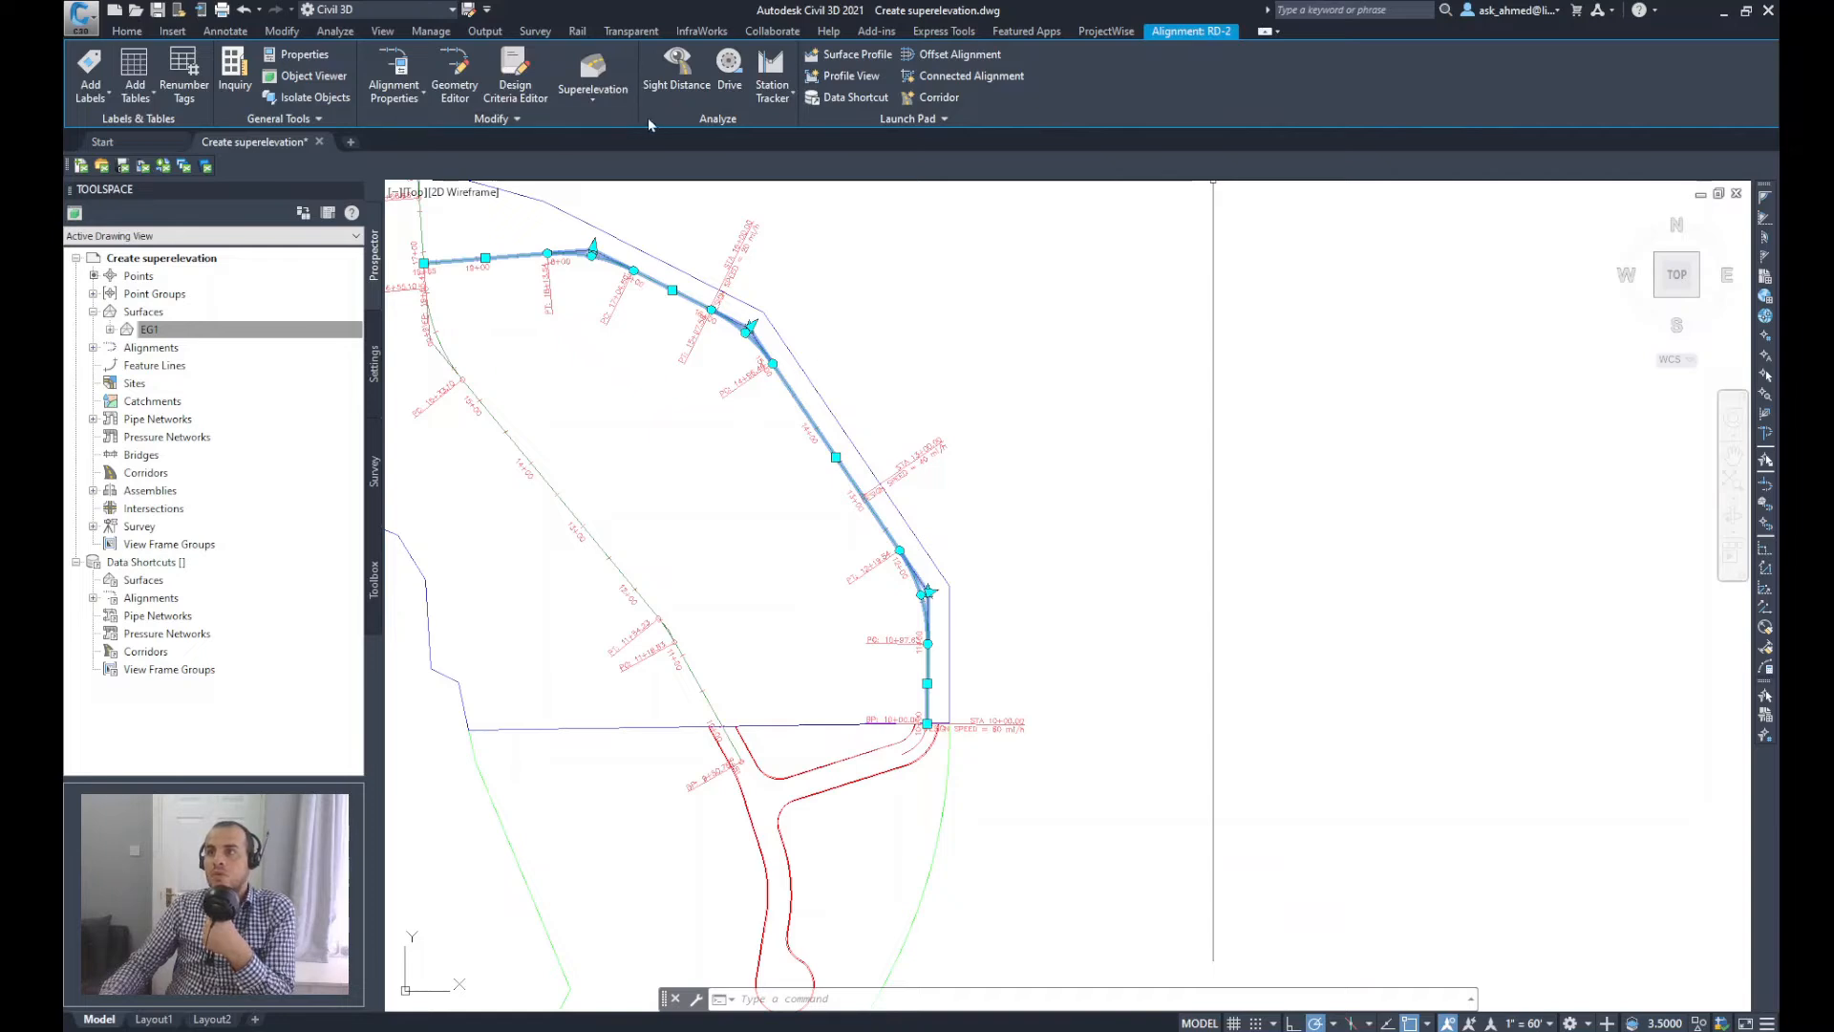
# Step: Show the Superelevation command list for RD-2 again
pyautogui.click(592, 76)
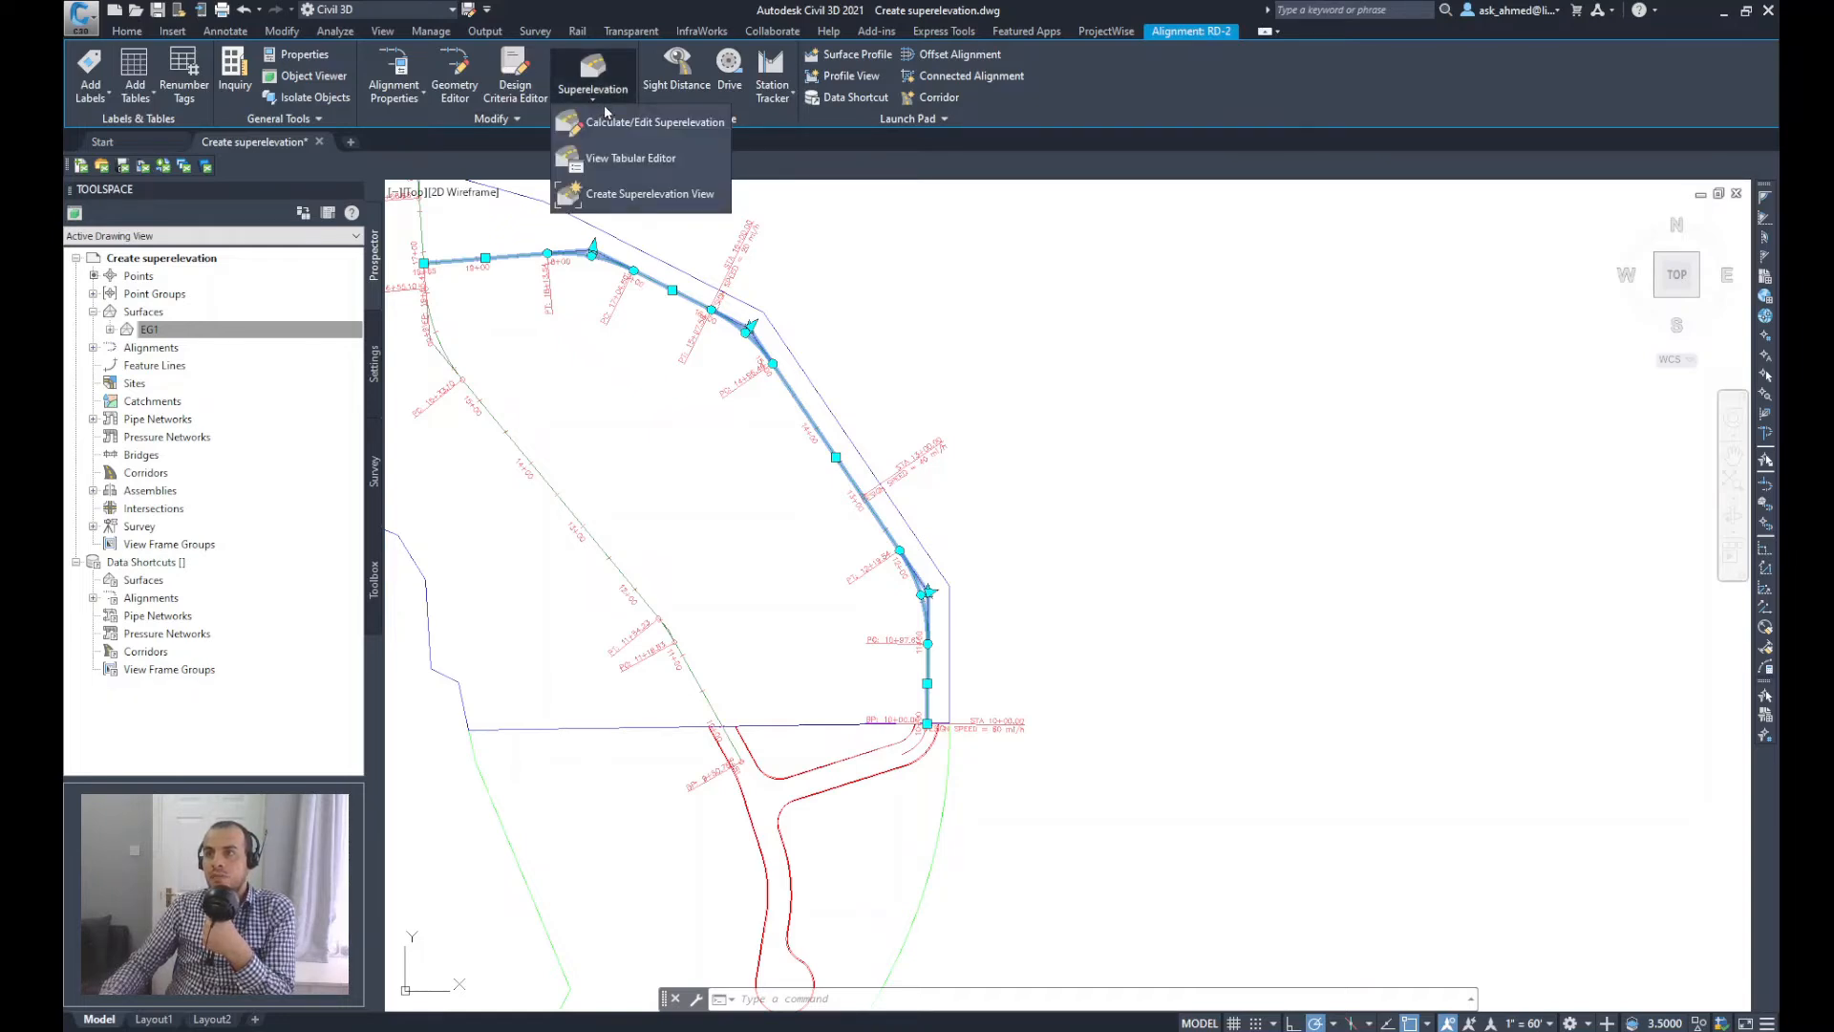
pyautogui.moveTo(612, 170)
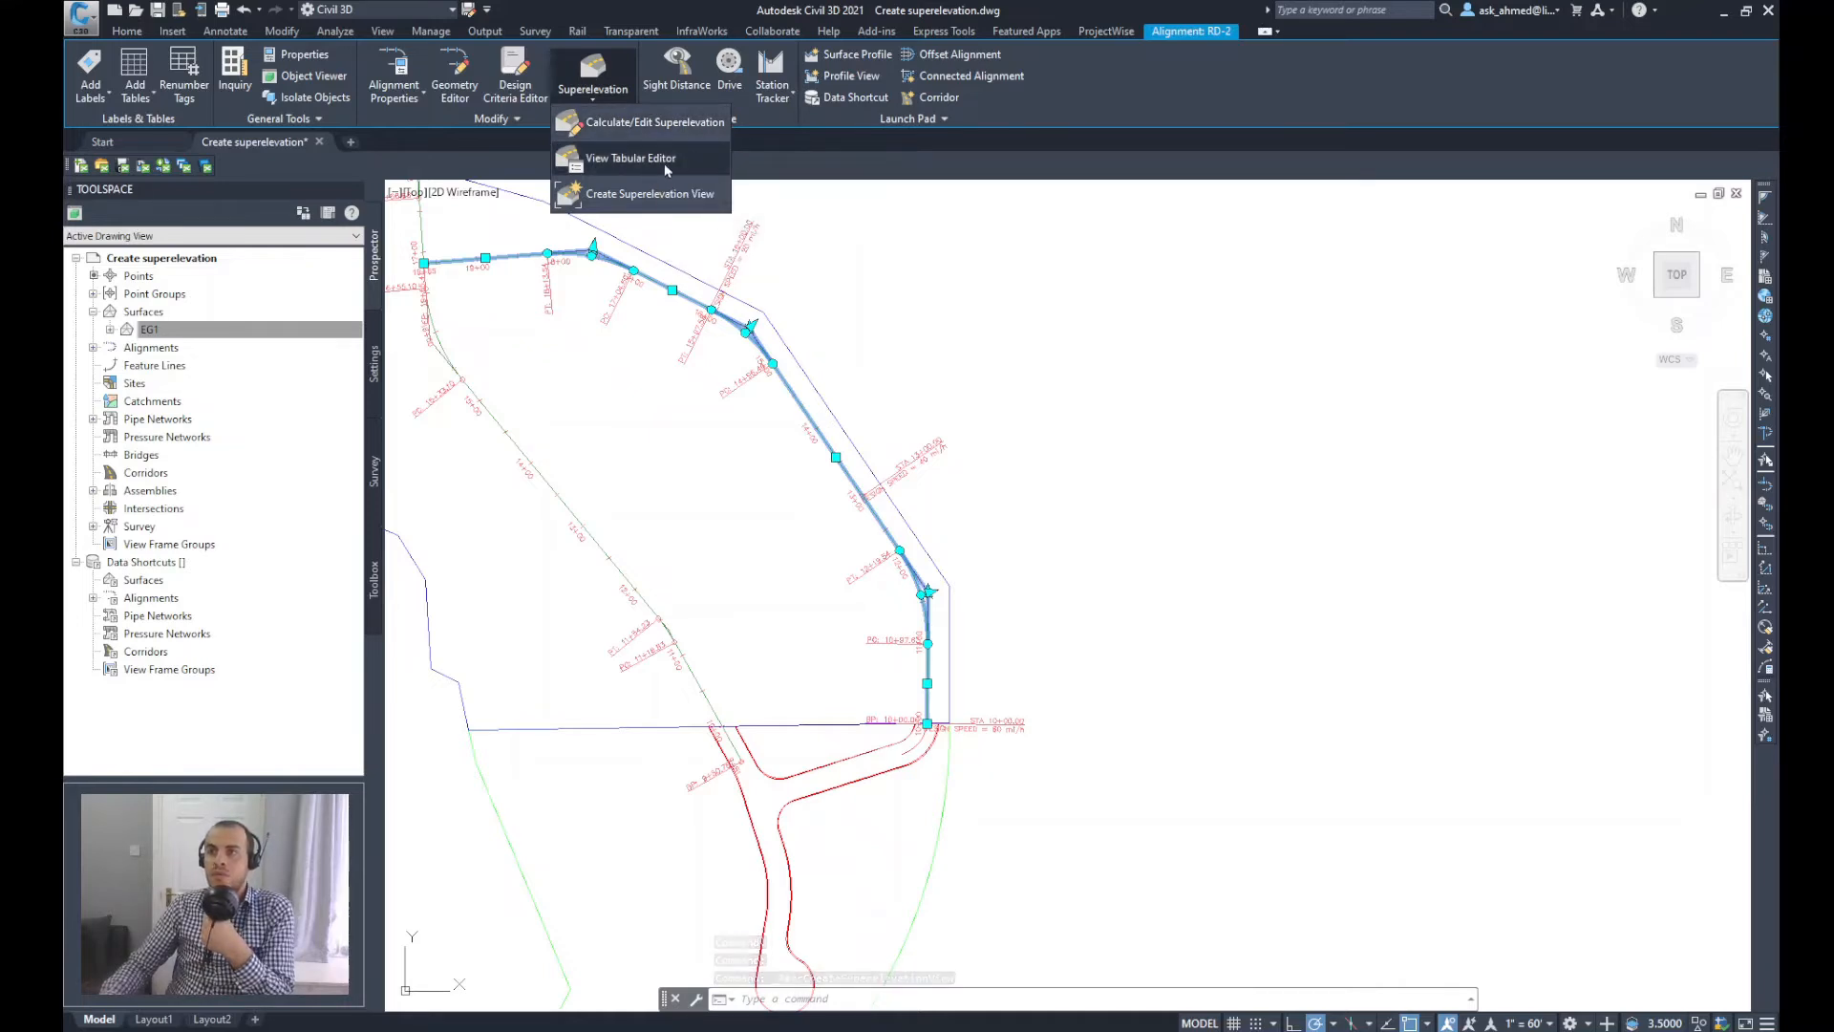
pyautogui.moveTo(631, 159)
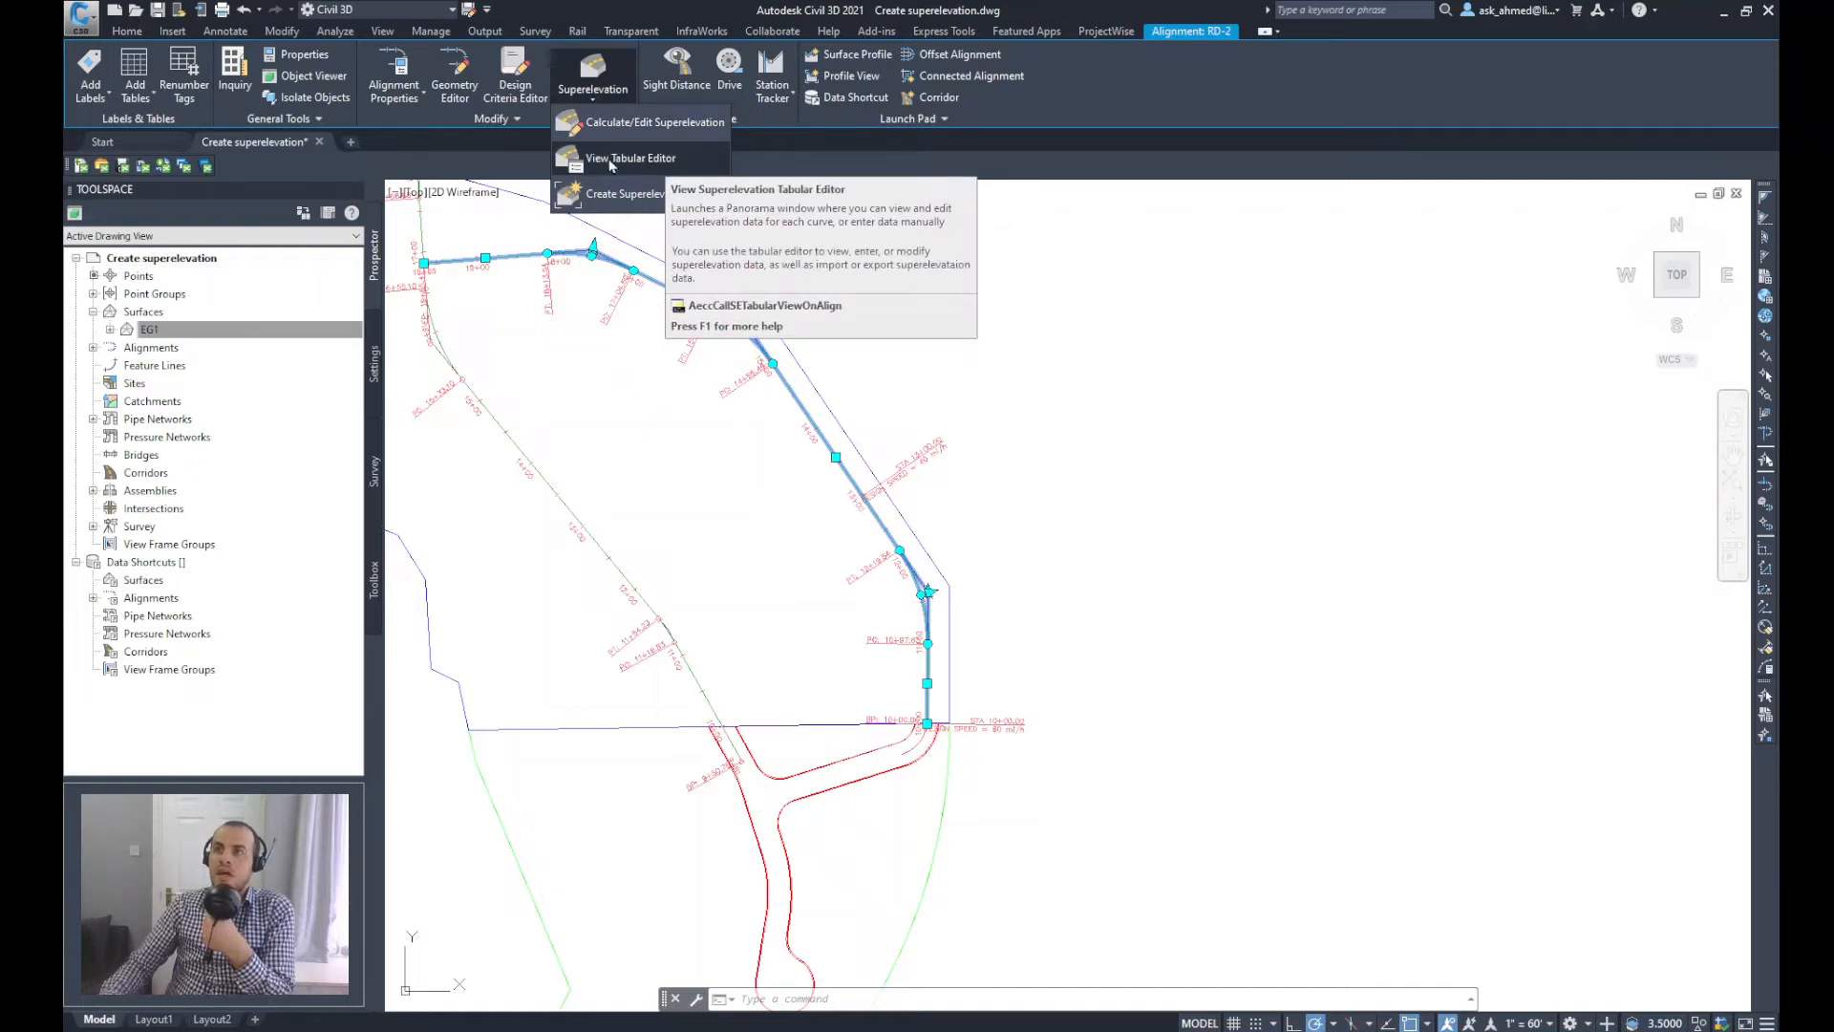
pyautogui.moveTo(640, 193)
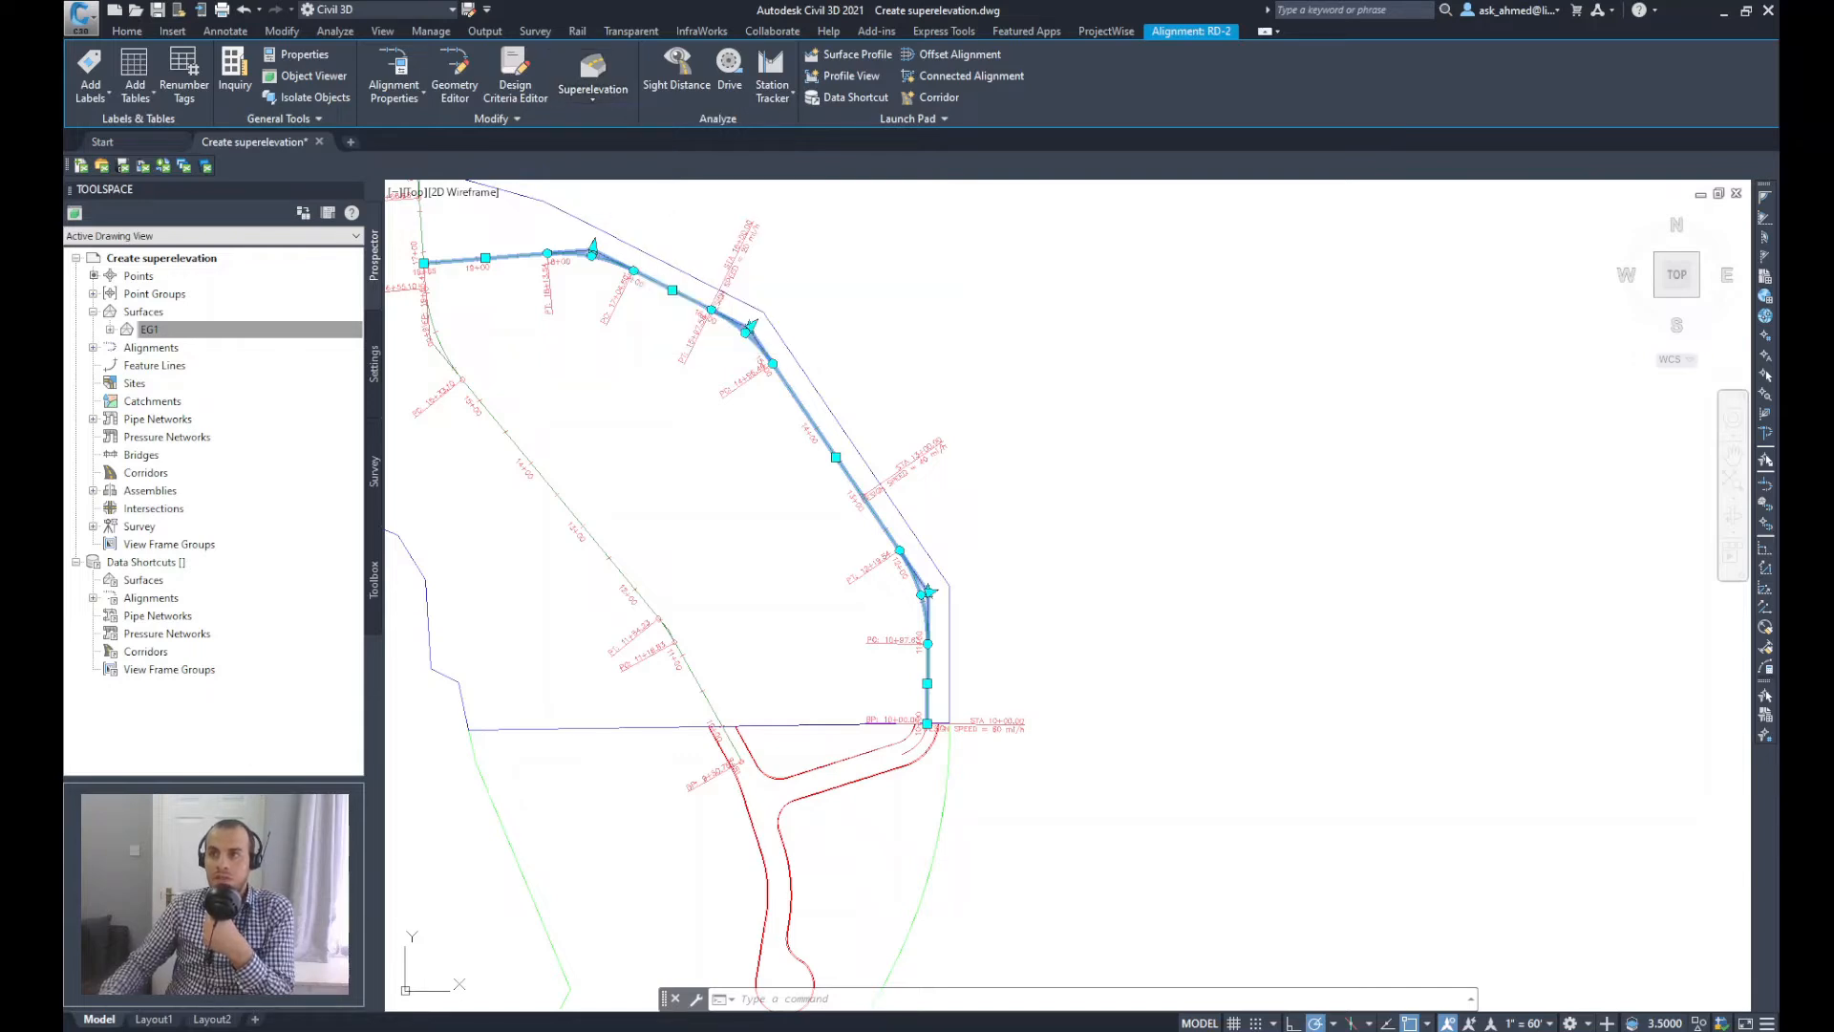
# Step: Create a superelevation view and name it 'RD-2 superelevation'
pyautogui.click(592, 76)
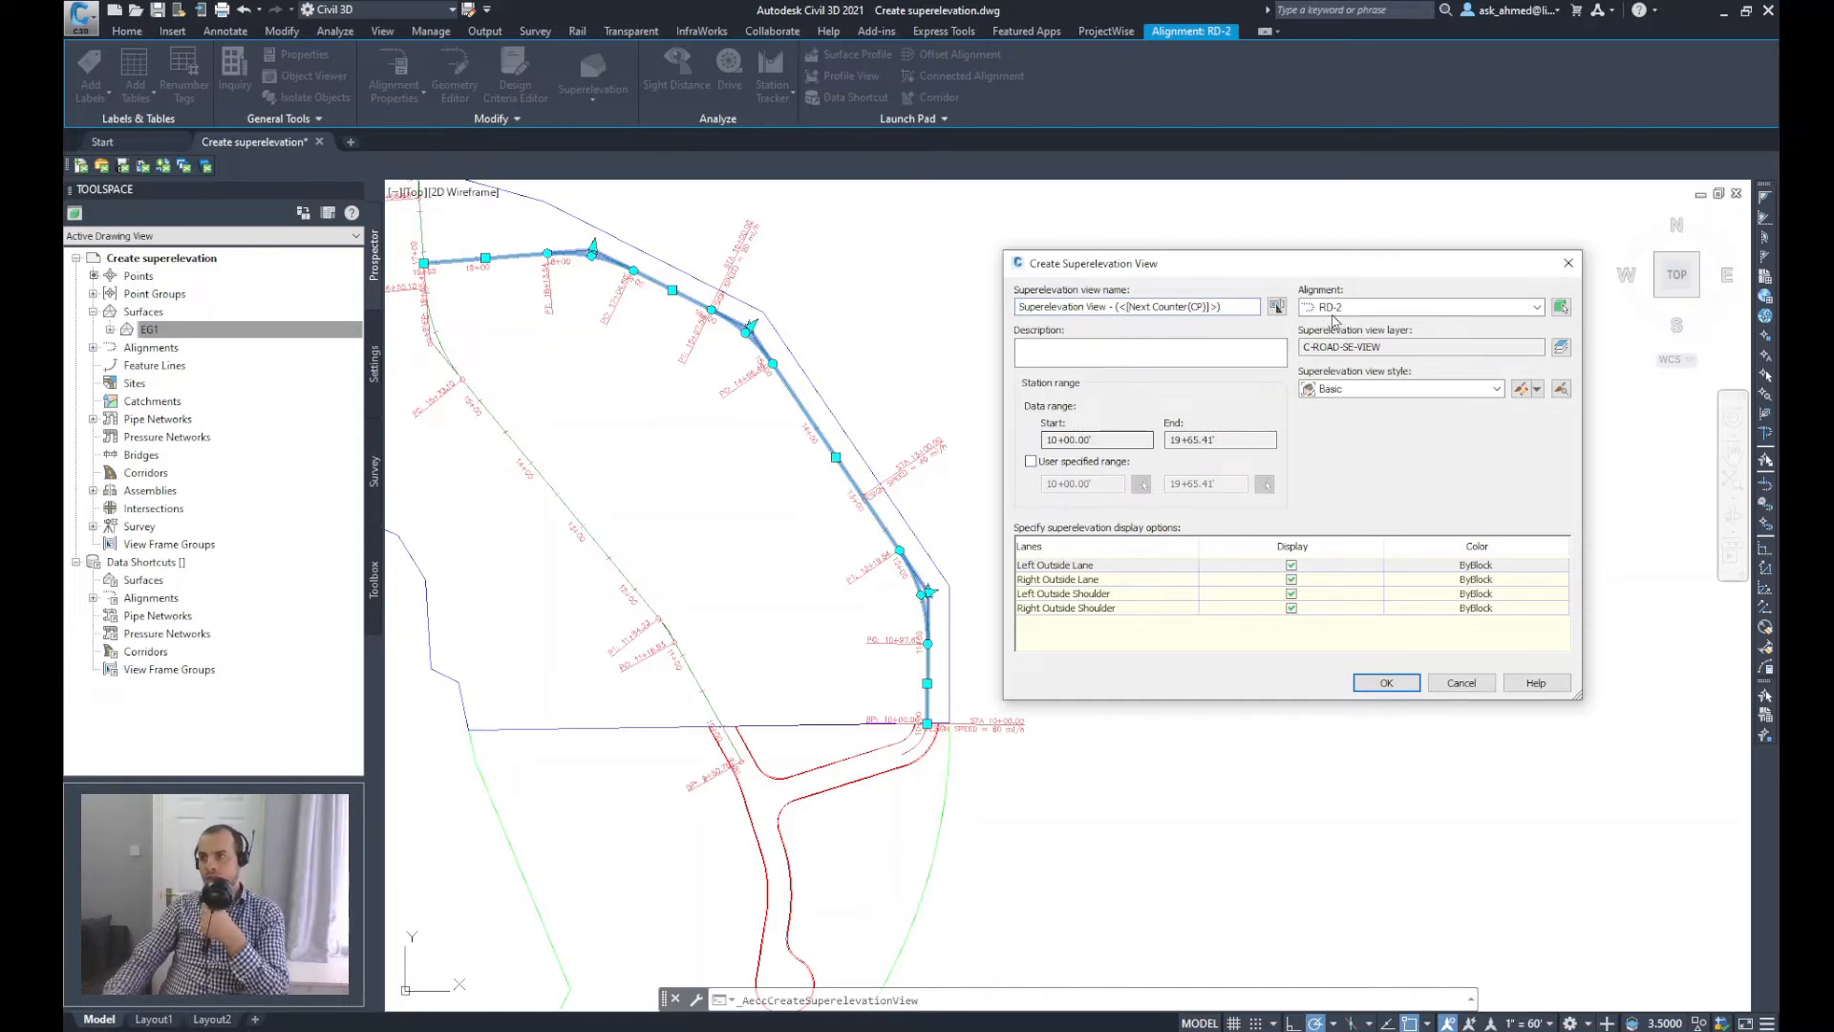
pyautogui.tripleClick(1137, 306)
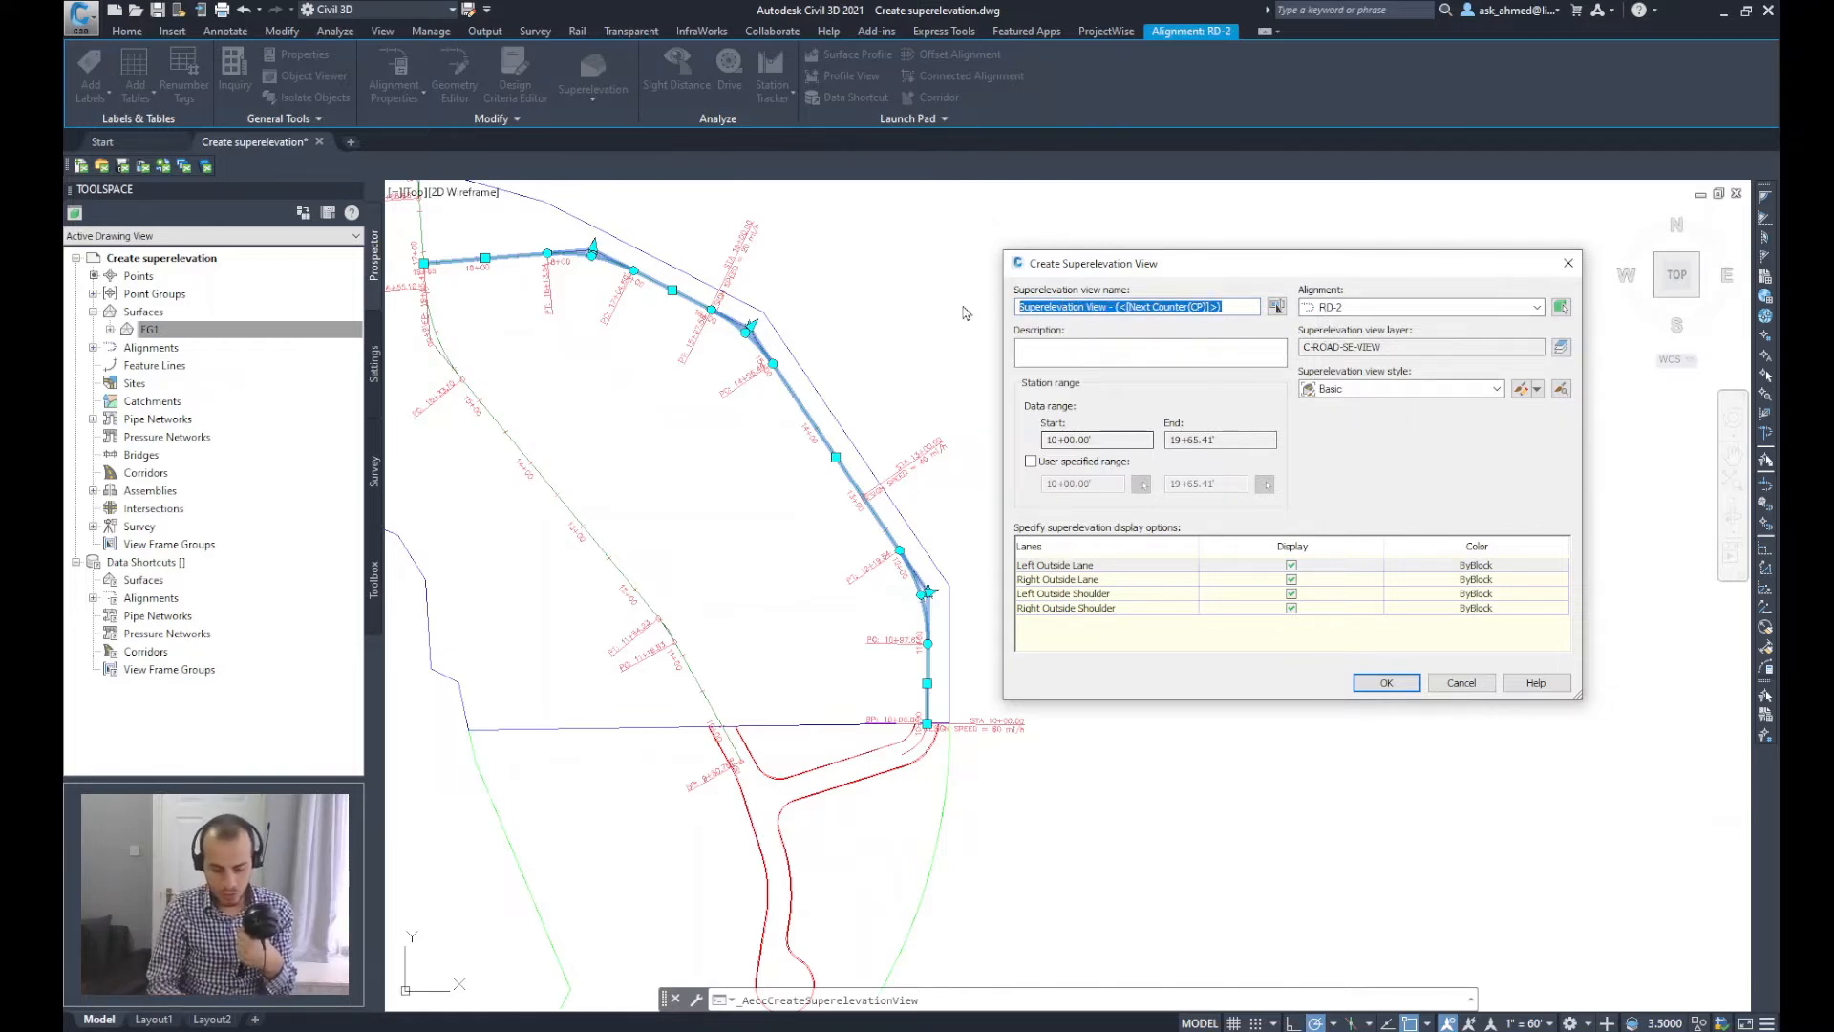
pyautogui.write('RD-2')
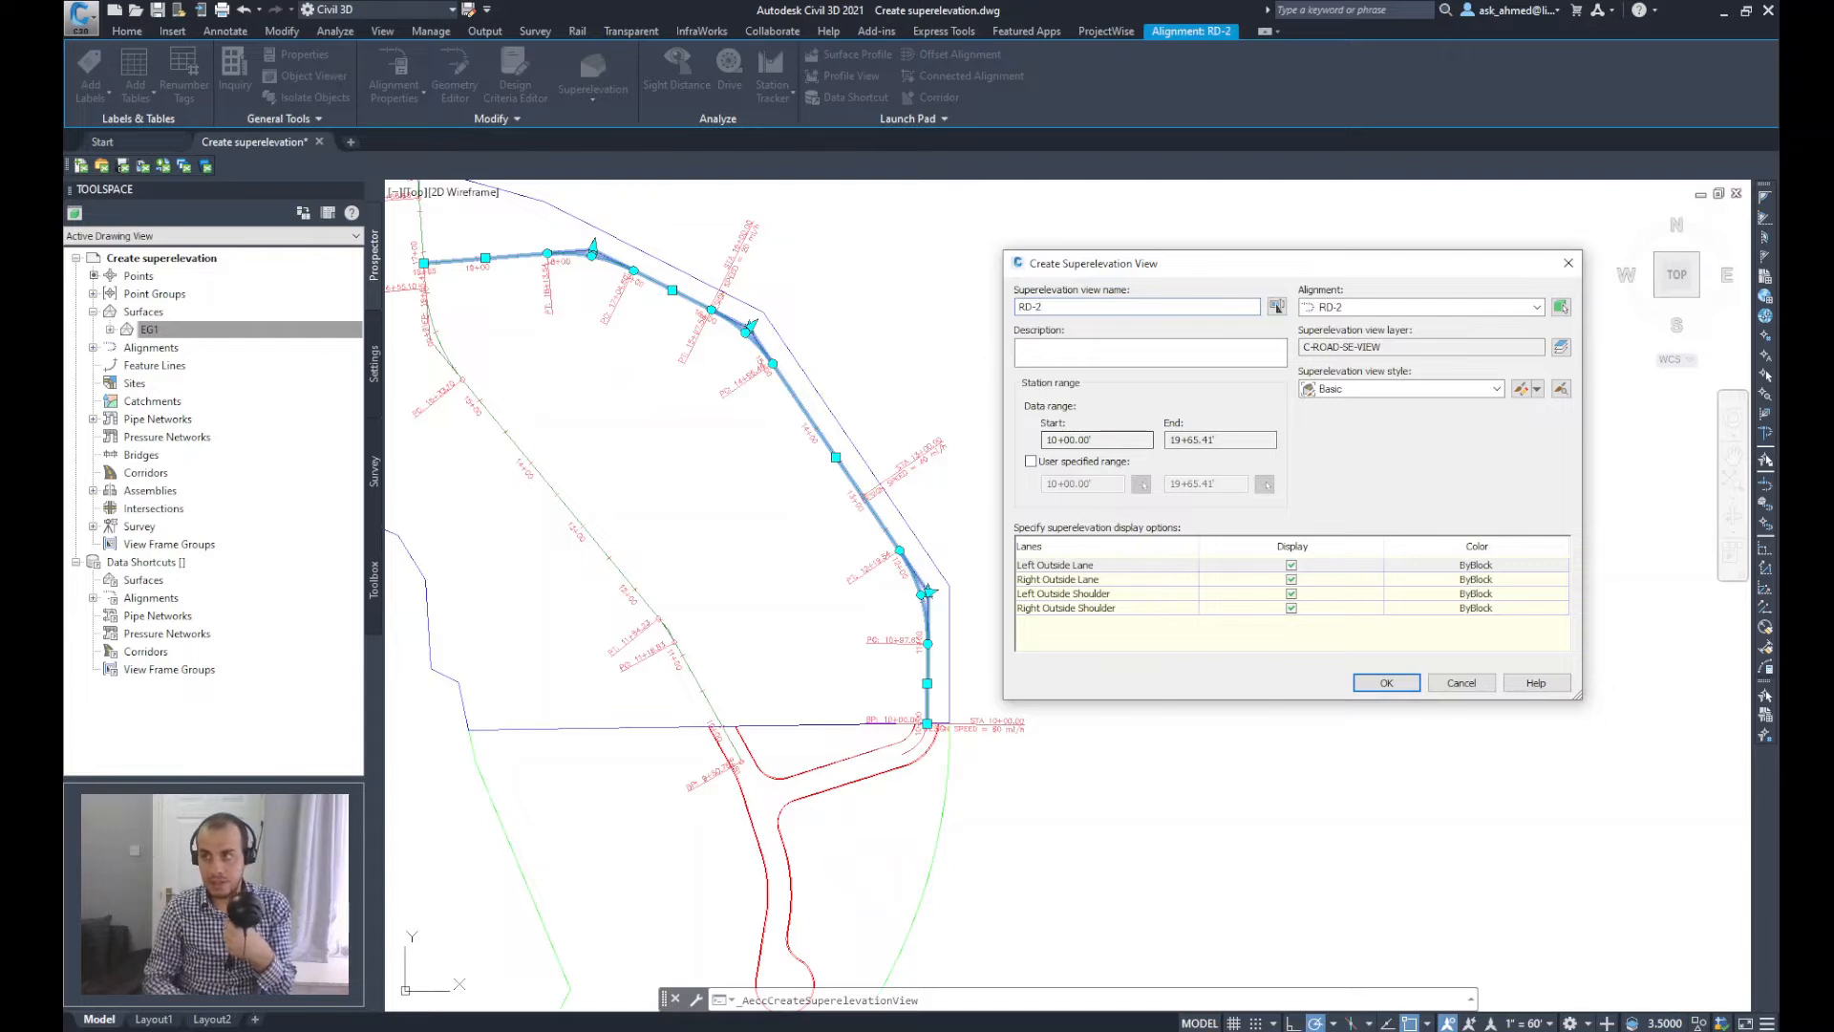
pyautogui.click(1135, 306)
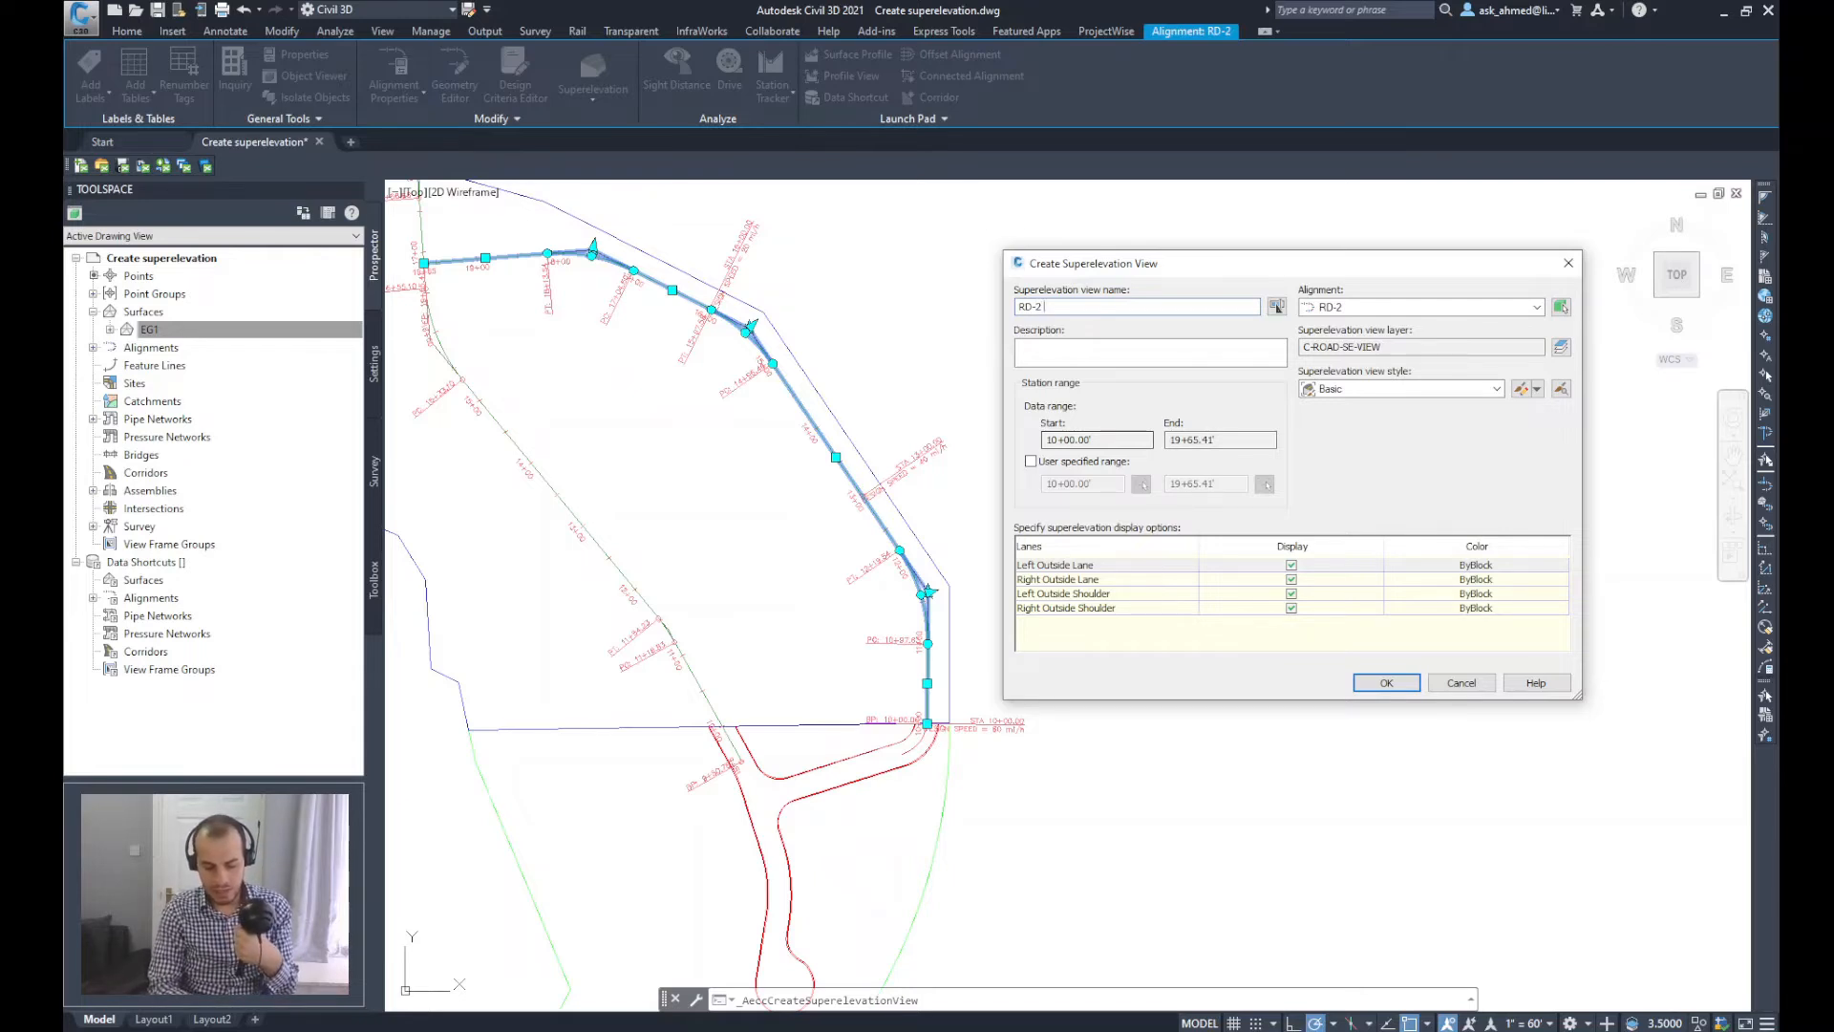
pyautogui.write('superelevation')
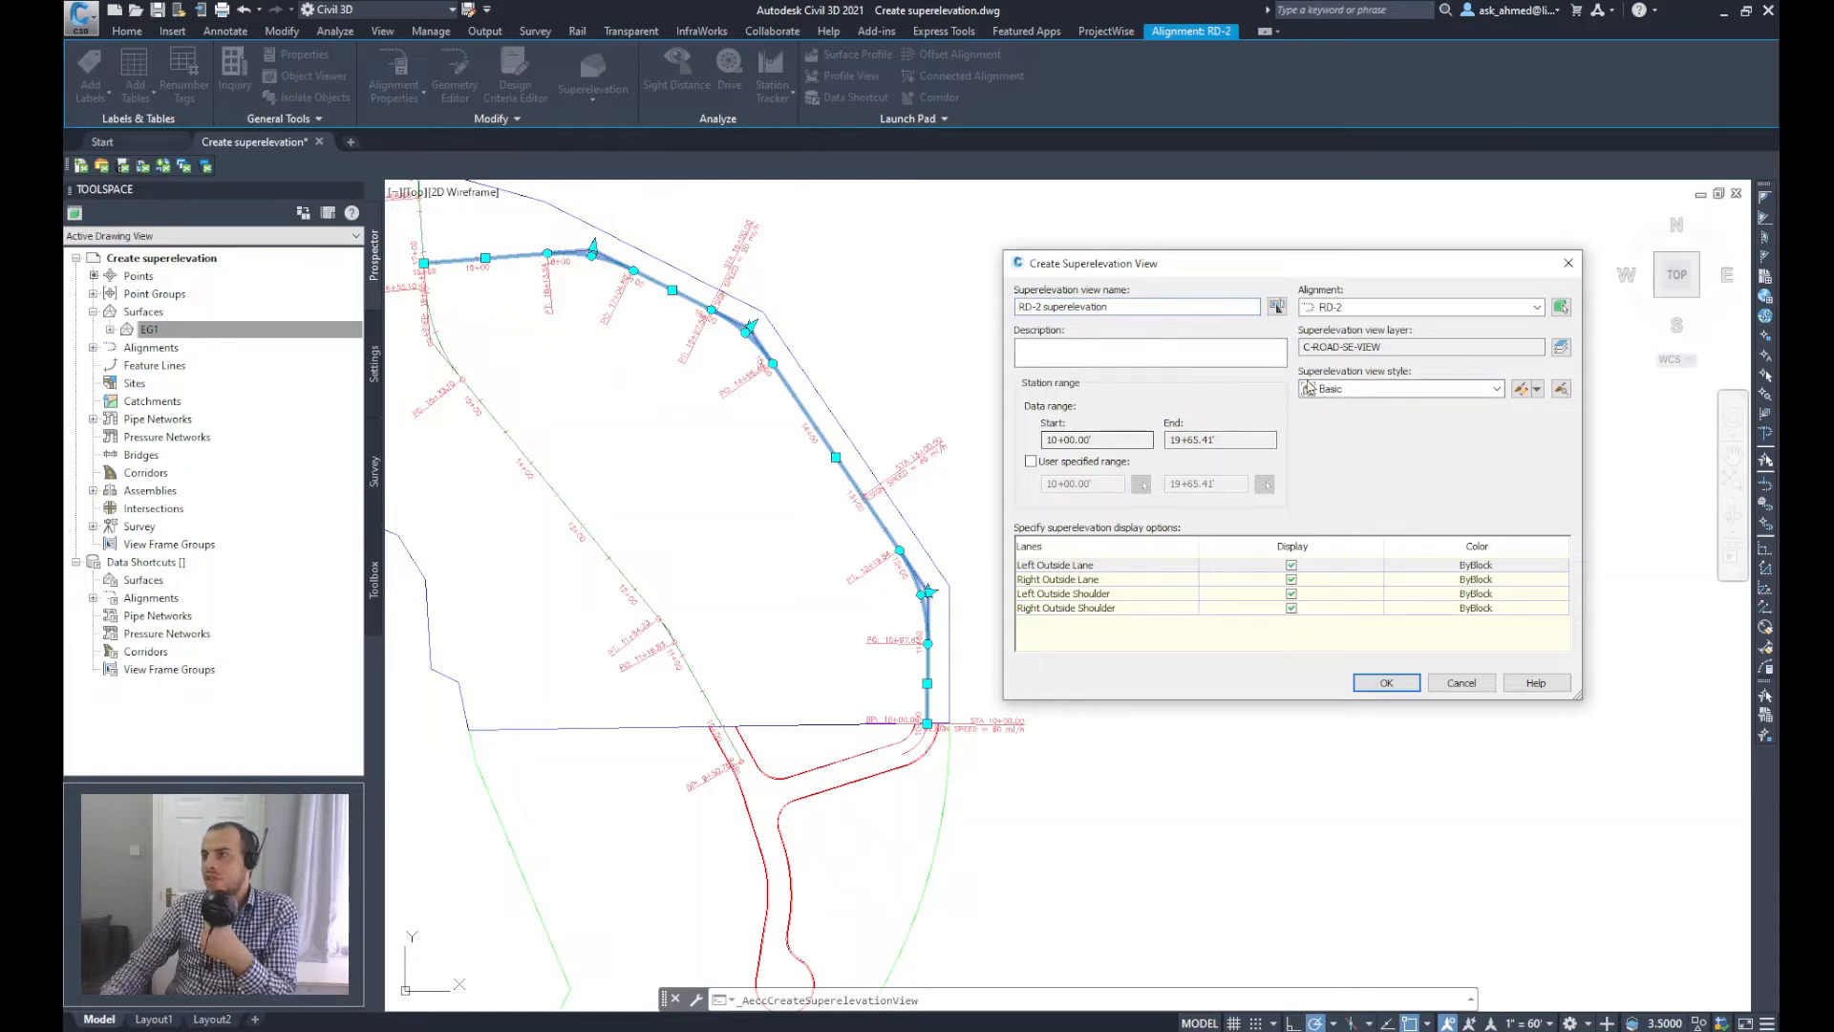
# Step: Keep Basic as the superelevation view style and show its style management options
pyautogui.click(1498, 388)
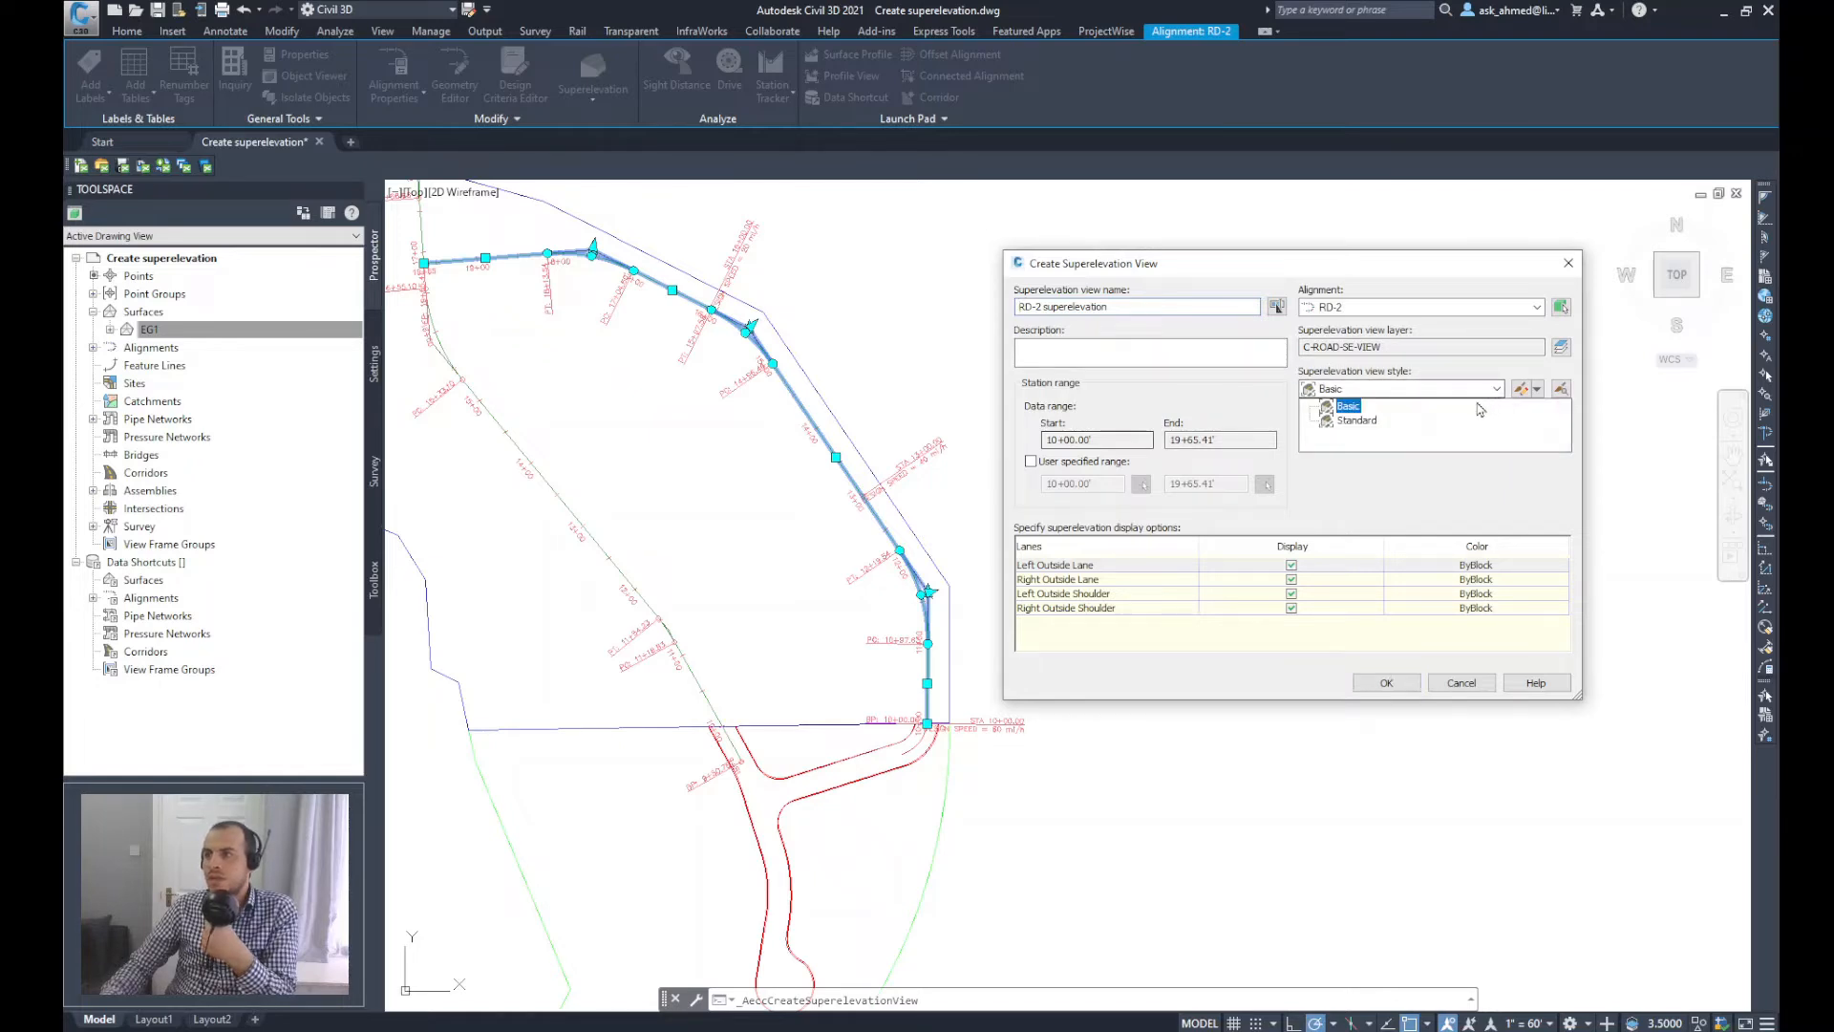
pyautogui.click(1348, 405)
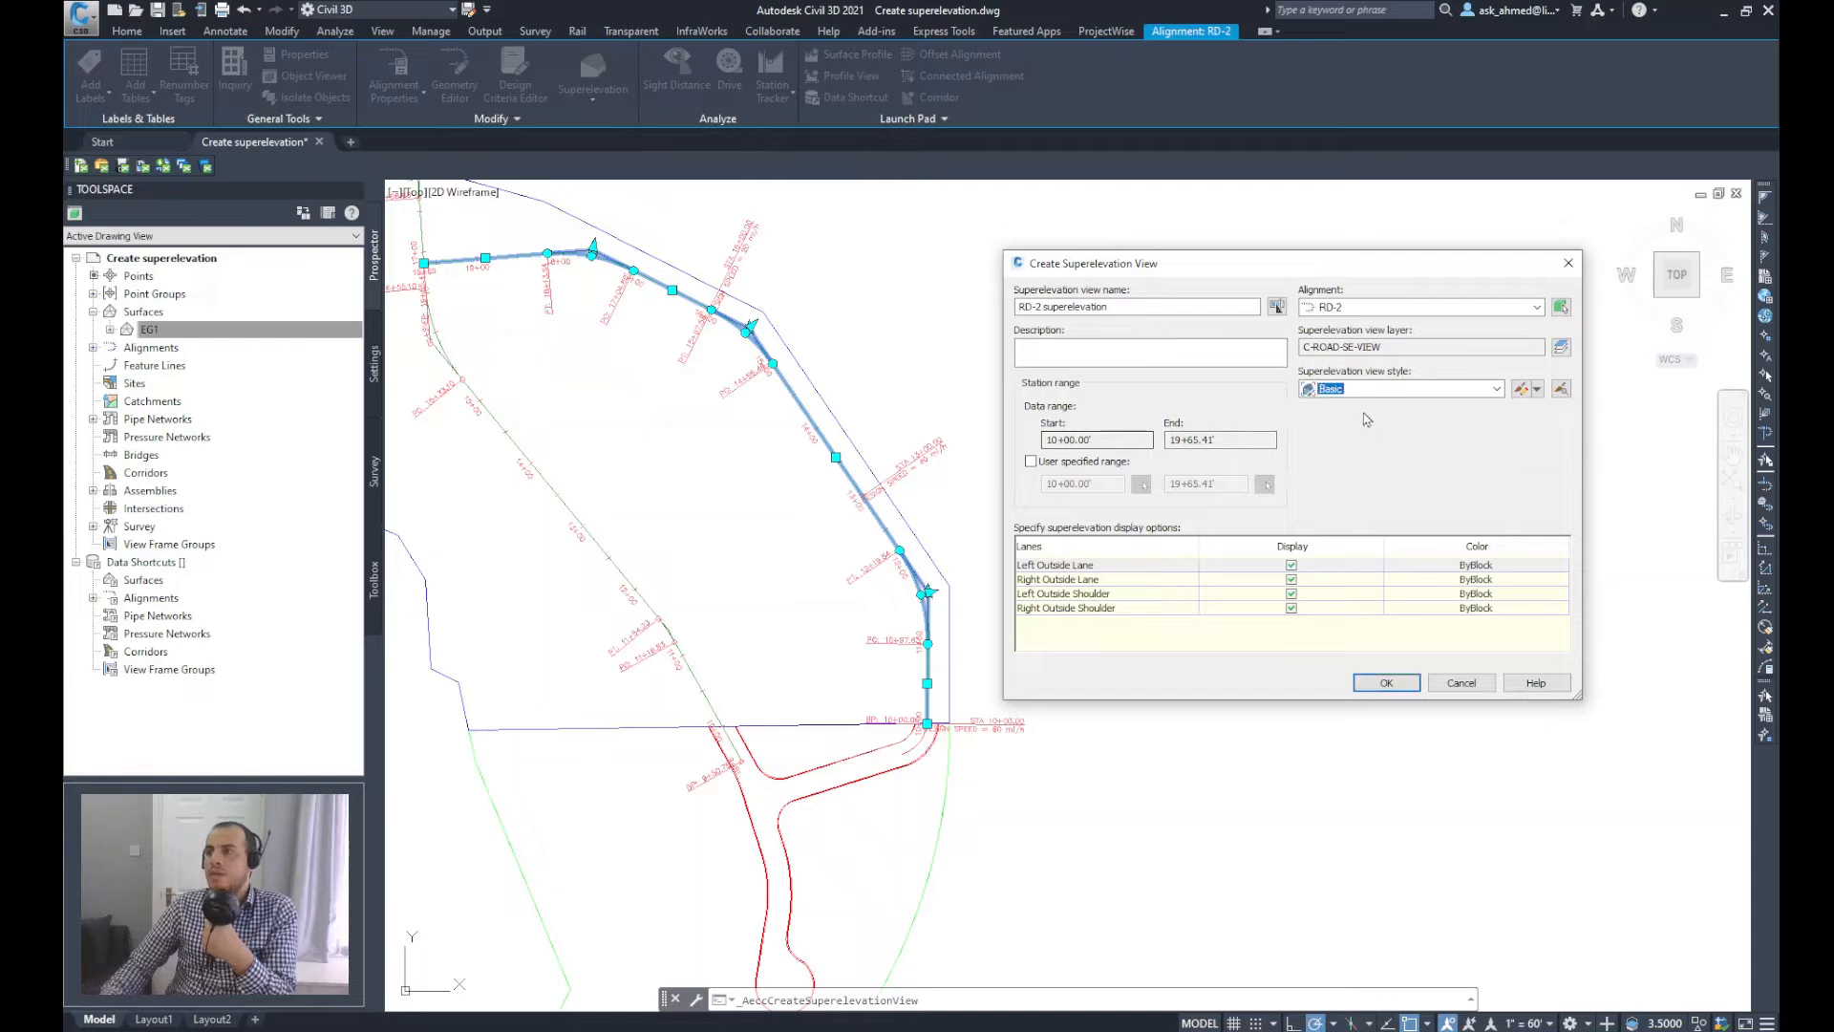
pyautogui.click(1523, 388)
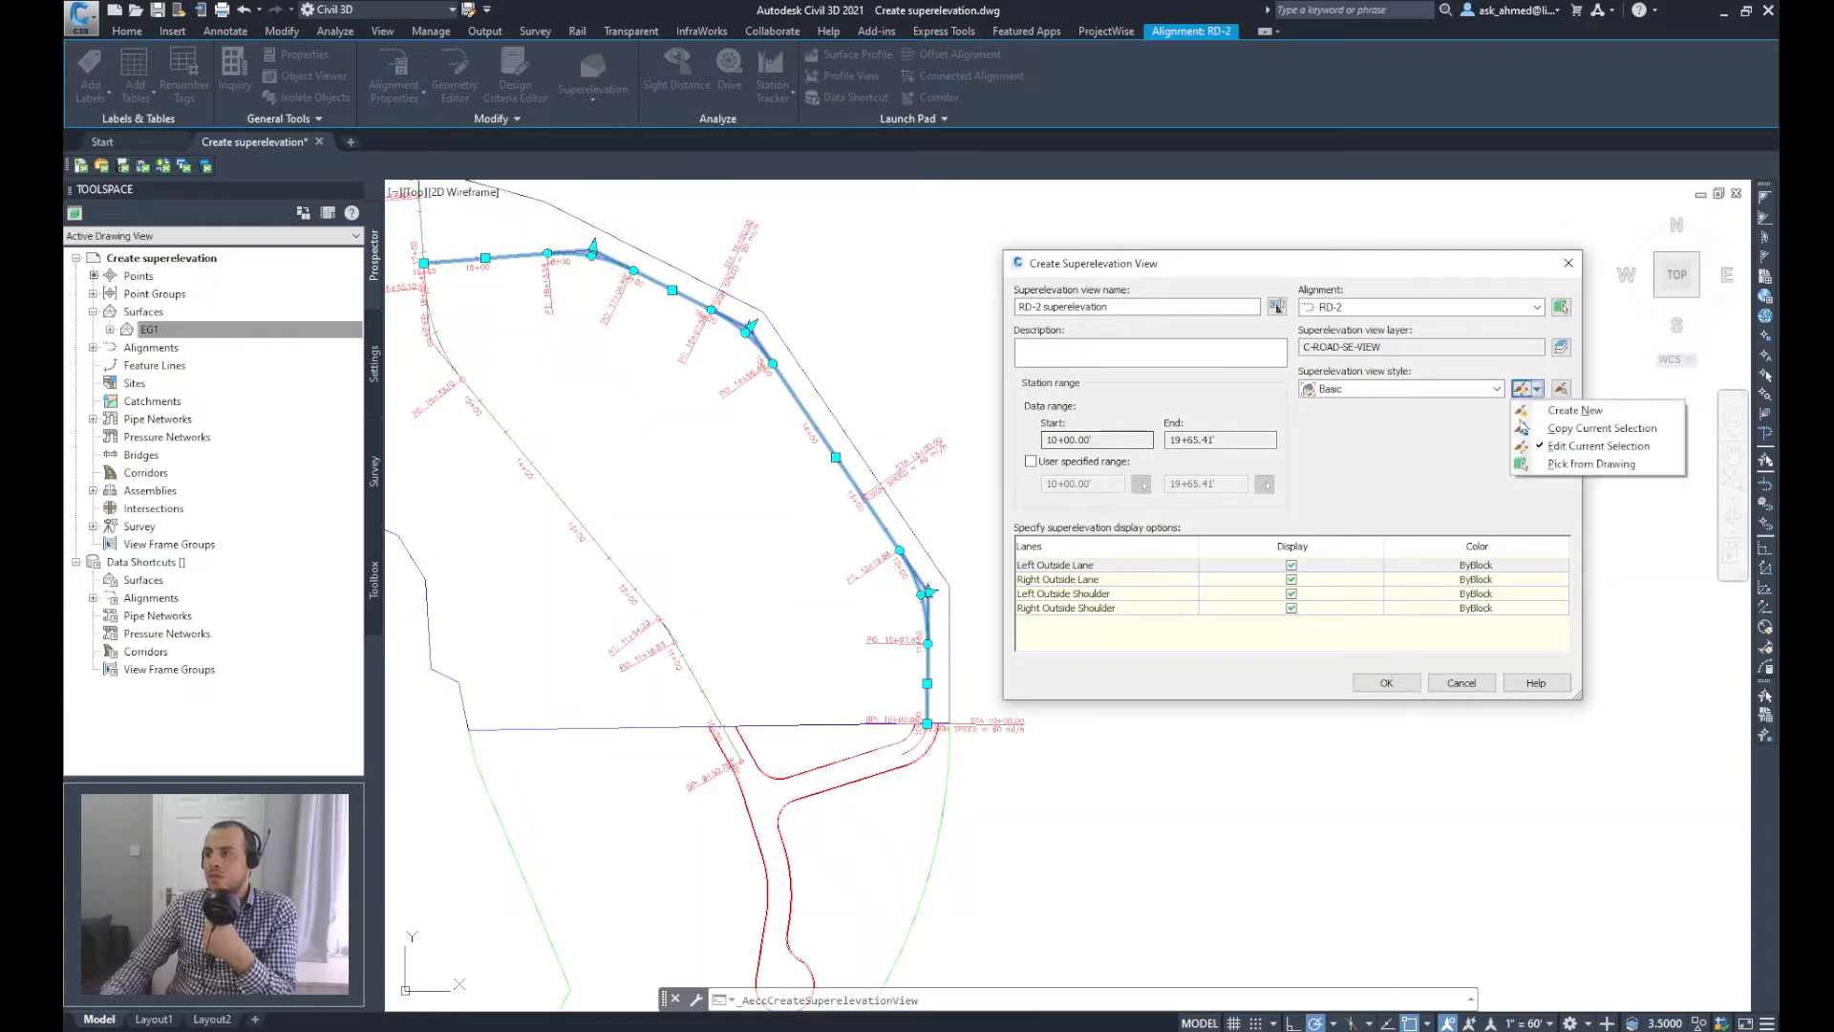
pyautogui.moveTo(1604, 427)
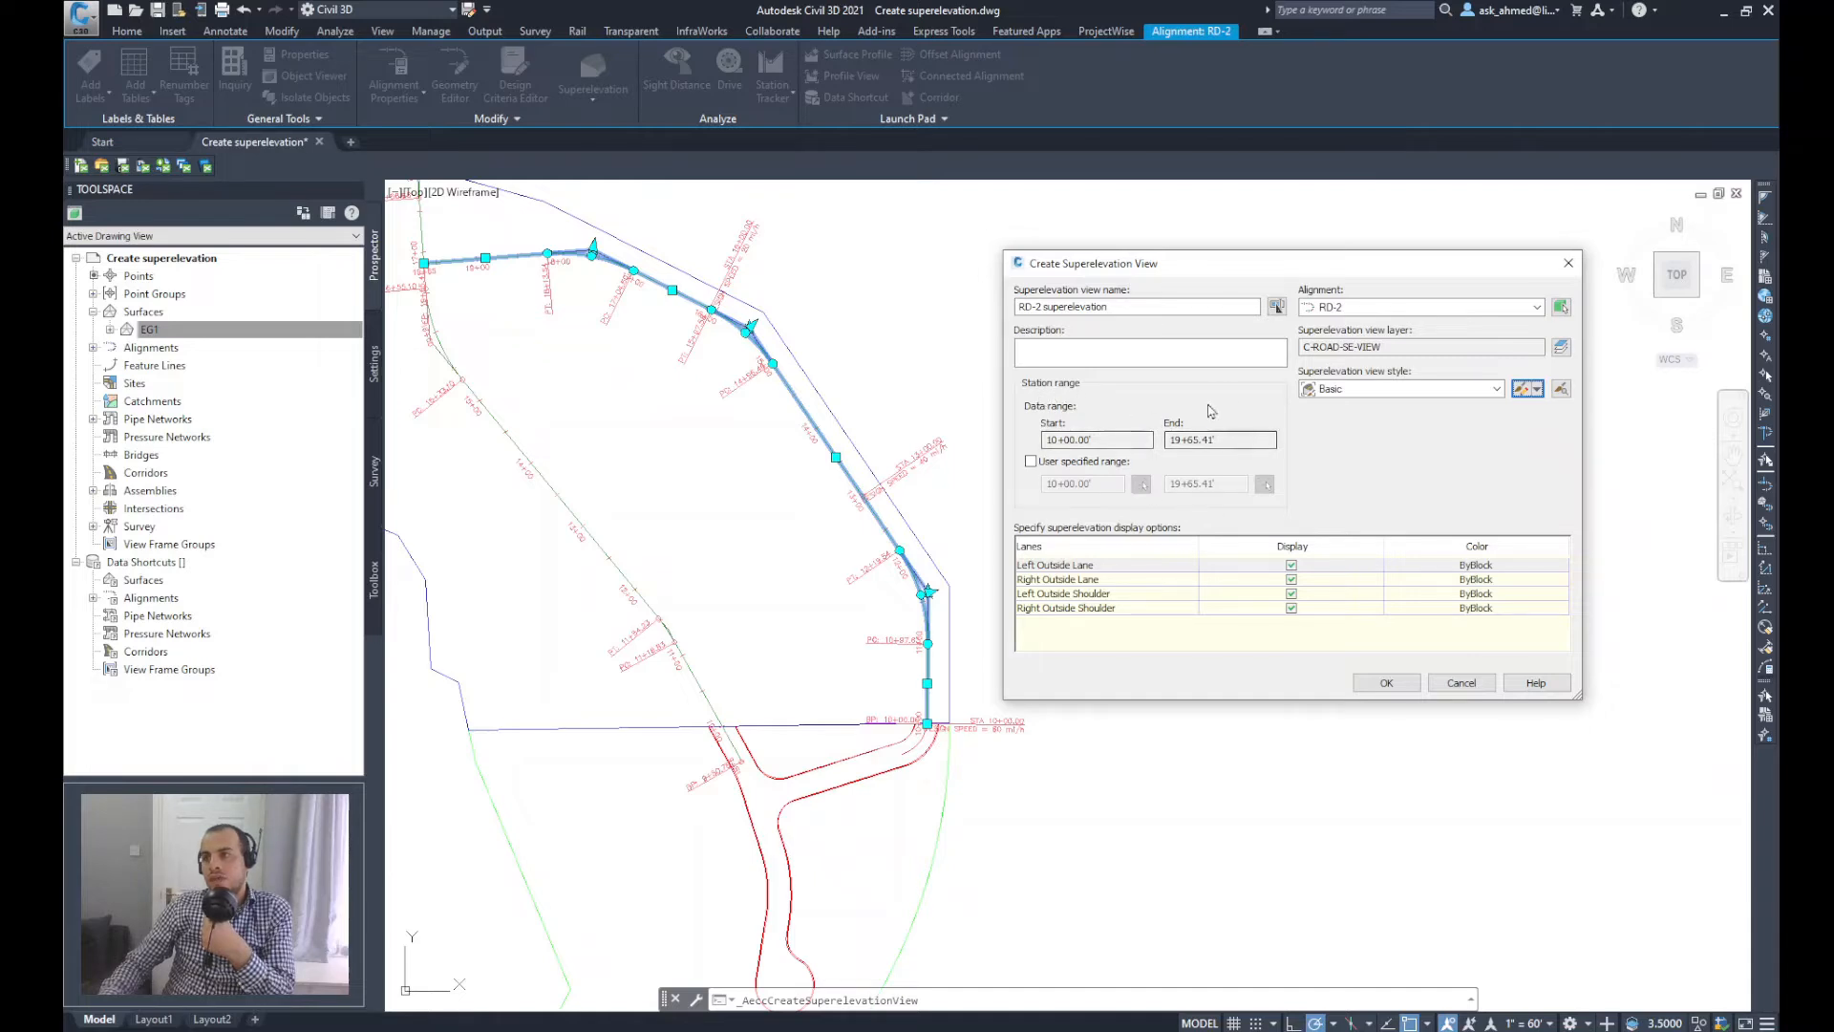
# Step: Colour the Left Outside Lane cyan and the Right Outside Lane green
pyautogui.click(1028, 547)
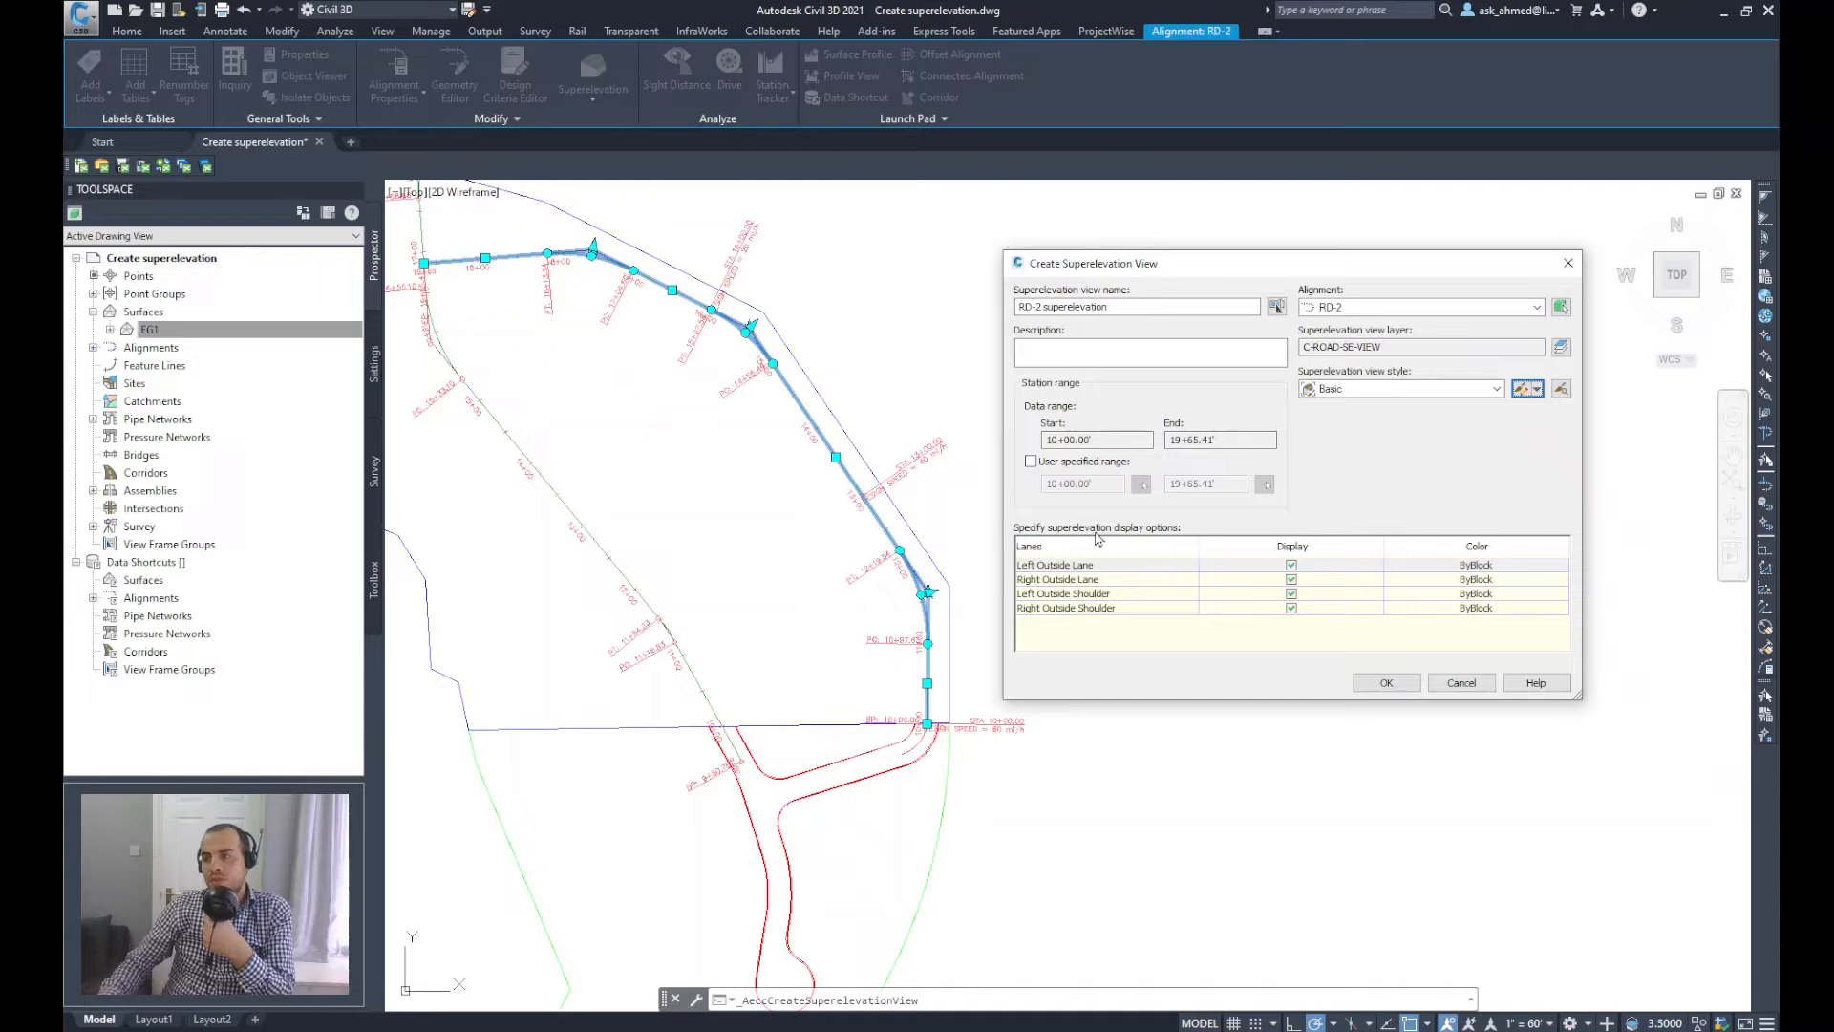
pyautogui.moveTo(1101, 602)
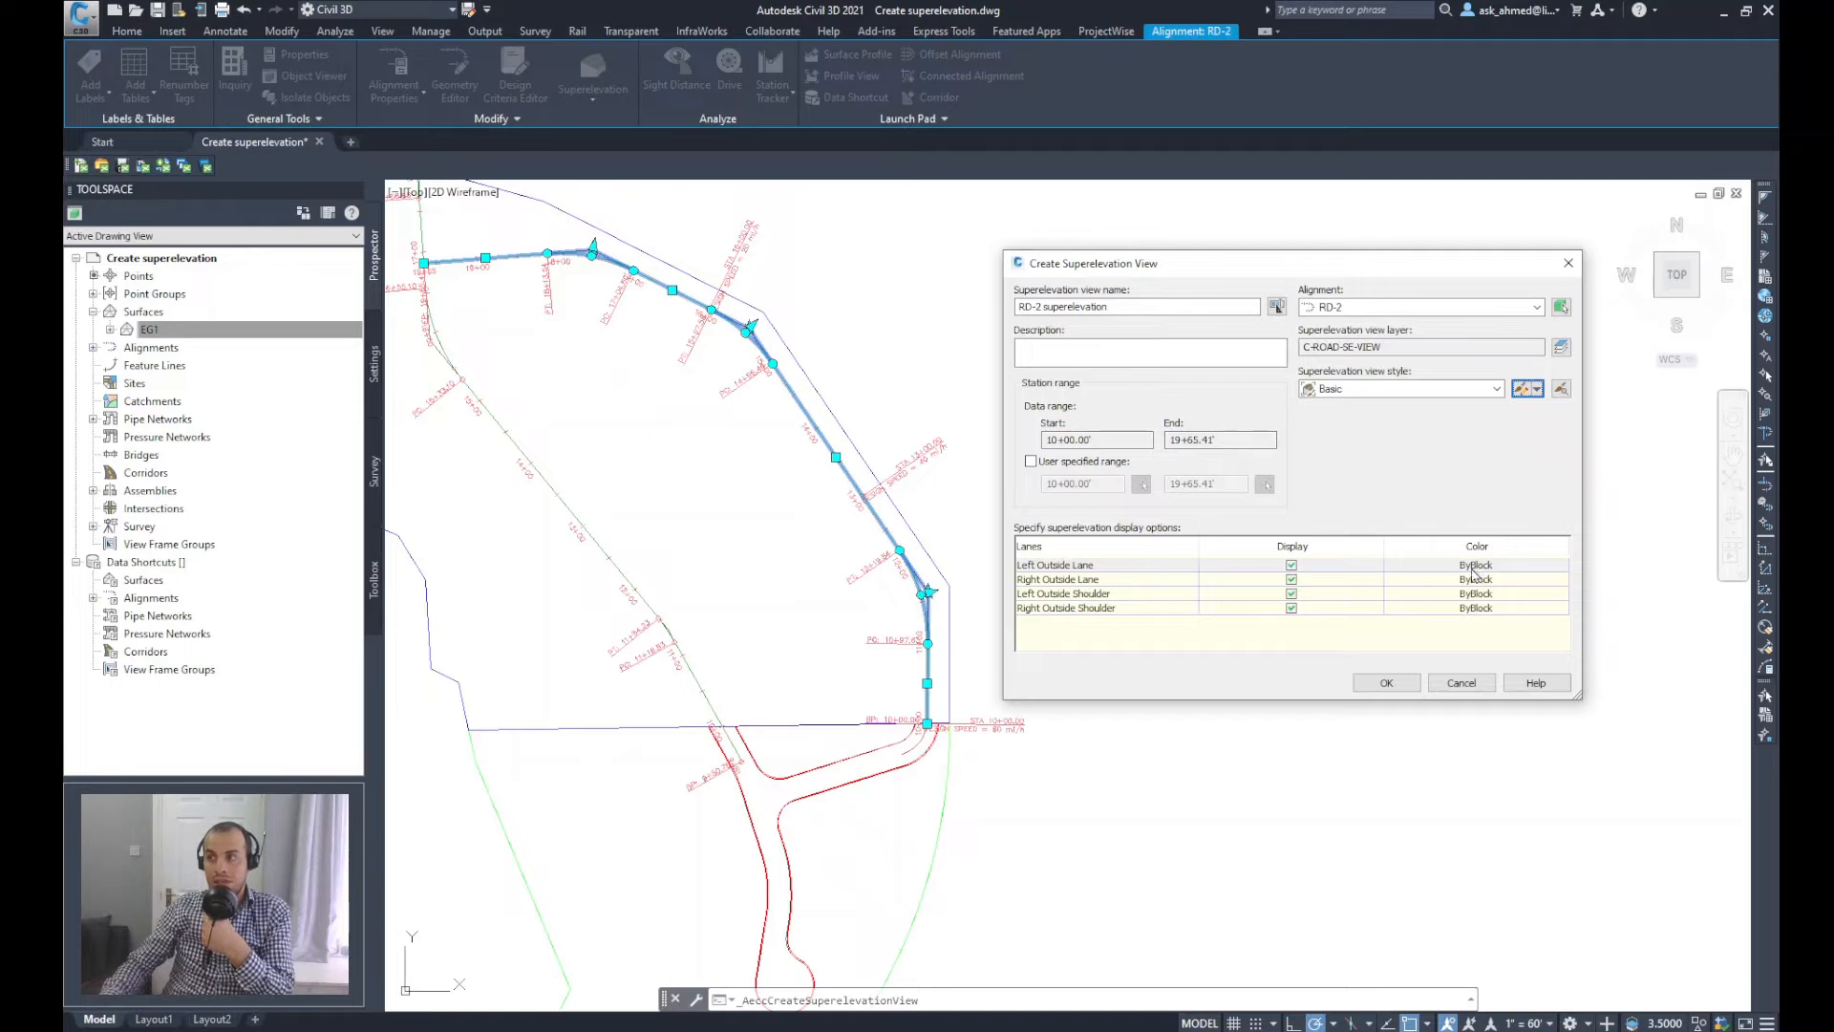
pyautogui.moveTo(1269, 569)
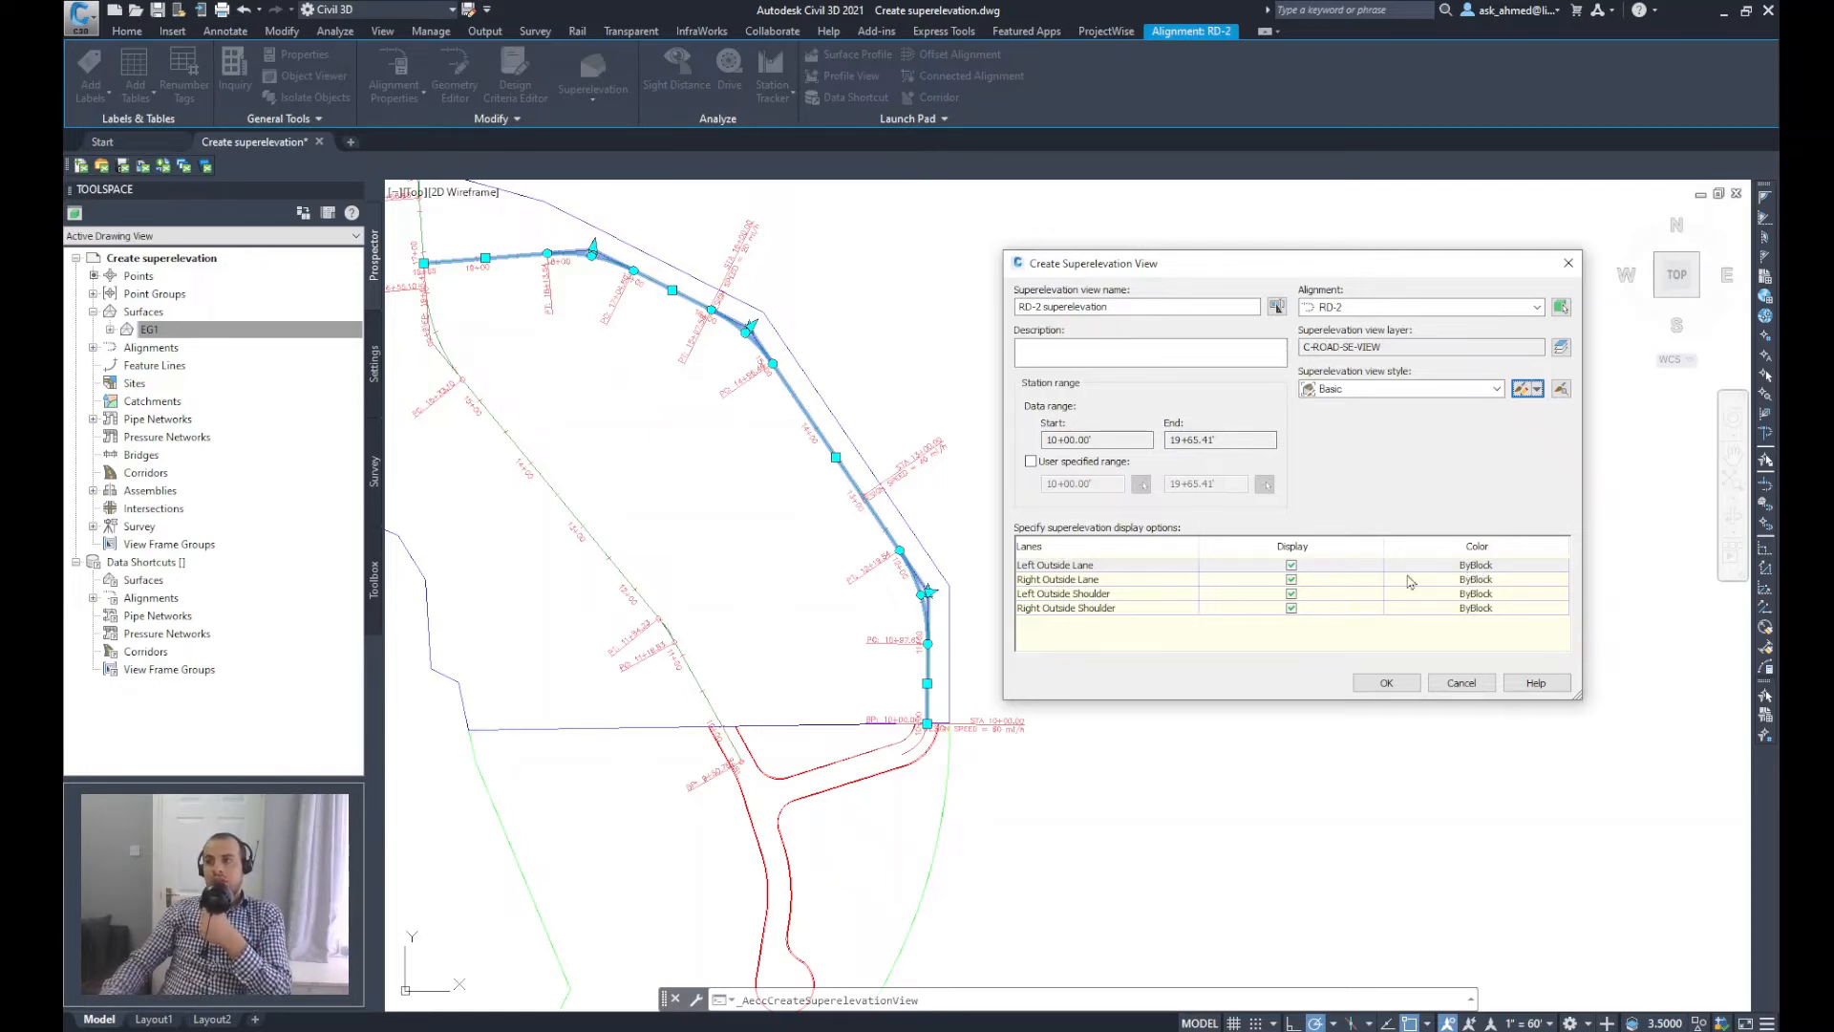
pyautogui.click(1477, 566)
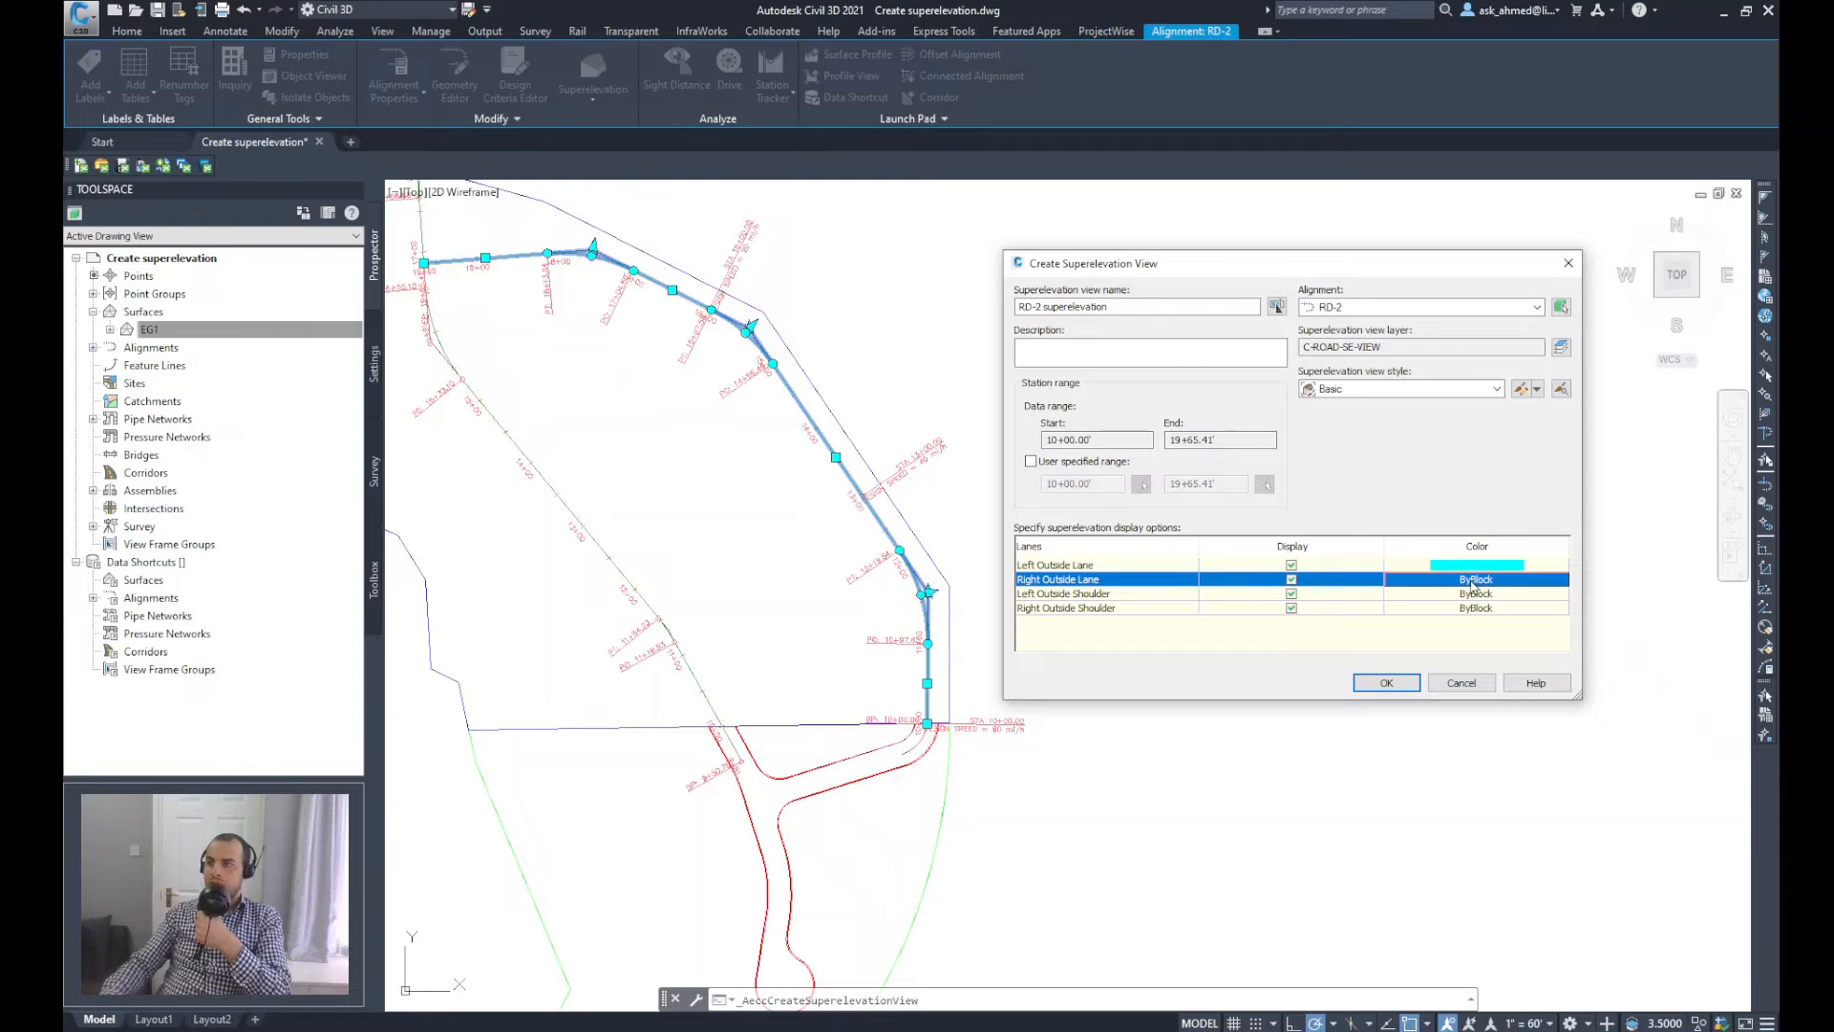
pyautogui.click(1477, 579)
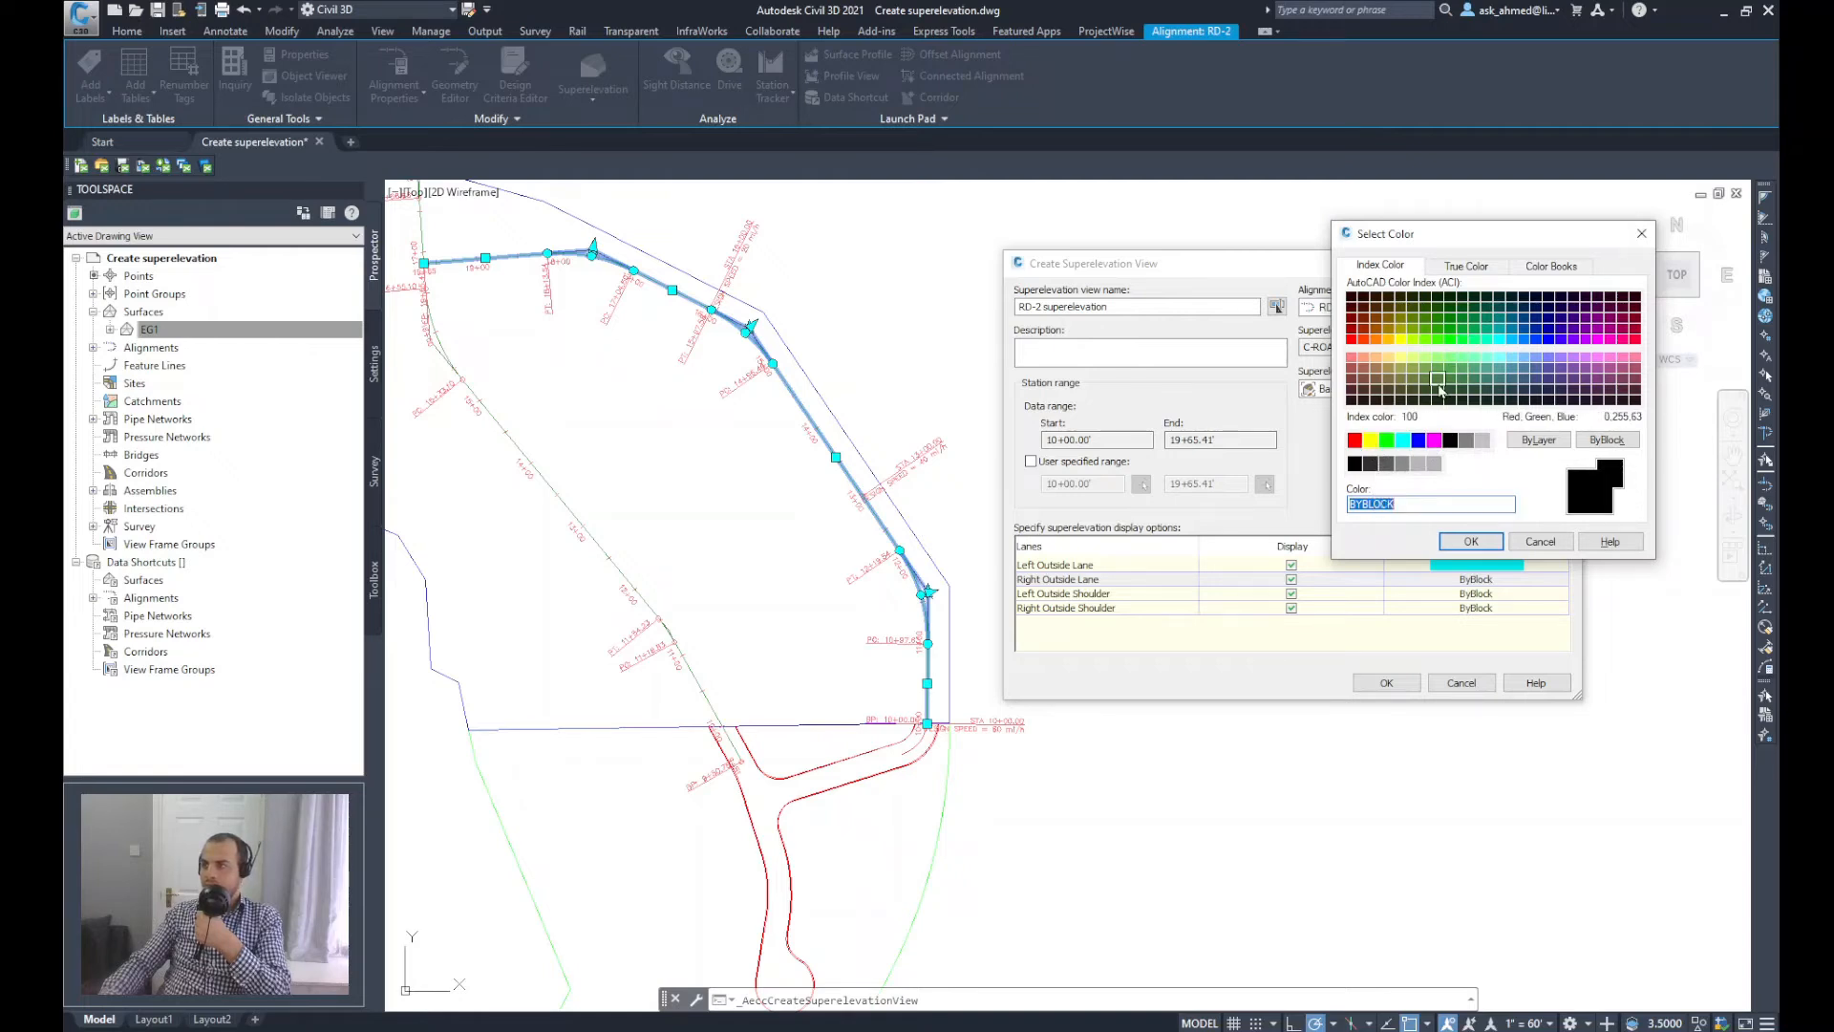
pyautogui.click(1471, 541)
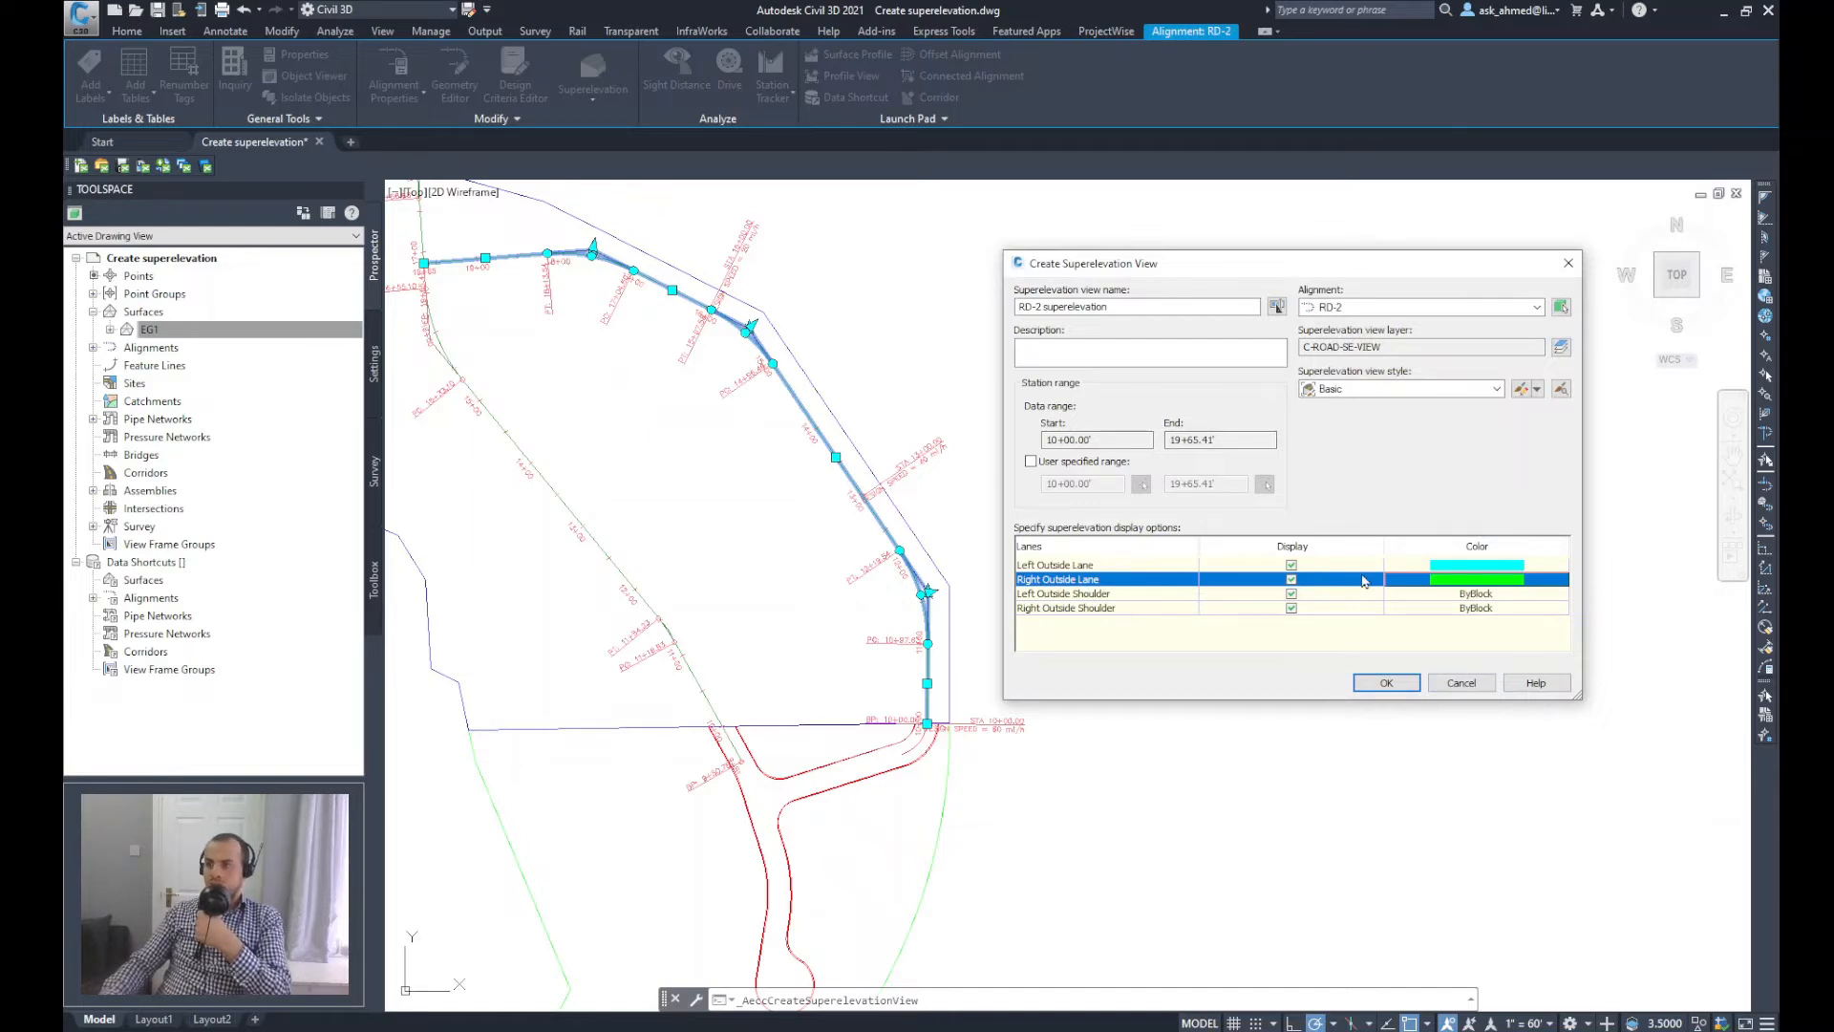
# Step: Colour the Left Outside Shoulder magenta
pyautogui.click(1063, 592)
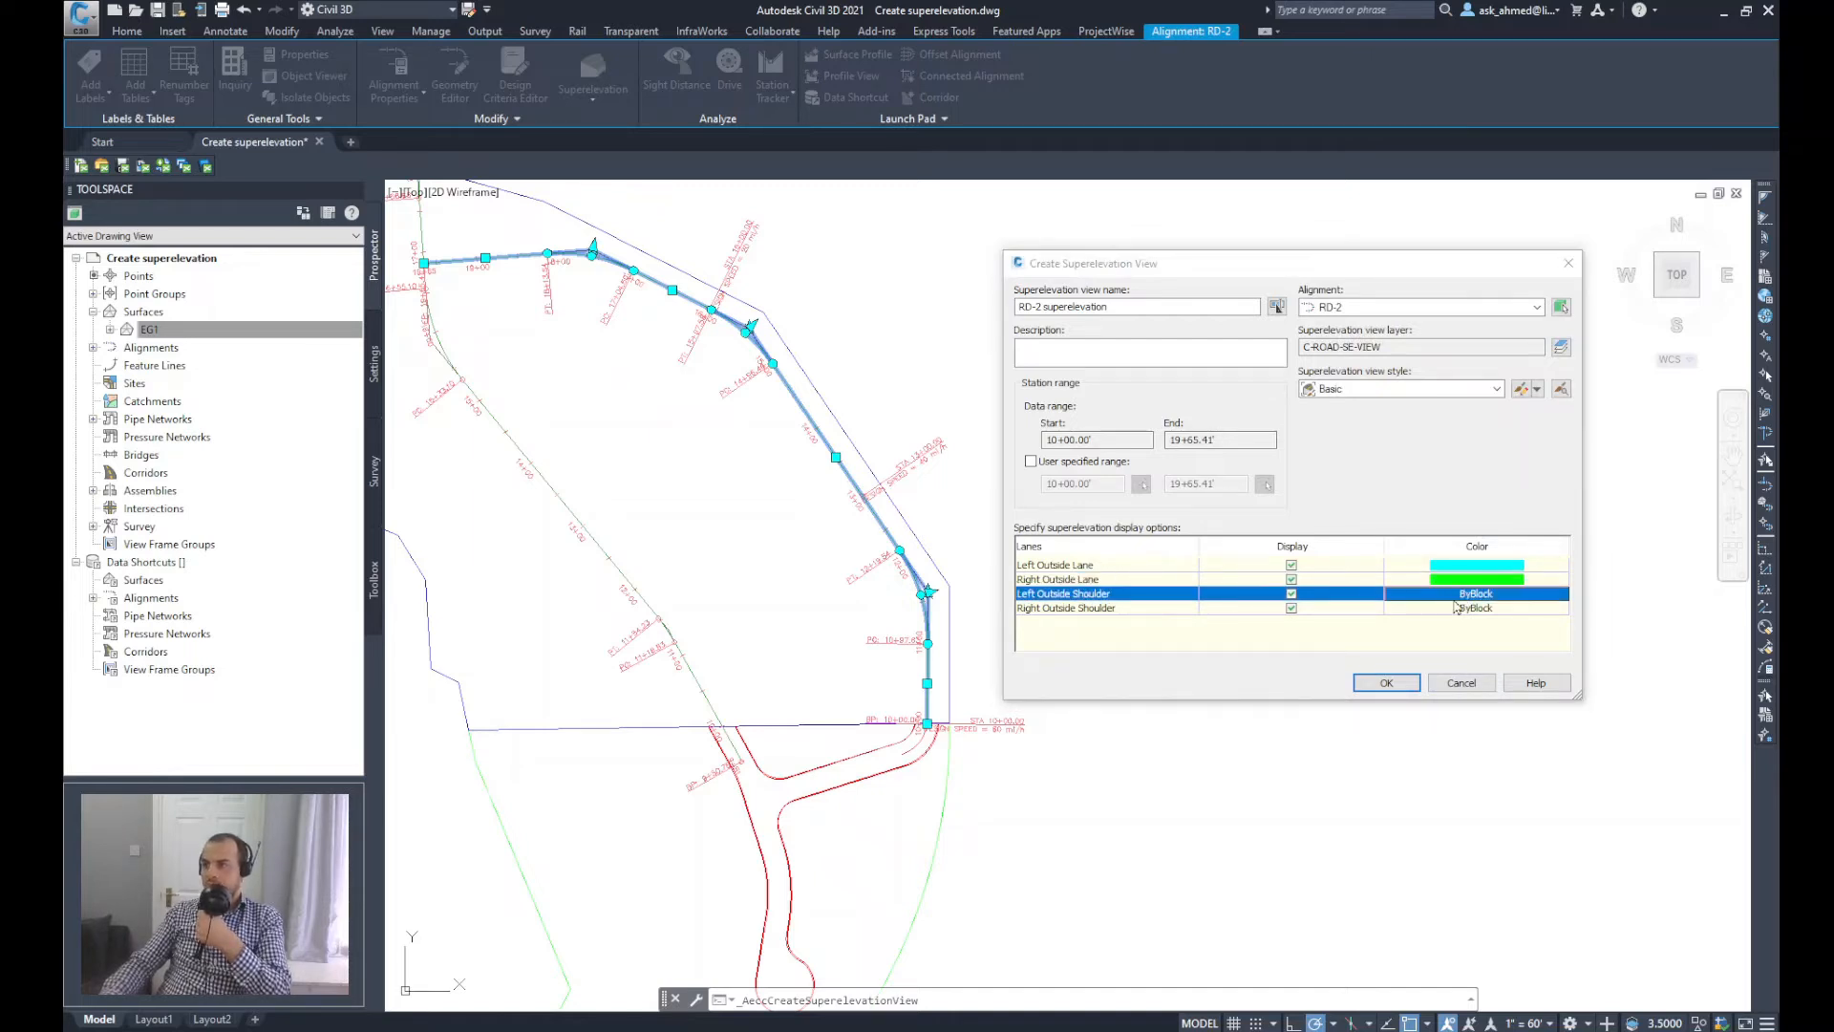
pyautogui.click(1477, 592)
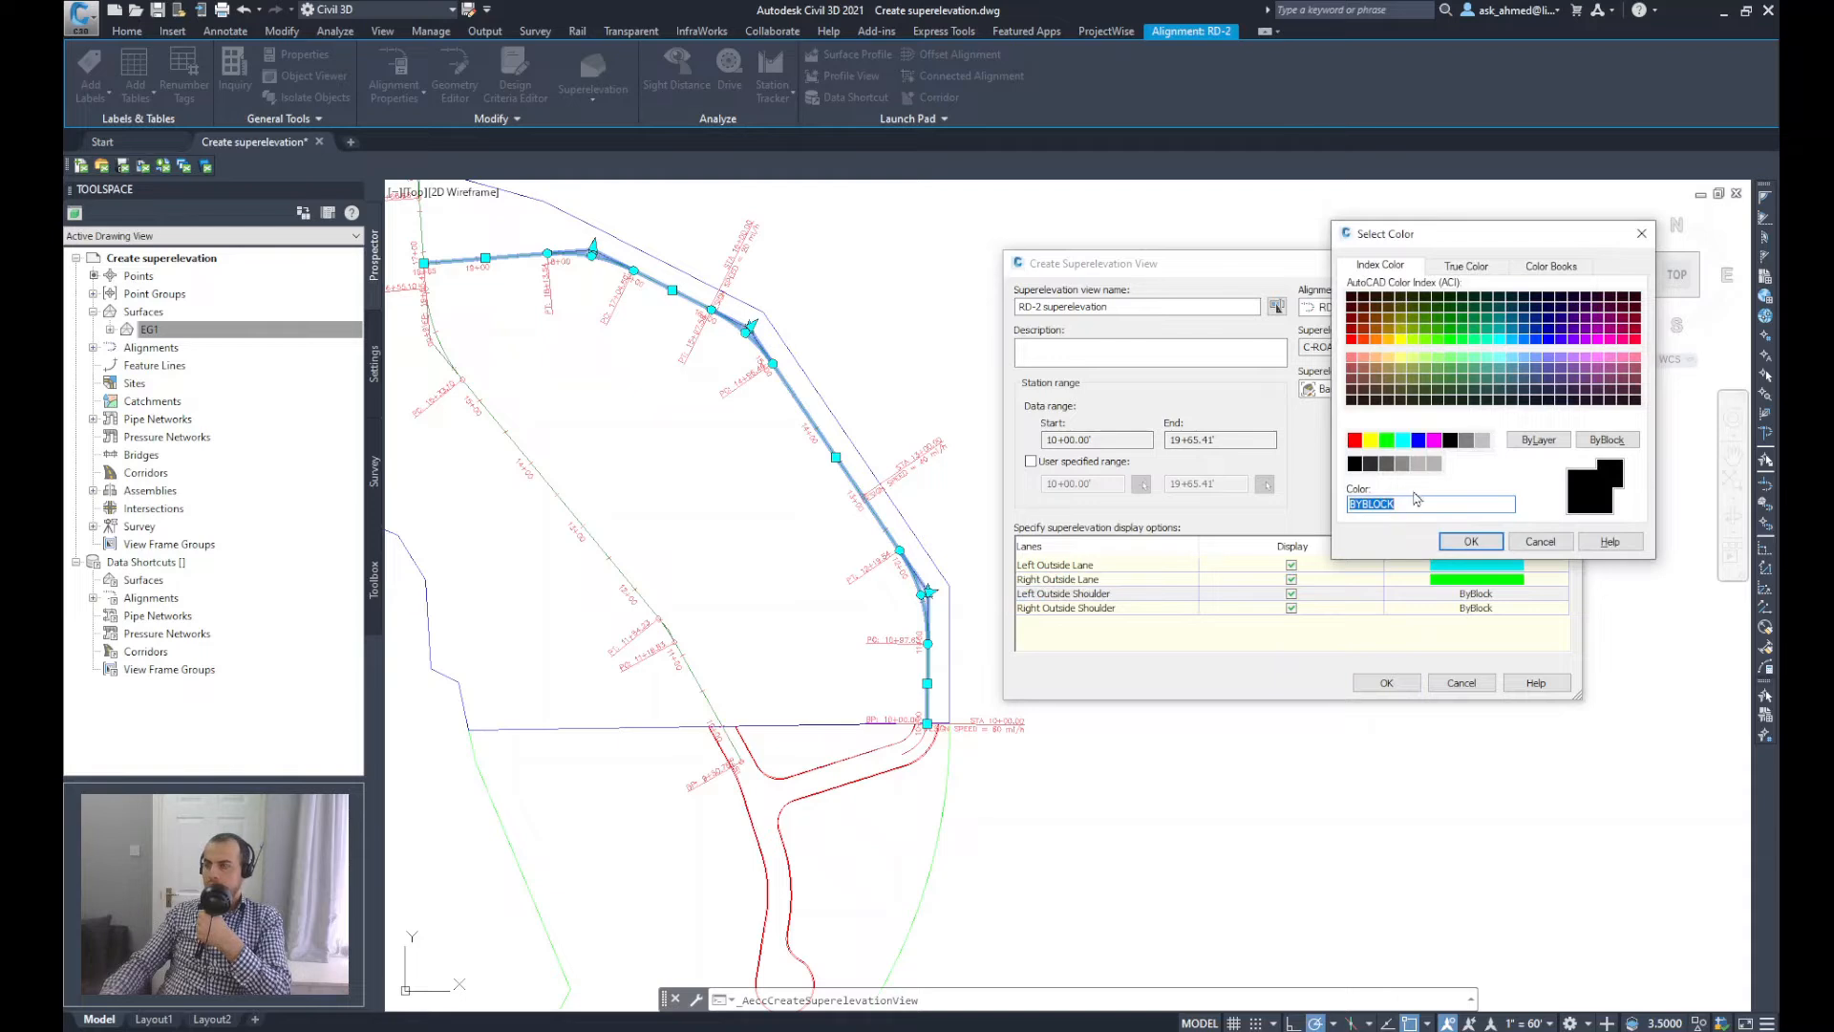
pyautogui.click(1433, 439)
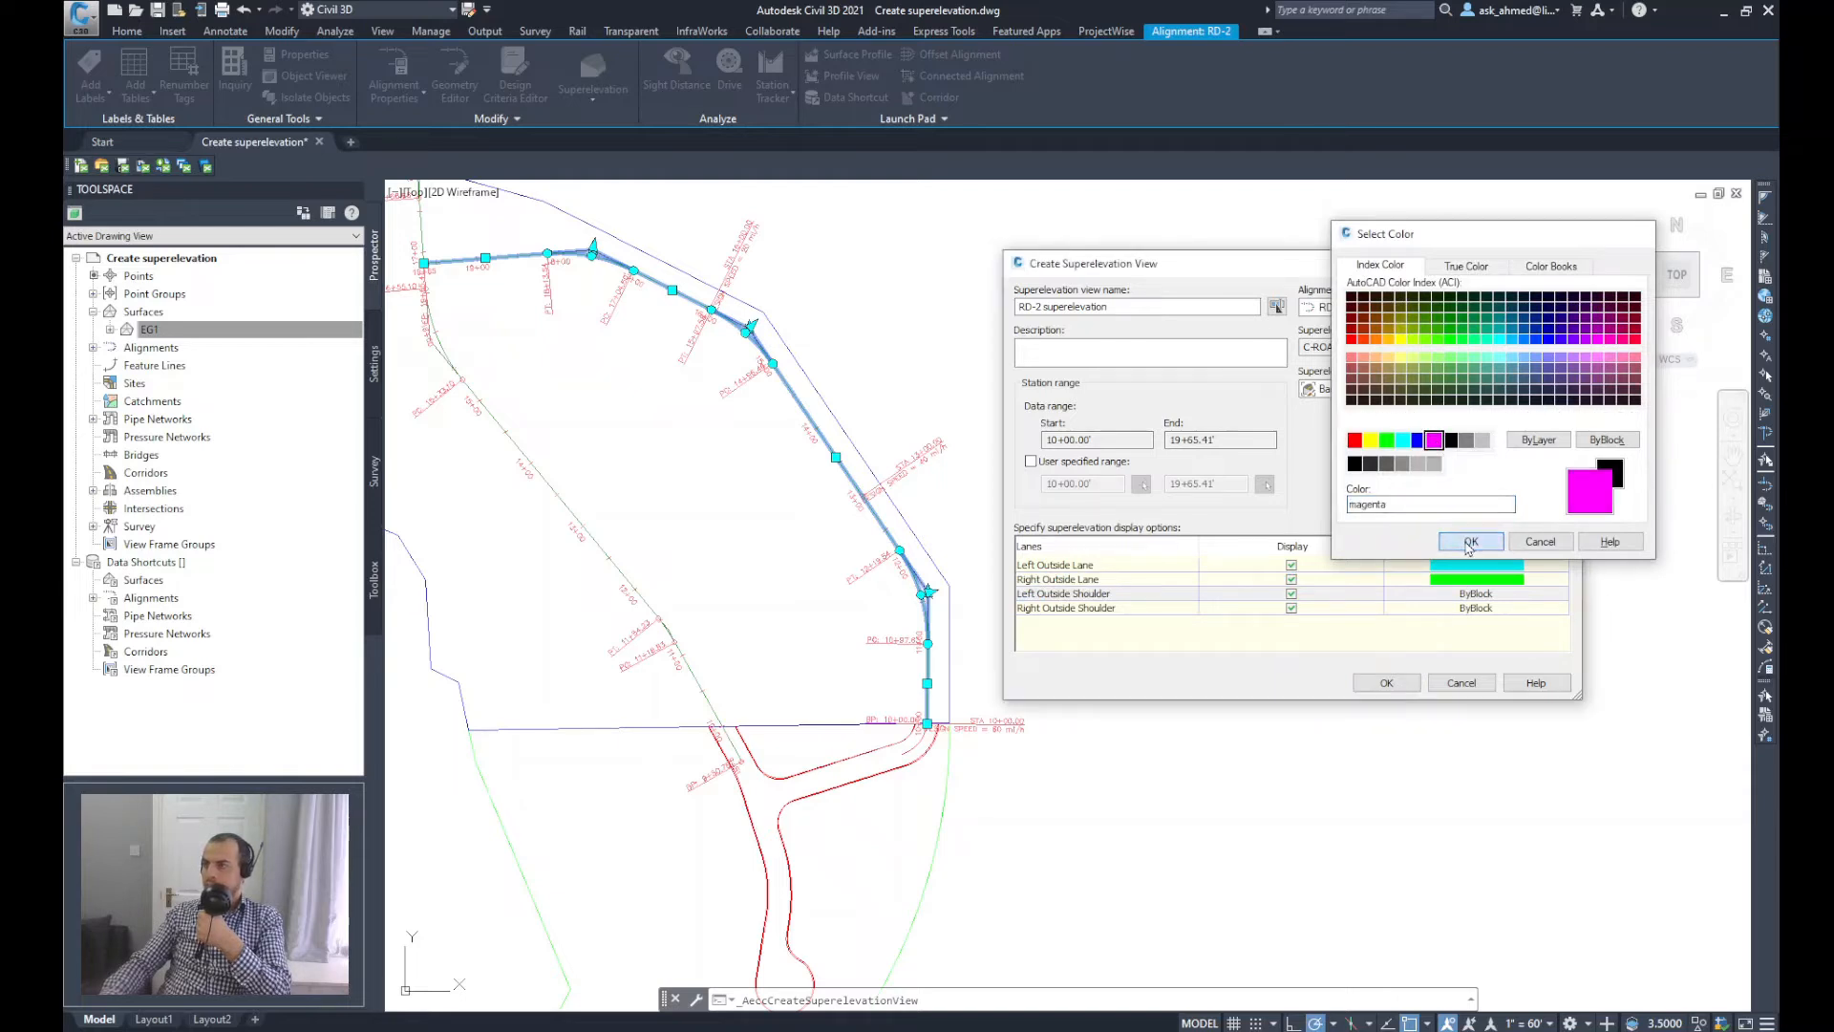
pyautogui.click(1470, 540)
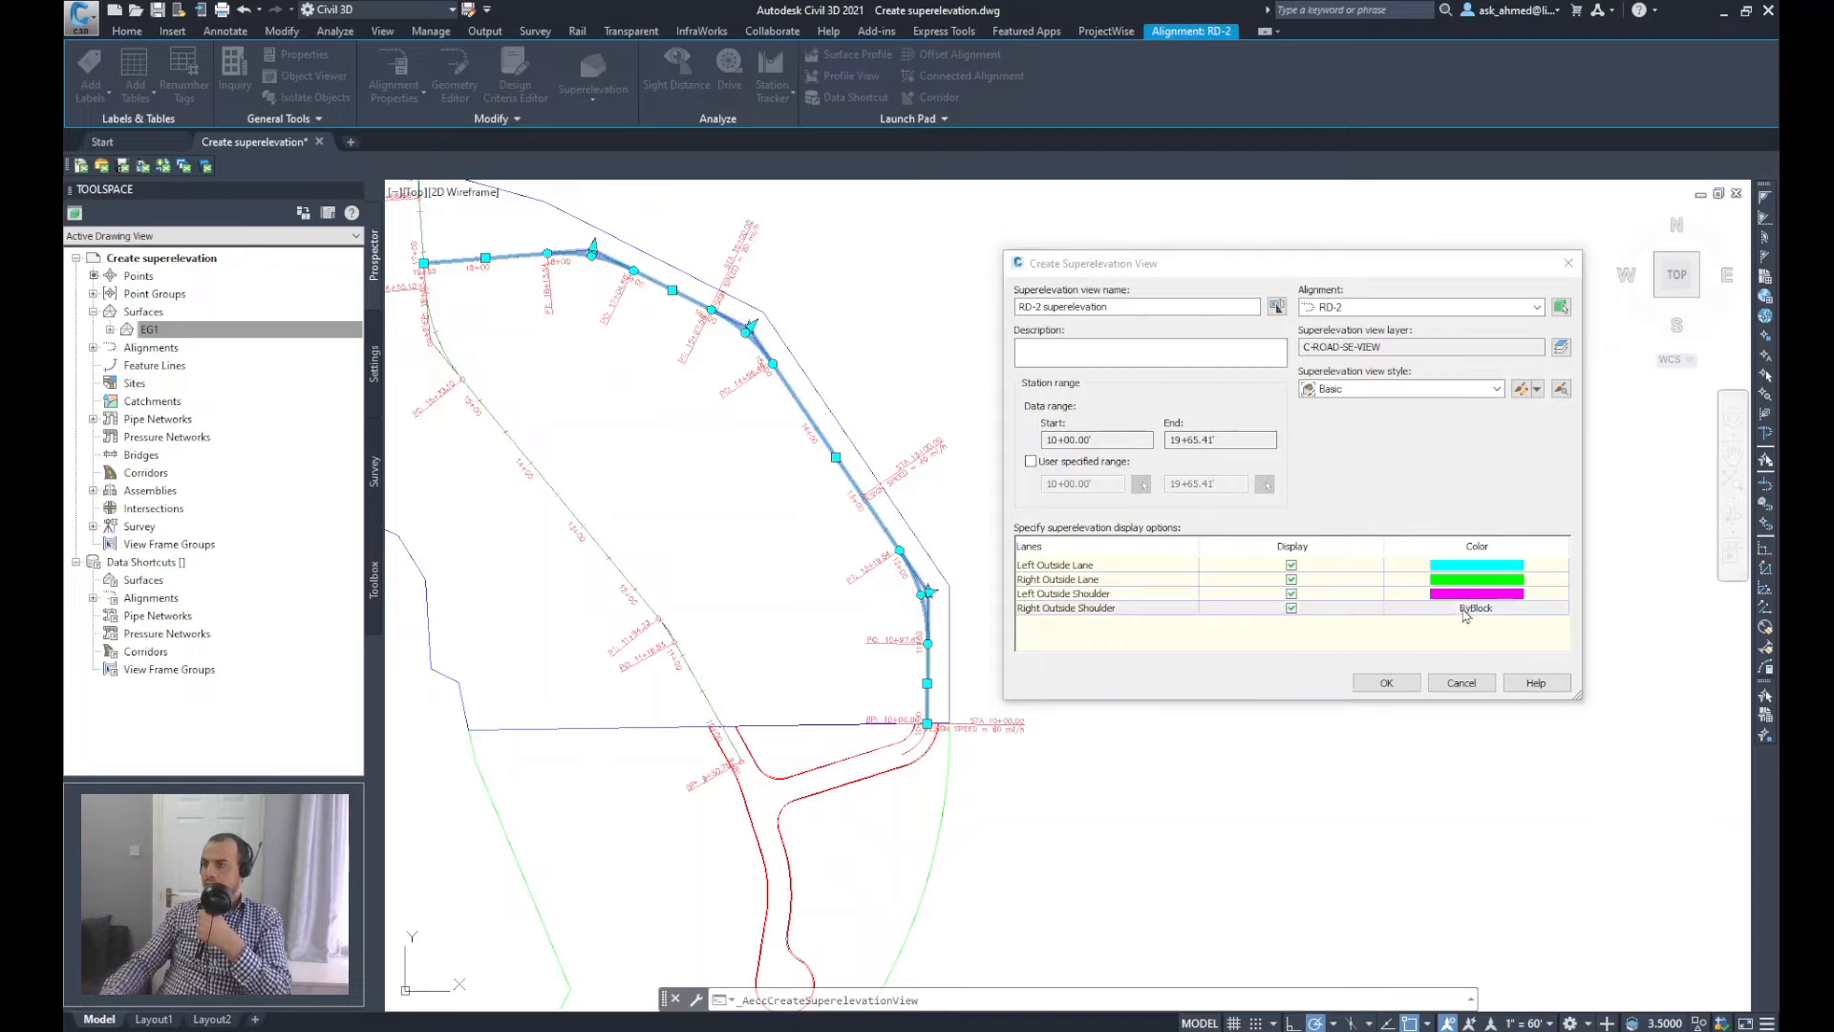
# Step: Colour the Right Outside Shoulder blue after trying yellow
pyautogui.click(1477, 608)
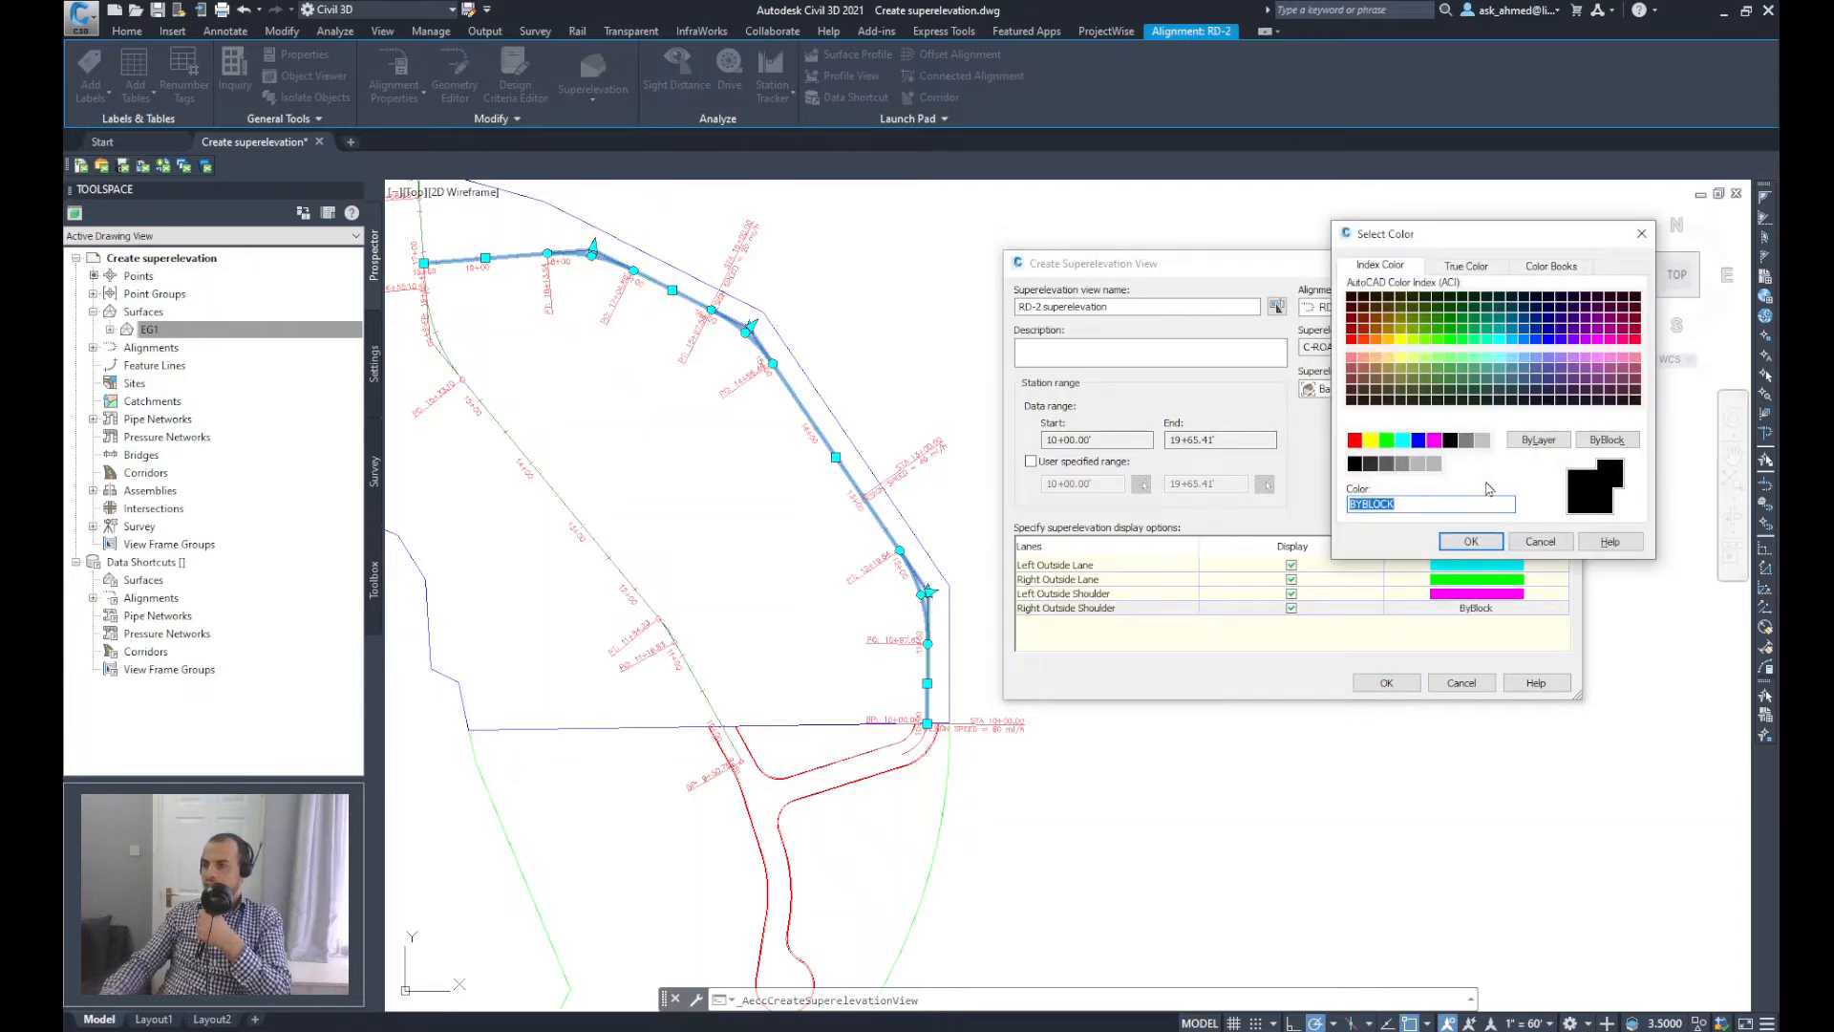
pyautogui.moveTo(1507, 431)
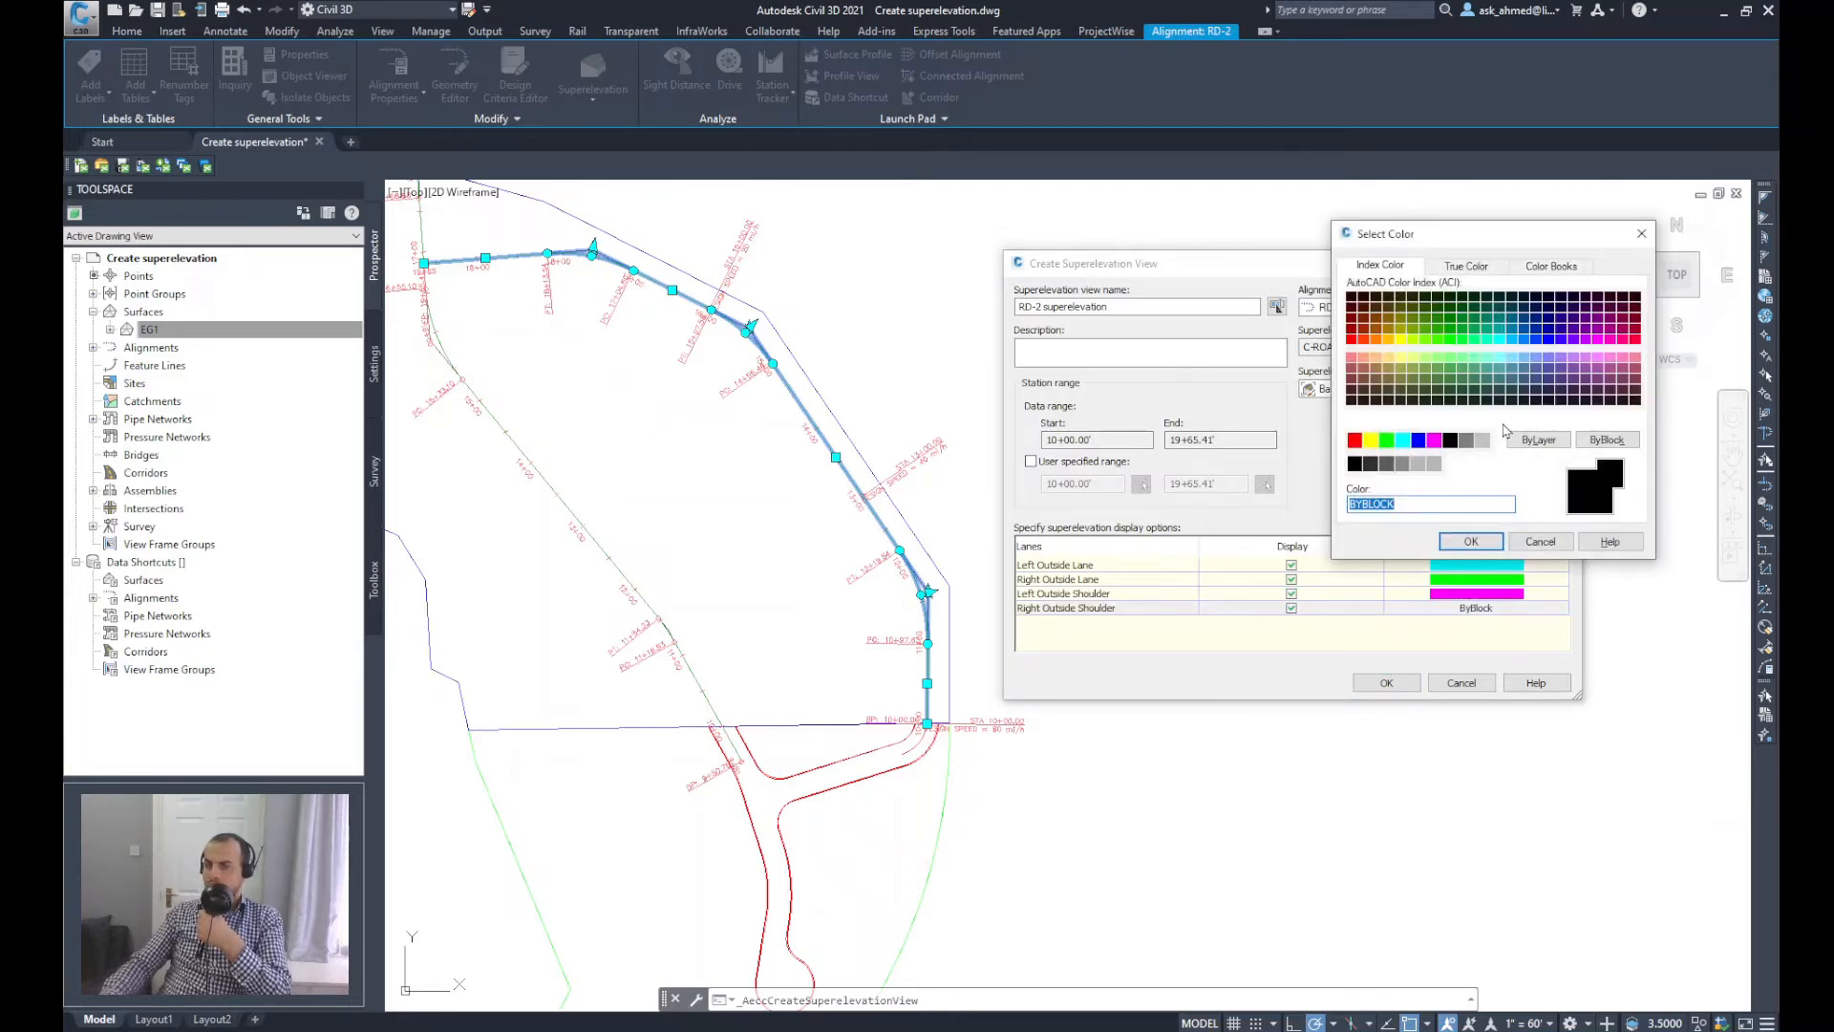
pyautogui.click(1402, 439)
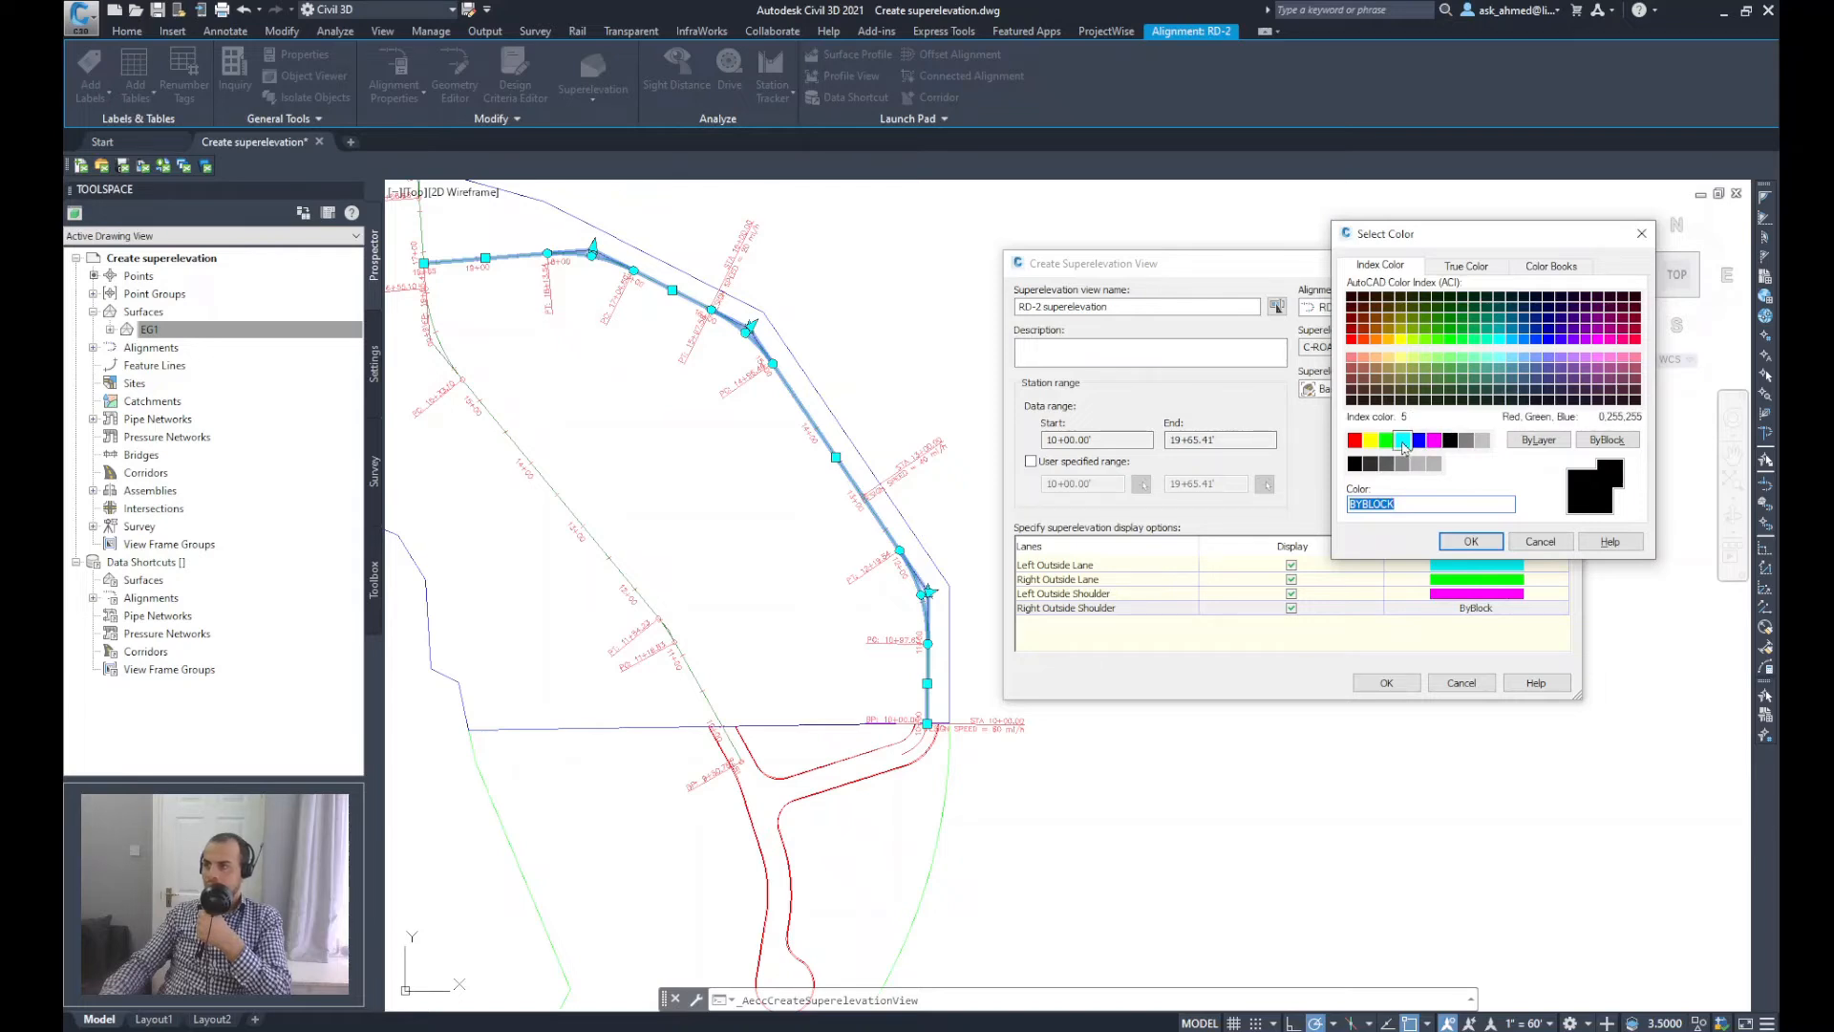
pyautogui.click(1368, 440)
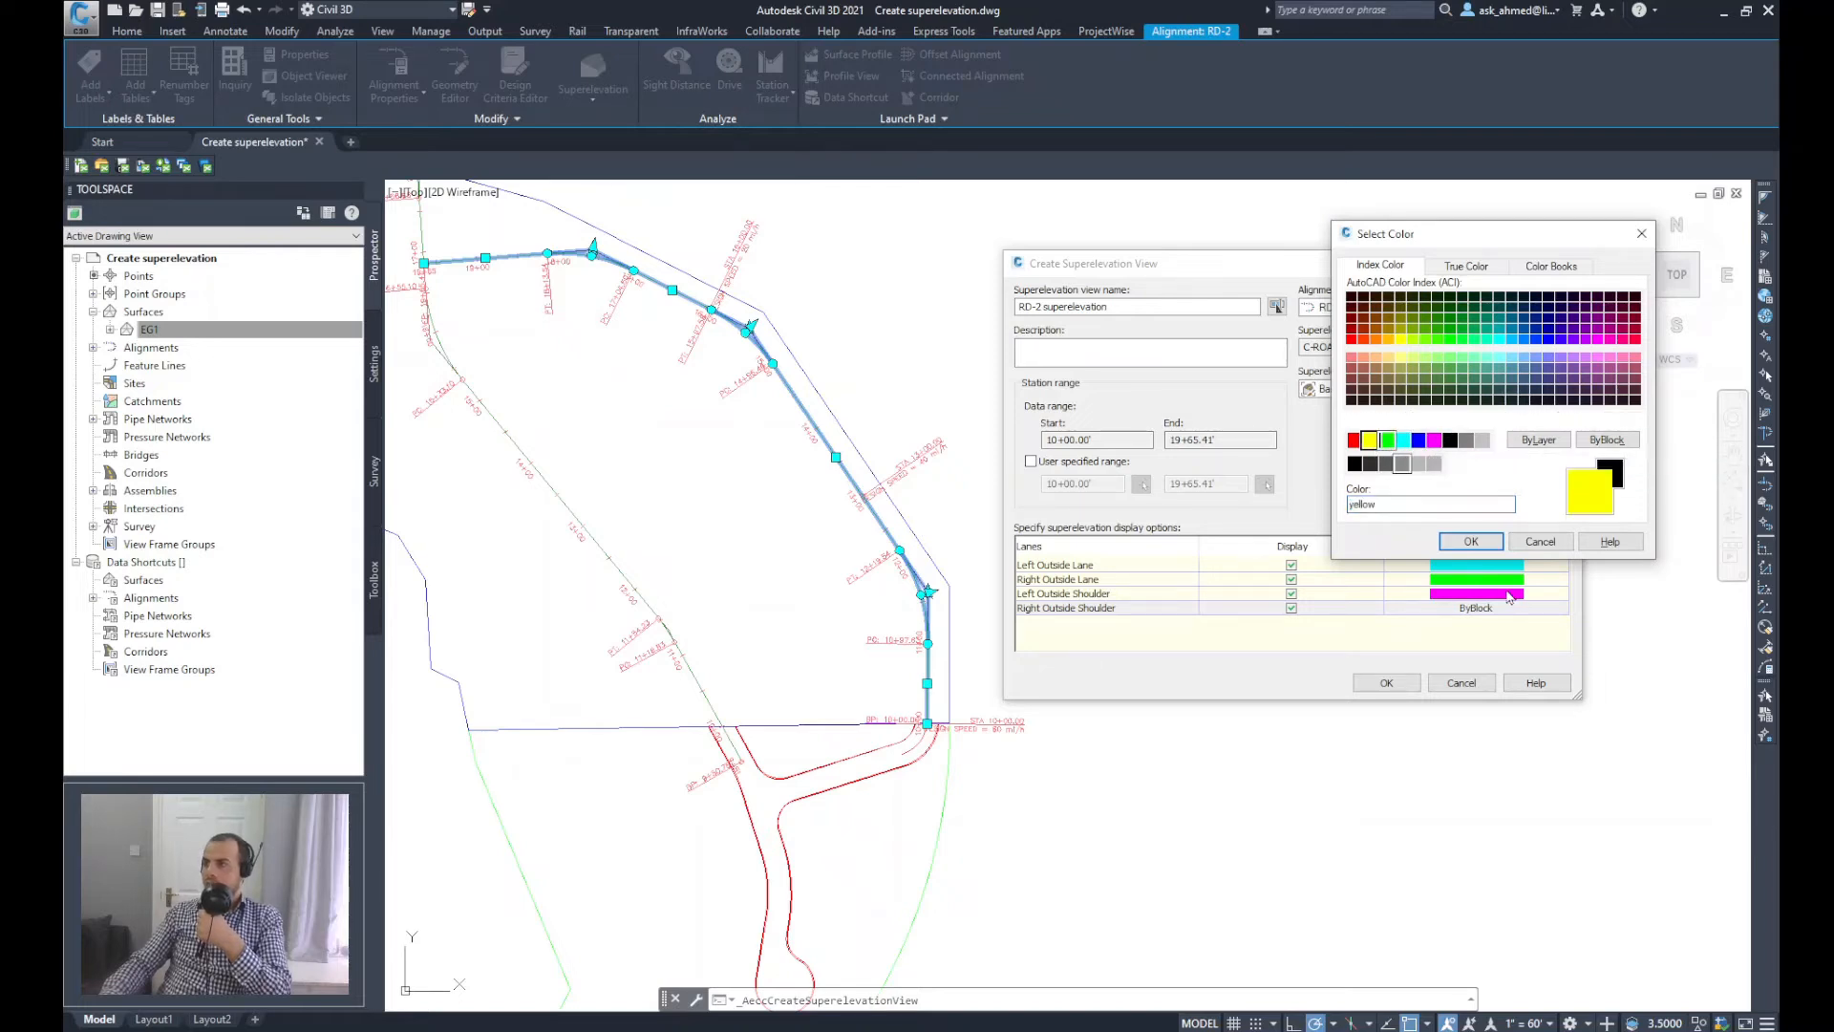
pyautogui.click(1417, 439)
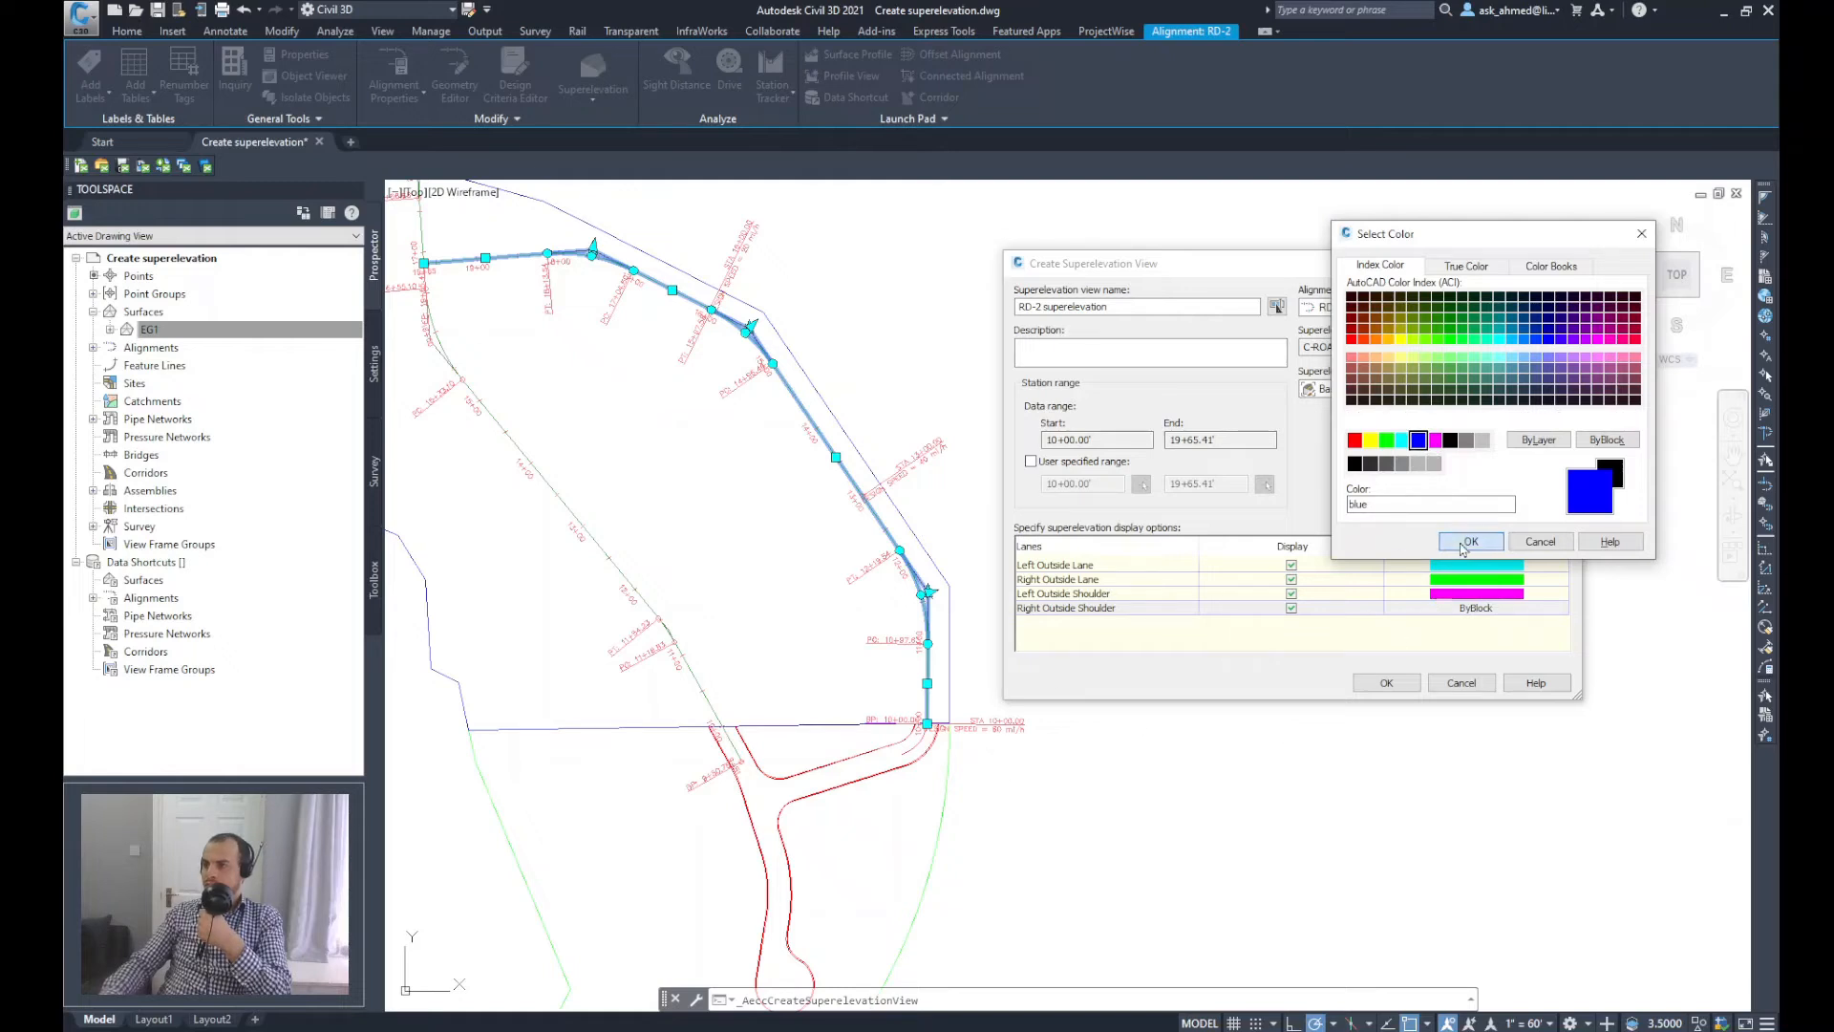
pyautogui.click(1470, 540)
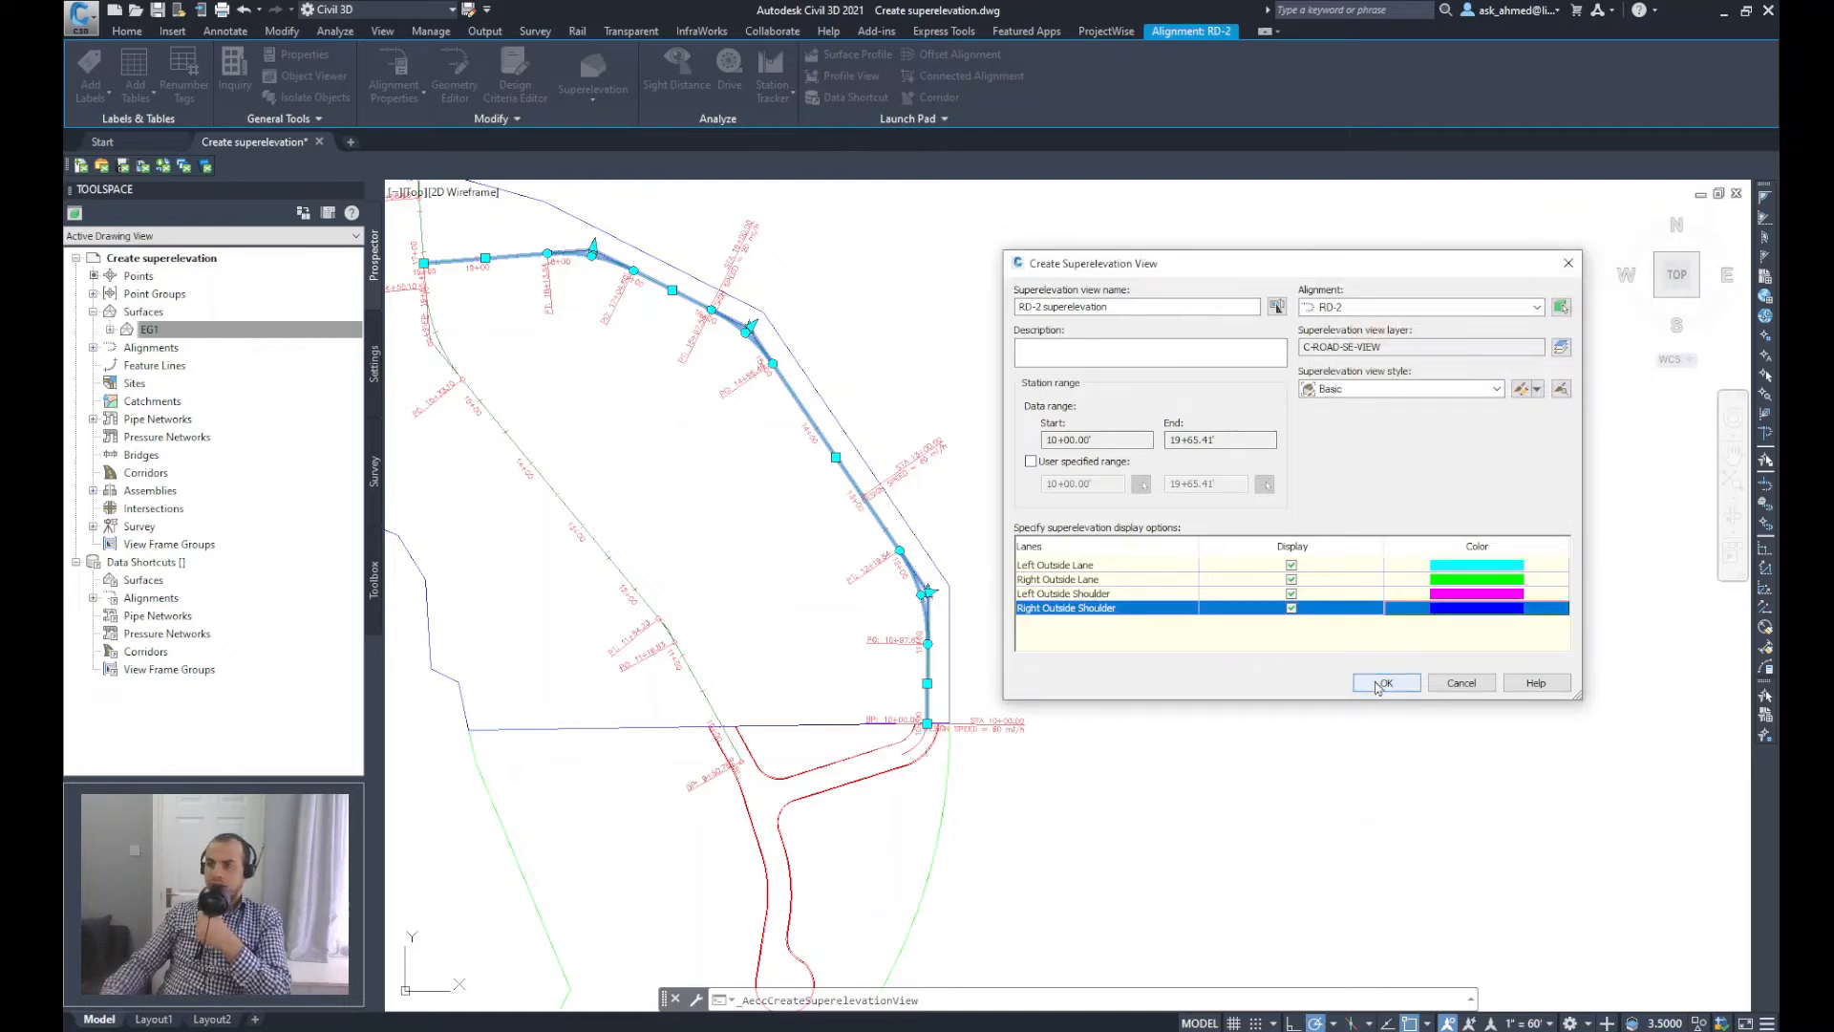
# Step: Create the RD-2 superelevation view and place its origin beside the alignment
pyautogui.click(1386, 682)
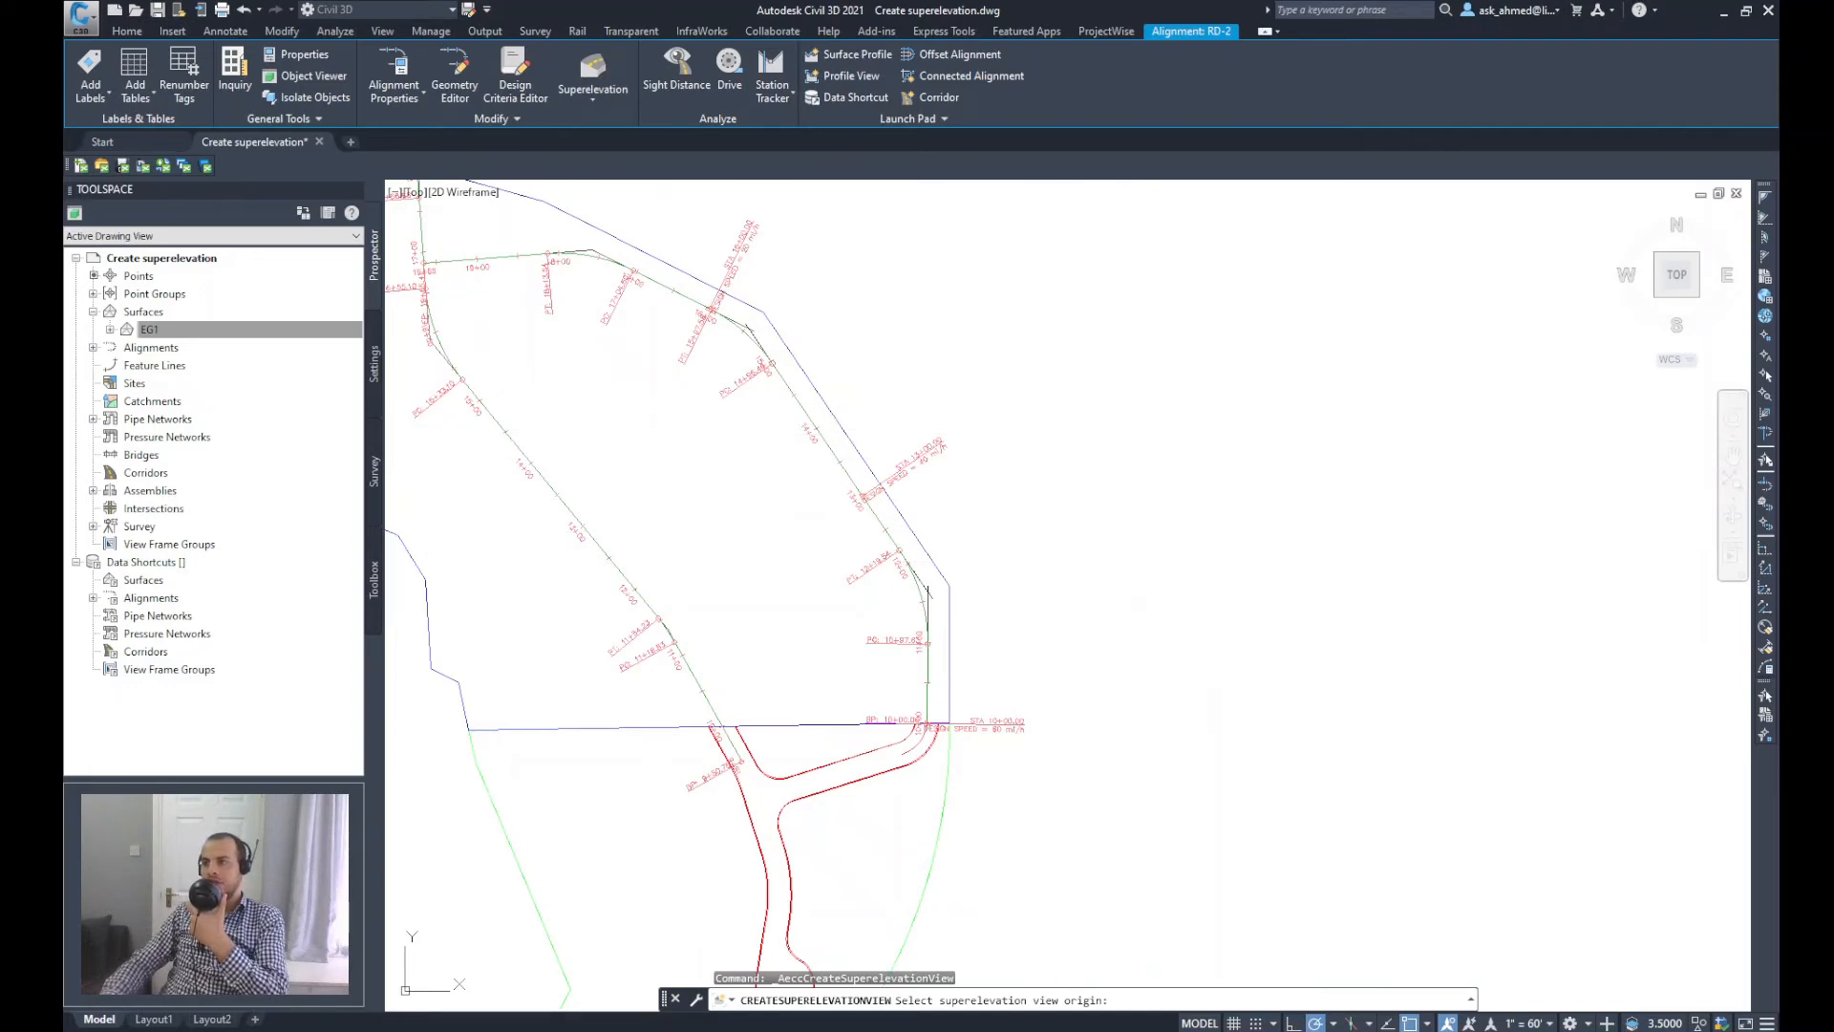
pyautogui.click(1059, 556)
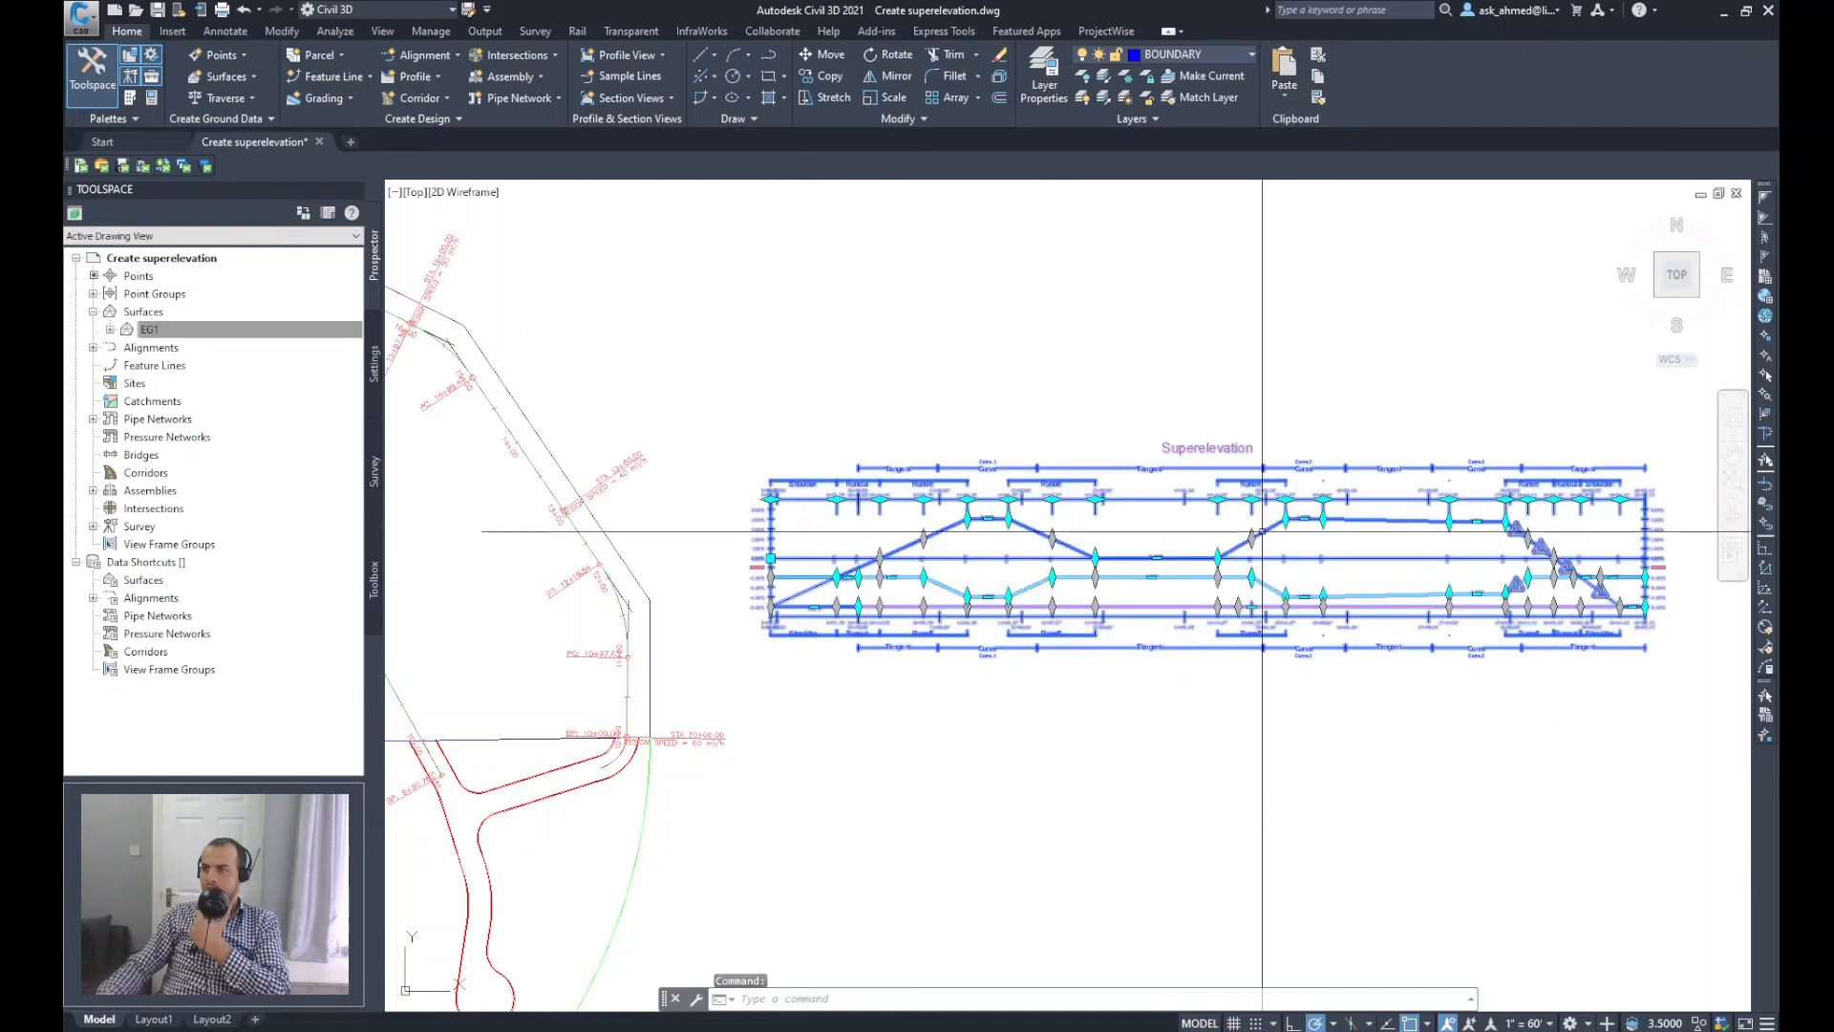
pyautogui.rightClick(1261, 540)
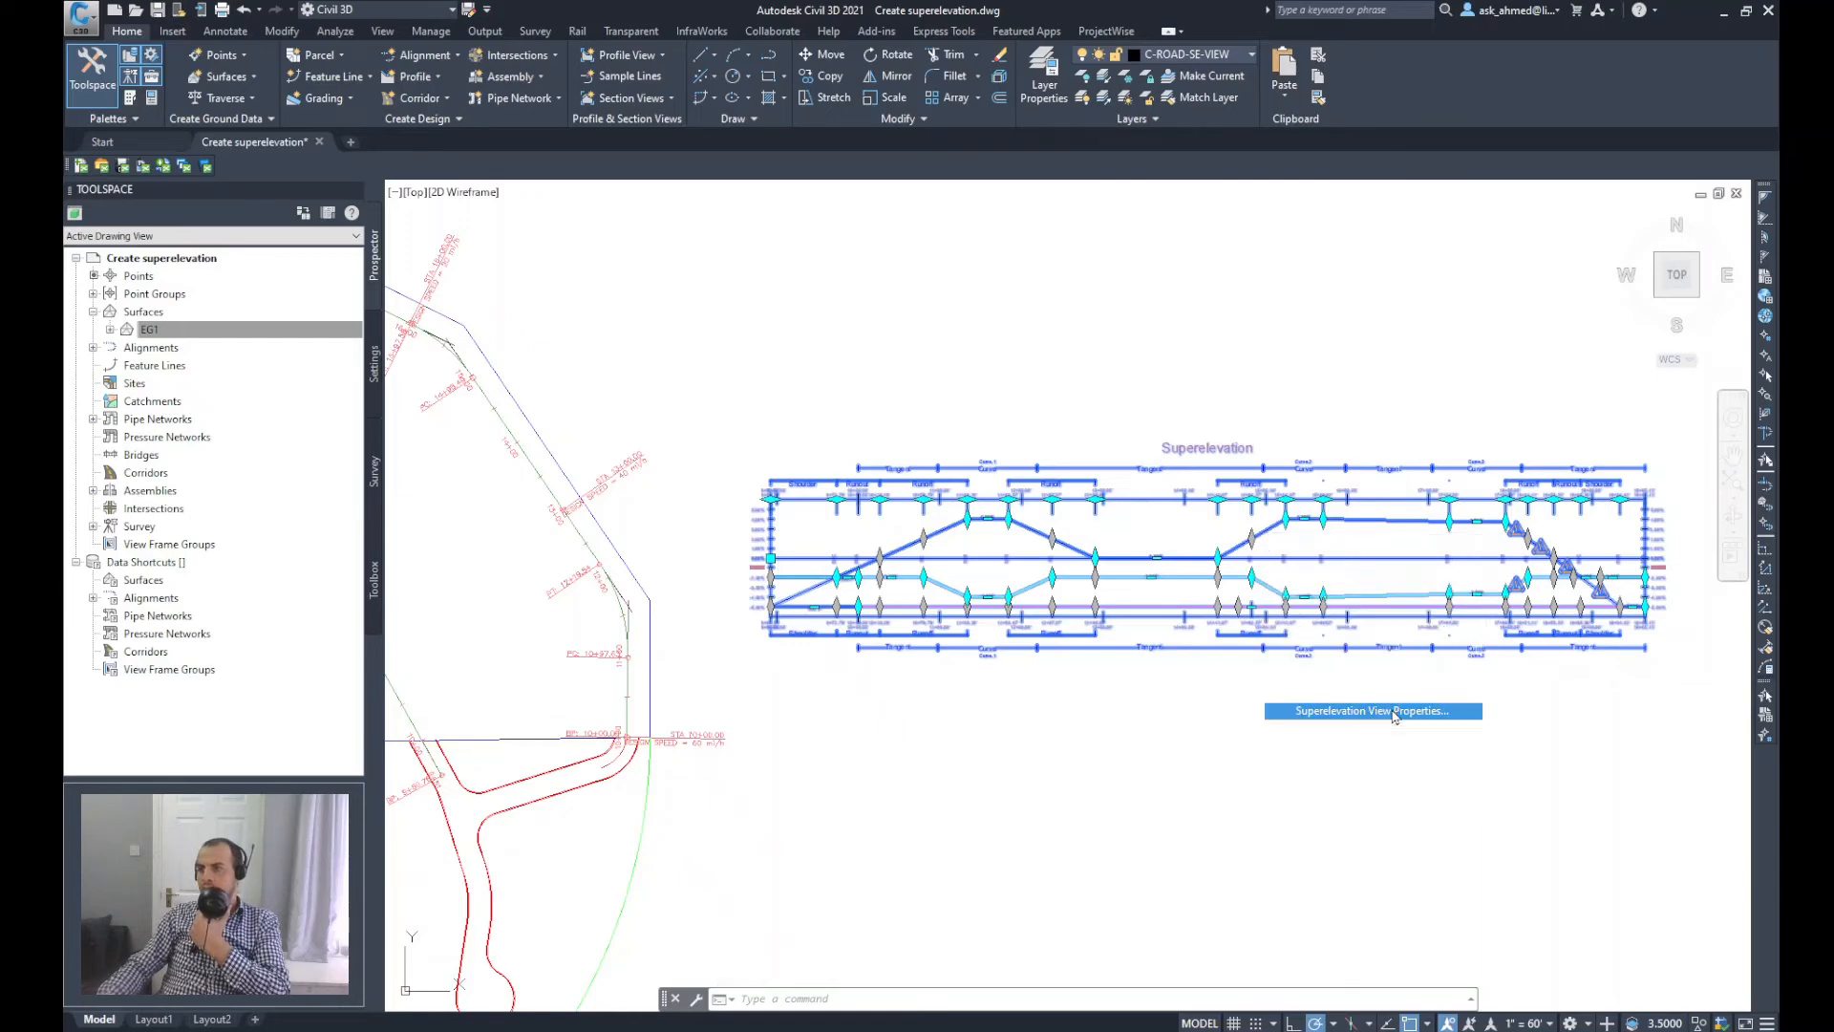
pyautogui.click(1372, 711)
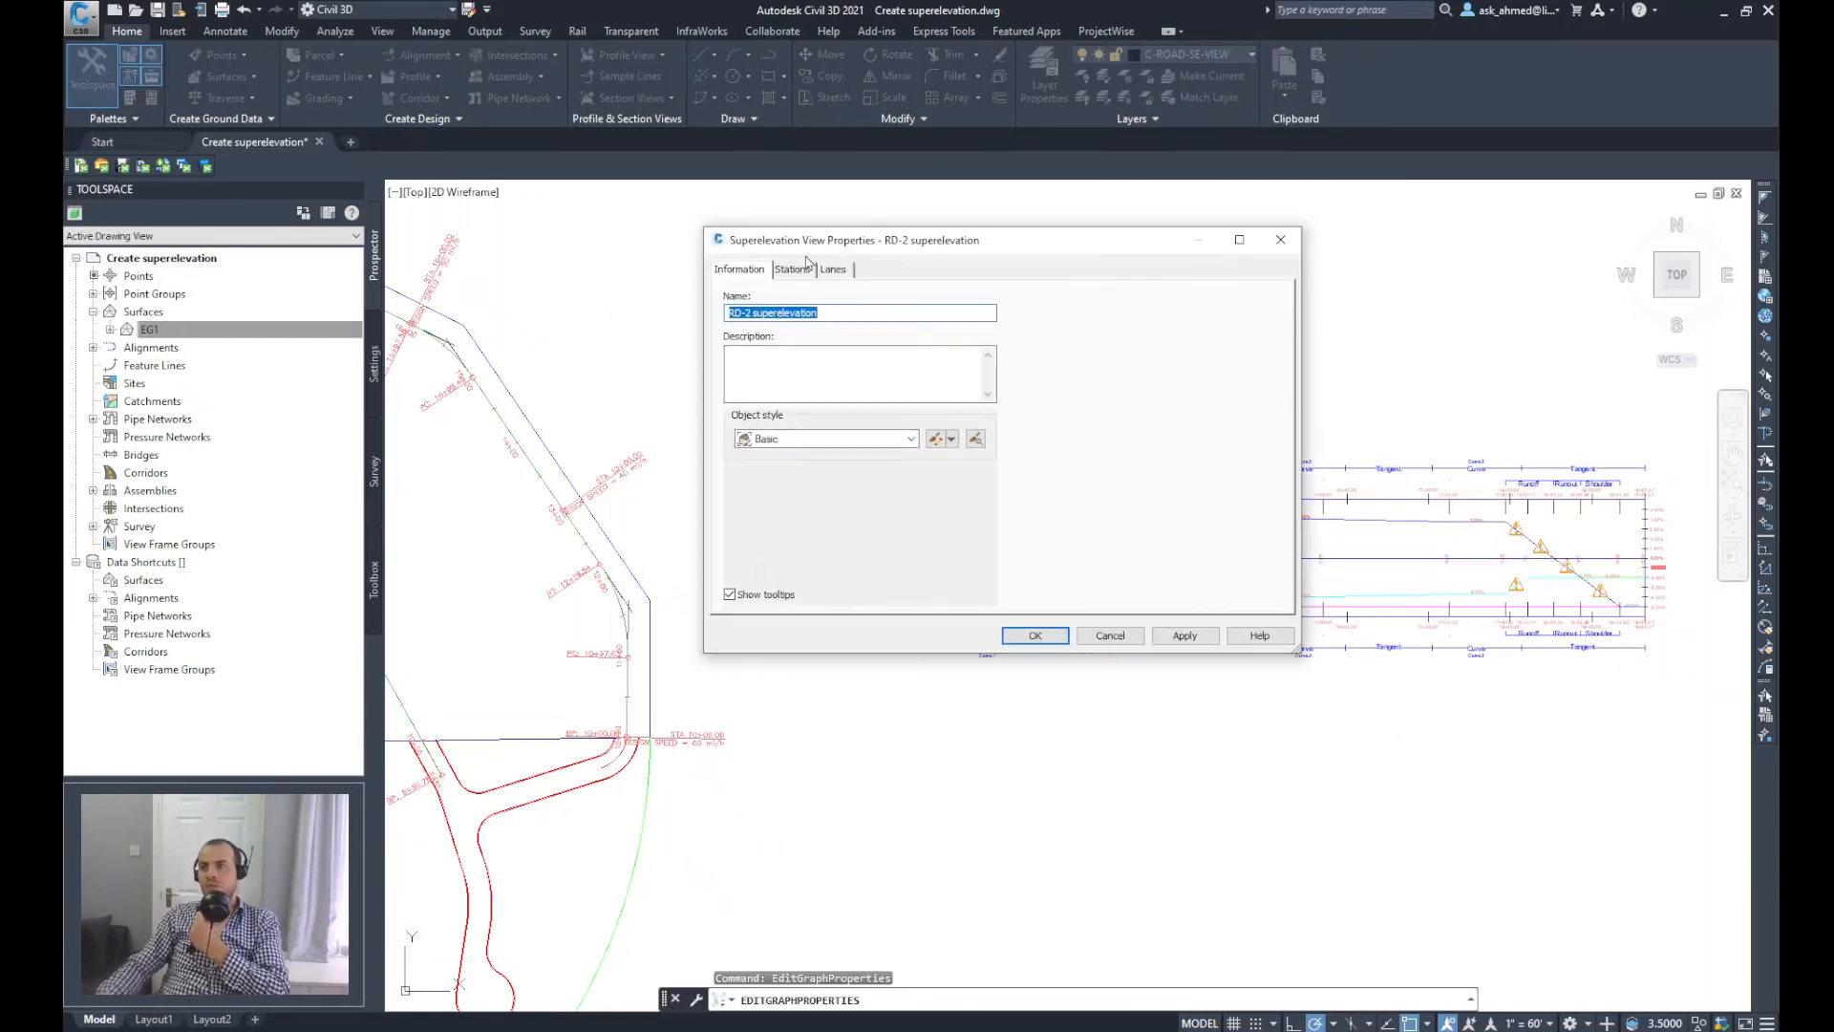
pyautogui.moveTo(837, 295)
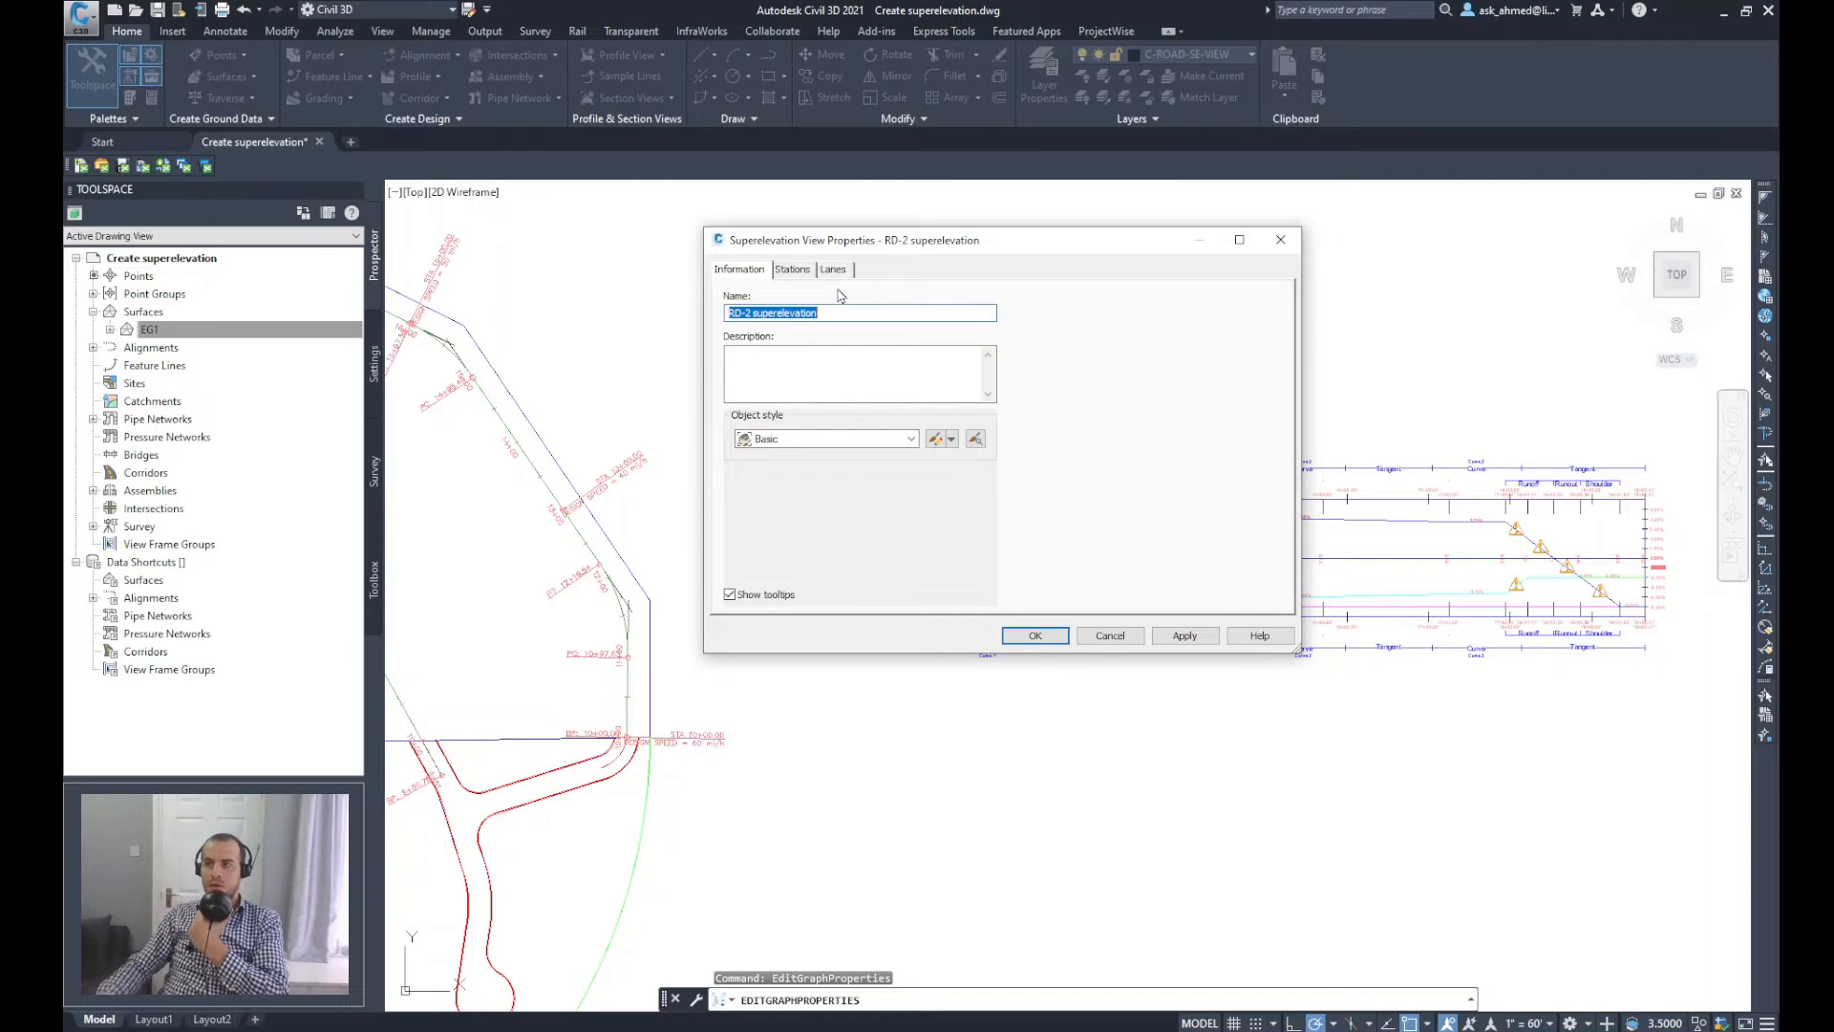
pyautogui.click(832, 269)
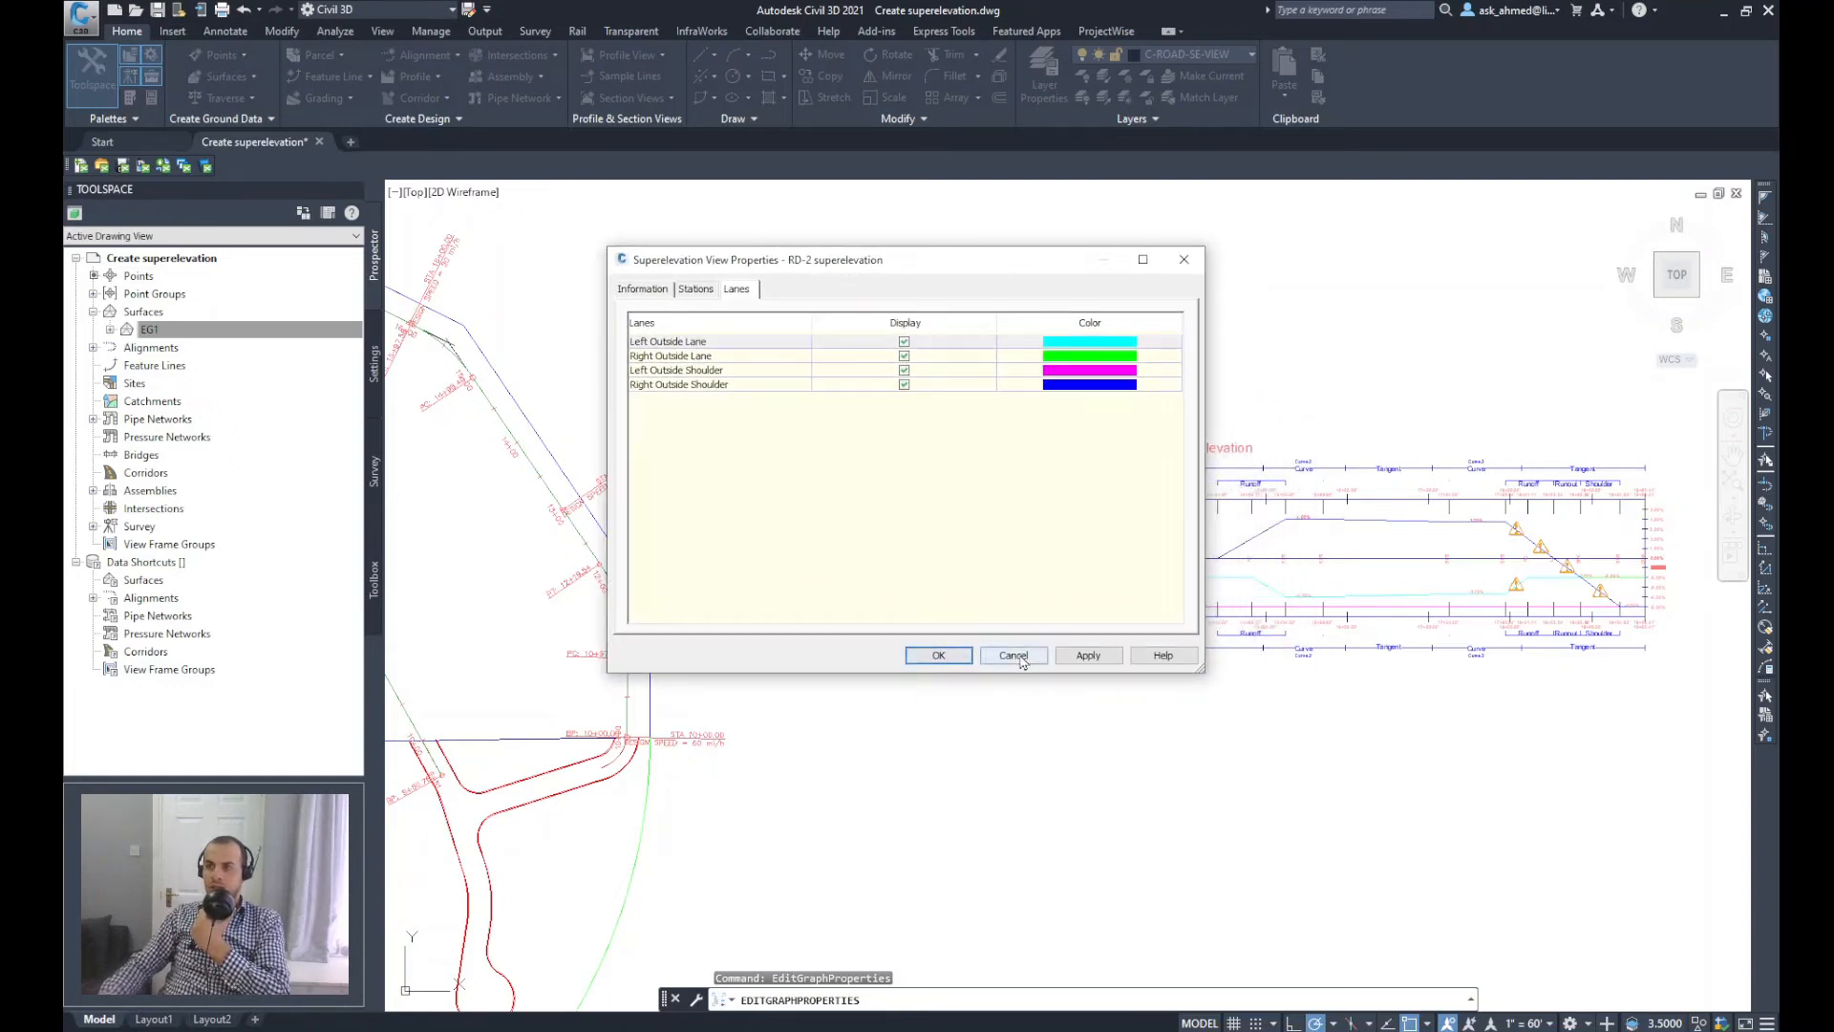
pyautogui.click(1013, 656)
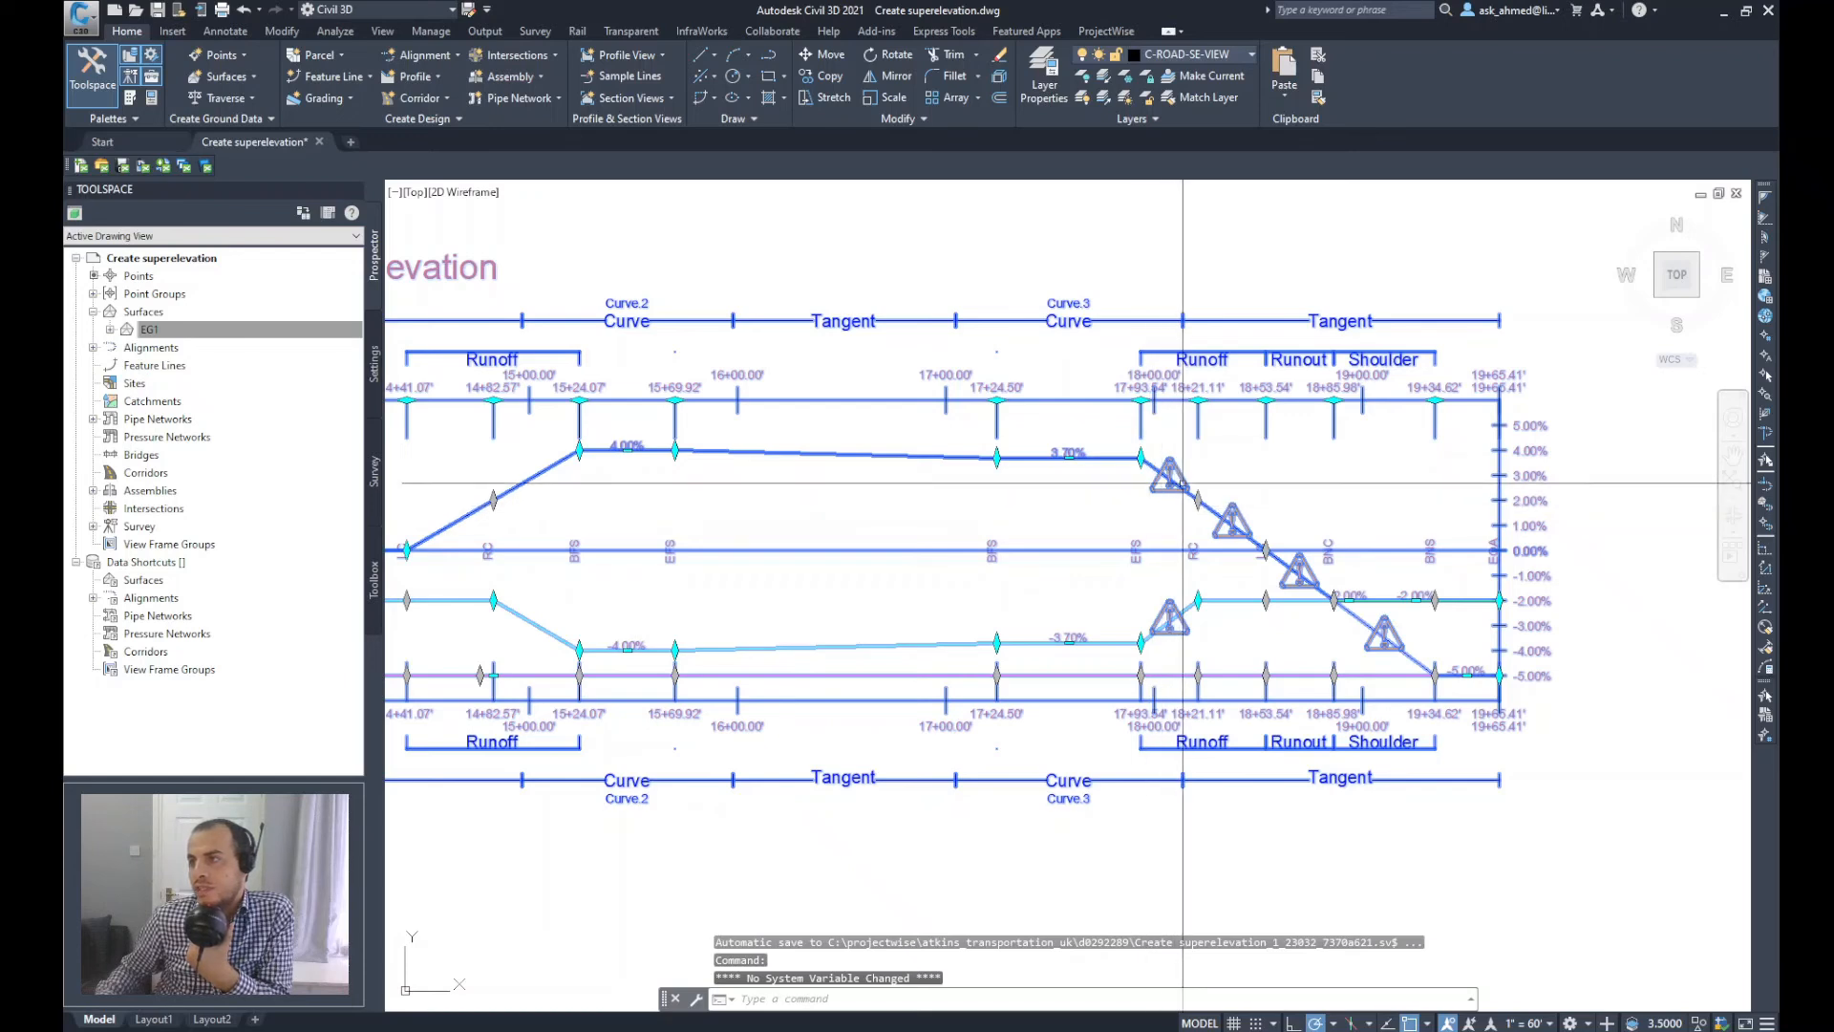
pyautogui.moveTo(1236, 477)
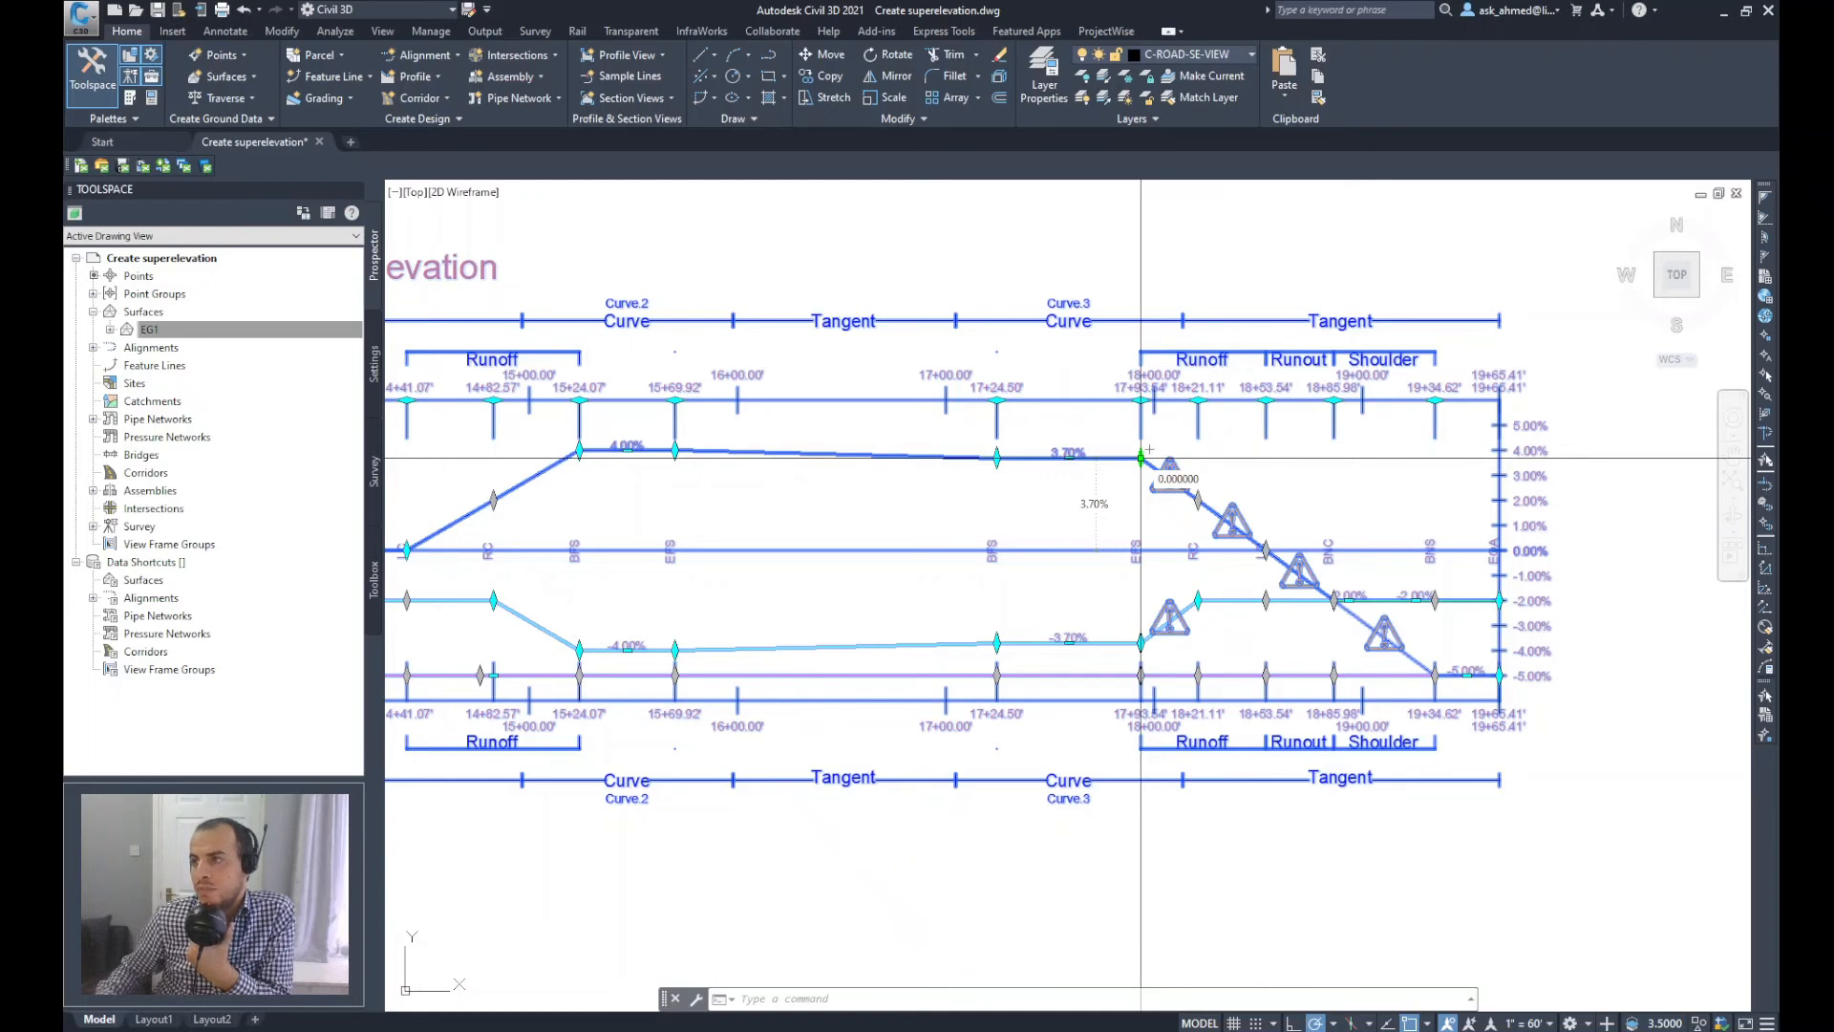
# Step: Grab the upper lane's 3.70% grade grip at station 17+93.54 to edit its cross slope
pyautogui.click(1141, 456)
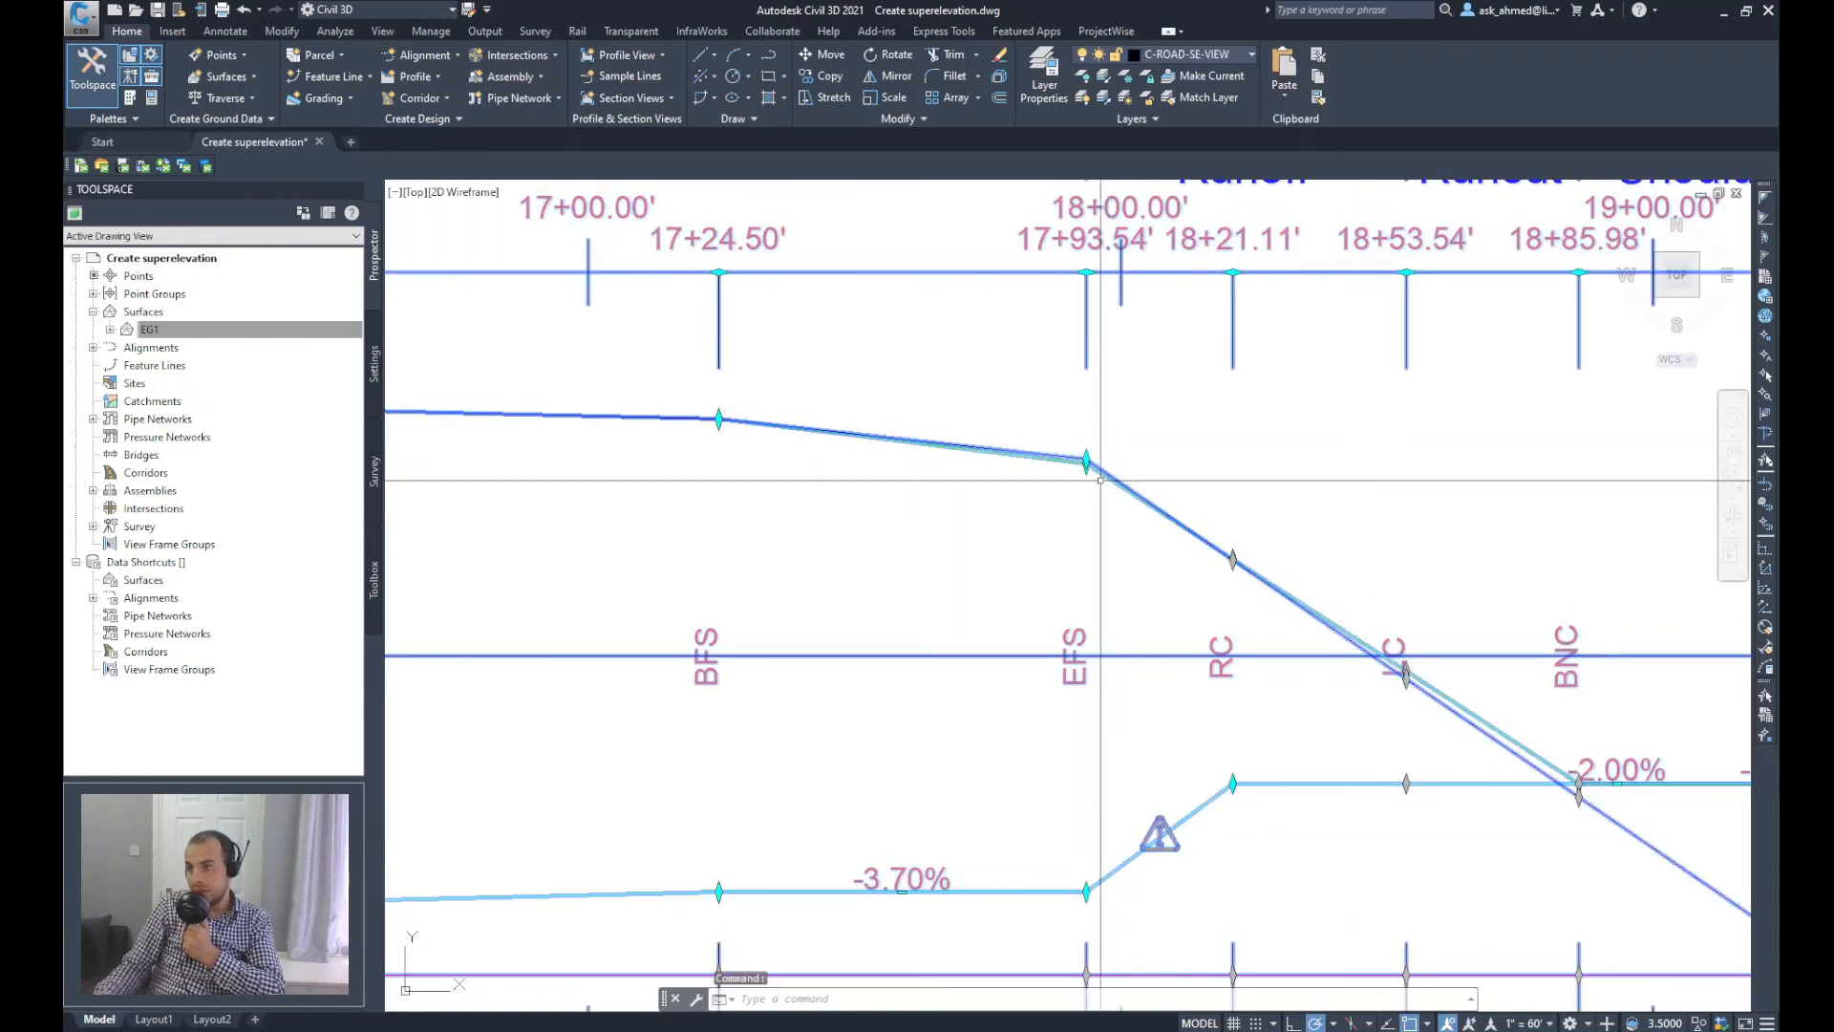
# Step: Start a Change cross slope edit on the lower lane's -3.70% point at station 17+93.54
pyautogui.click(1087, 460)
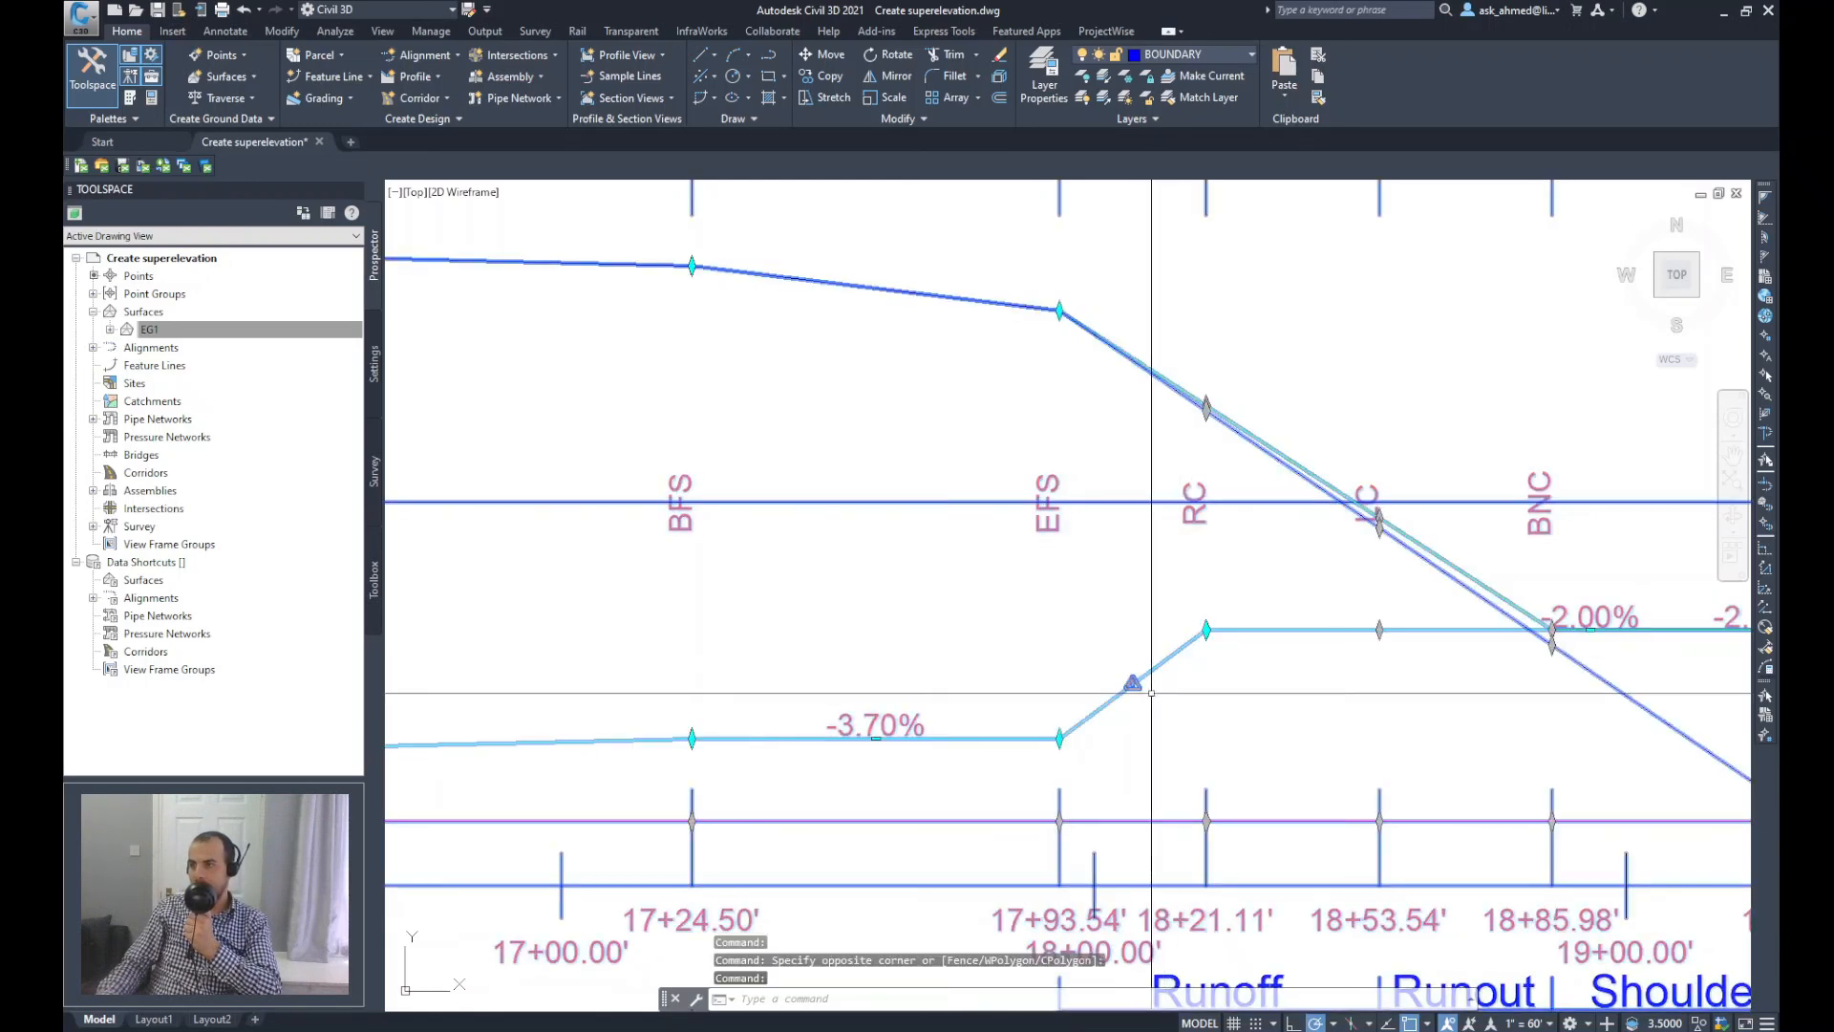
pyautogui.click(1058, 739)
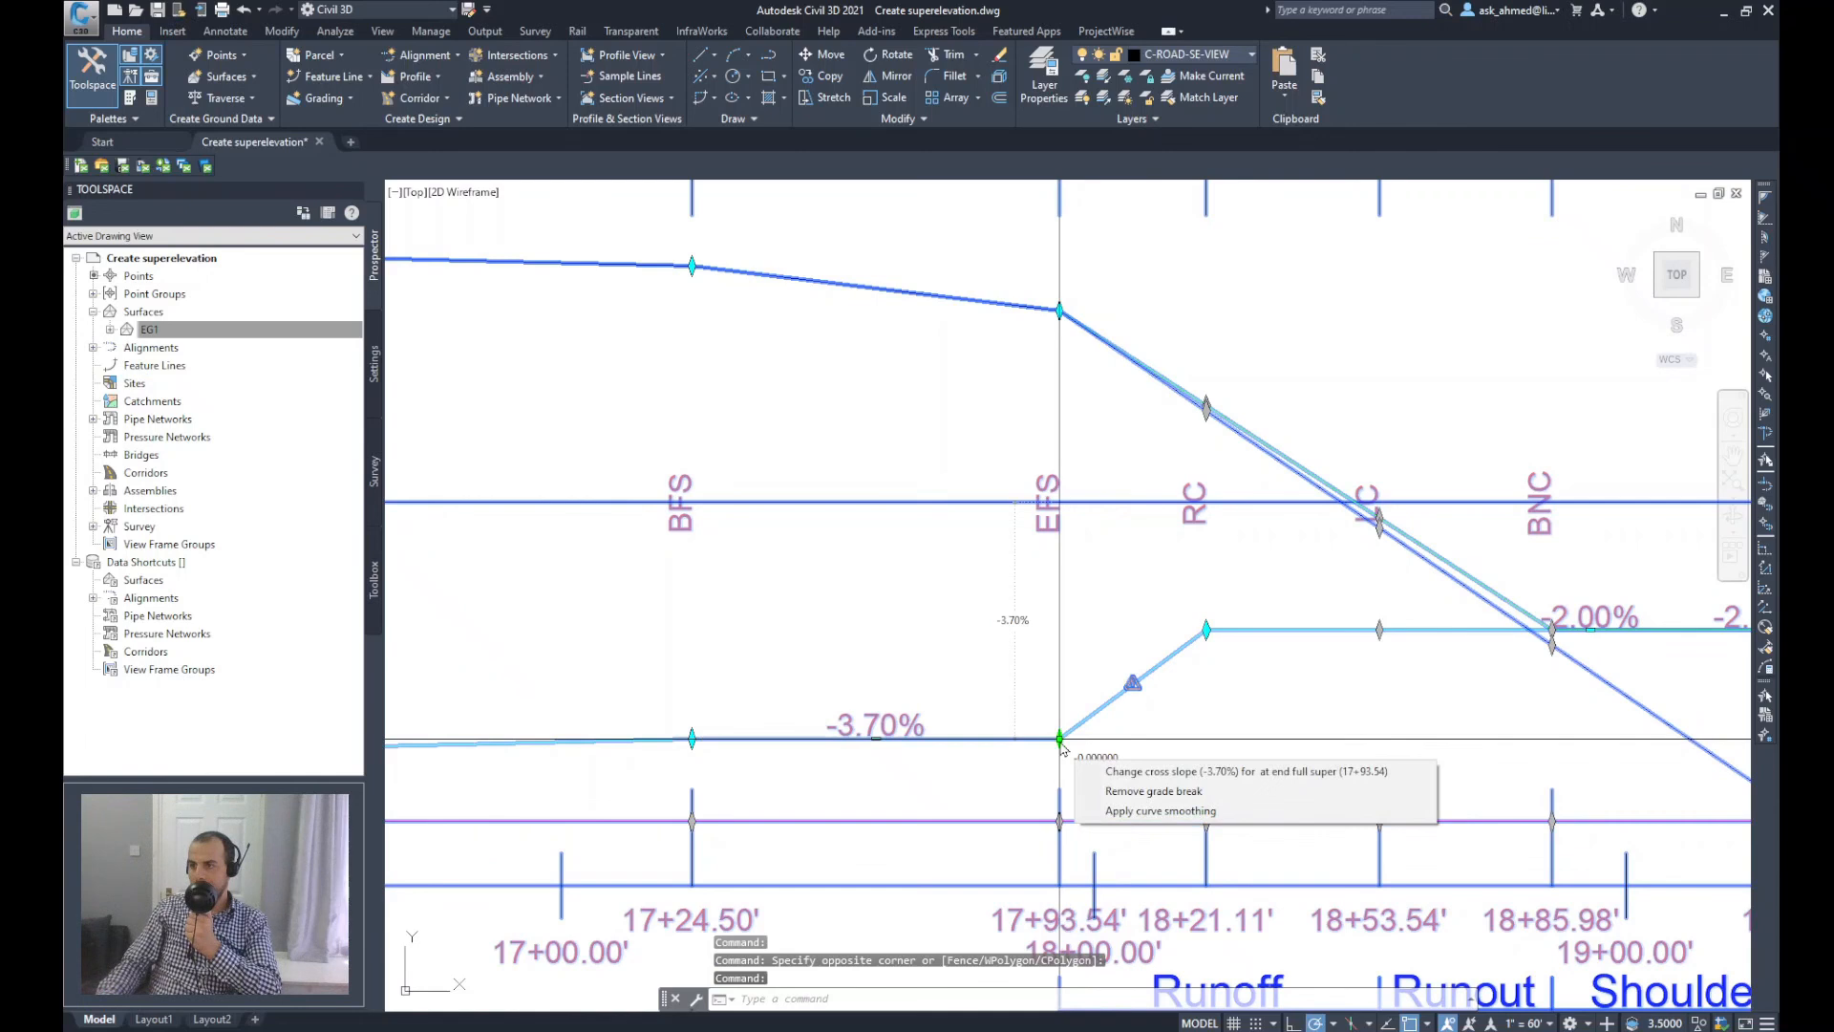
pyautogui.click(1244, 770)
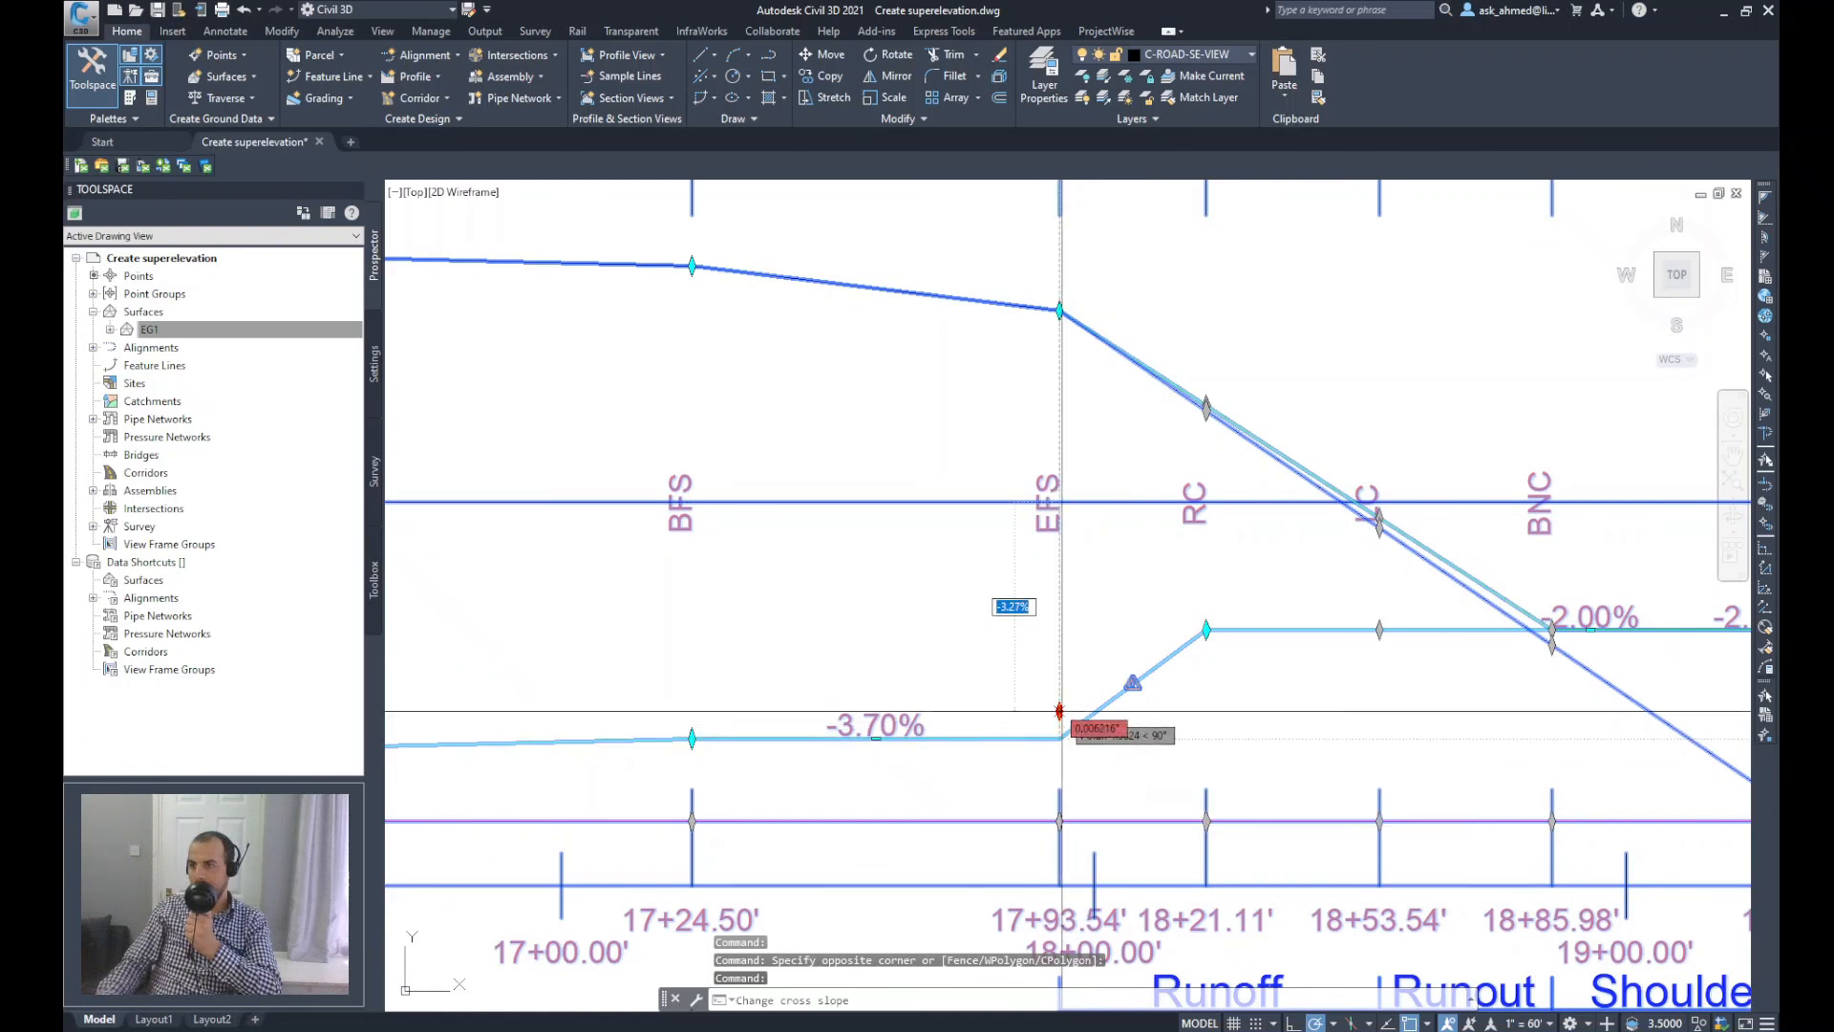